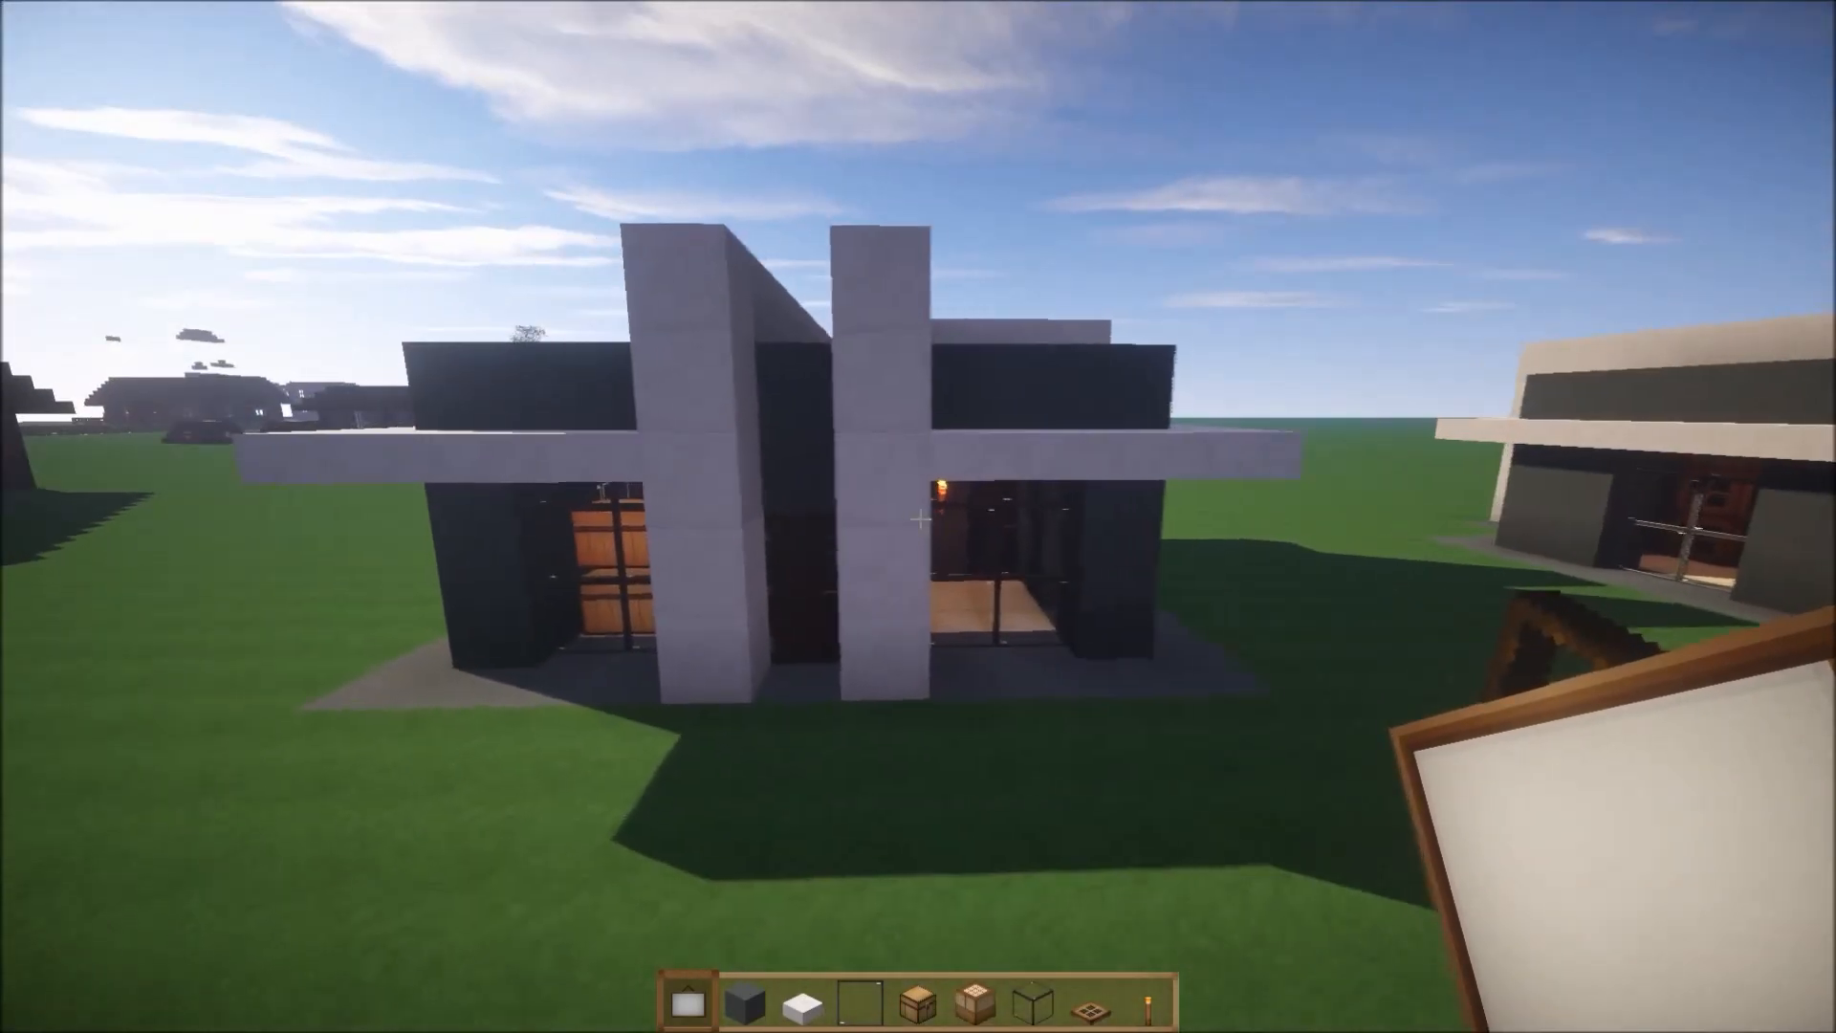
{"action": "mouse_move", "coordinate": [918, 517]}
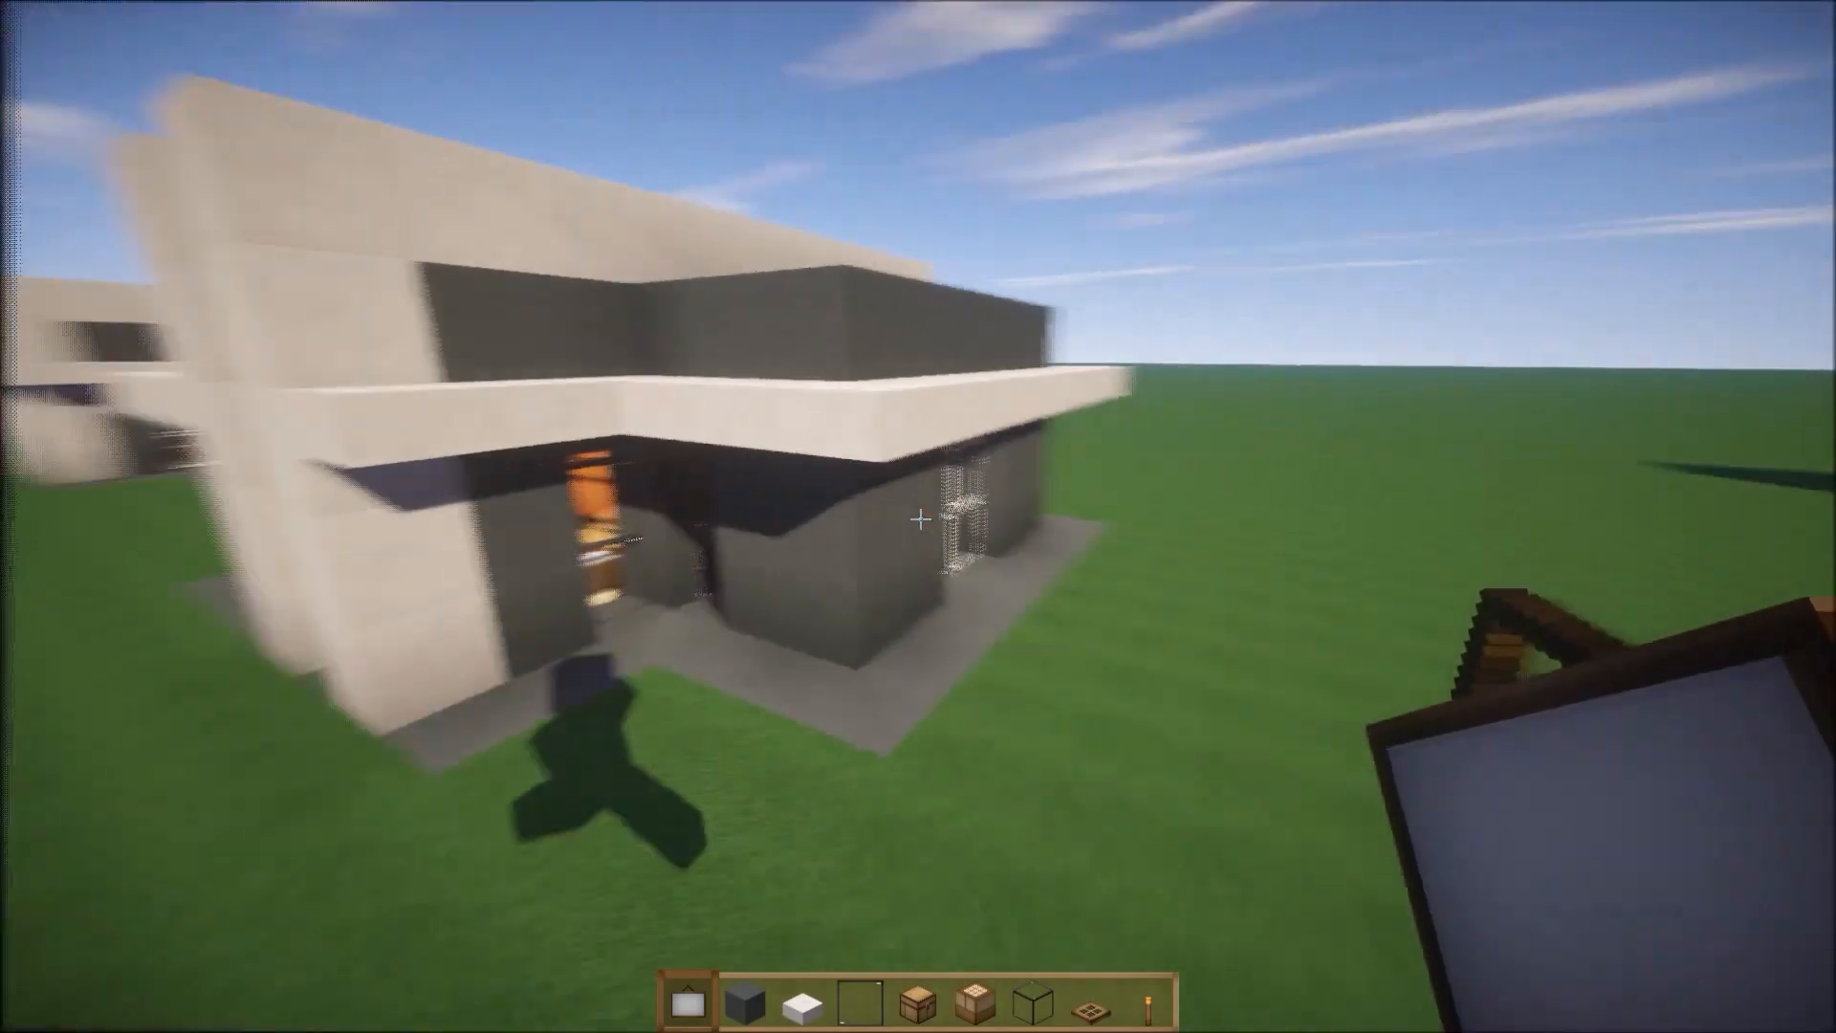
{"action": "mouse_move", "coordinate": [918, 515]}
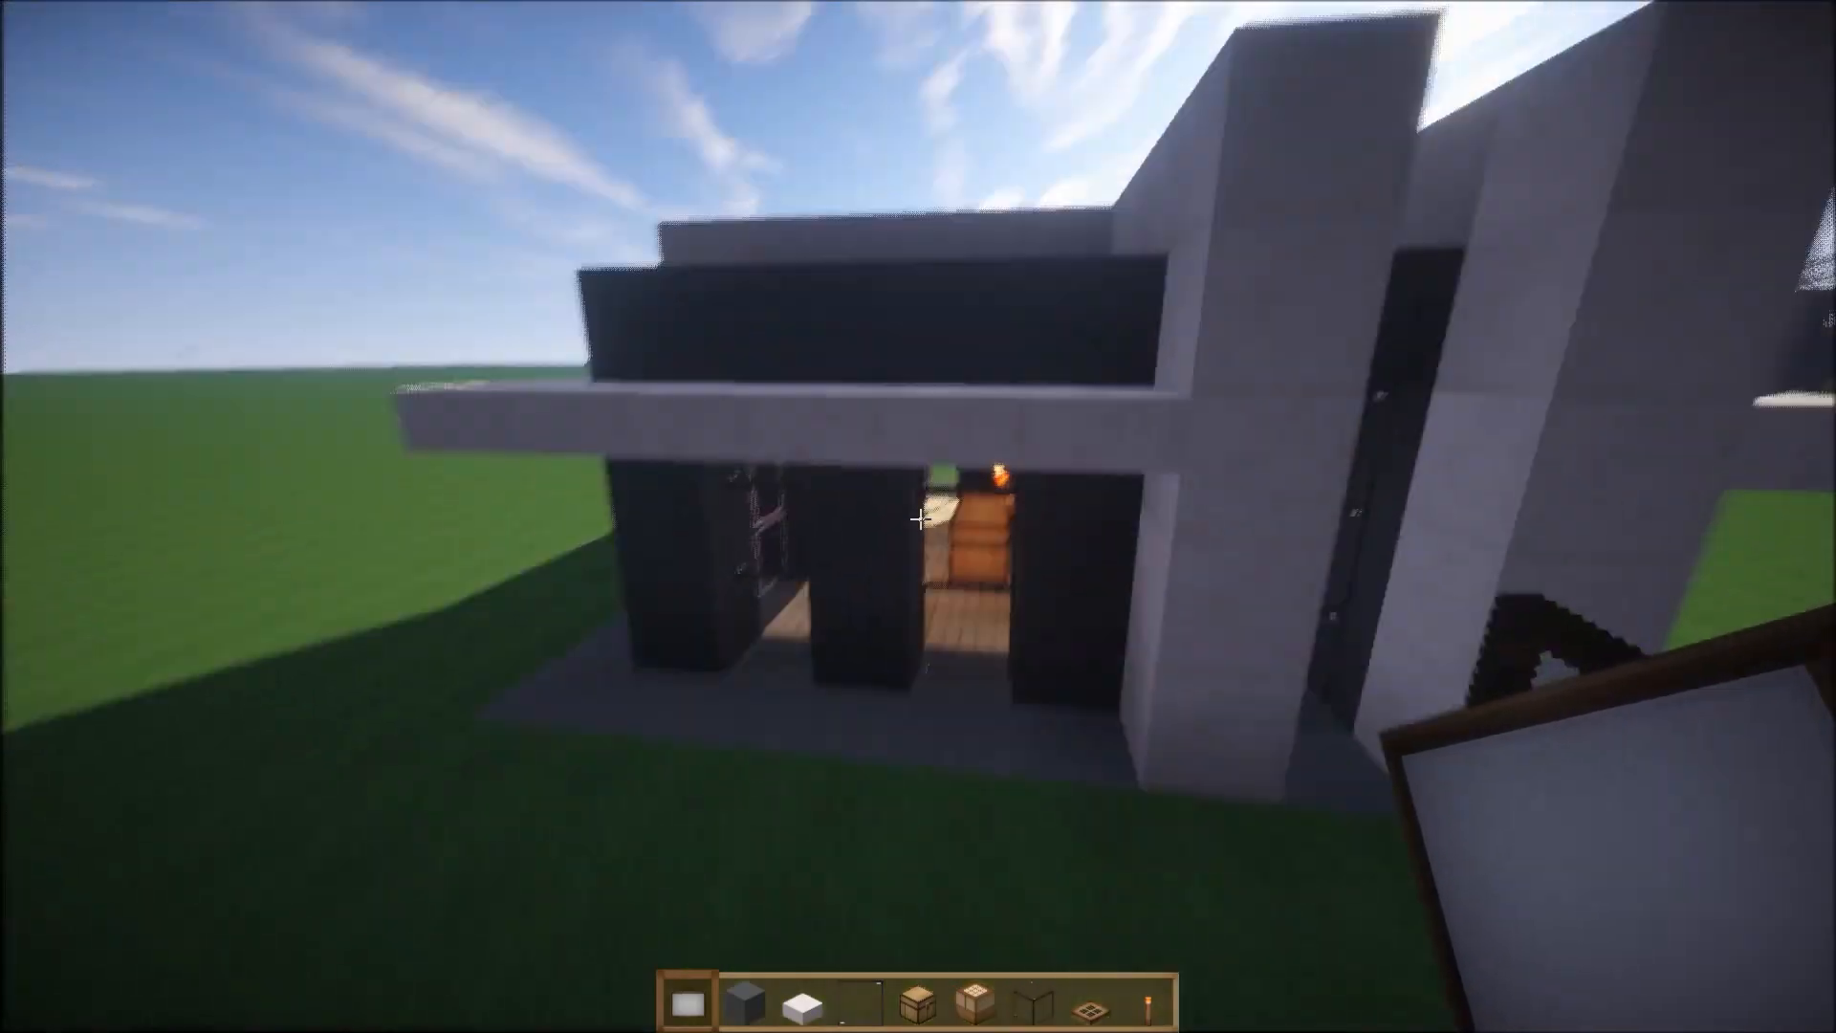
{"action": "mouse_move", "coordinate": [918, 518]}
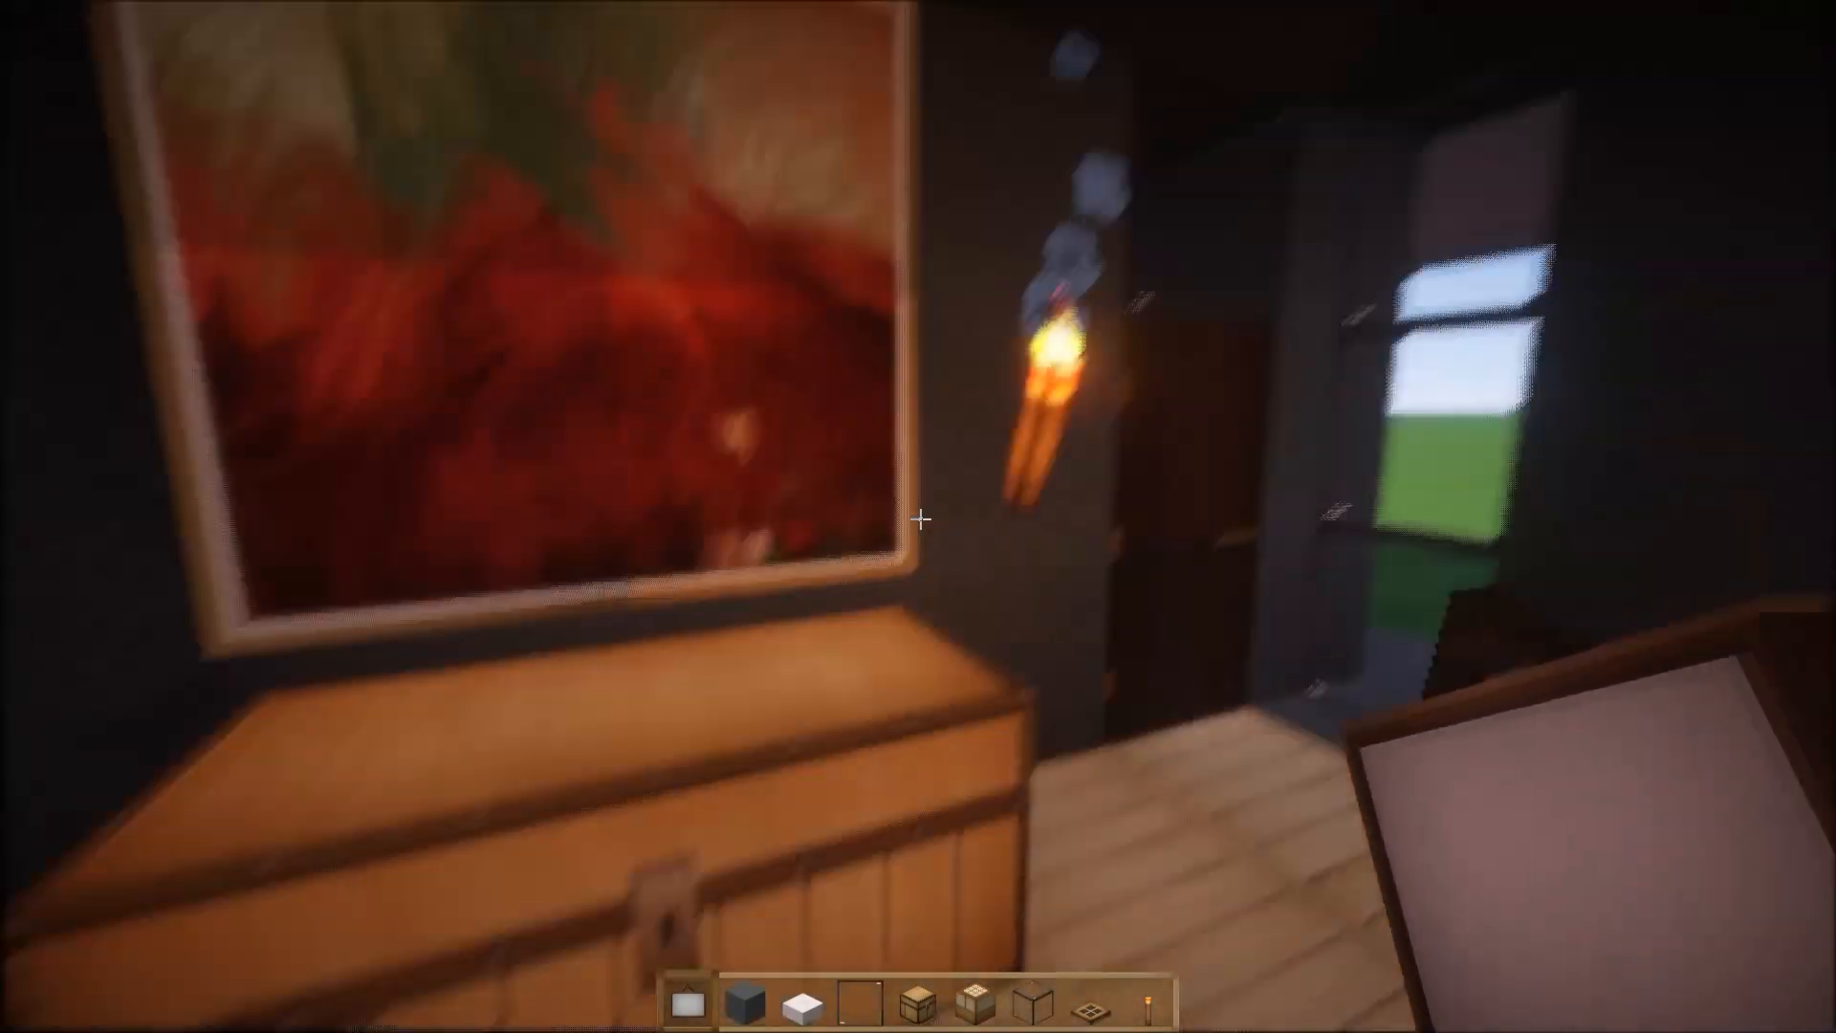
{"action": "mouse_move", "coordinate": [918, 517]}
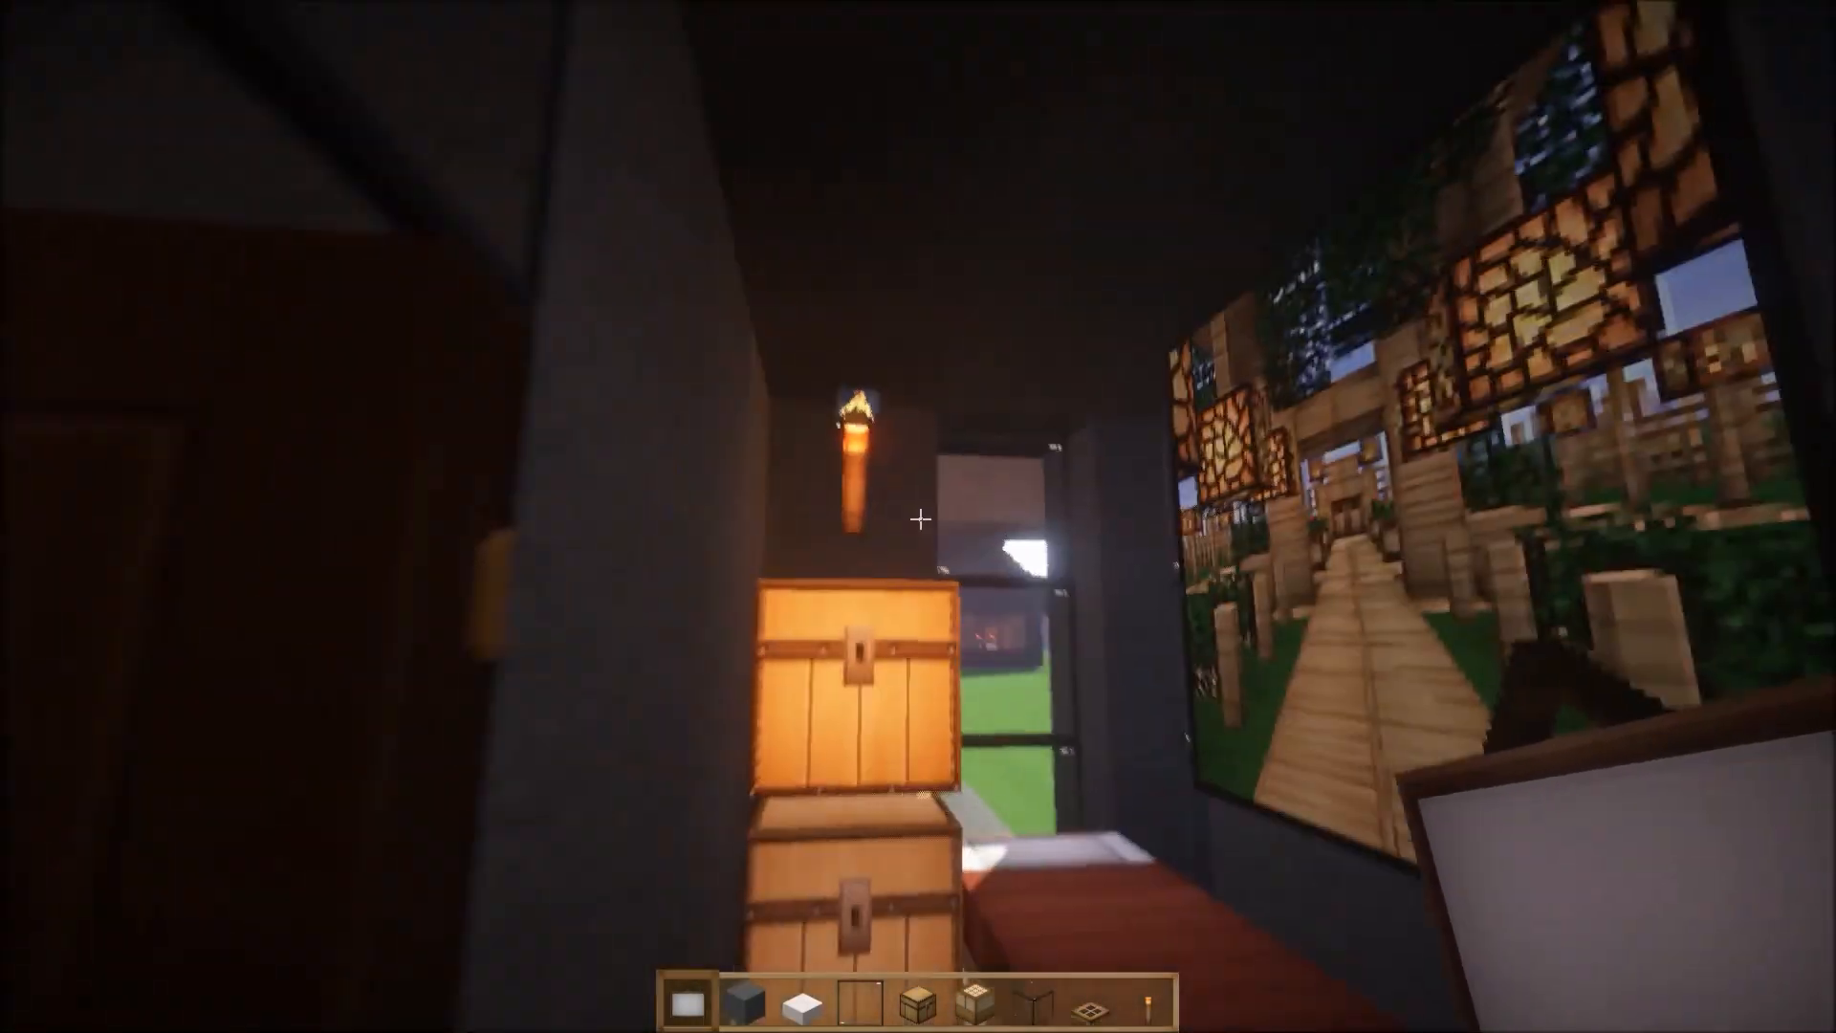
{"action": "mouse_move", "coordinate": [918, 520]}
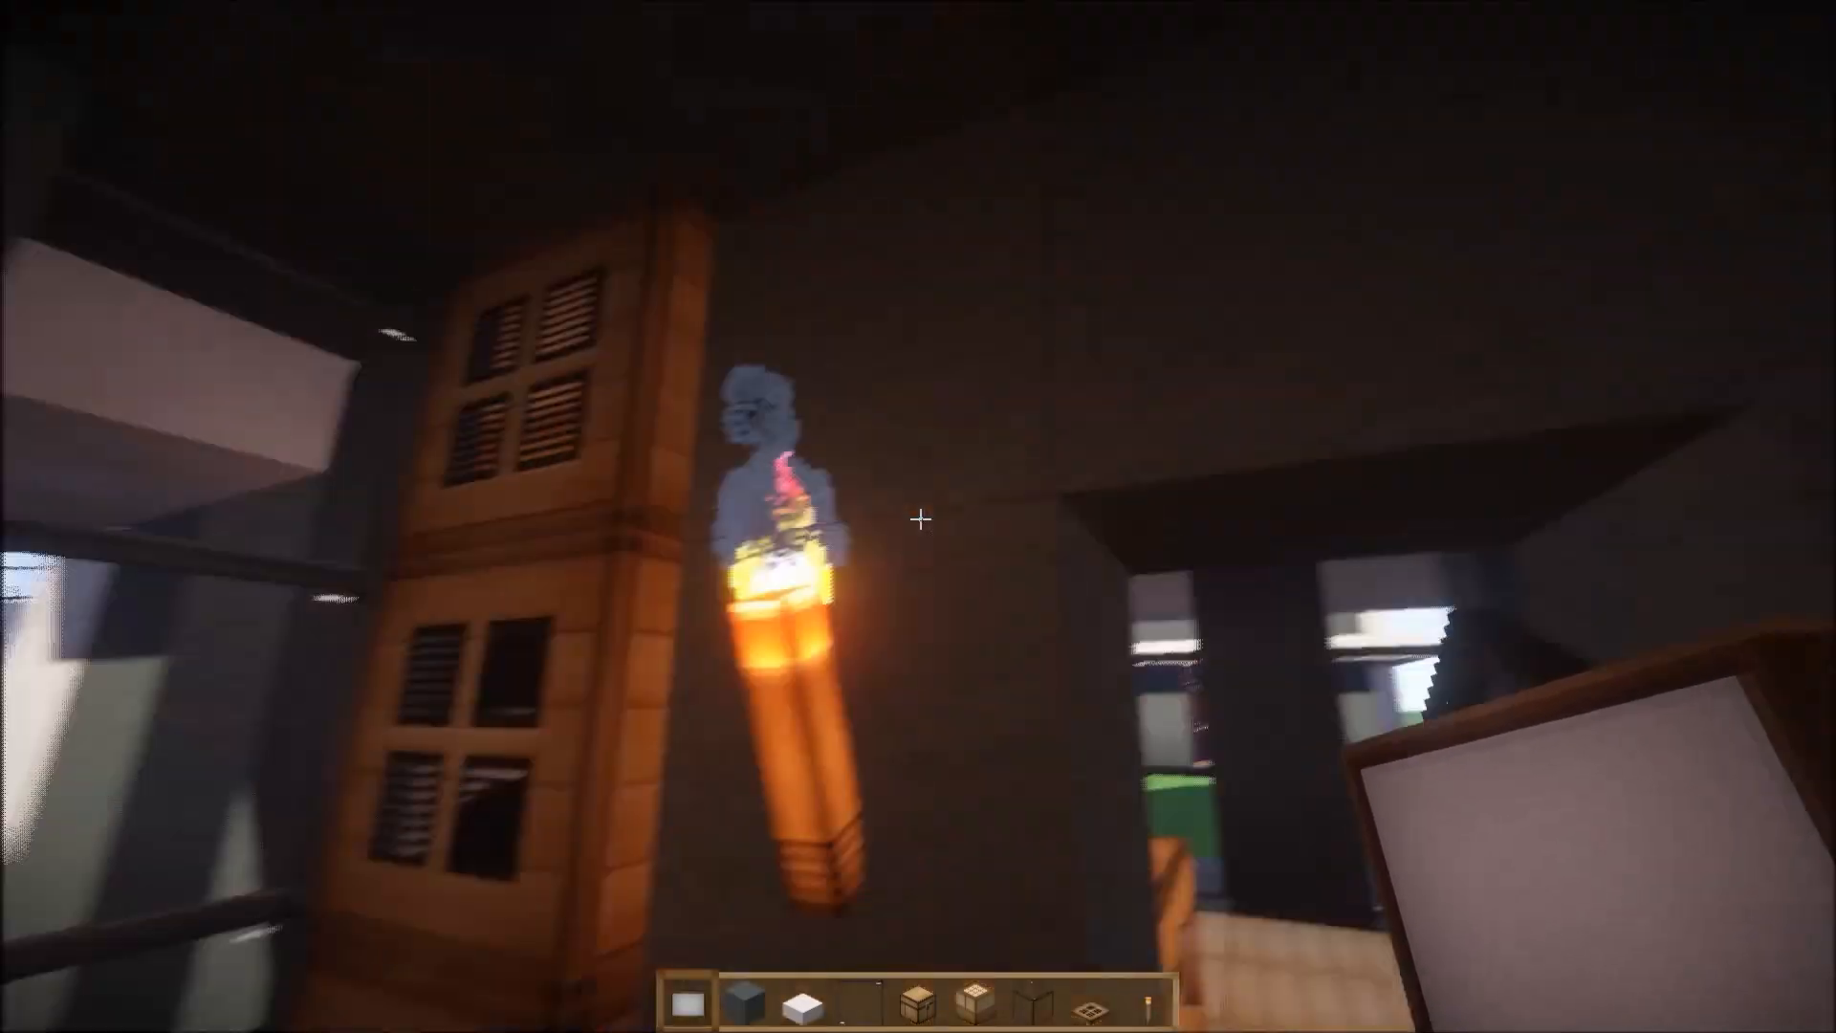
{"action": "mouse_move", "coordinate": [918, 517]}
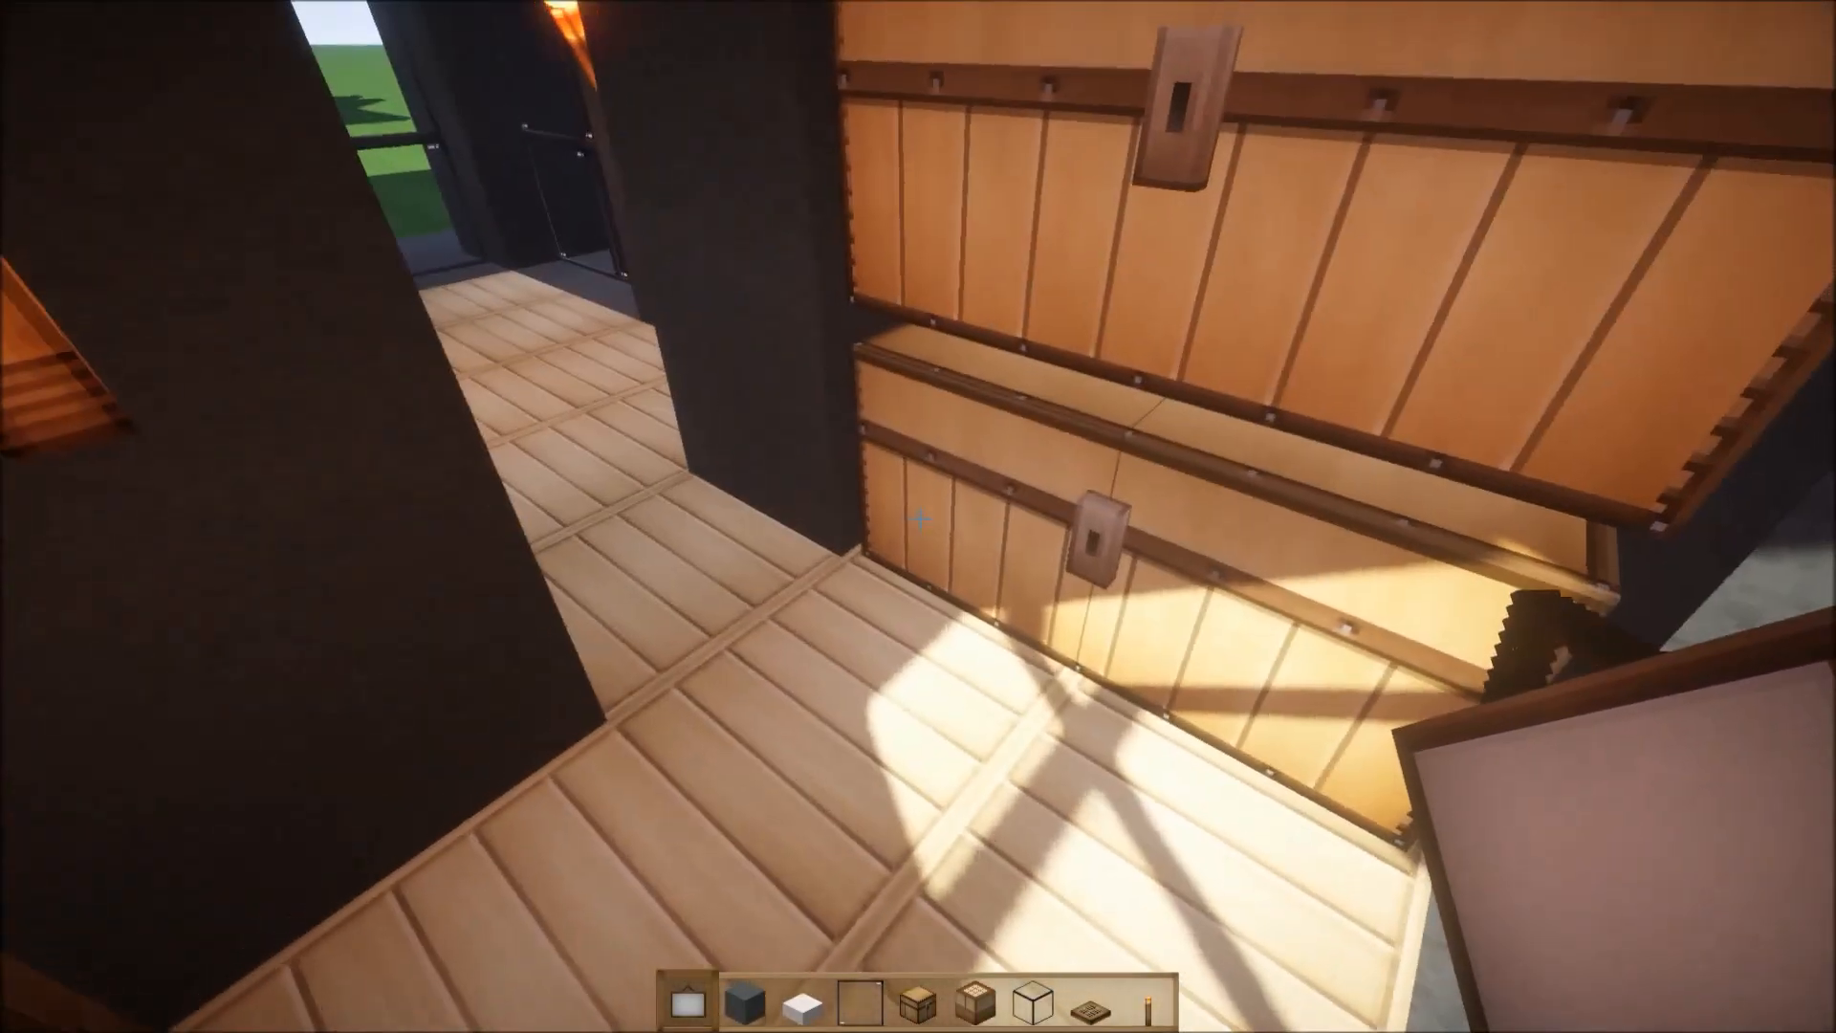
{"action": "mouse_move", "coordinate": [918, 517]}
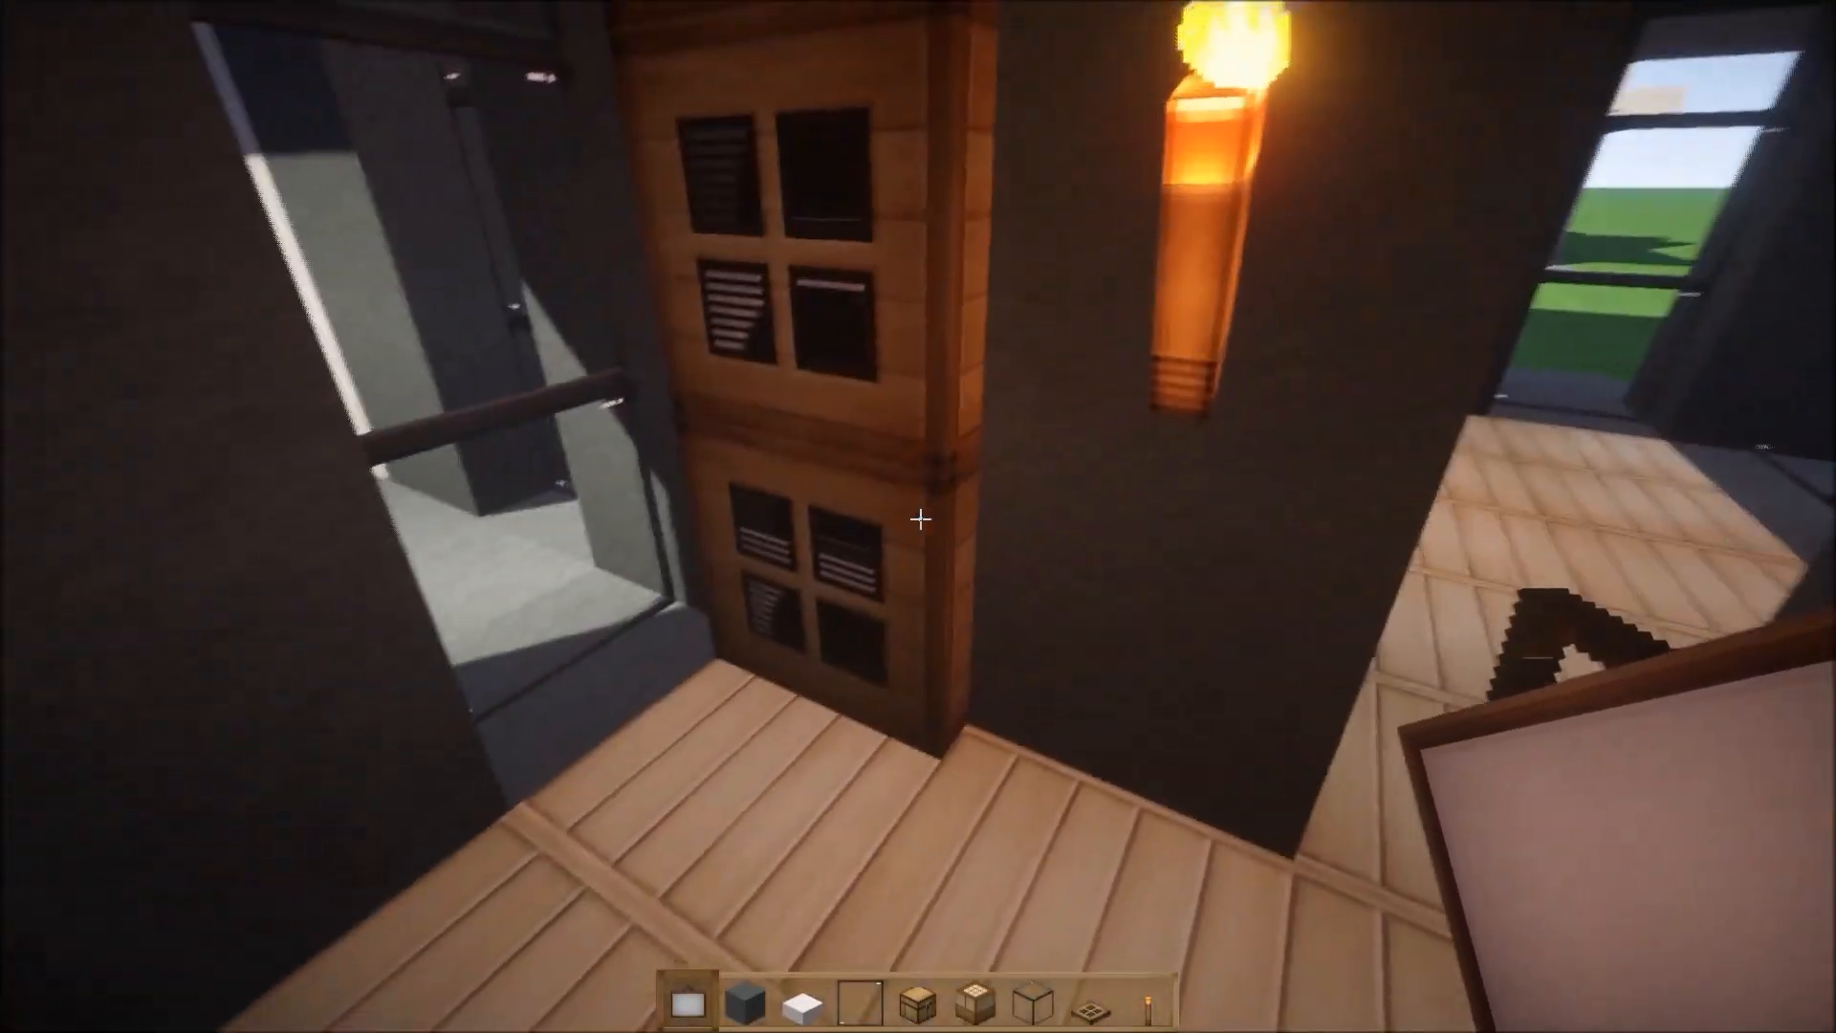
{"action": "mouse_move", "coordinate": [918, 518]}
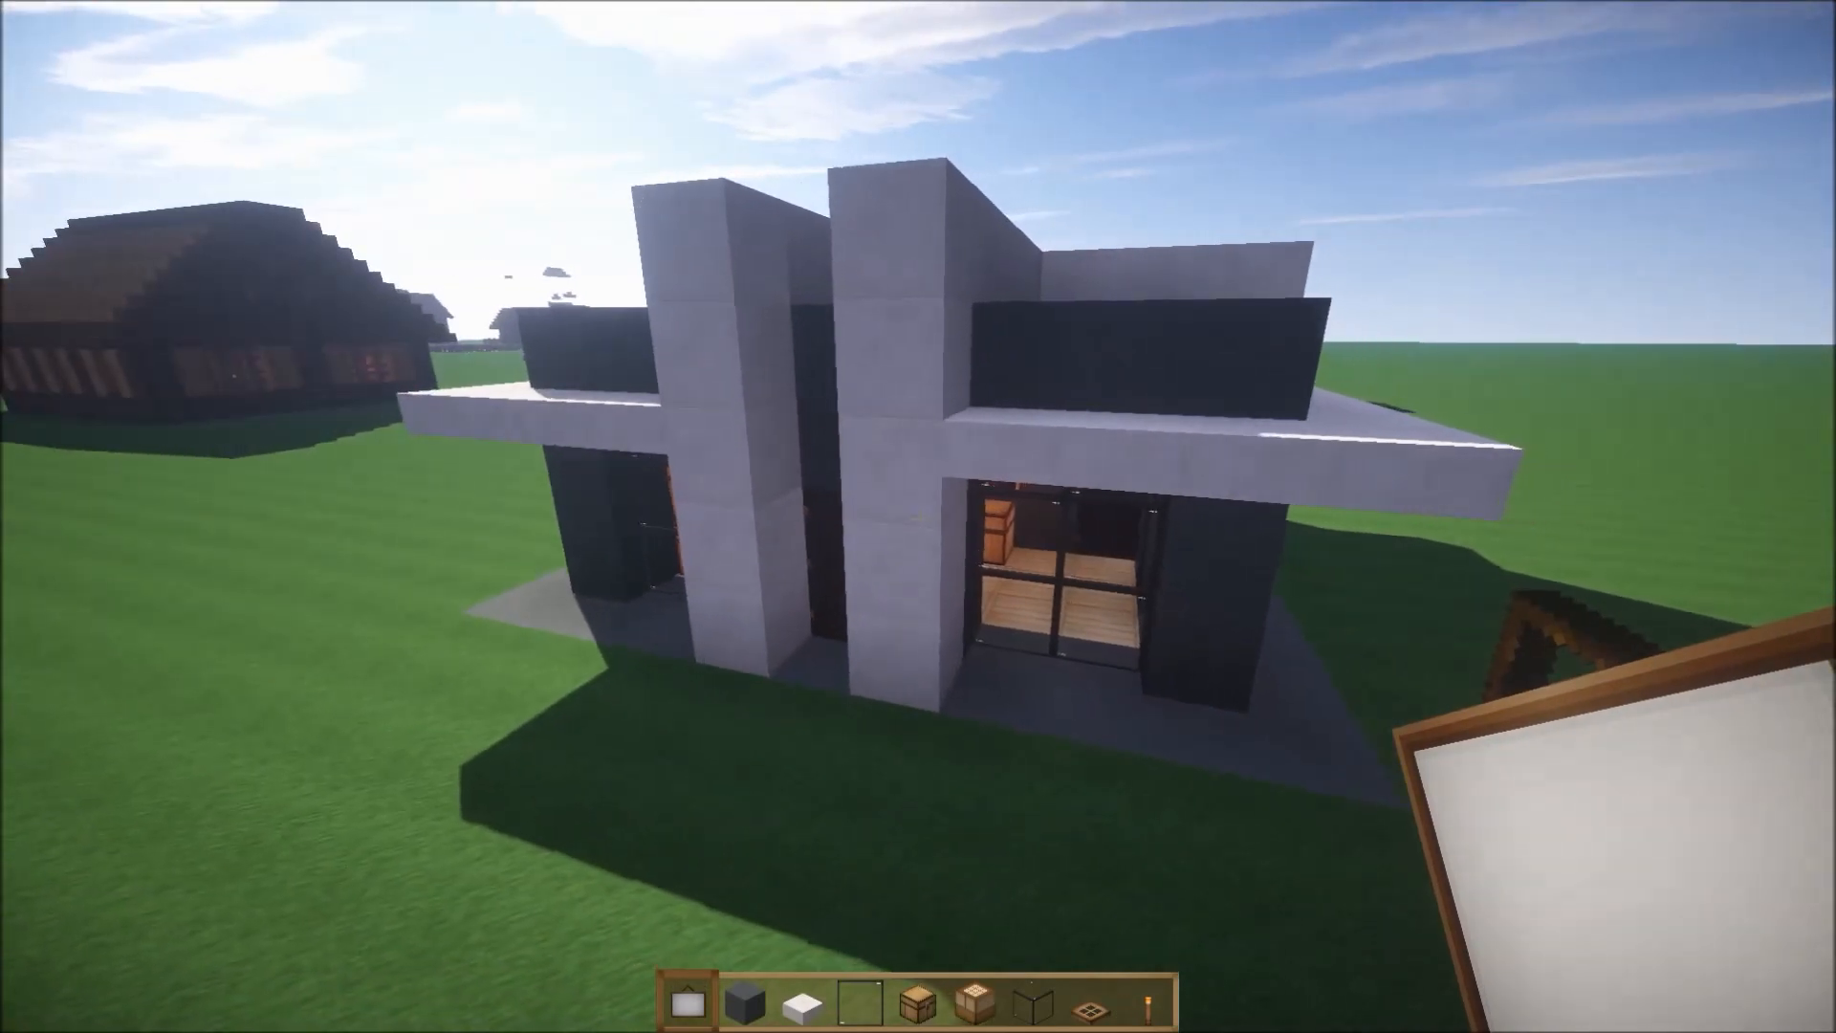
{"action": "mouse_move", "coordinate": [919, 517]}
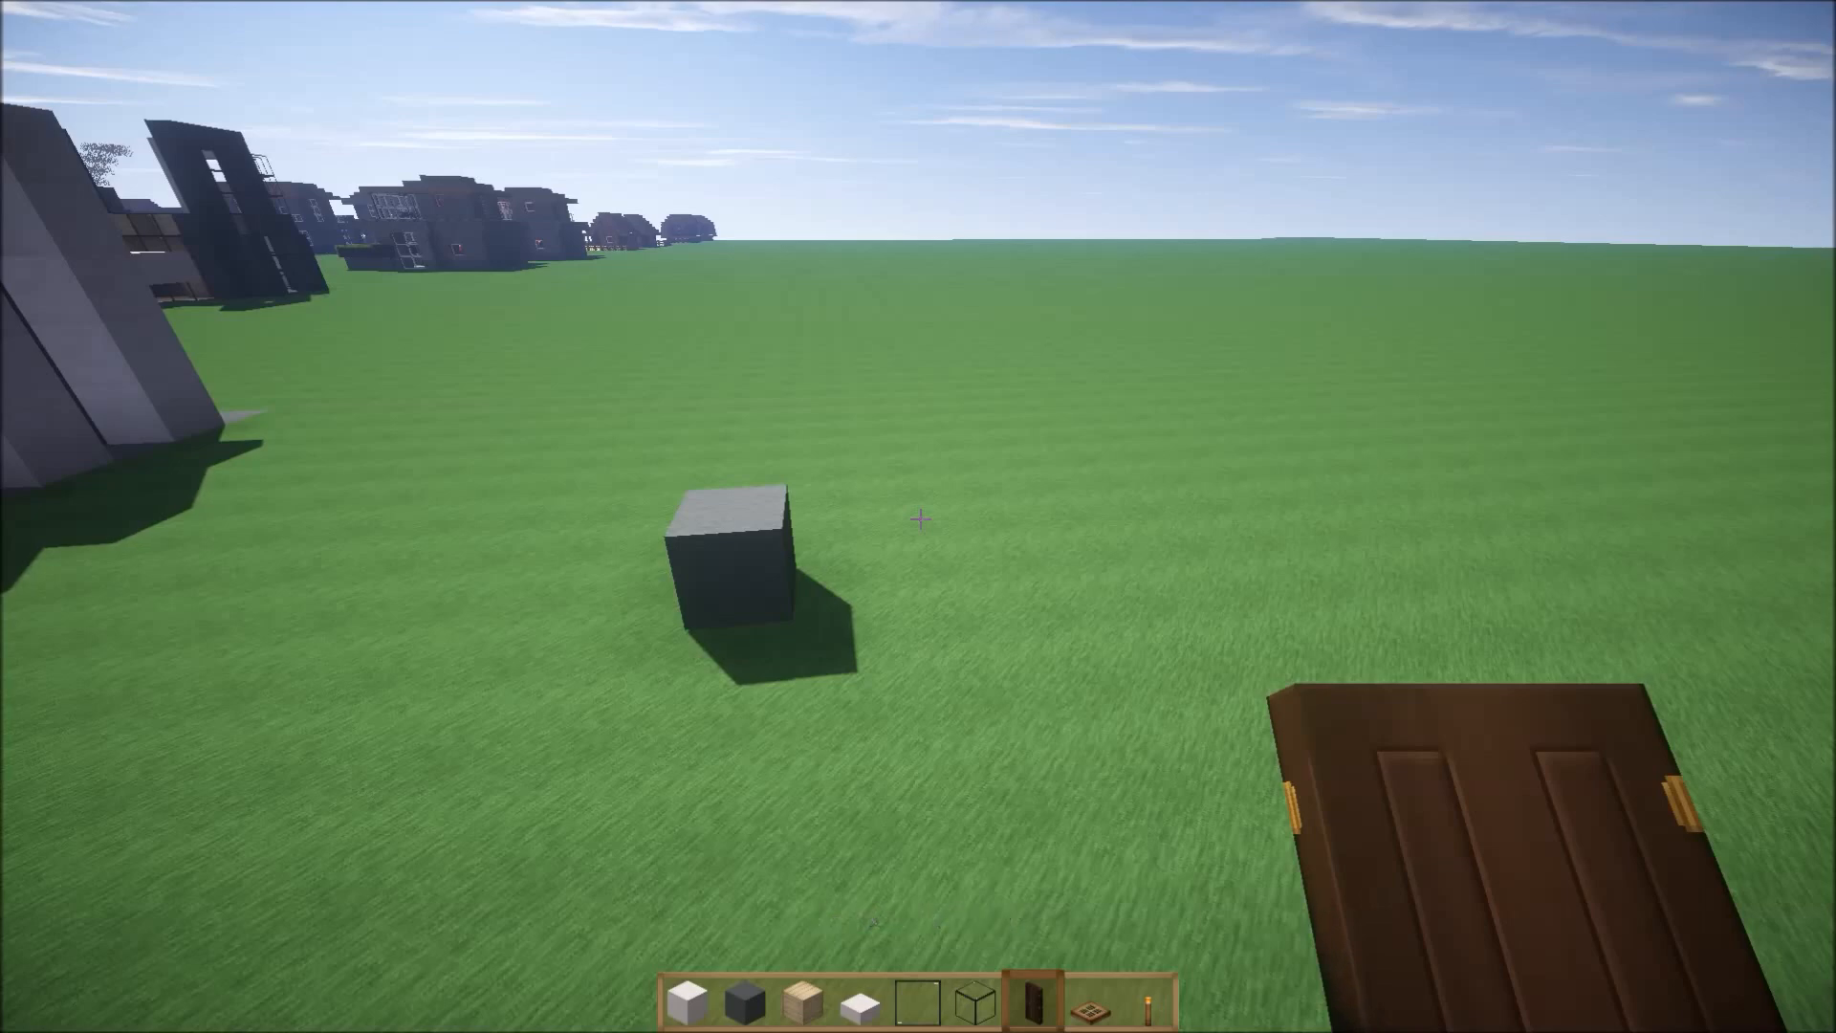
Select cyan stained clay and place one marker block on the open grass.
{"action": "scroll", "scroll_direction": "down", "scroll_amount": 3}
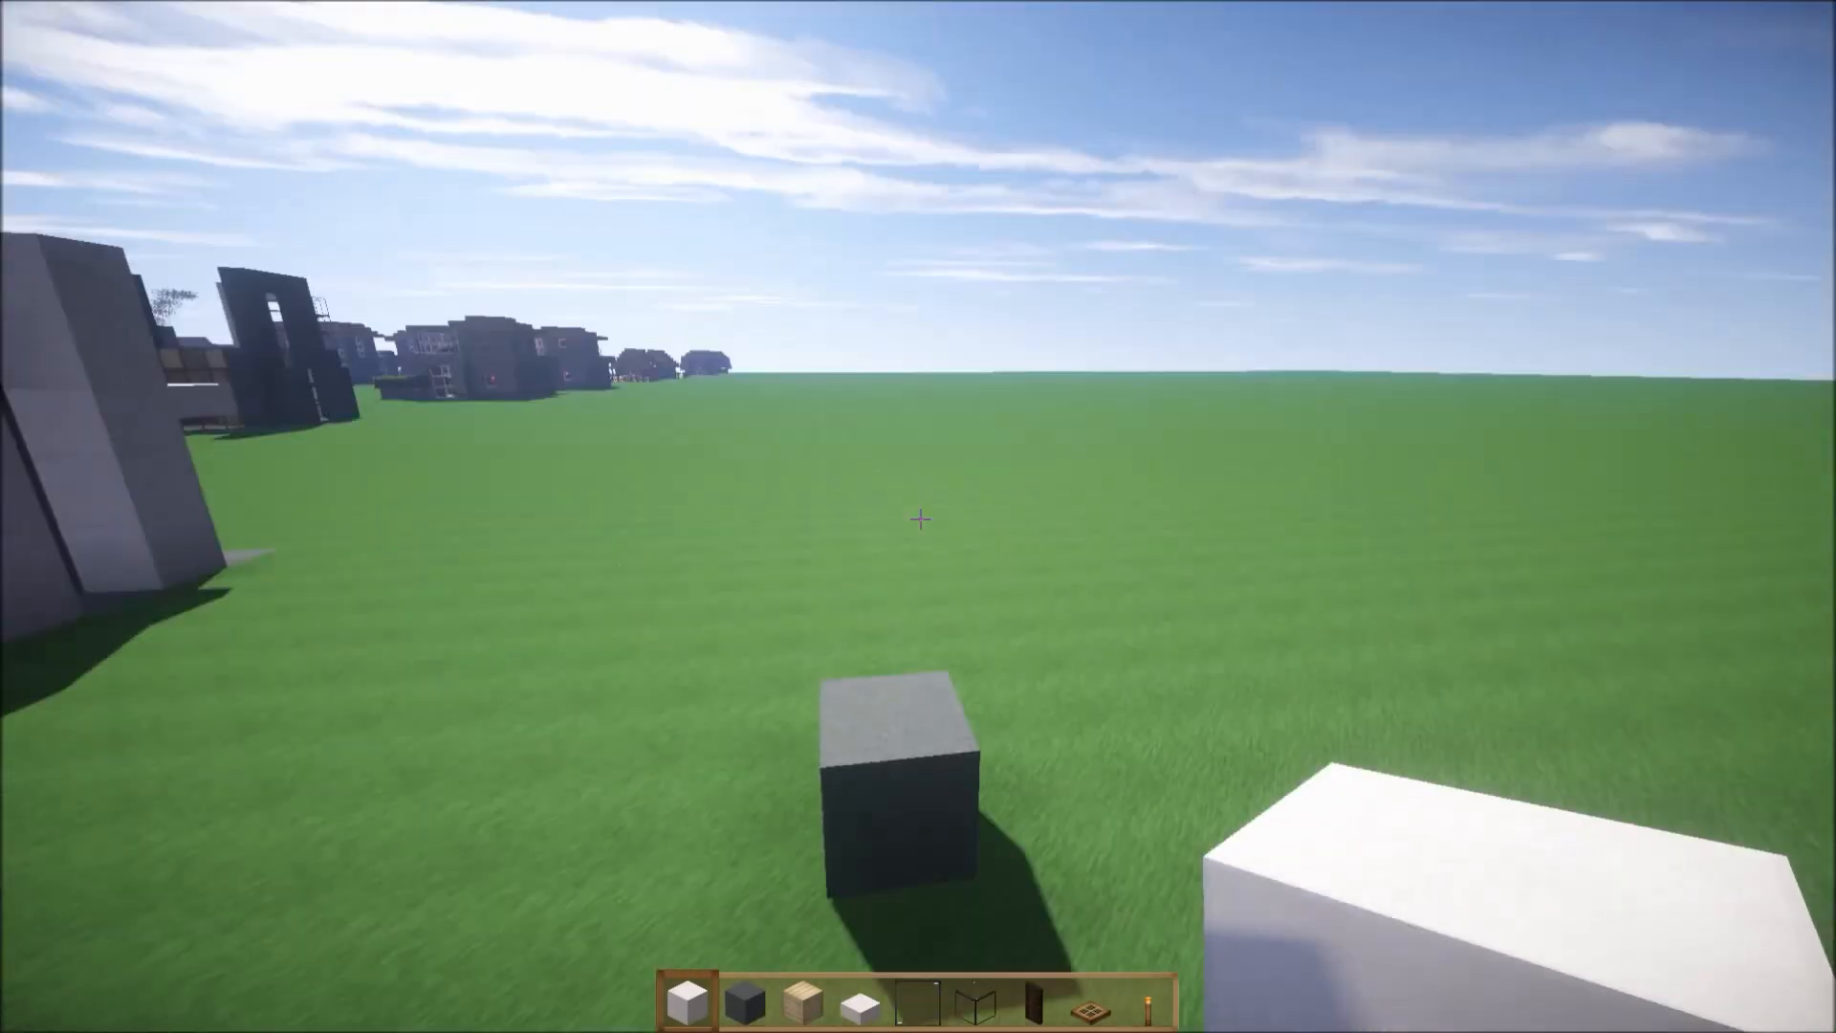
{"action": "mouse_move", "coordinate": [918, 517]}
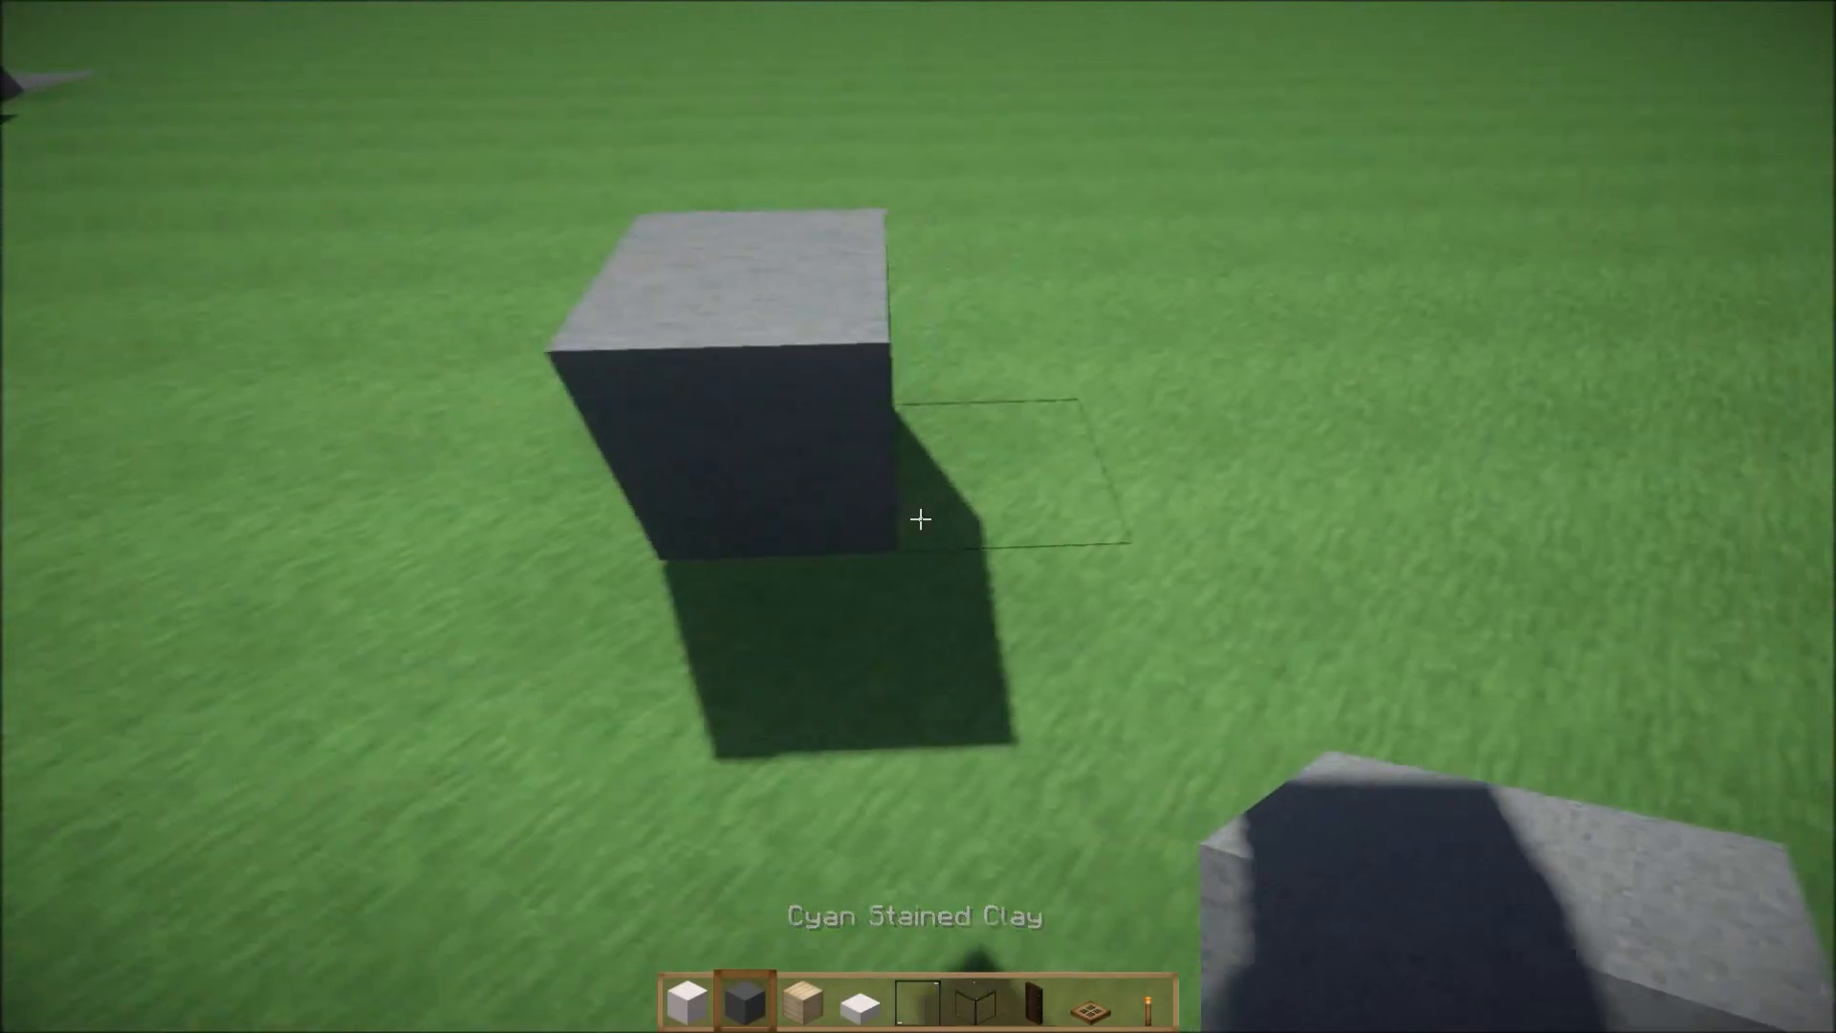
{"action": "mouse_move", "coordinate": [920, 518]}
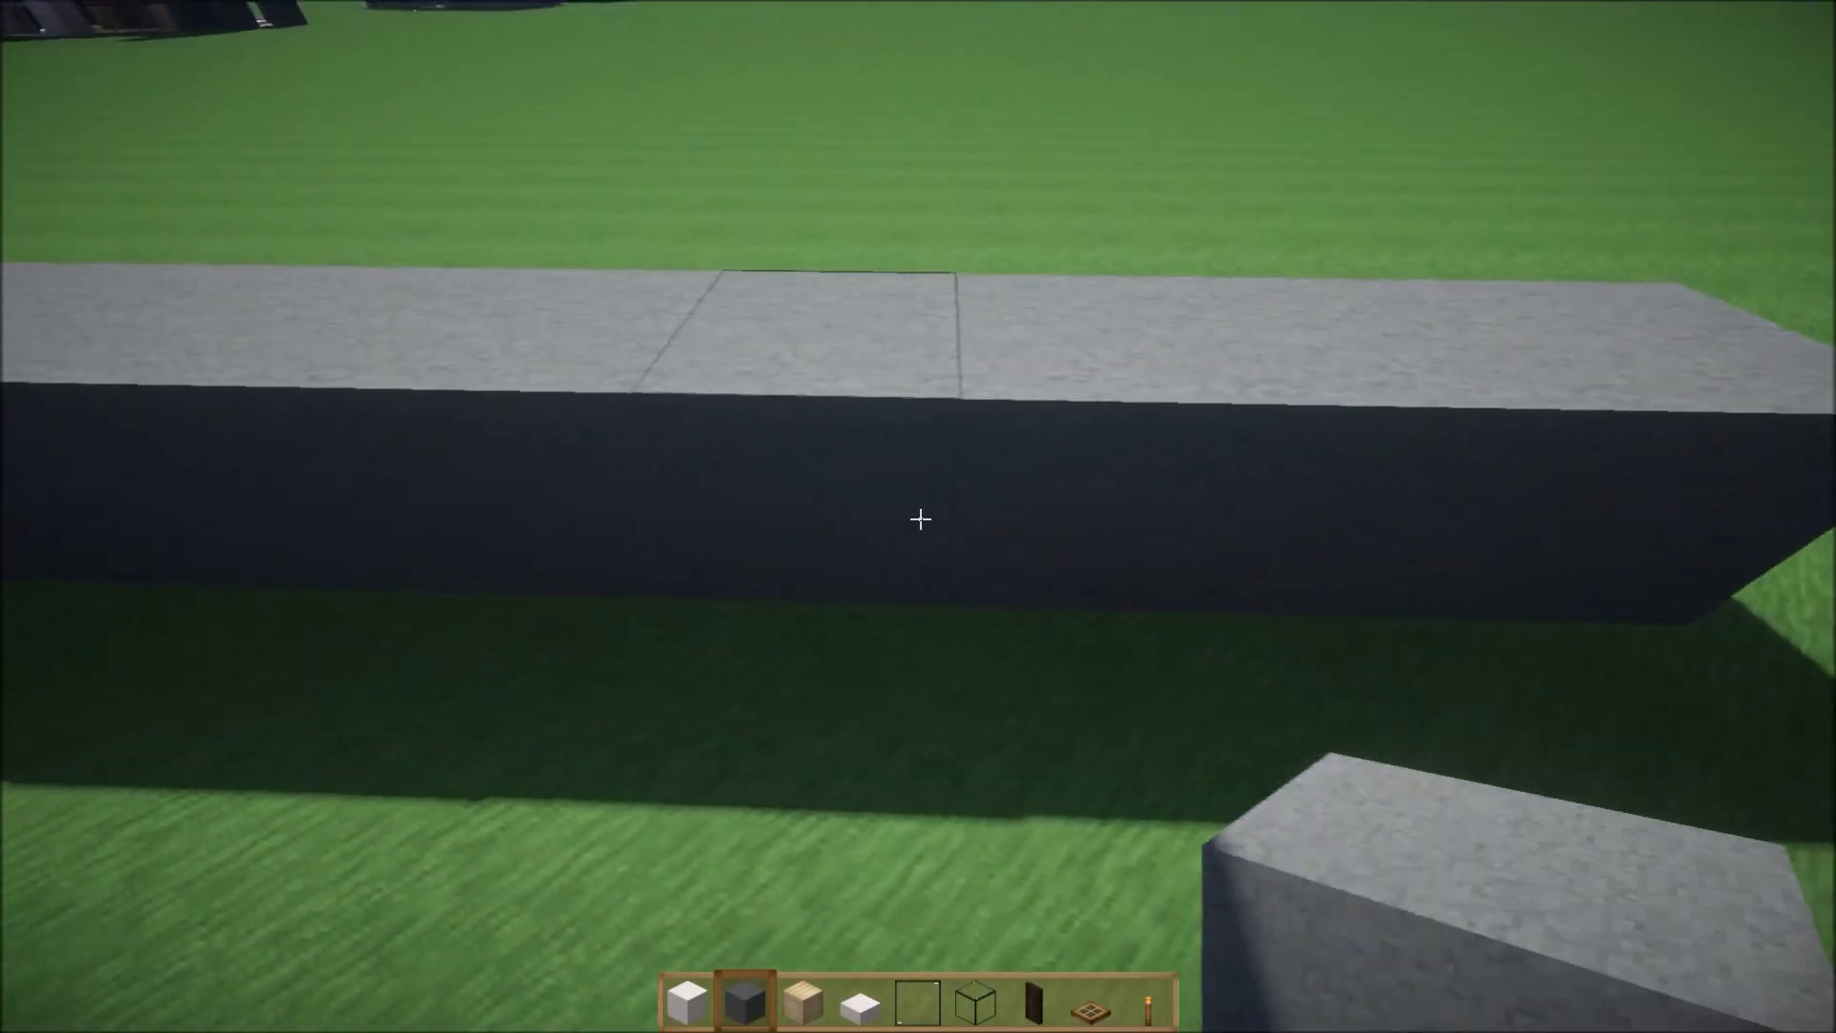
{"action": "mouse_move", "coordinate": [918, 519]}
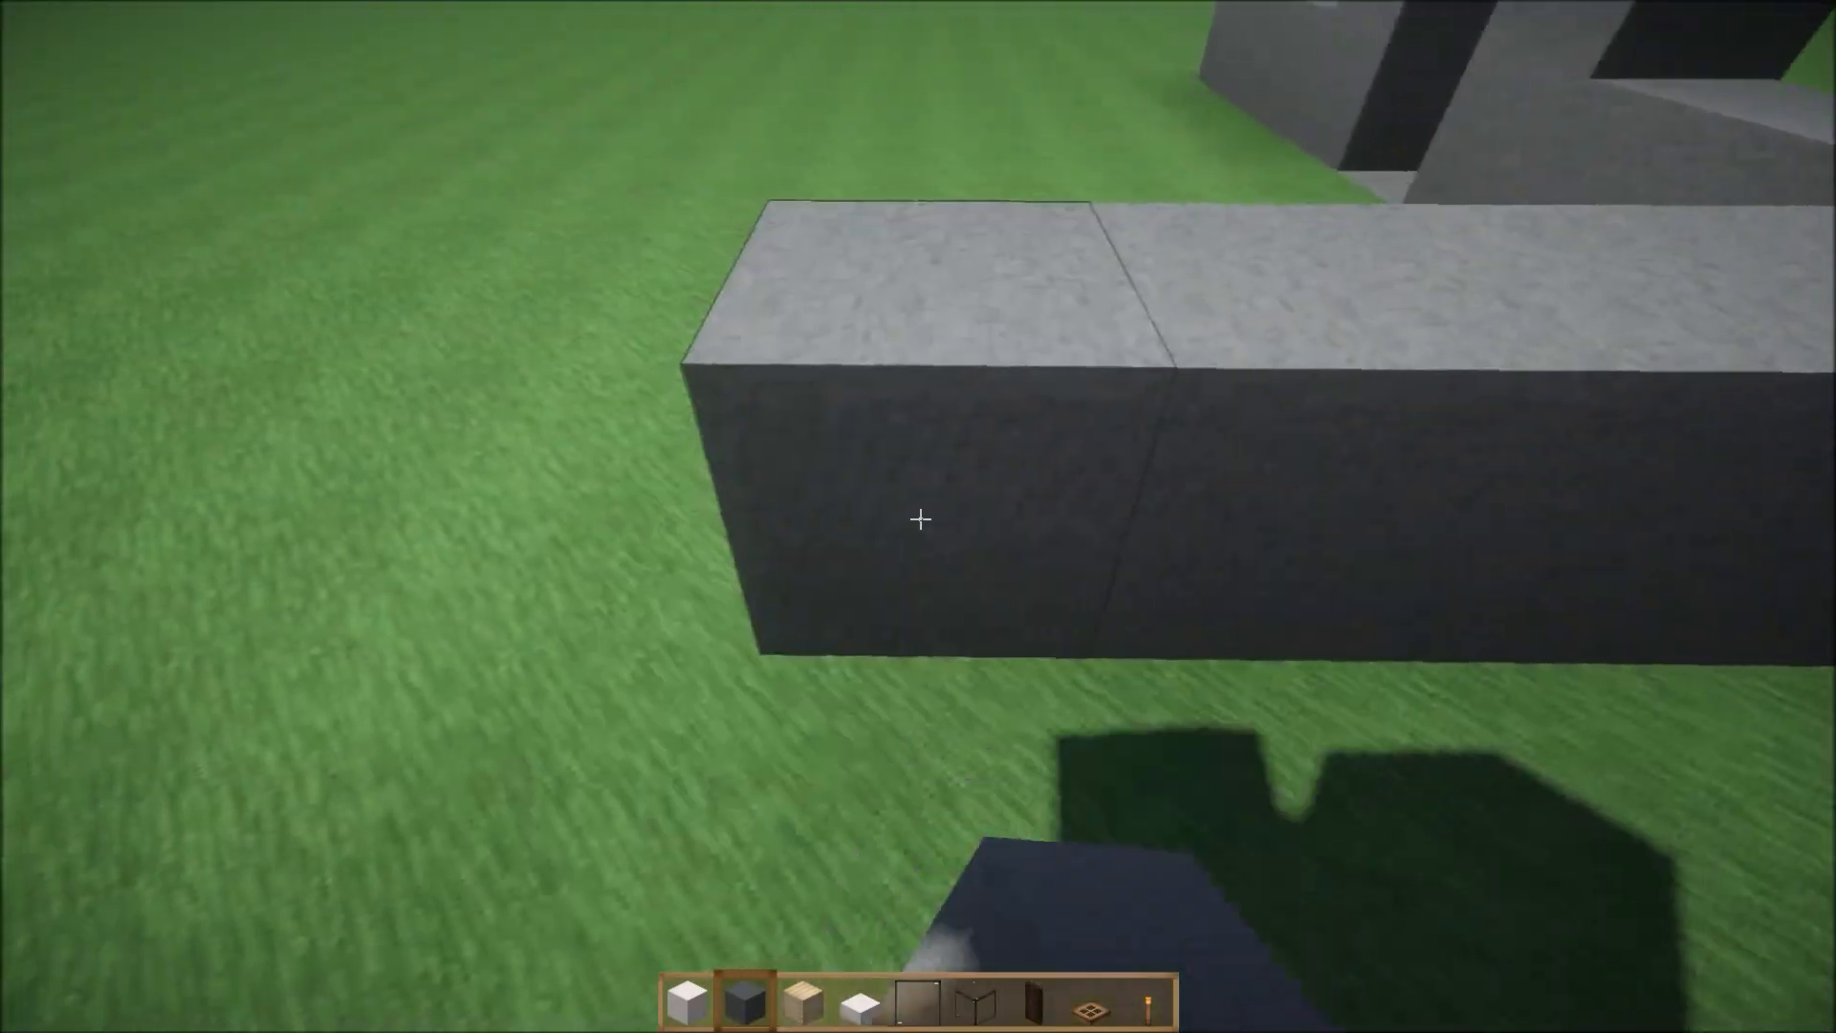
Place cyan stained clay rows along the ground to outline the house footprint.
{"action": "left_click", "coordinate": [918, 518]}
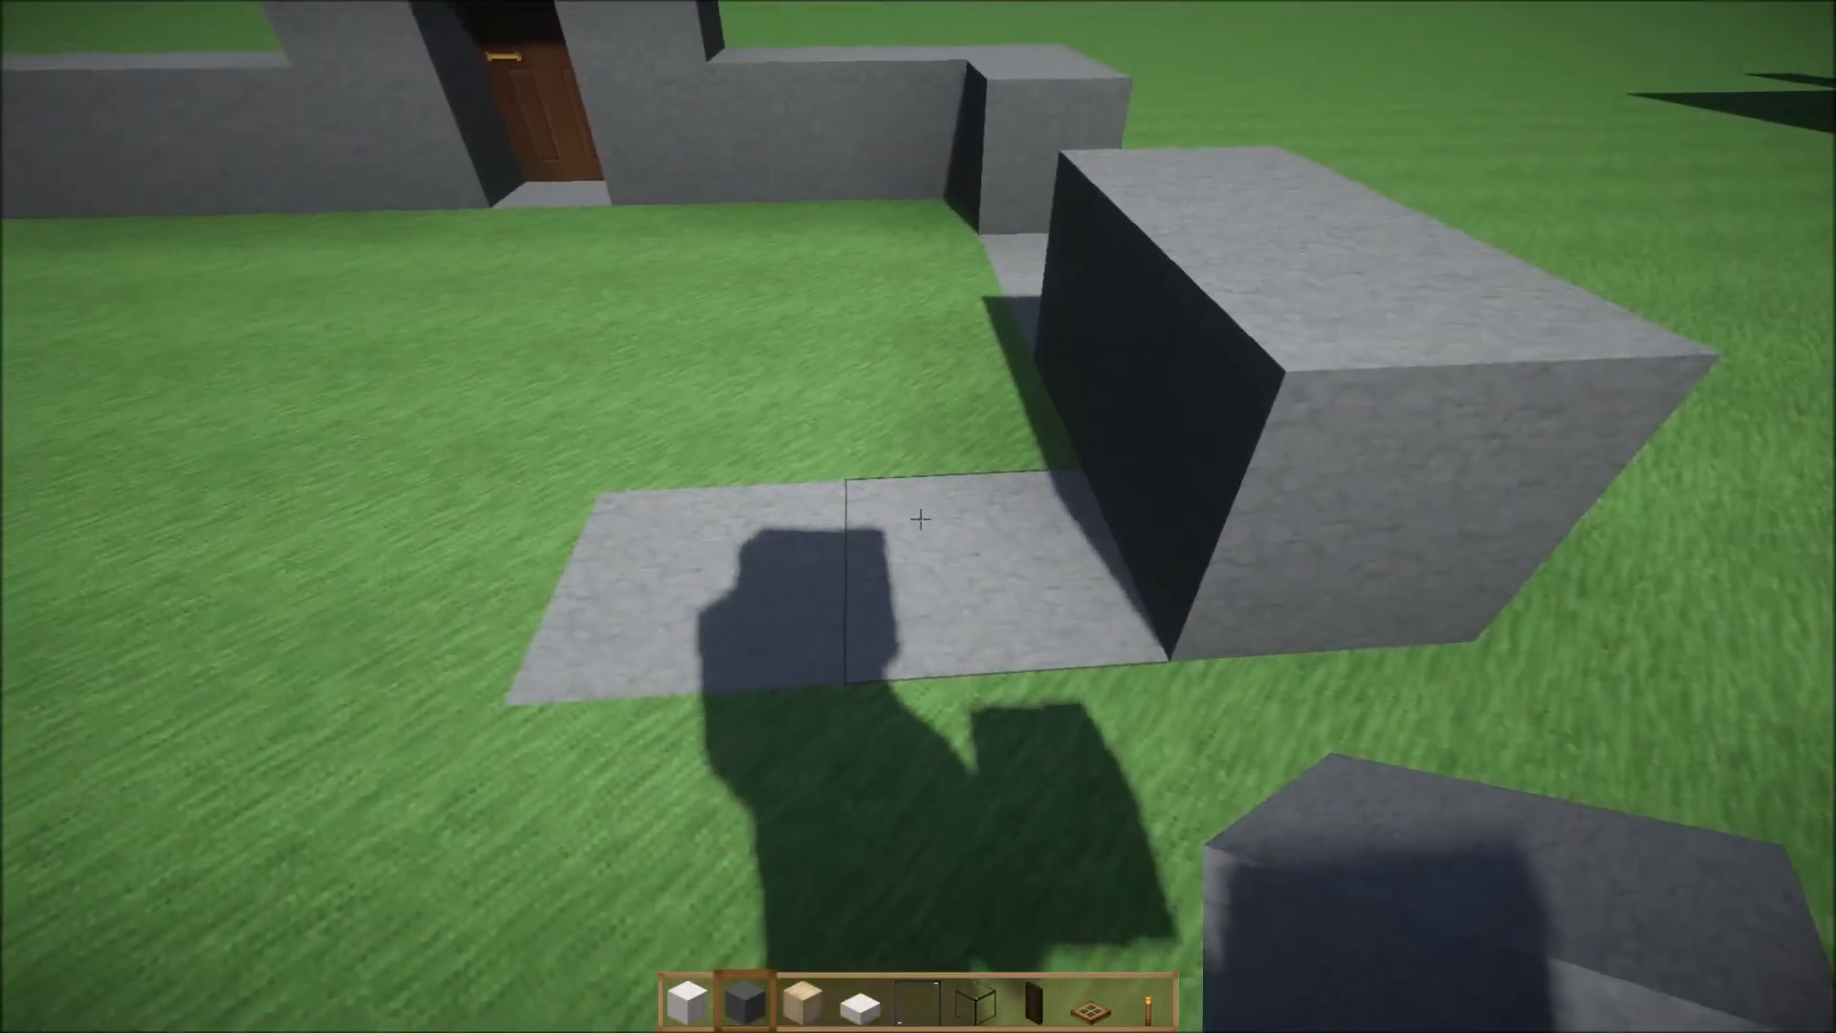
{"action": "mouse_move", "coordinate": [918, 521]}
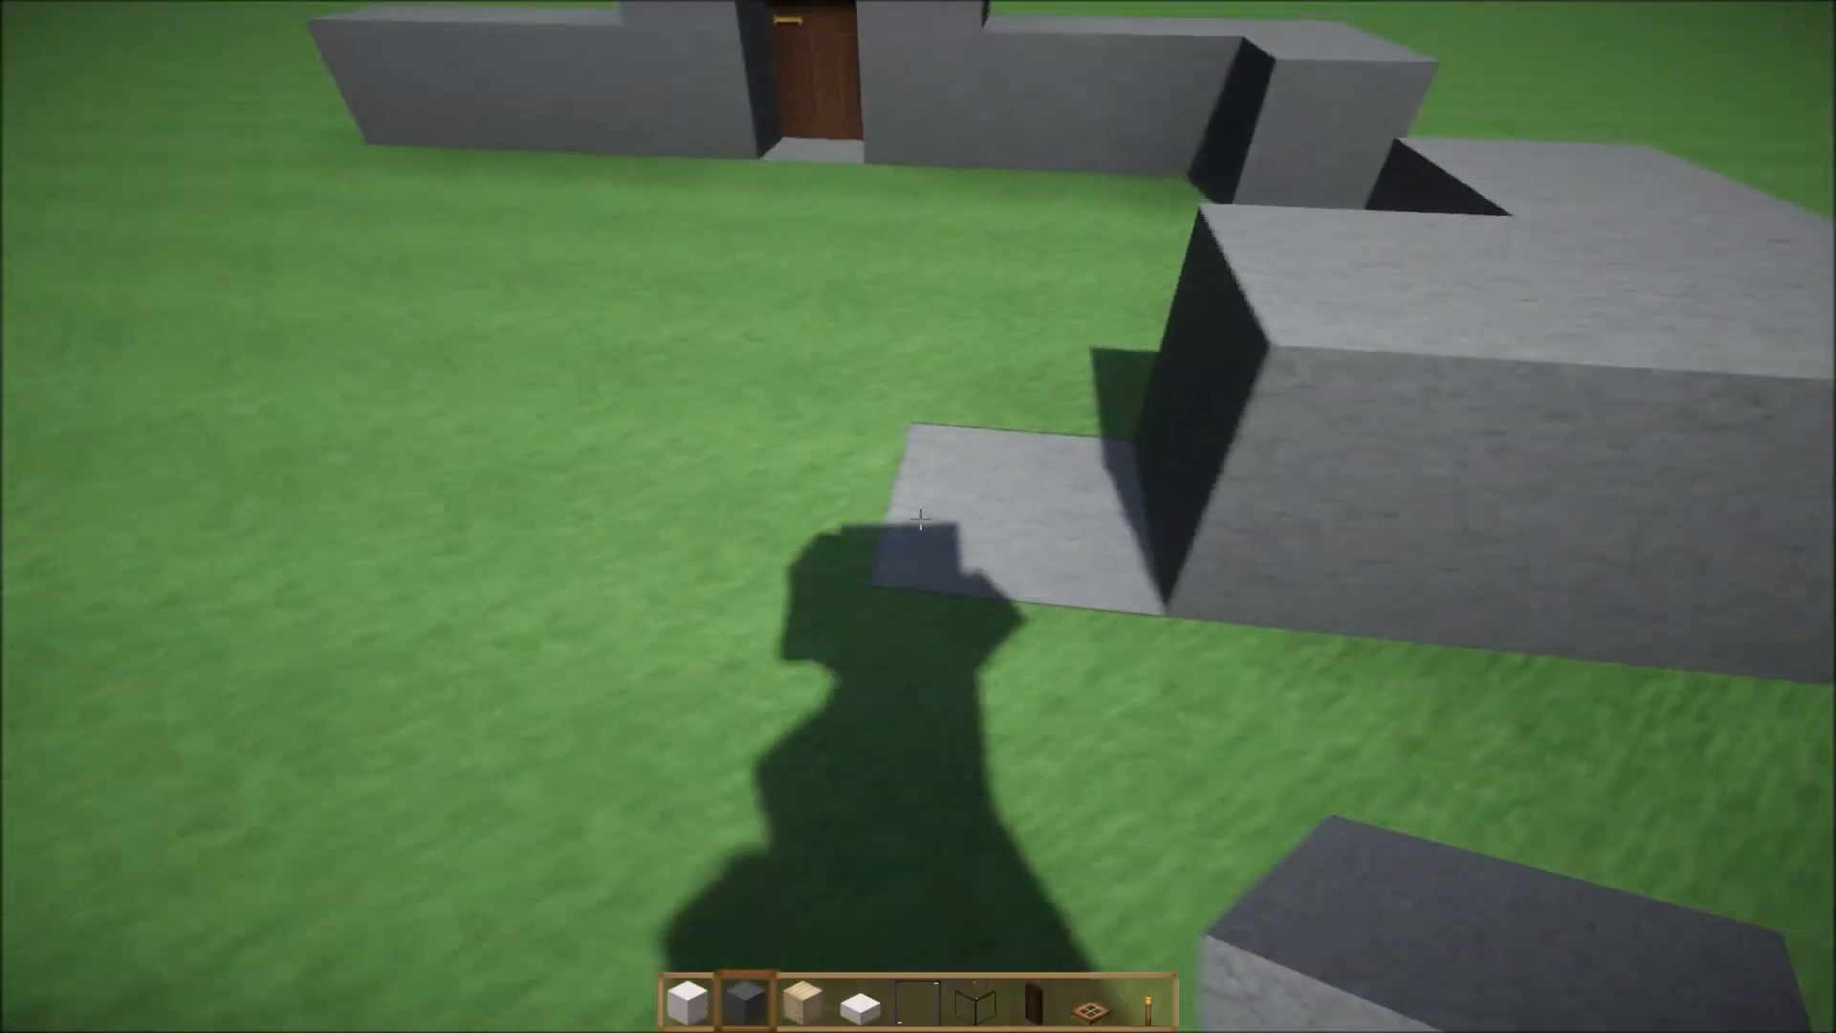
{"action": "mouse_move", "coordinate": [918, 517]}
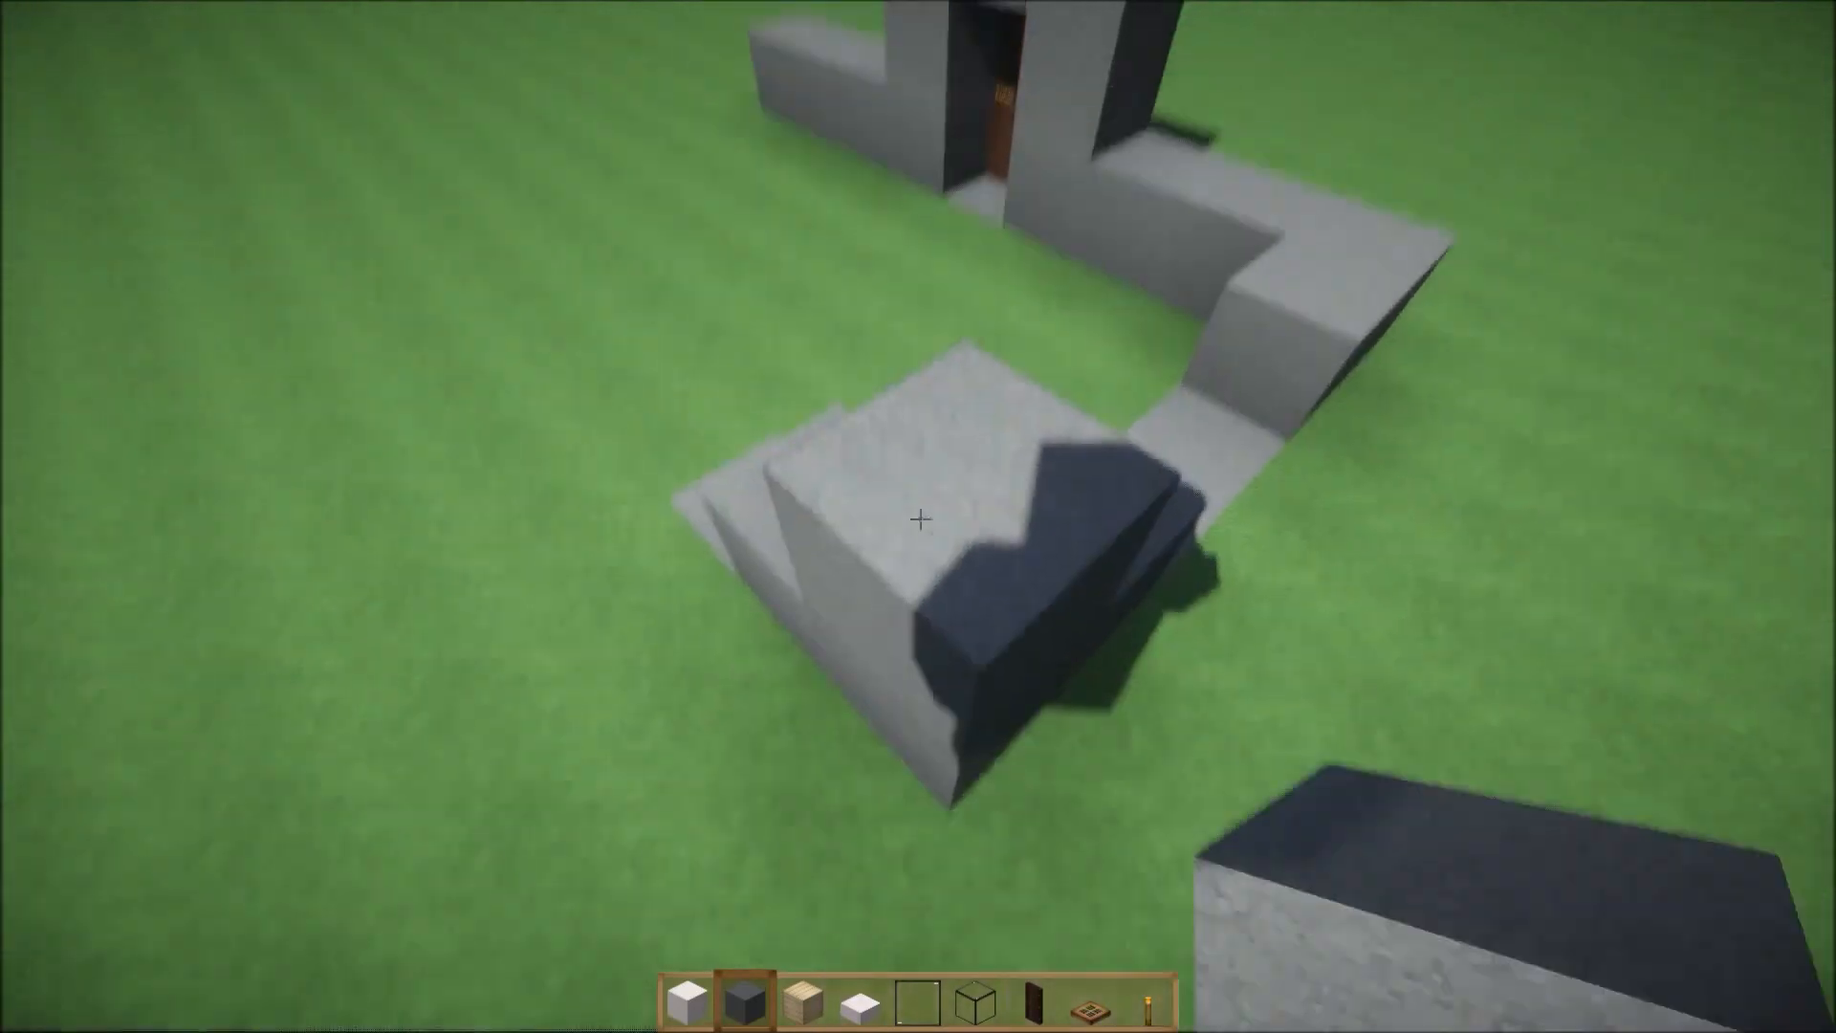
{"action": "mouse_move", "coordinate": [918, 519]}
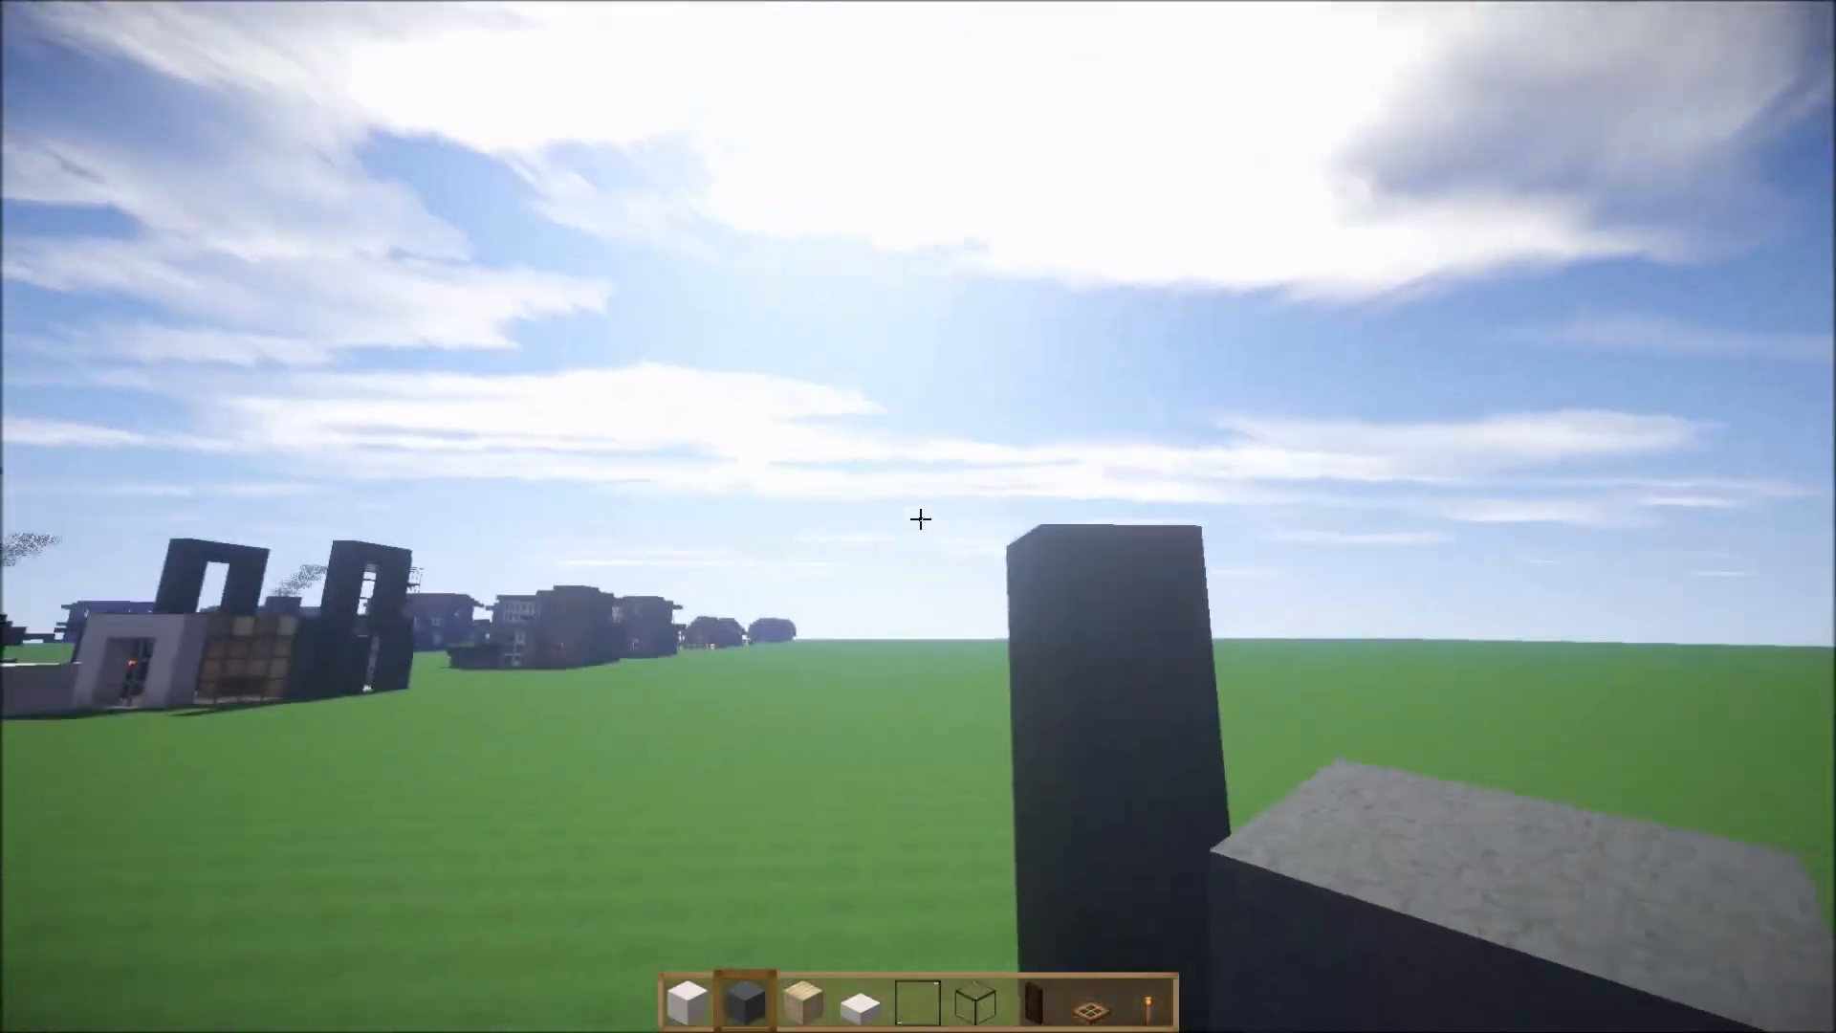
{"action": "mouse_move", "coordinate": [918, 520]}
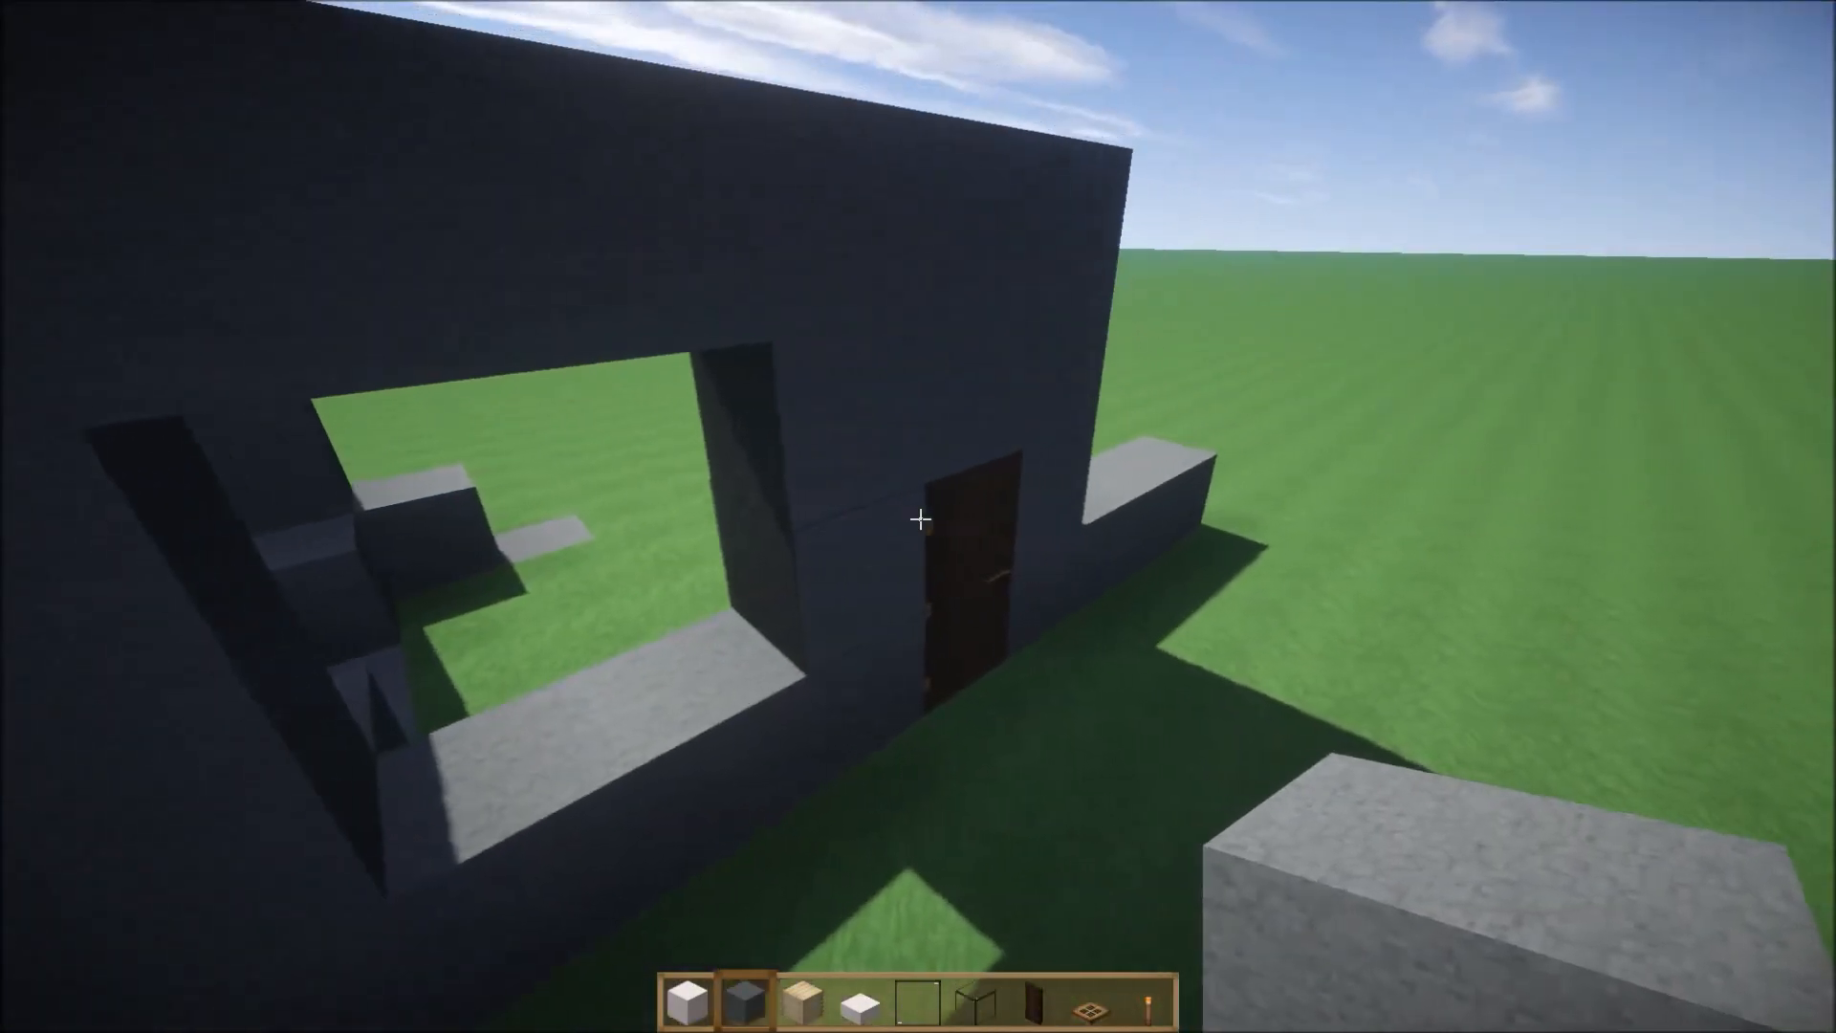
{"action": "mouse_move", "coordinate": [918, 520]}
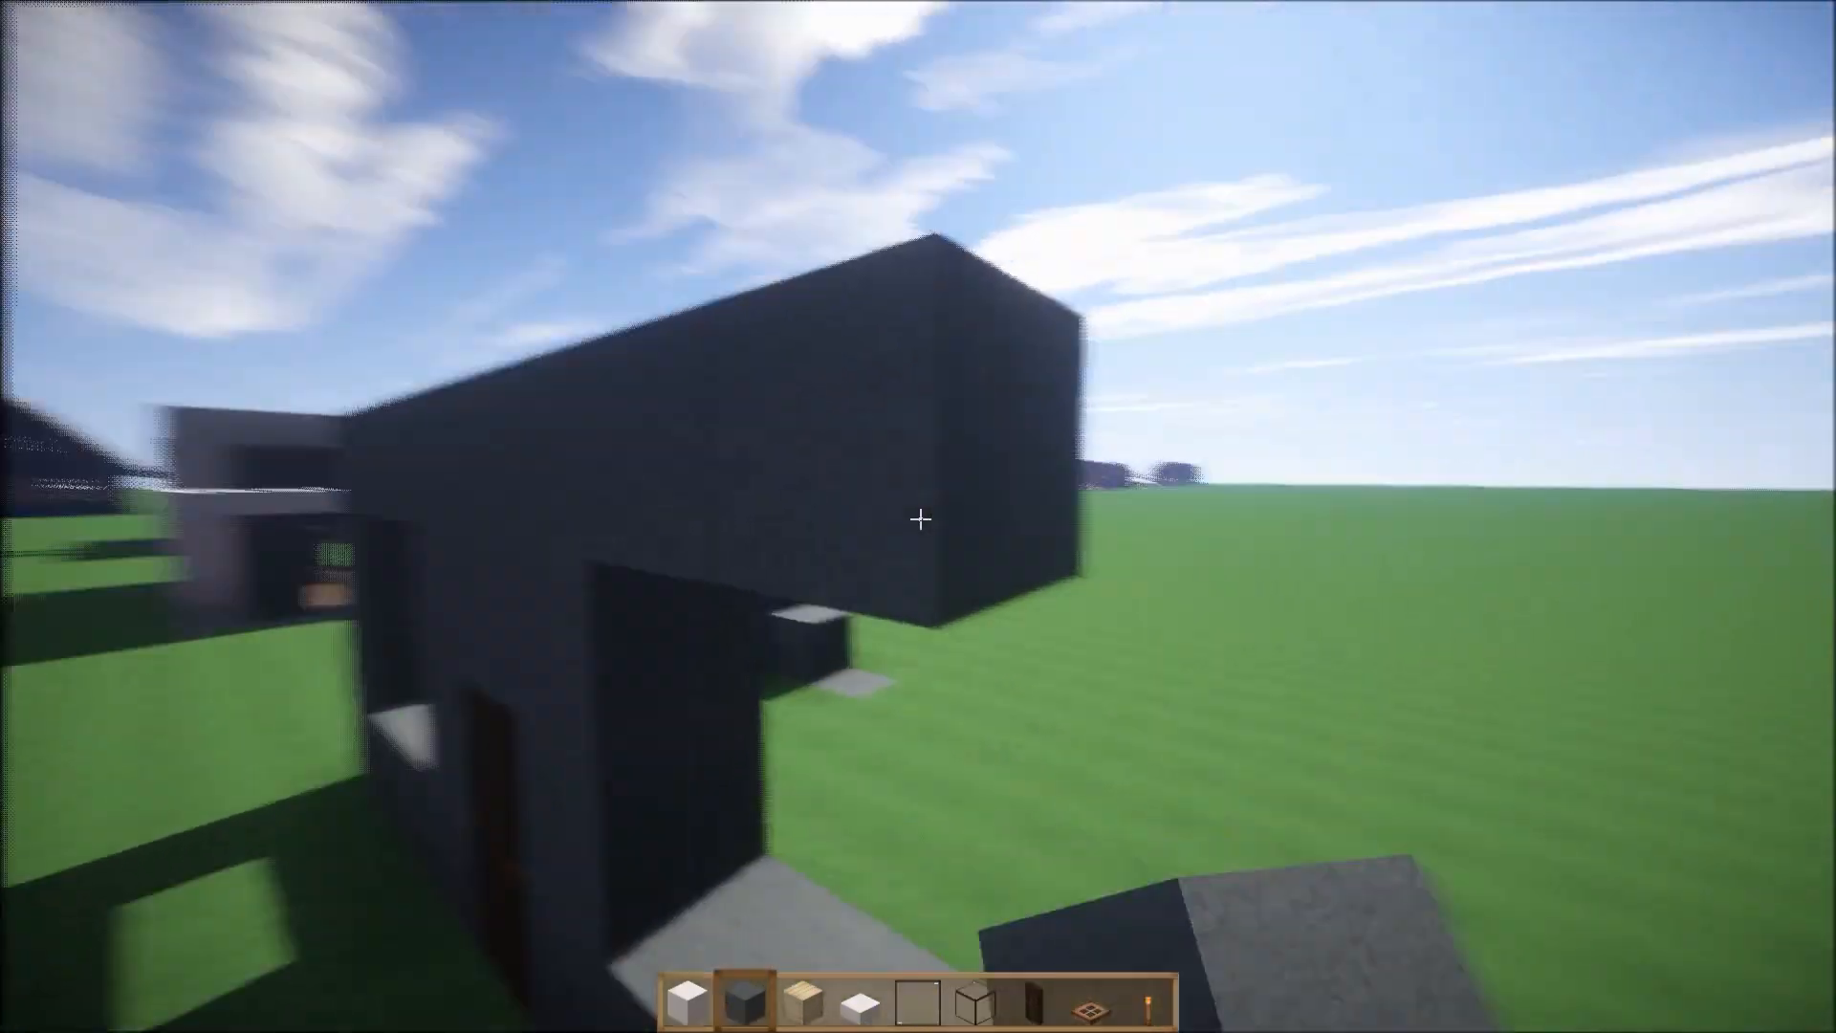
{"action": "mouse_move", "coordinate": [919, 518]}
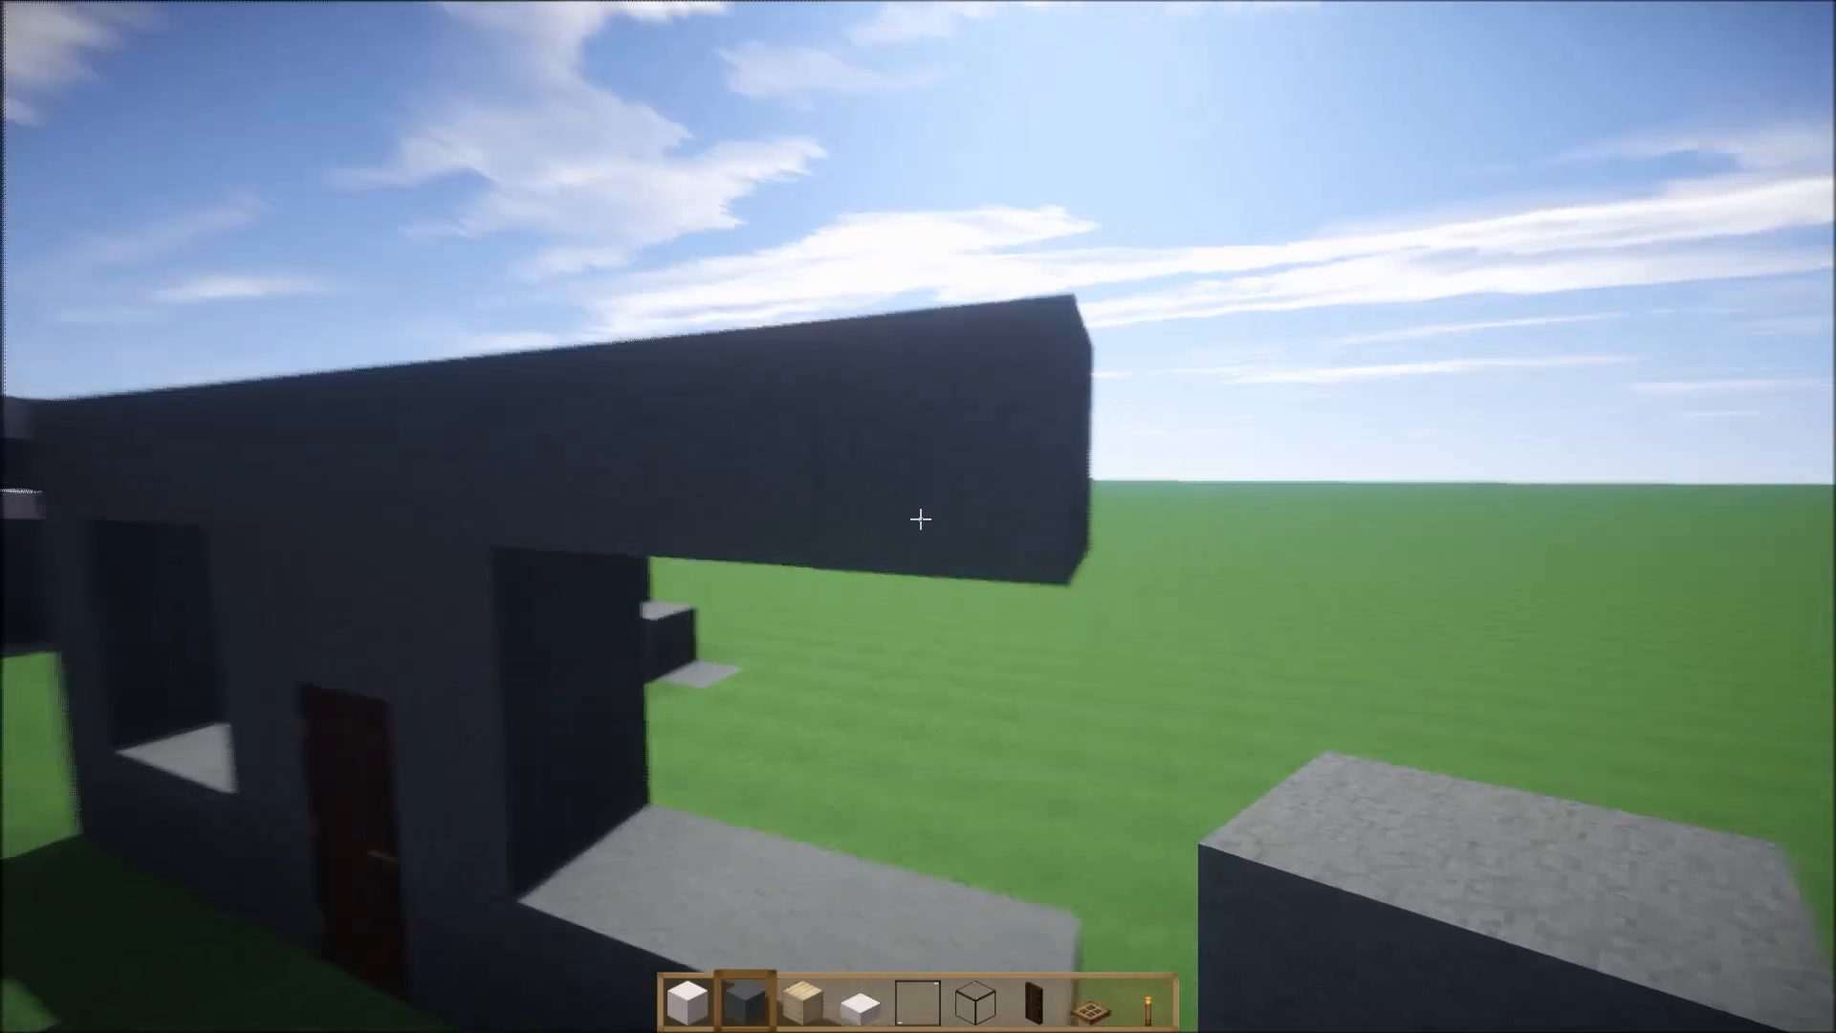
{"action": "mouse_move", "coordinate": [919, 518]}
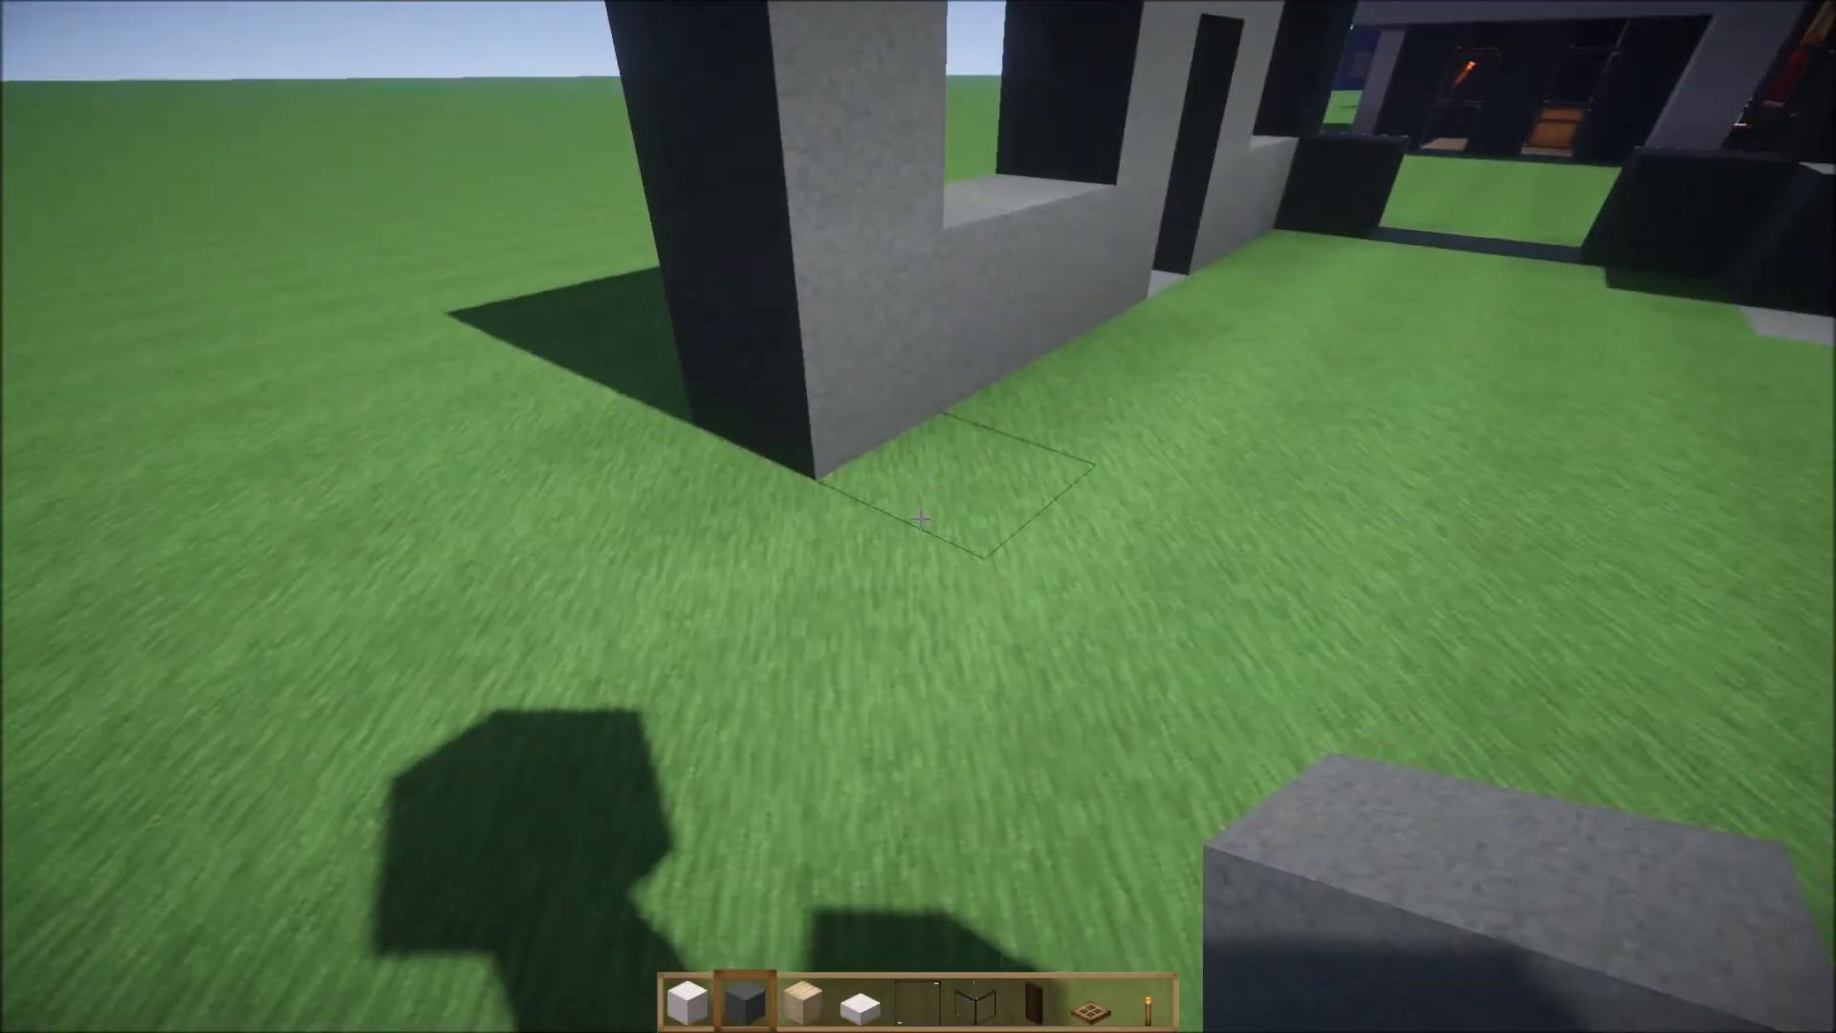
{"action": "mouse_move", "coordinate": [918, 519]}
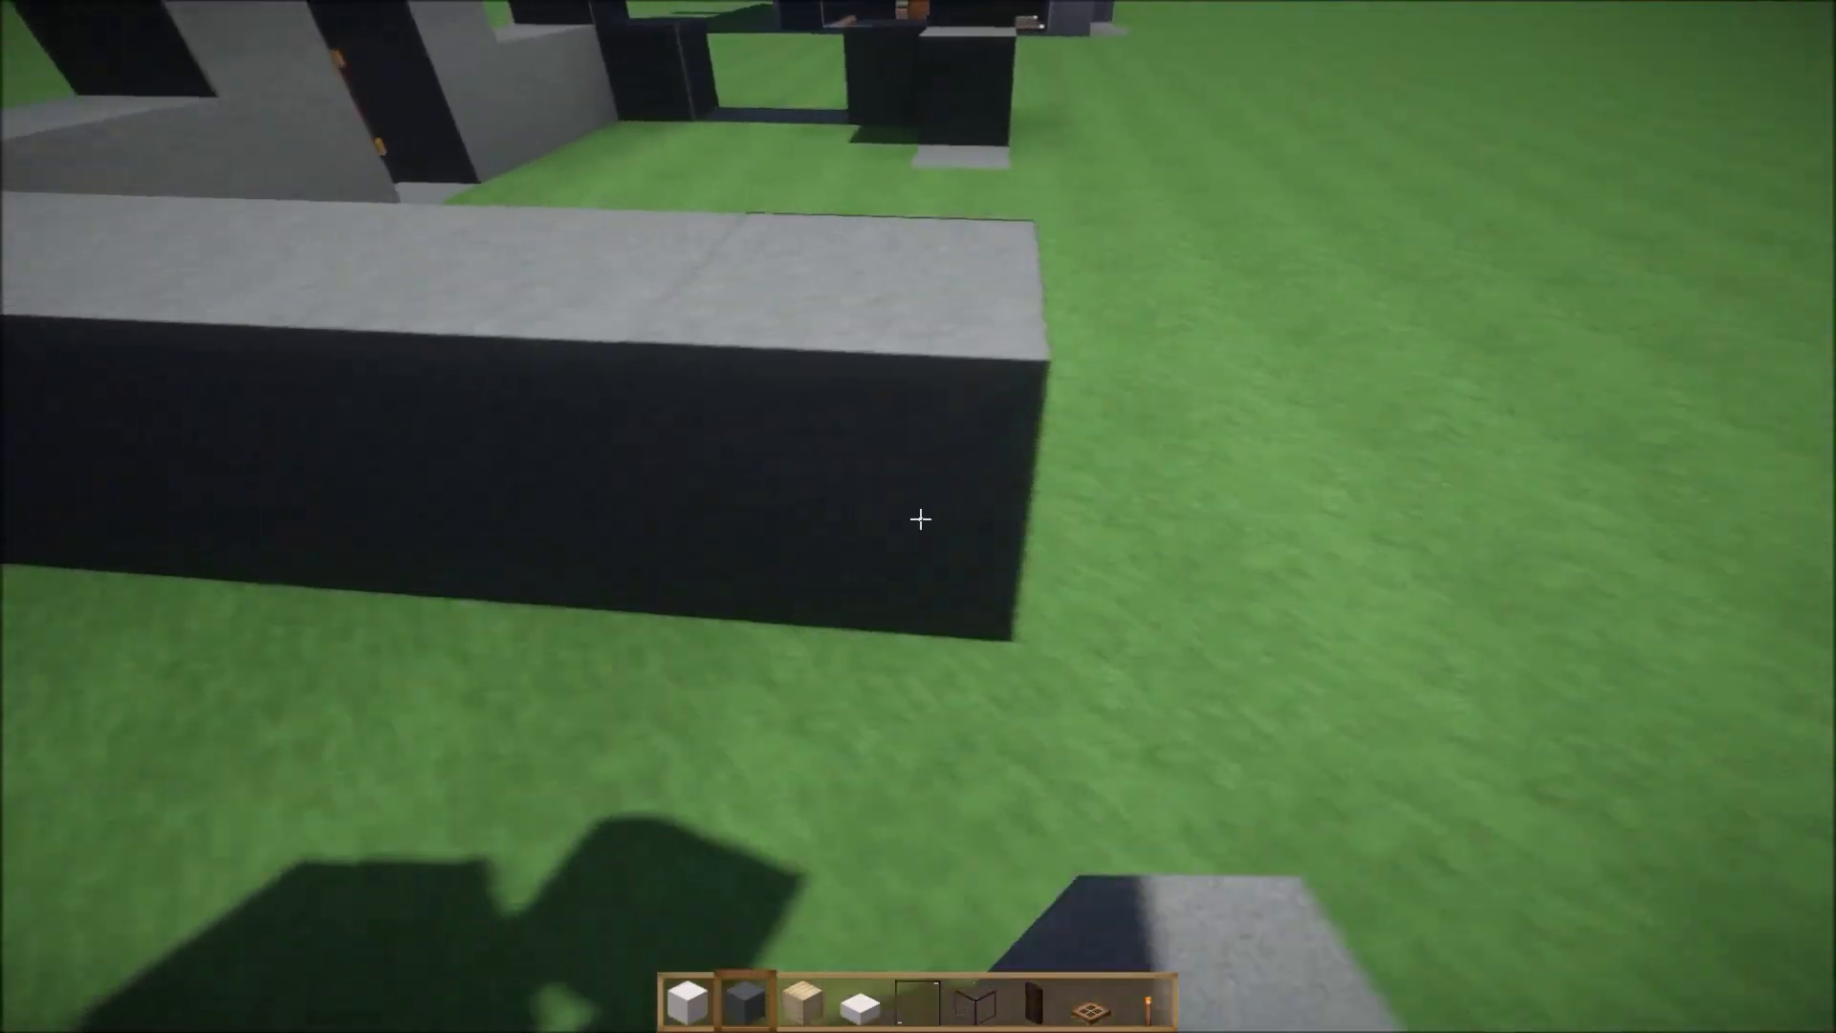
{"action": "mouse_move", "coordinate": [918, 519]}
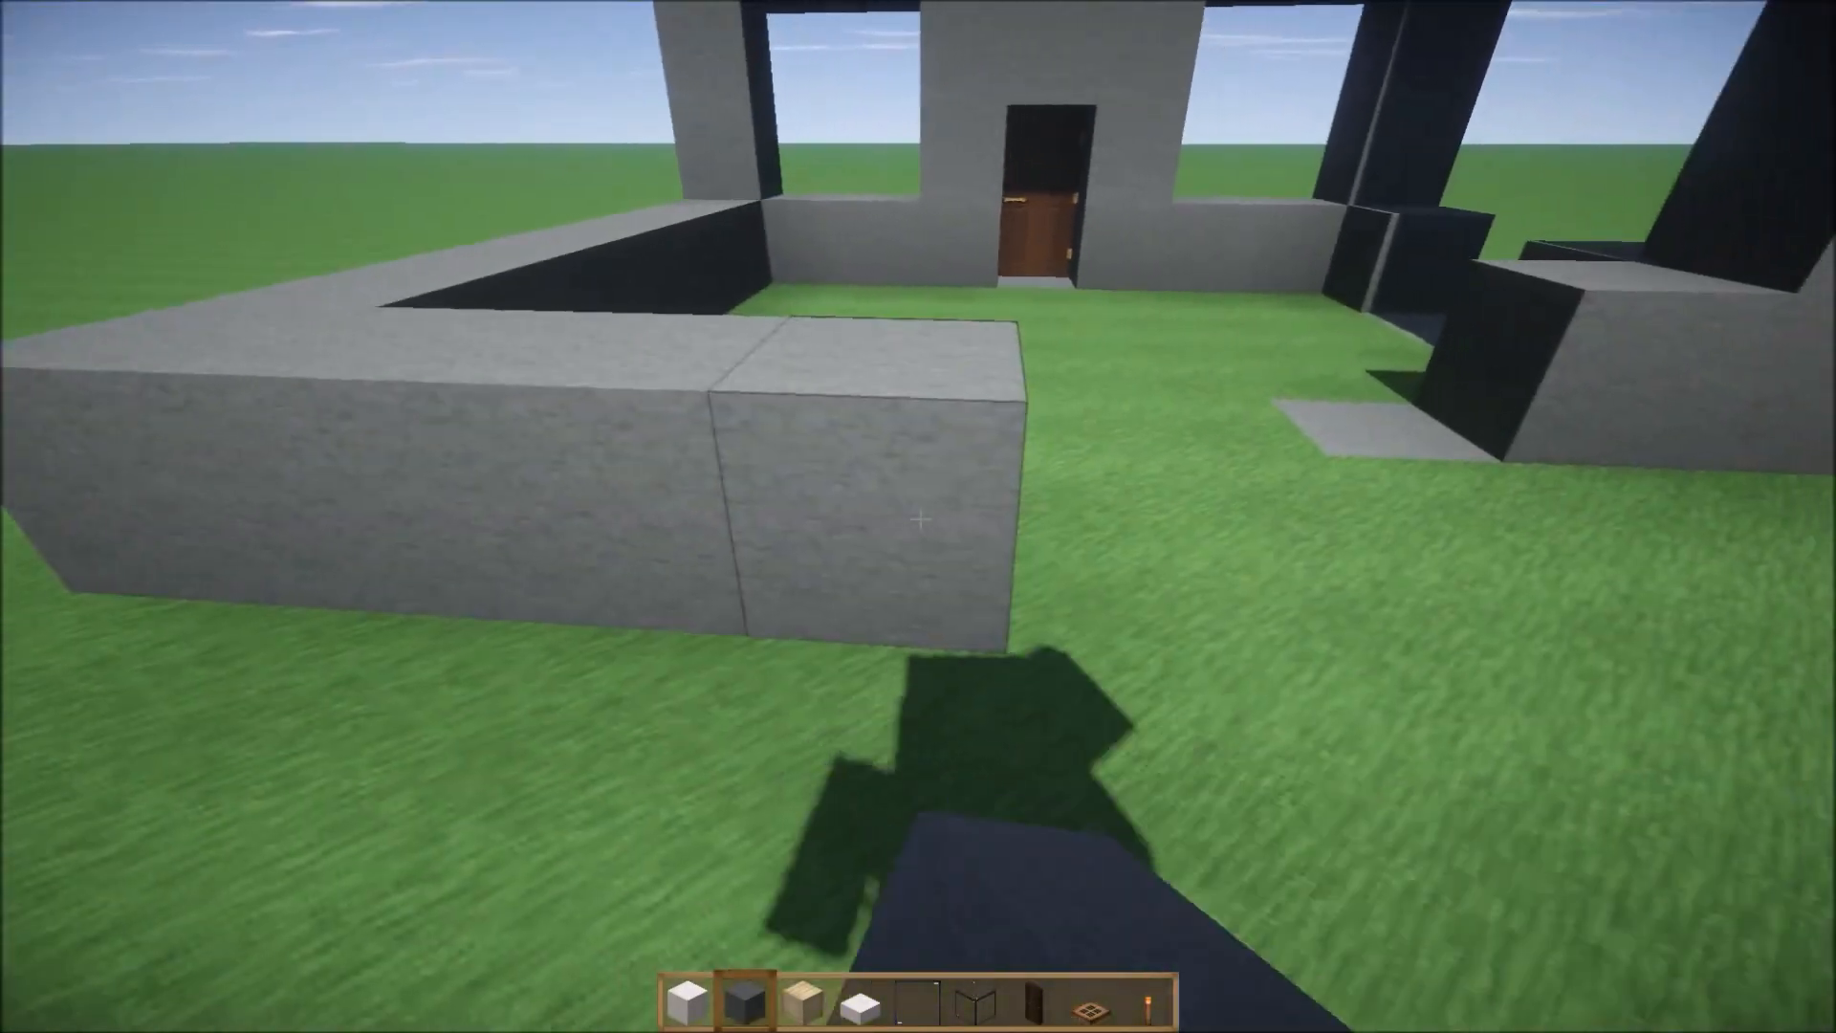
{"action": "mouse_move", "coordinate": [918, 516]}
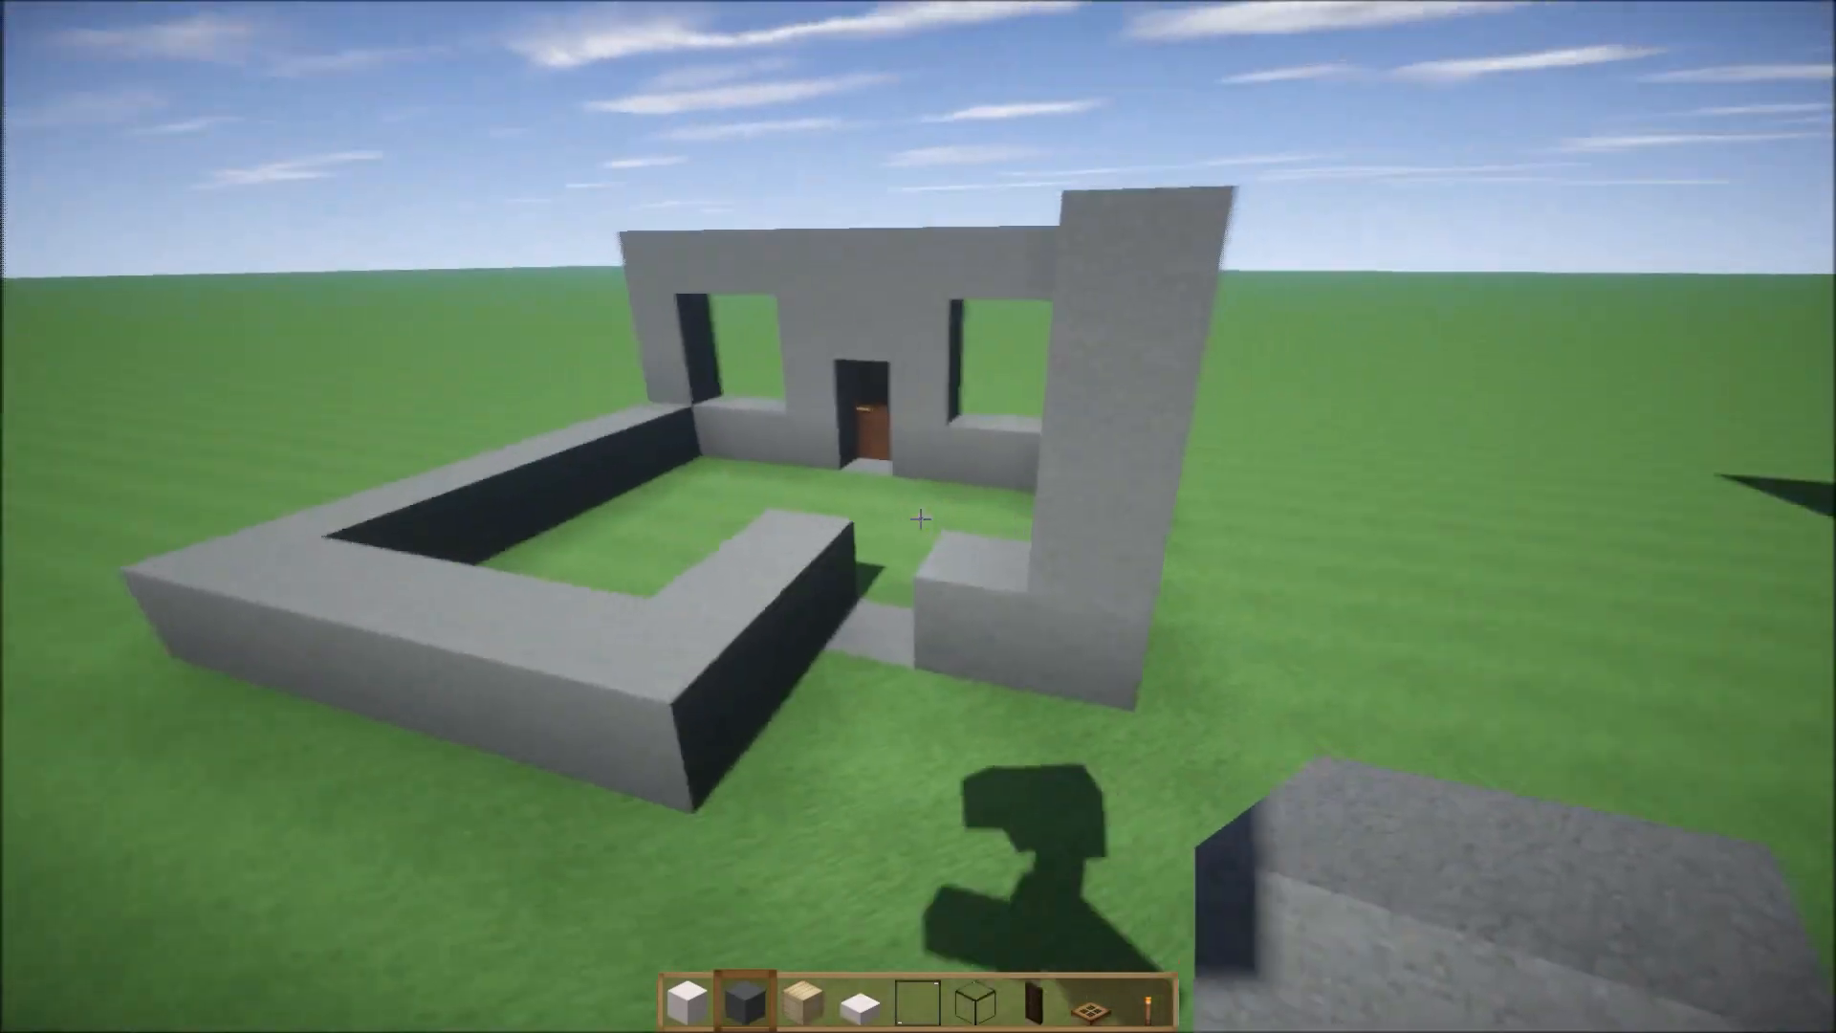
{"action": "mouse_move", "coordinate": [918, 516]}
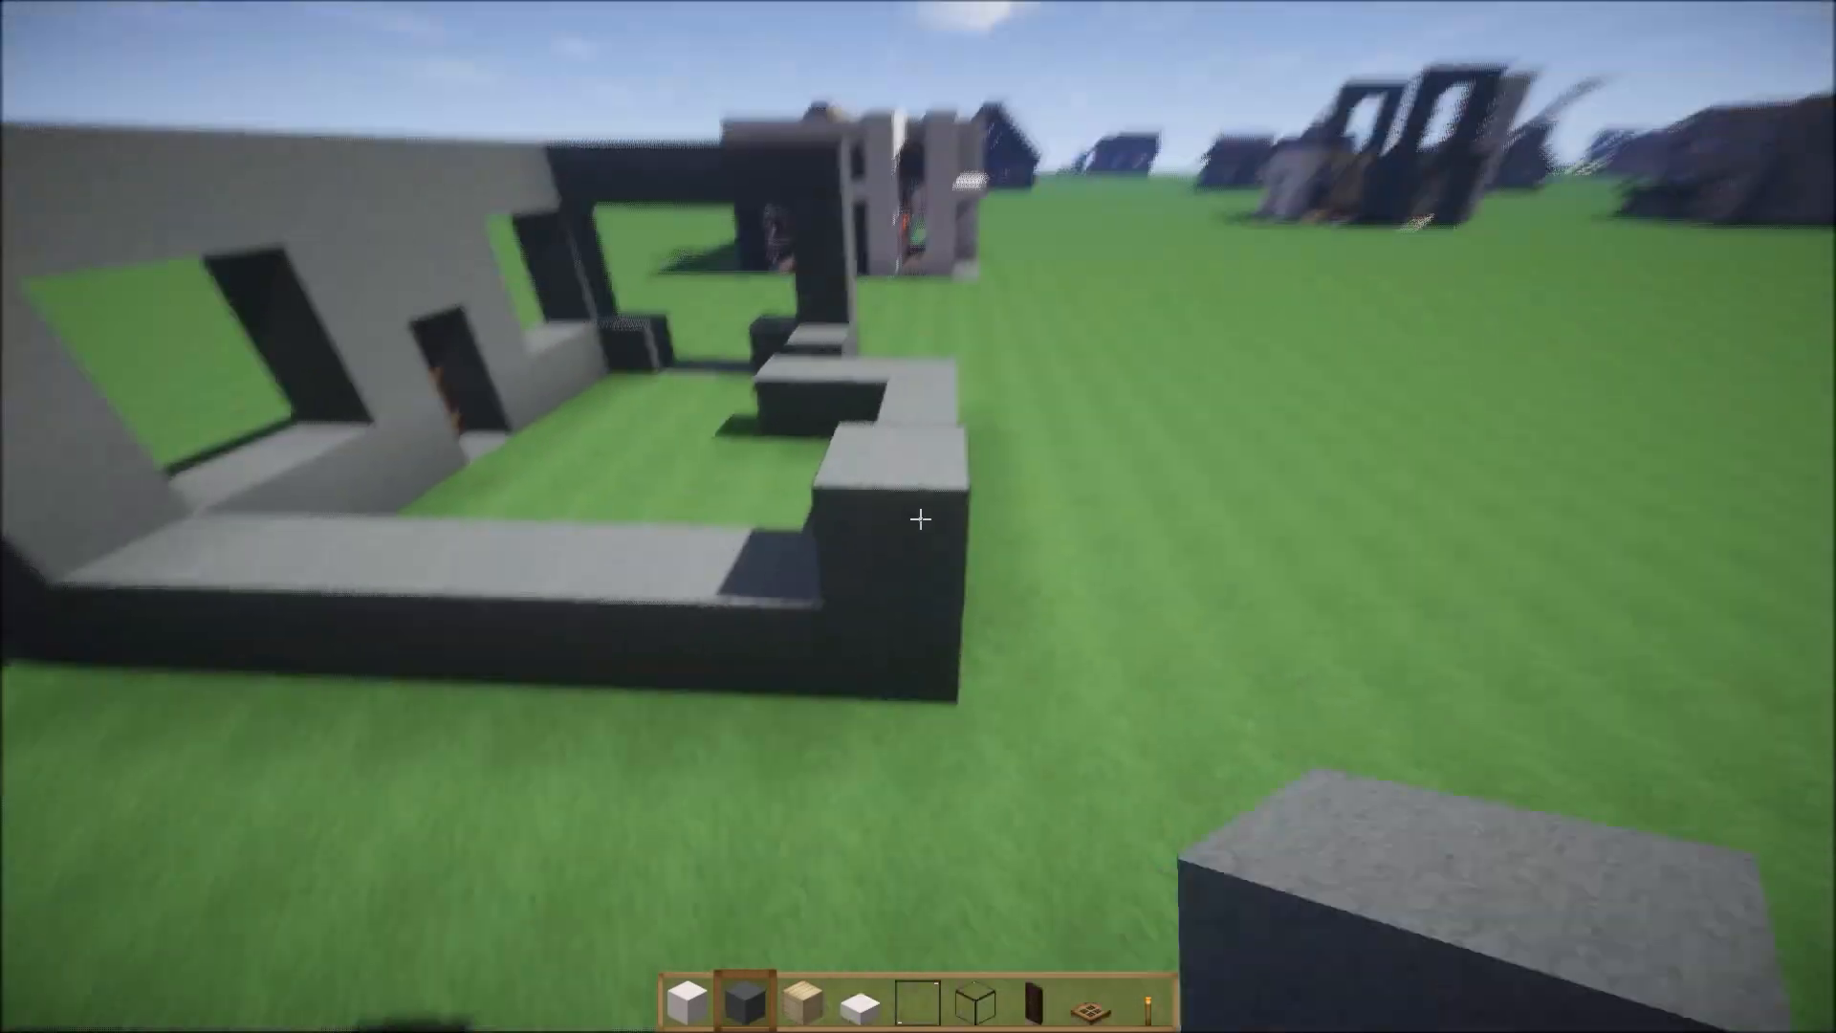
{"action": "mouse_move", "coordinate": [918, 517]}
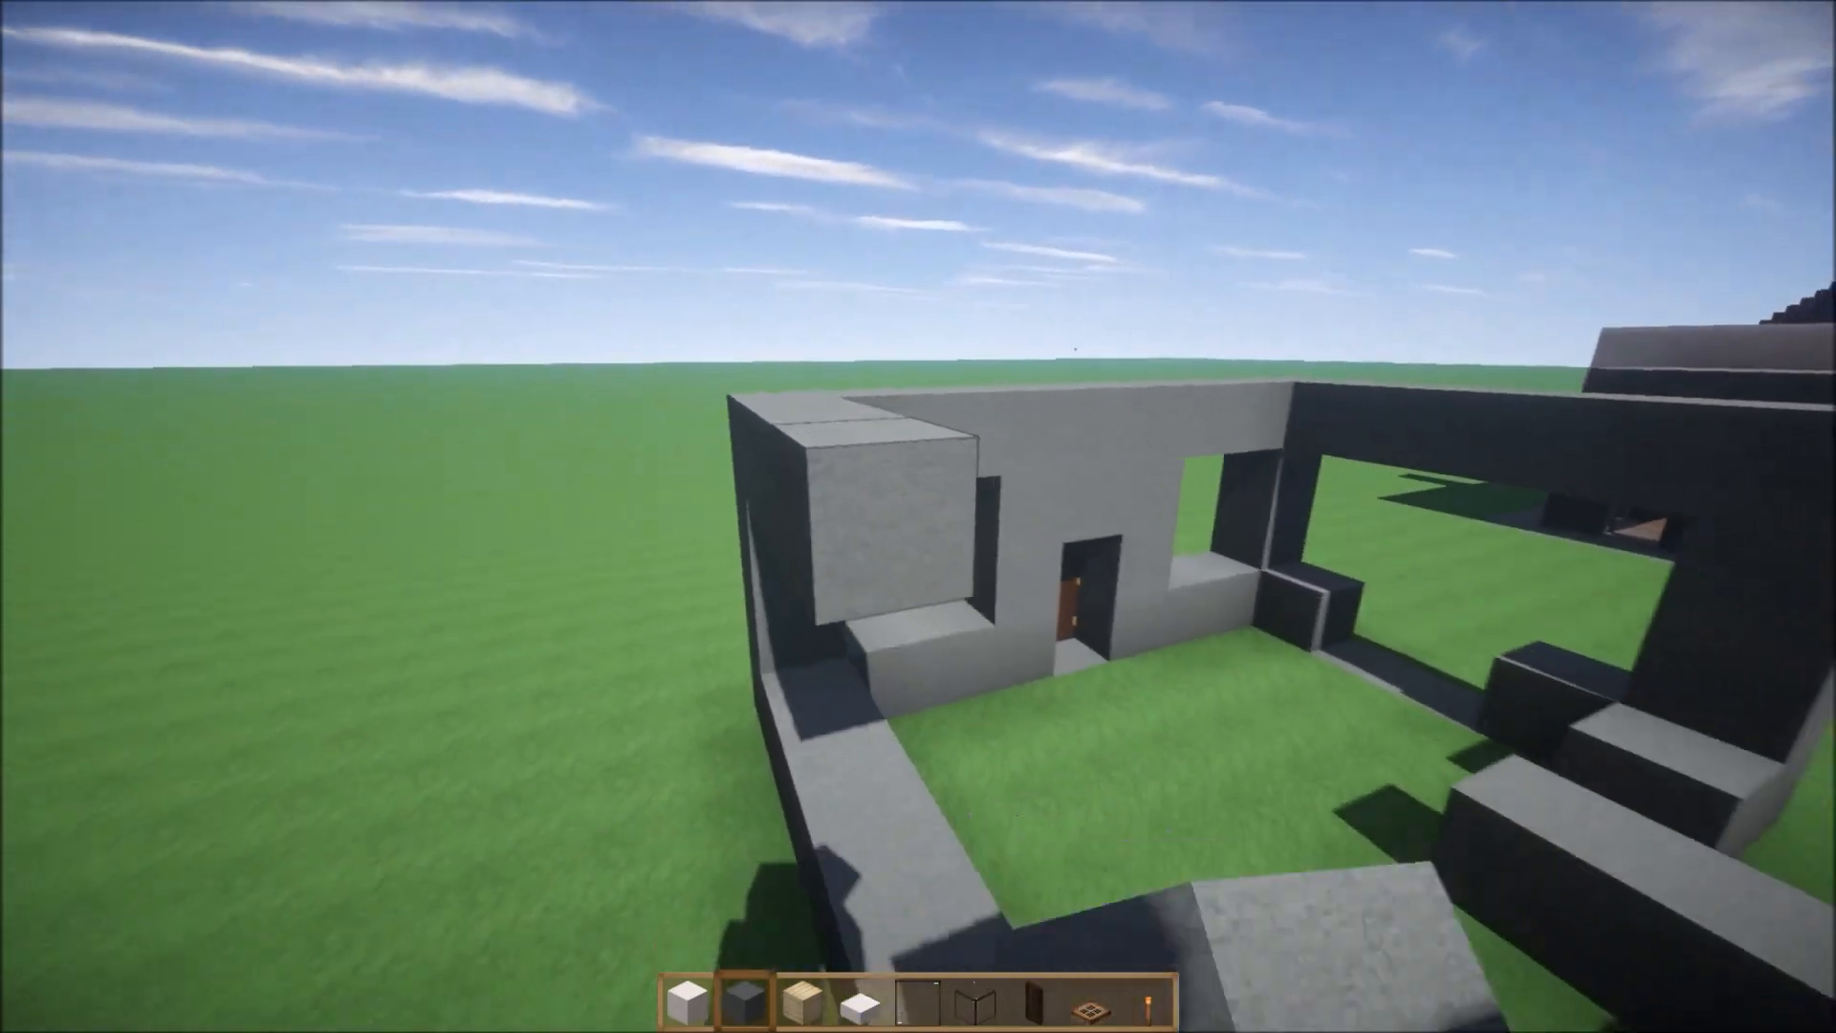
{"action": "mouse_move", "coordinate": [918, 516]}
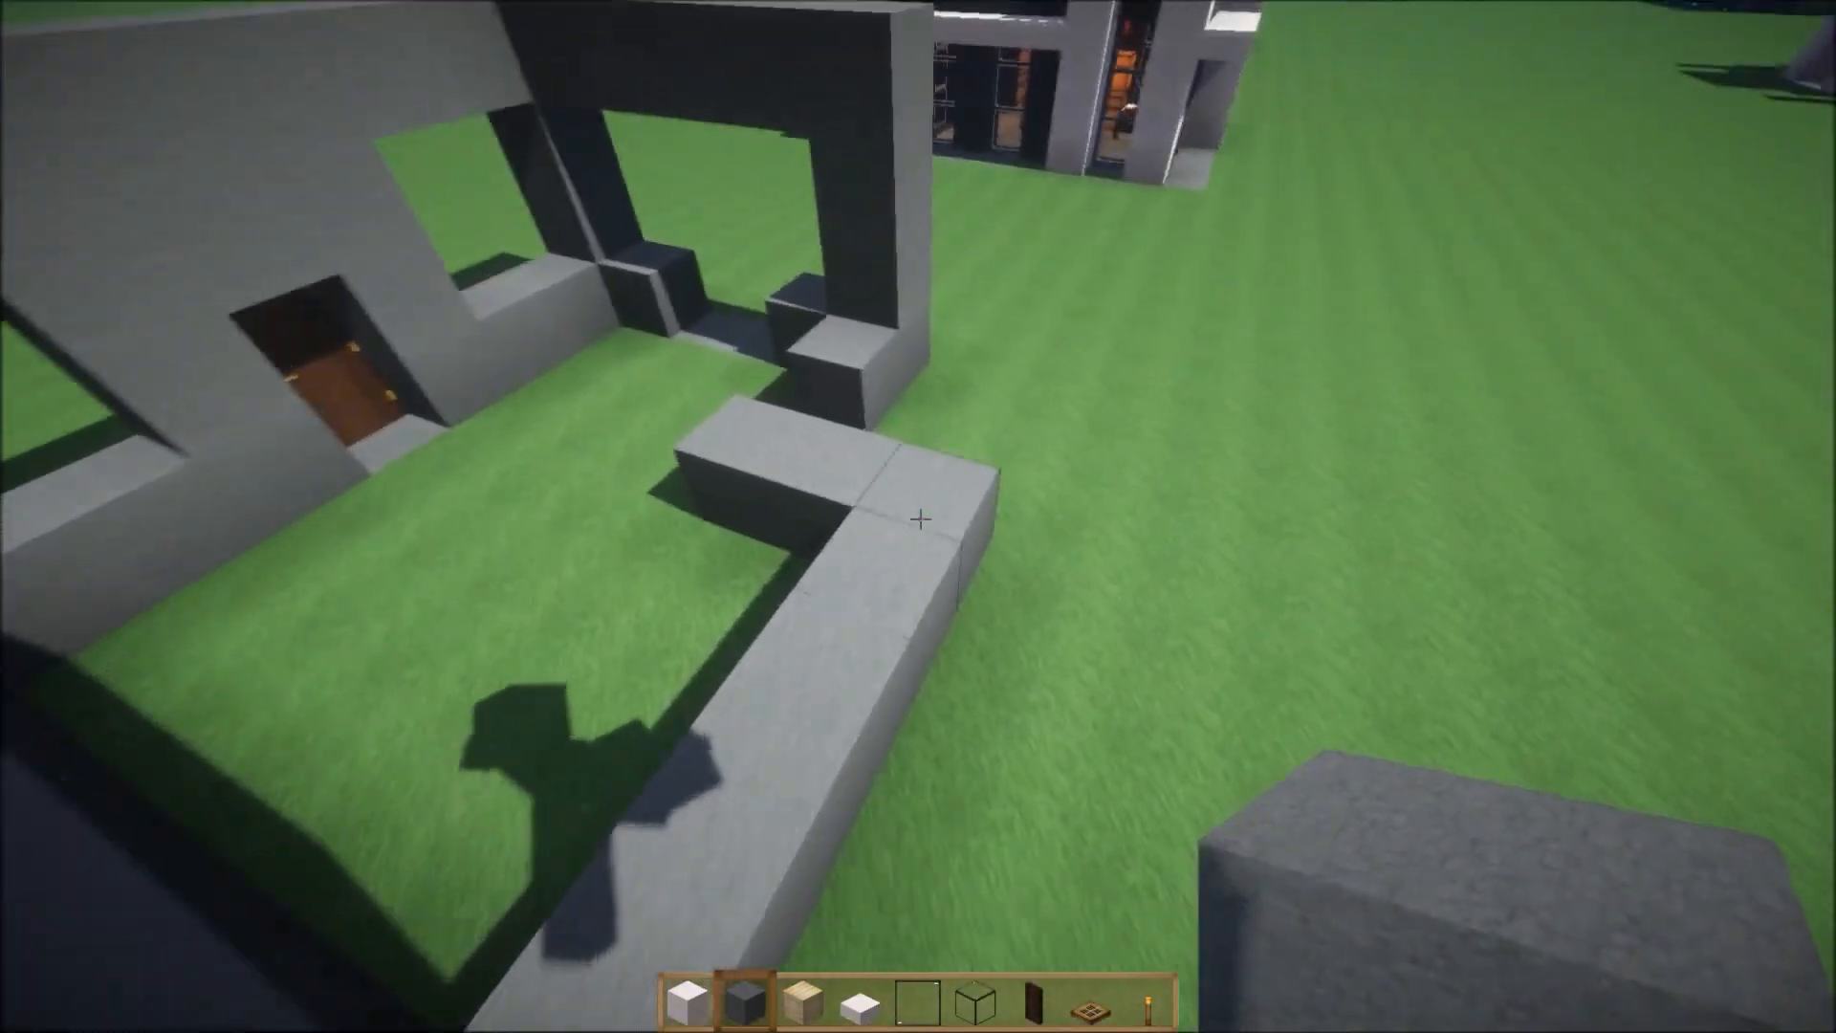
{"action": "mouse_move", "coordinate": [918, 517]}
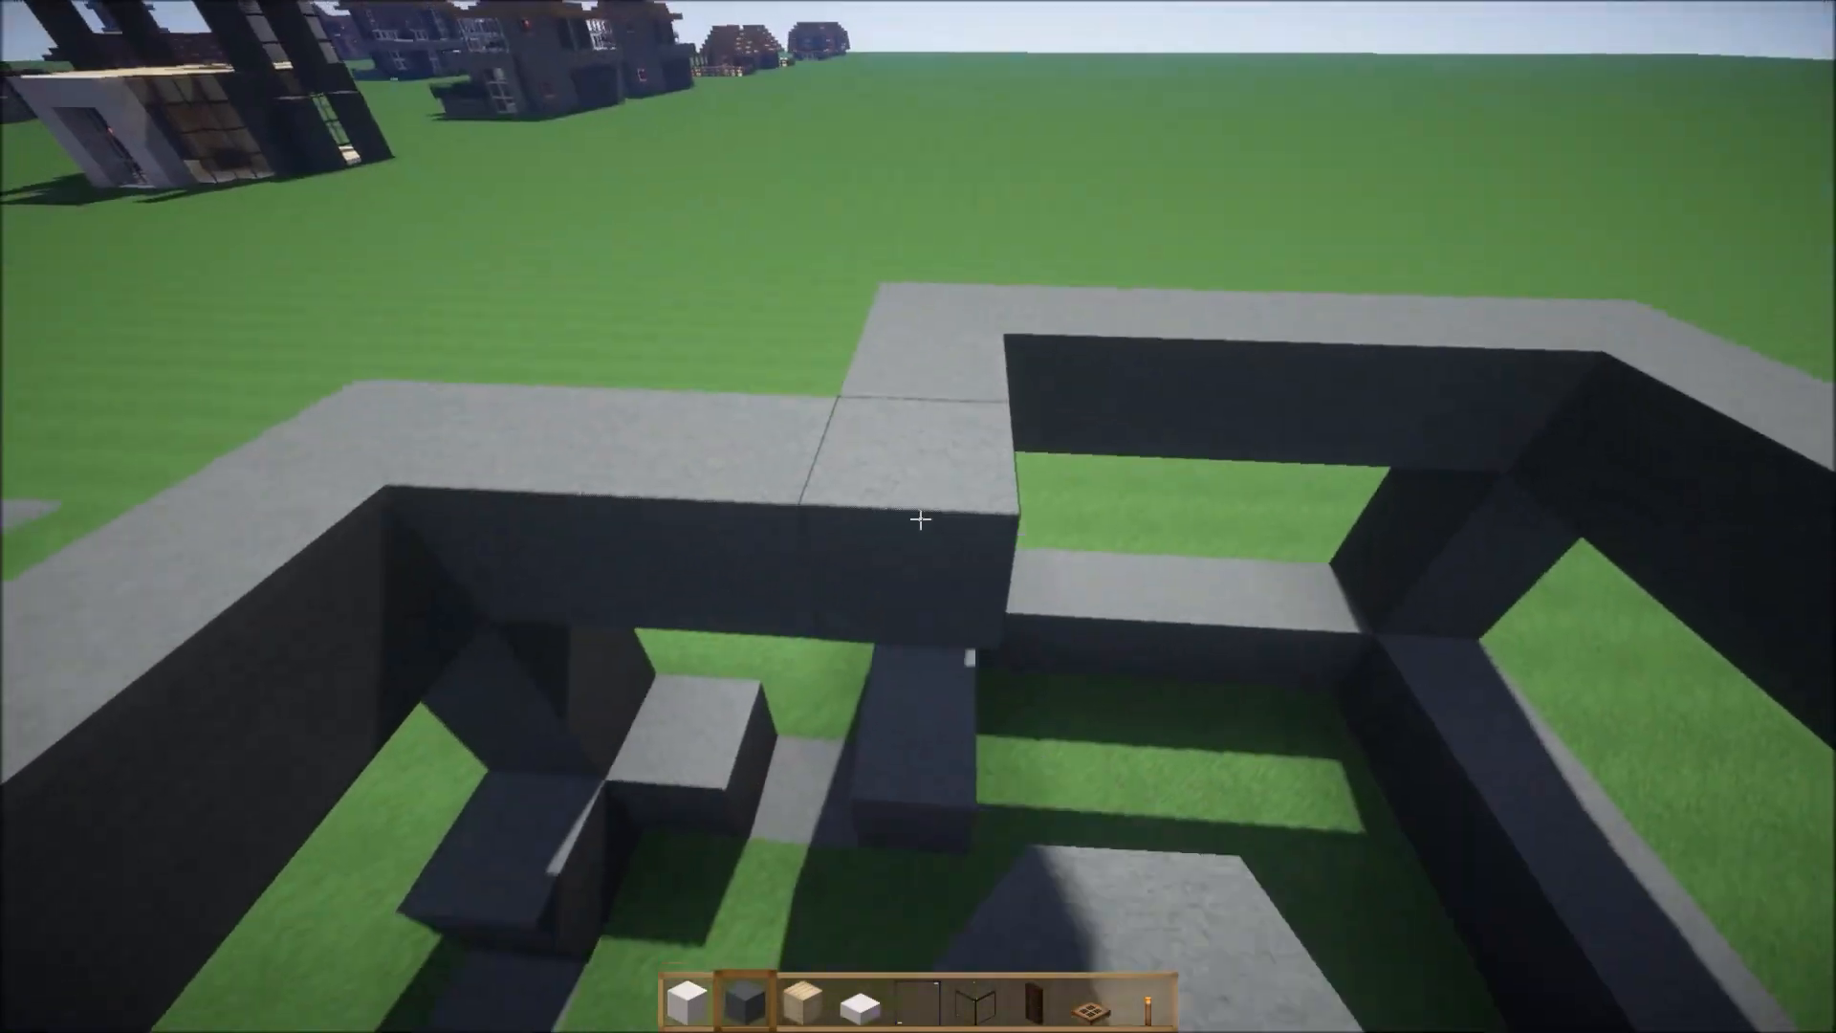
{"action": "mouse_move", "coordinate": [918, 520]}
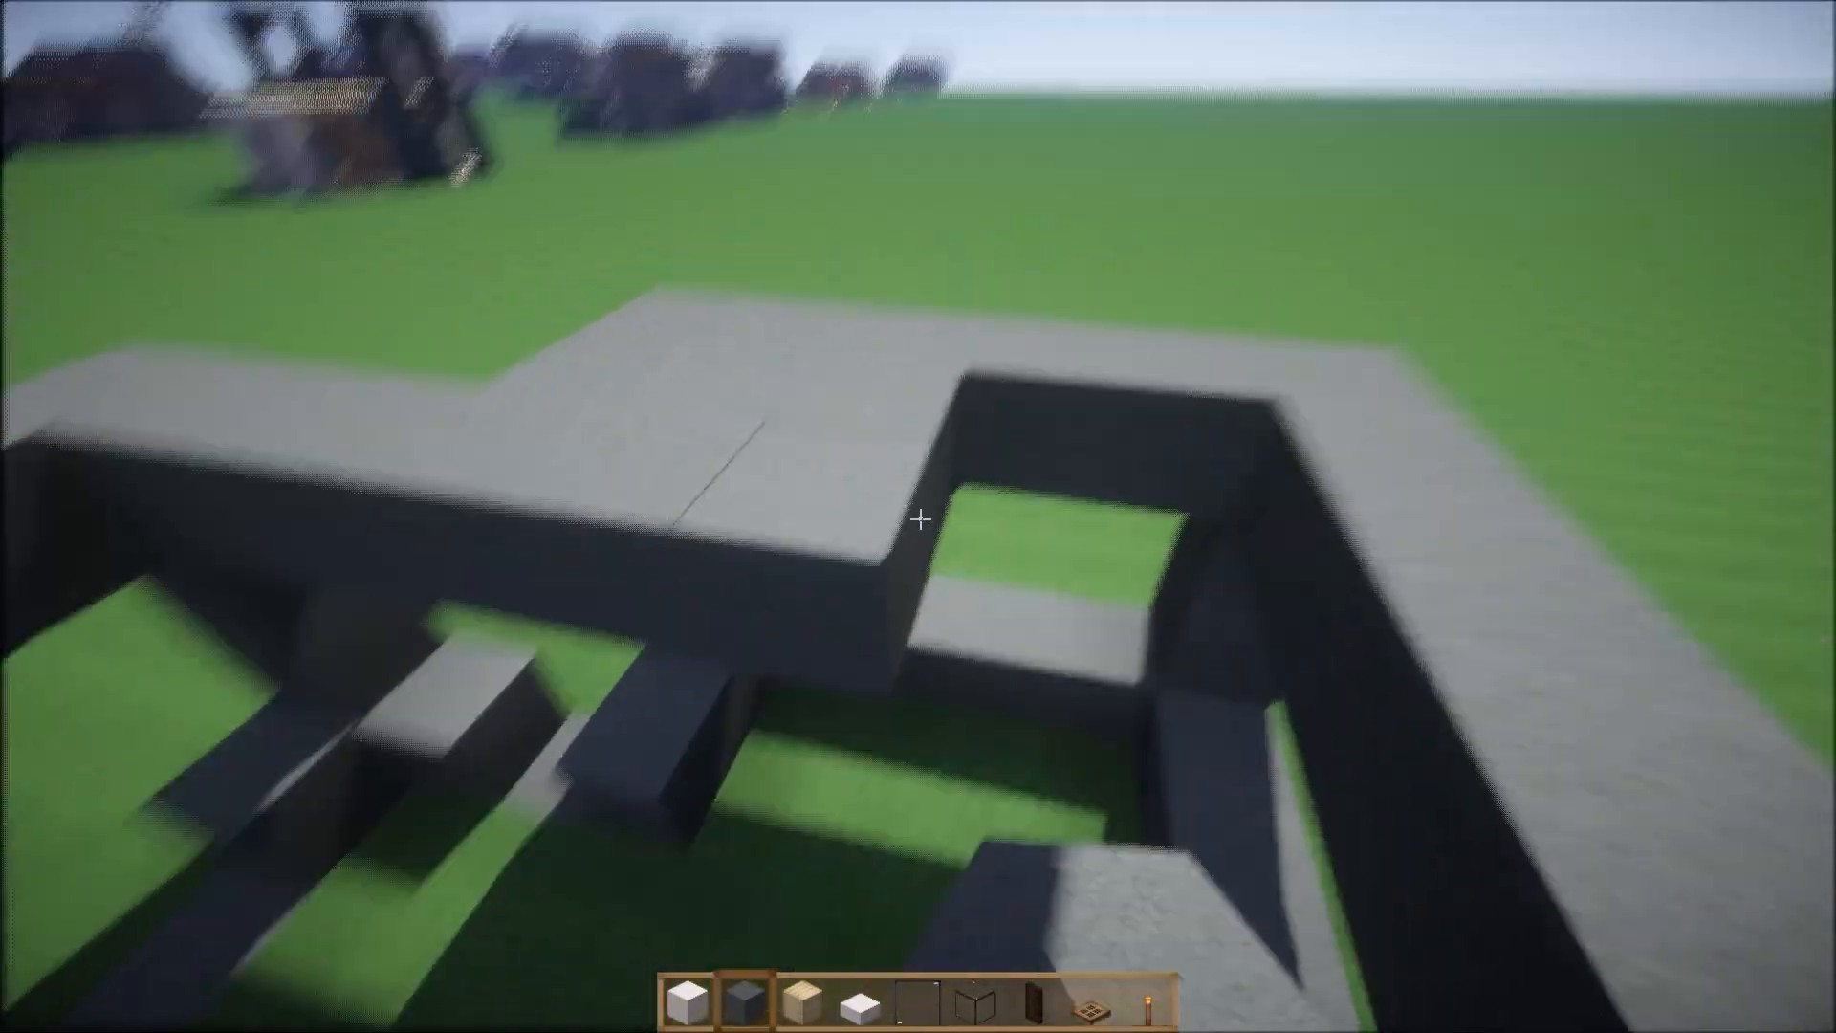
{"action": "mouse_move", "coordinate": [918, 517]}
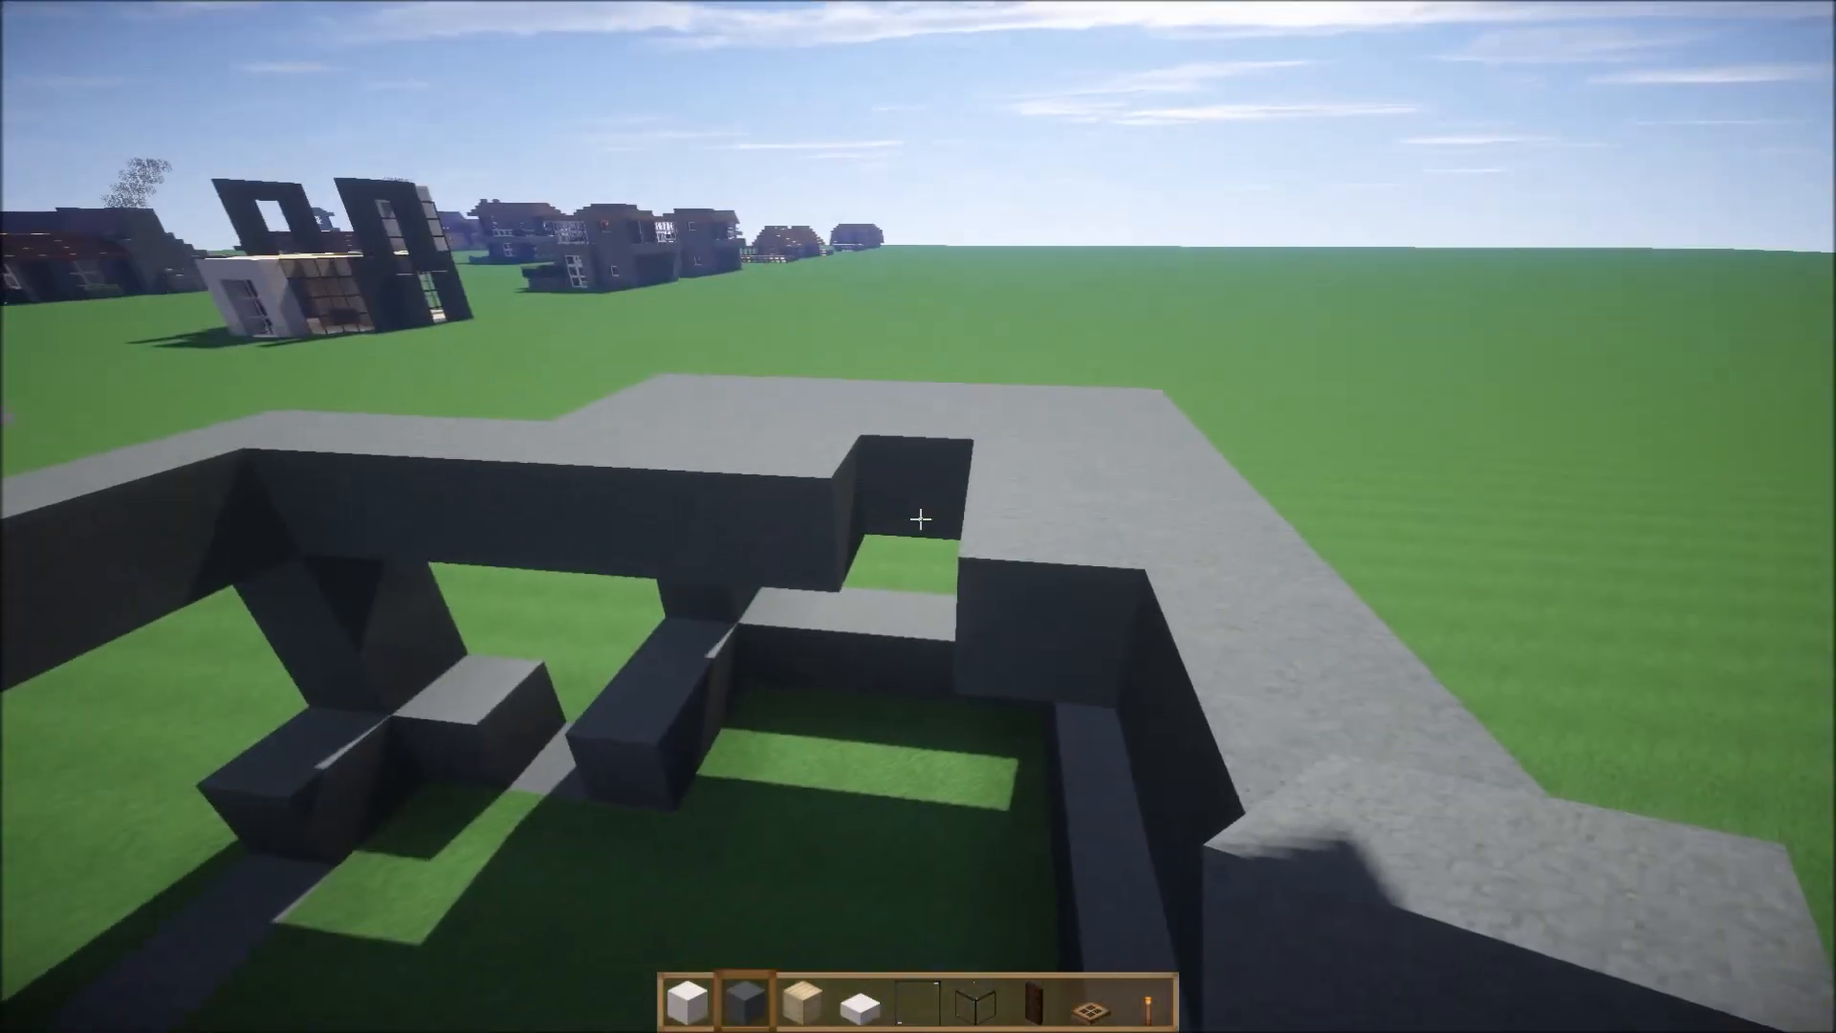
Place quartz blocks across the wall tops to form the flat overhanging roof.
{"action": "left_click", "coordinate": [918, 518]}
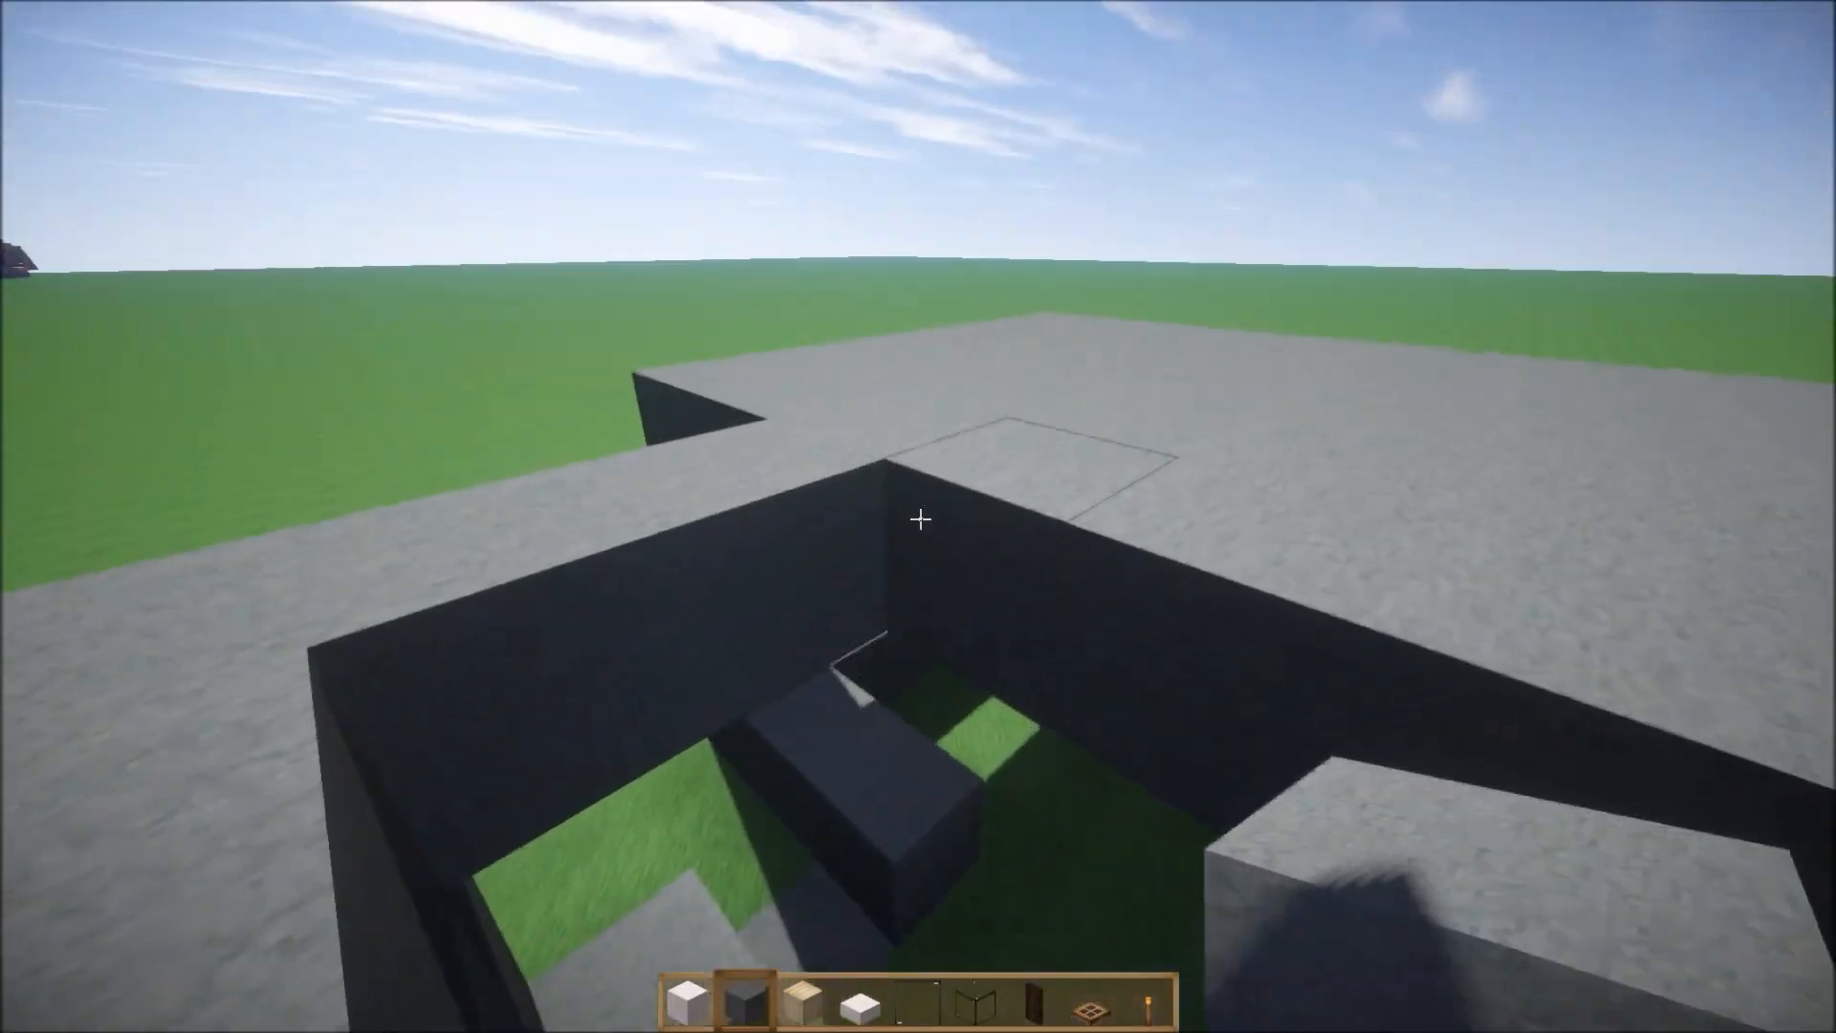
{"action": "mouse_move", "coordinate": [918, 517]}
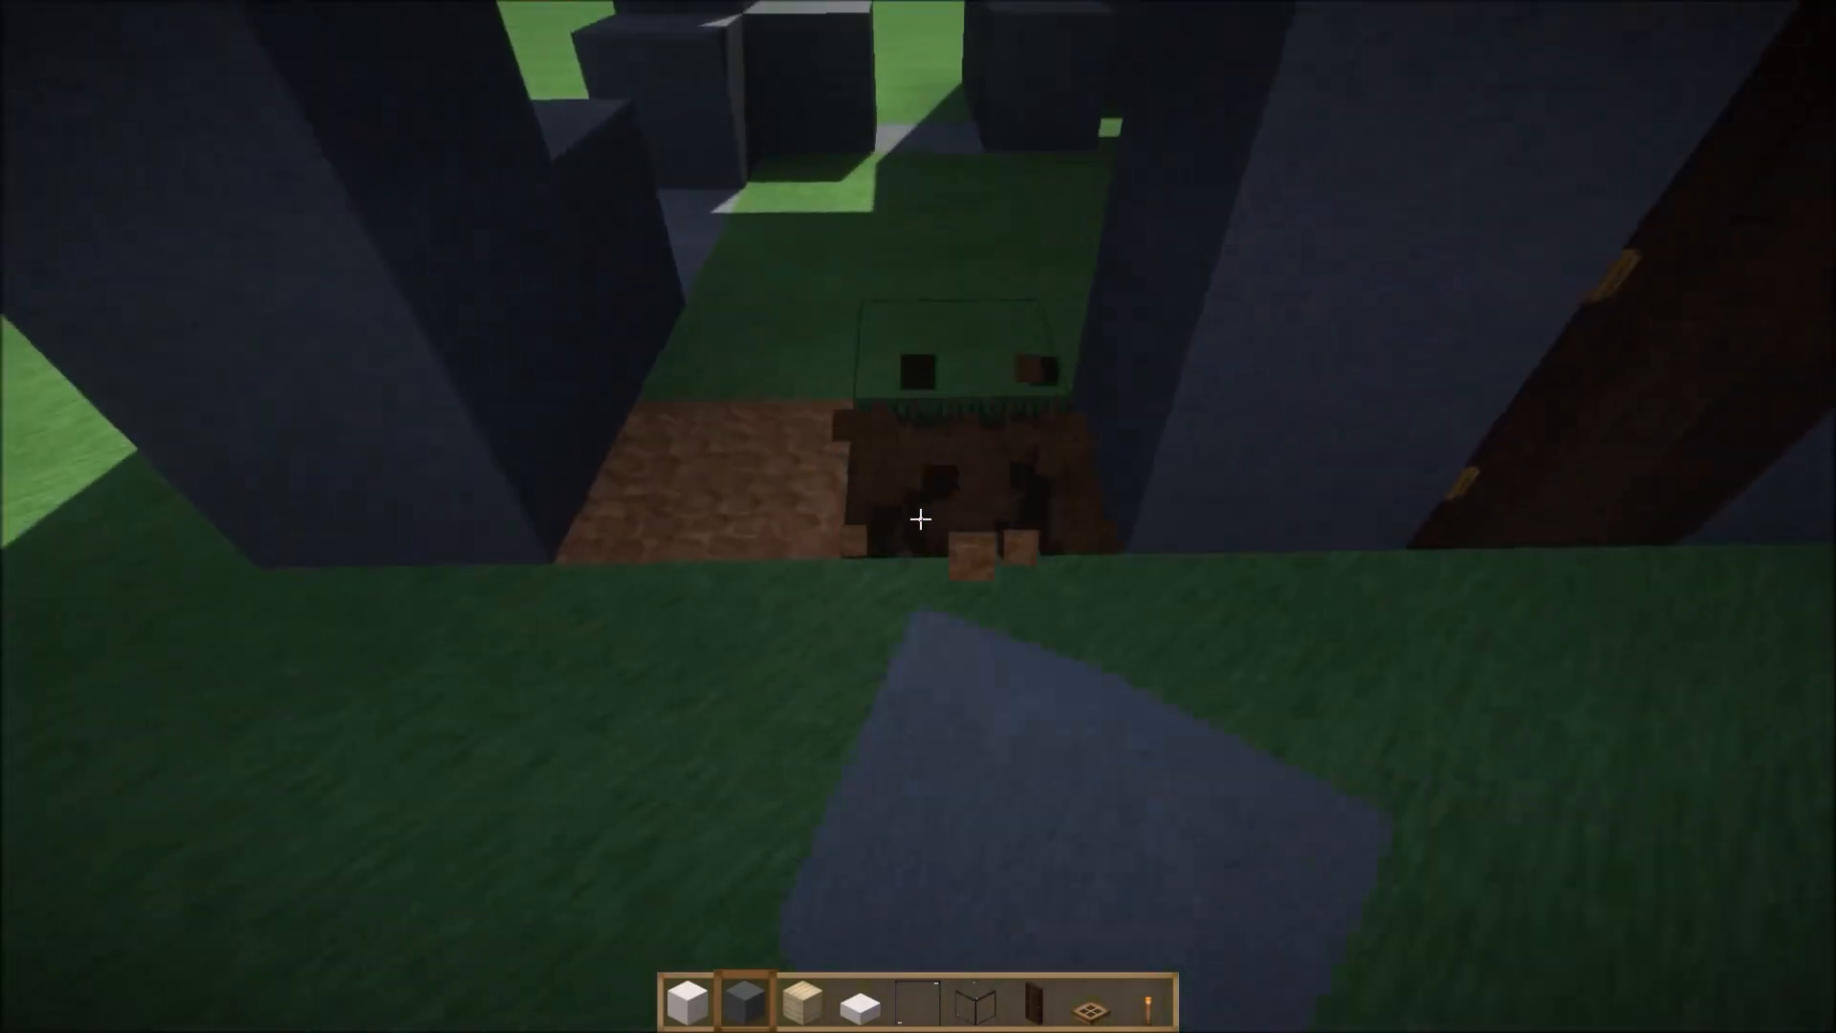
{"action": "mouse_move", "coordinate": [918, 519]}
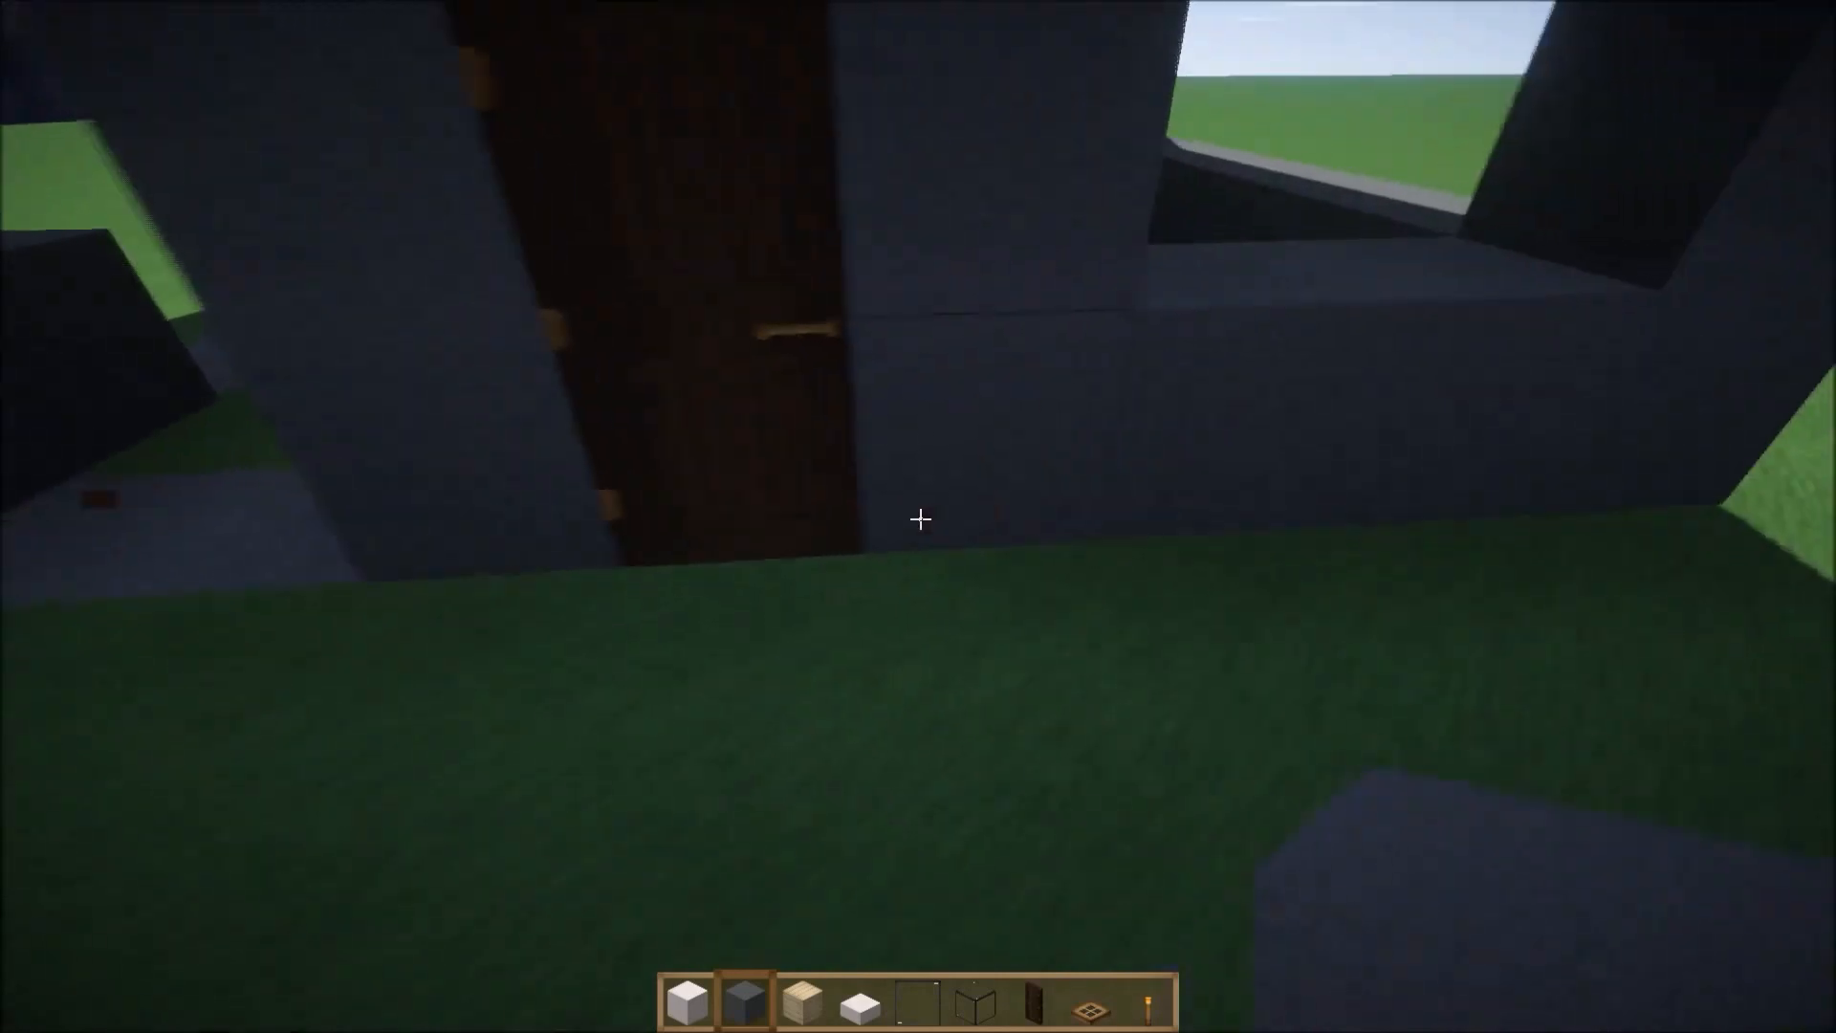
{"action": "mouse_move", "coordinate": [918, 520]}
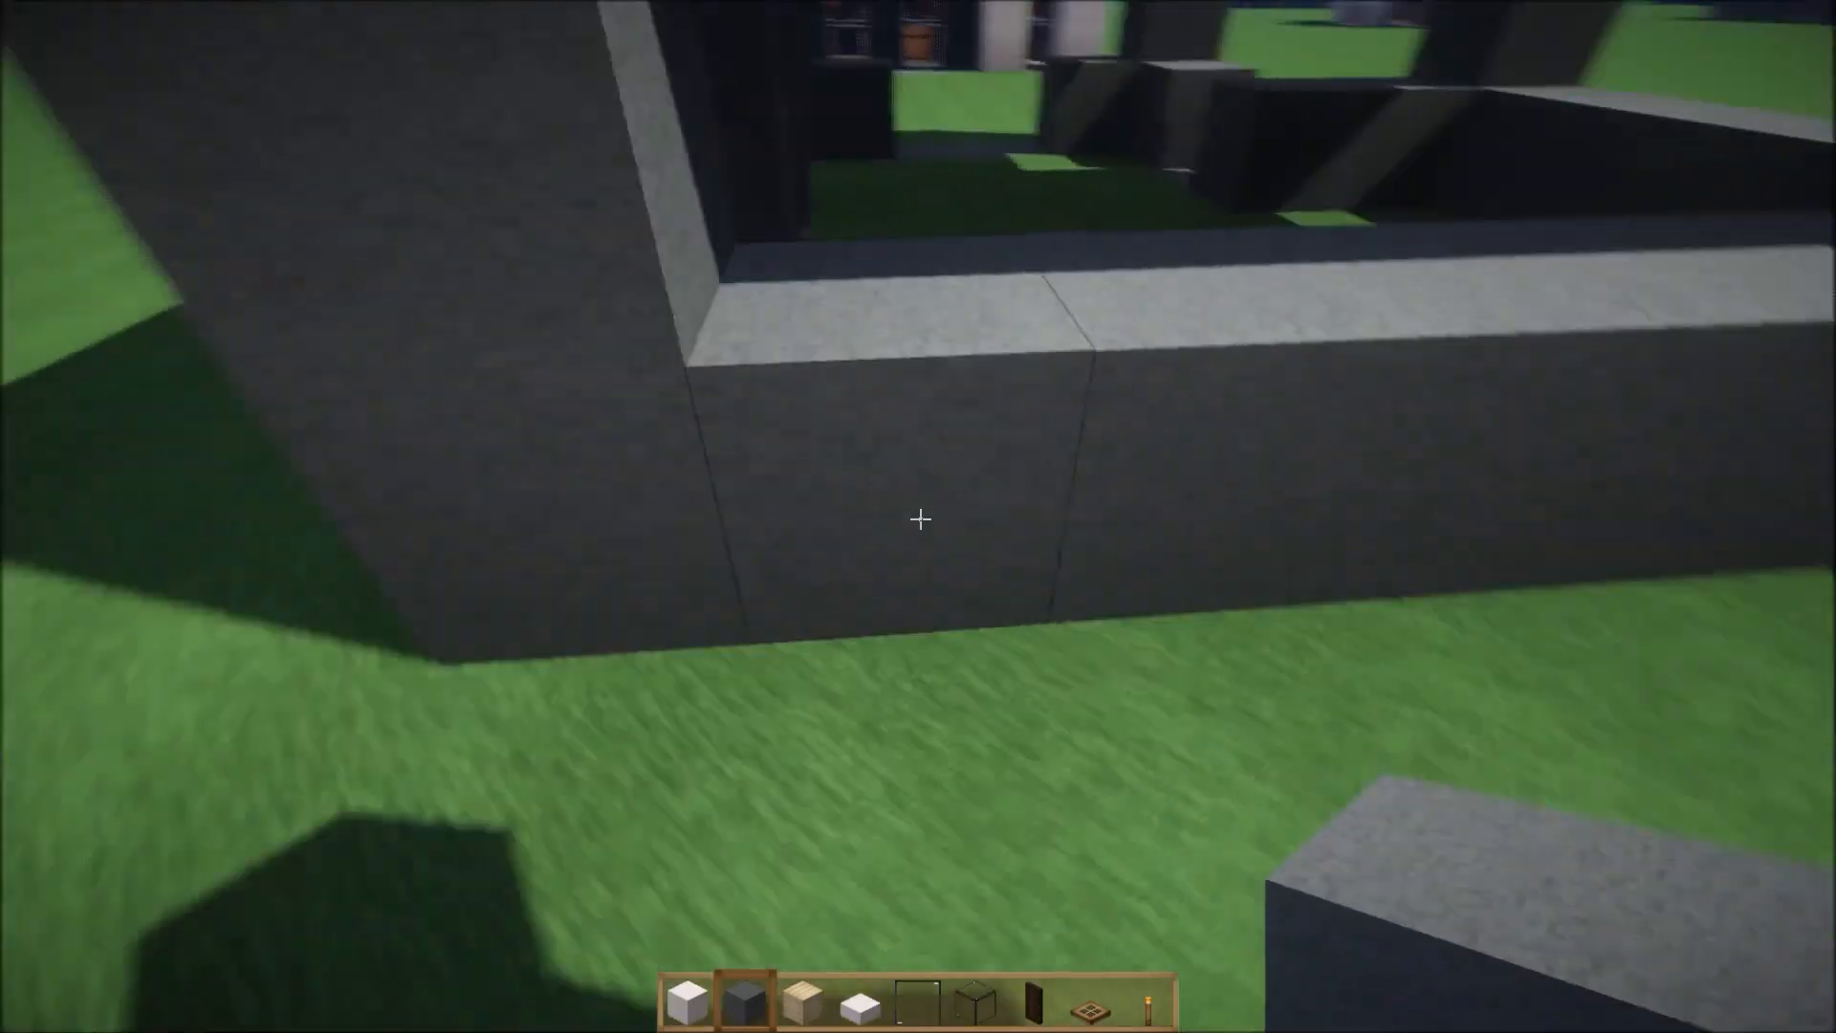
{"action": "mouse_move", "coordinate": [919, 516]}
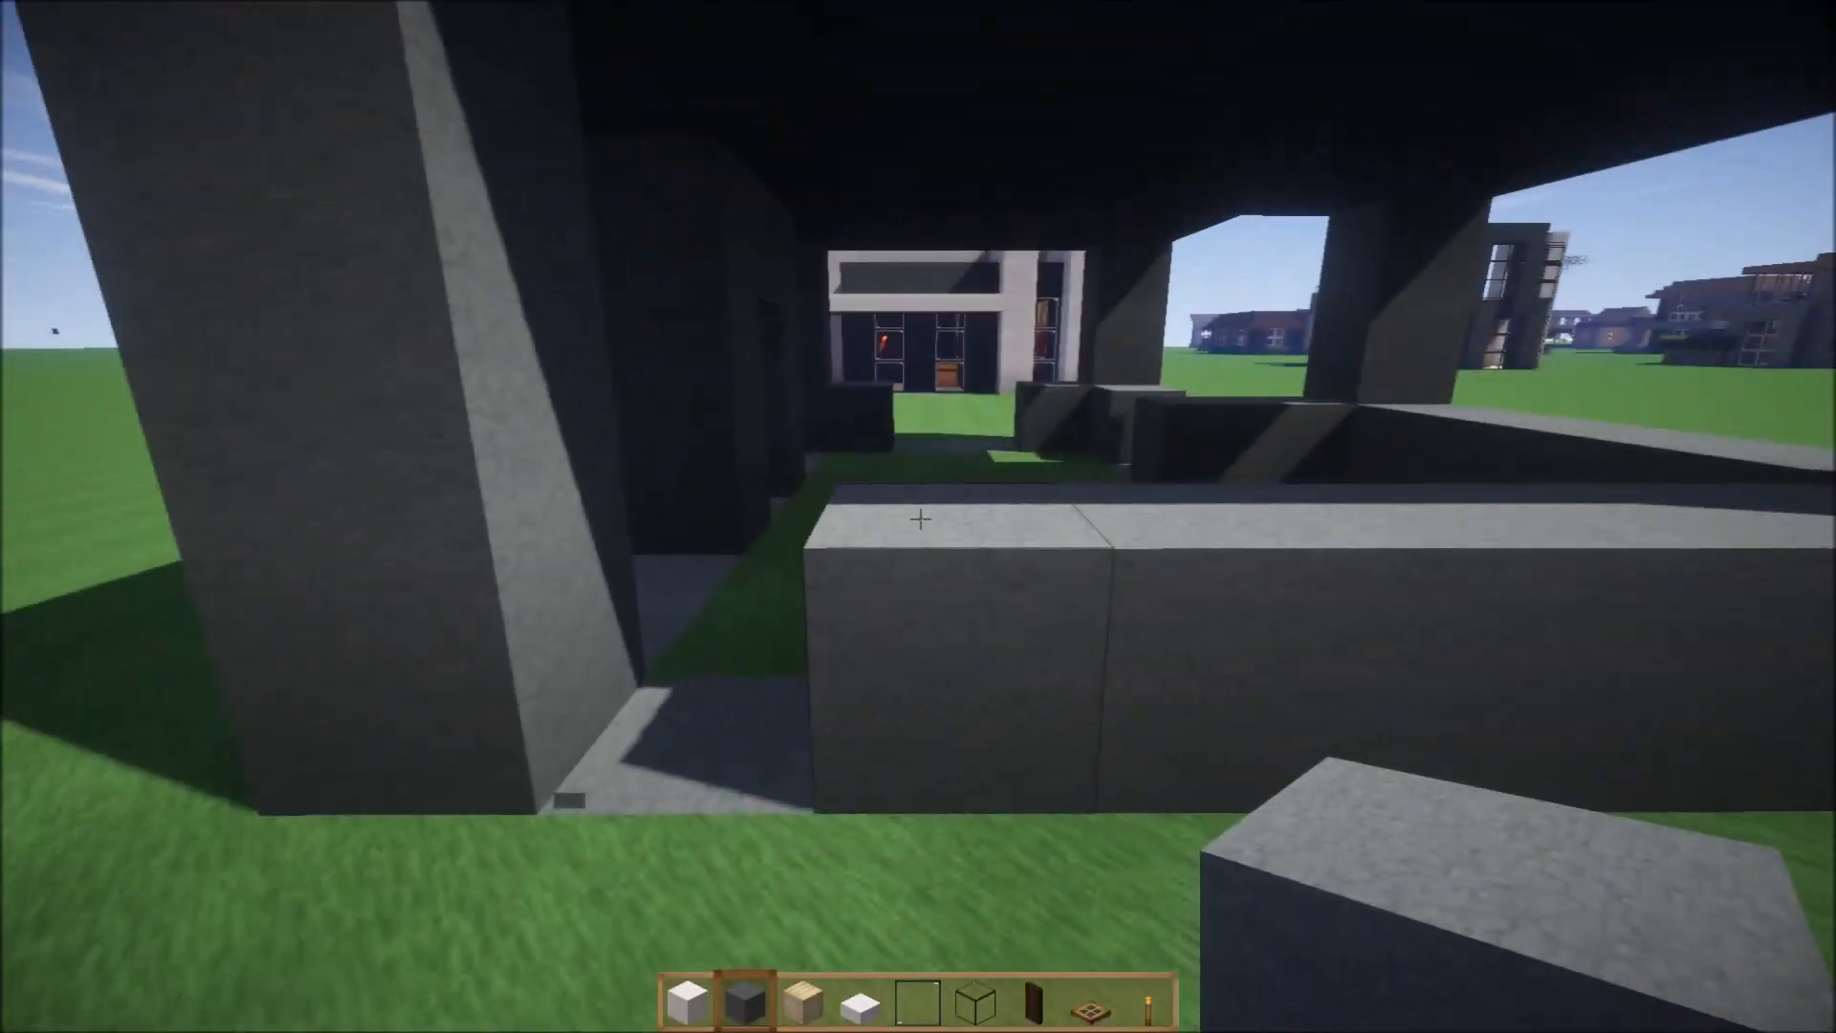
{"action": "mouse_move", "coordinate": [919, 516]}
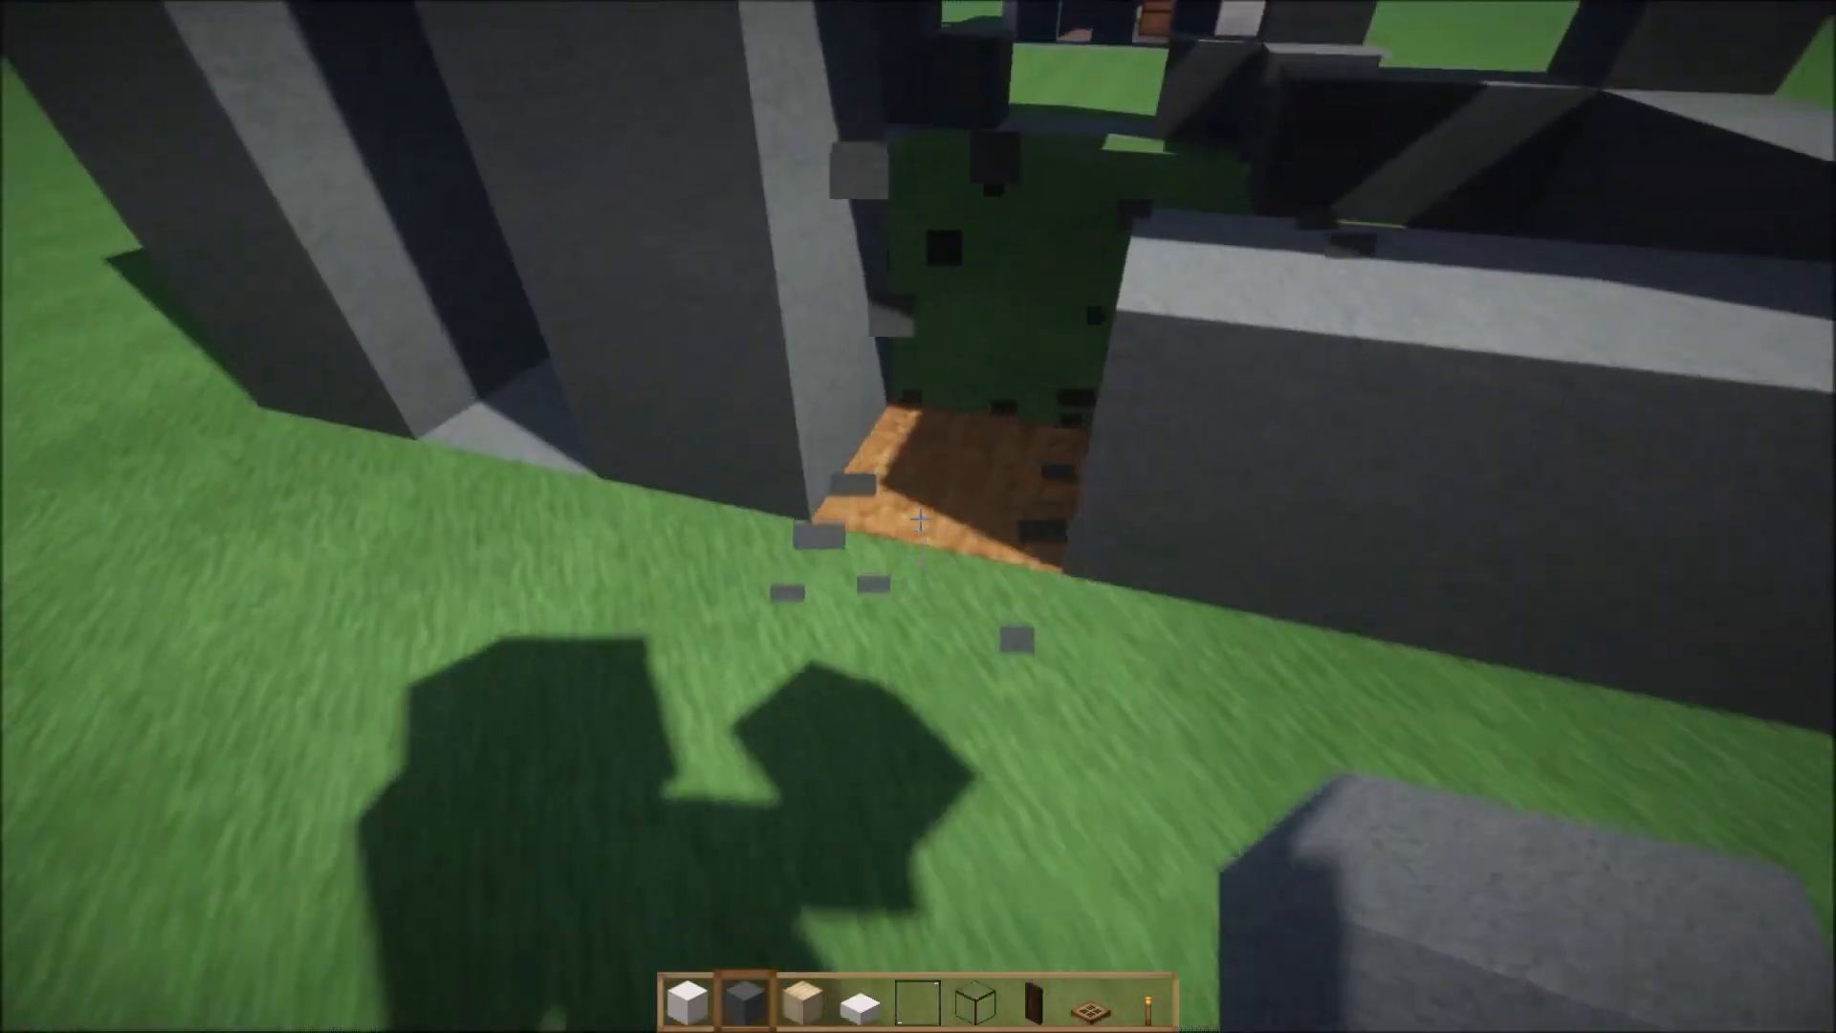
{"action": "mouse_move", "coordinate": [918, 520]}
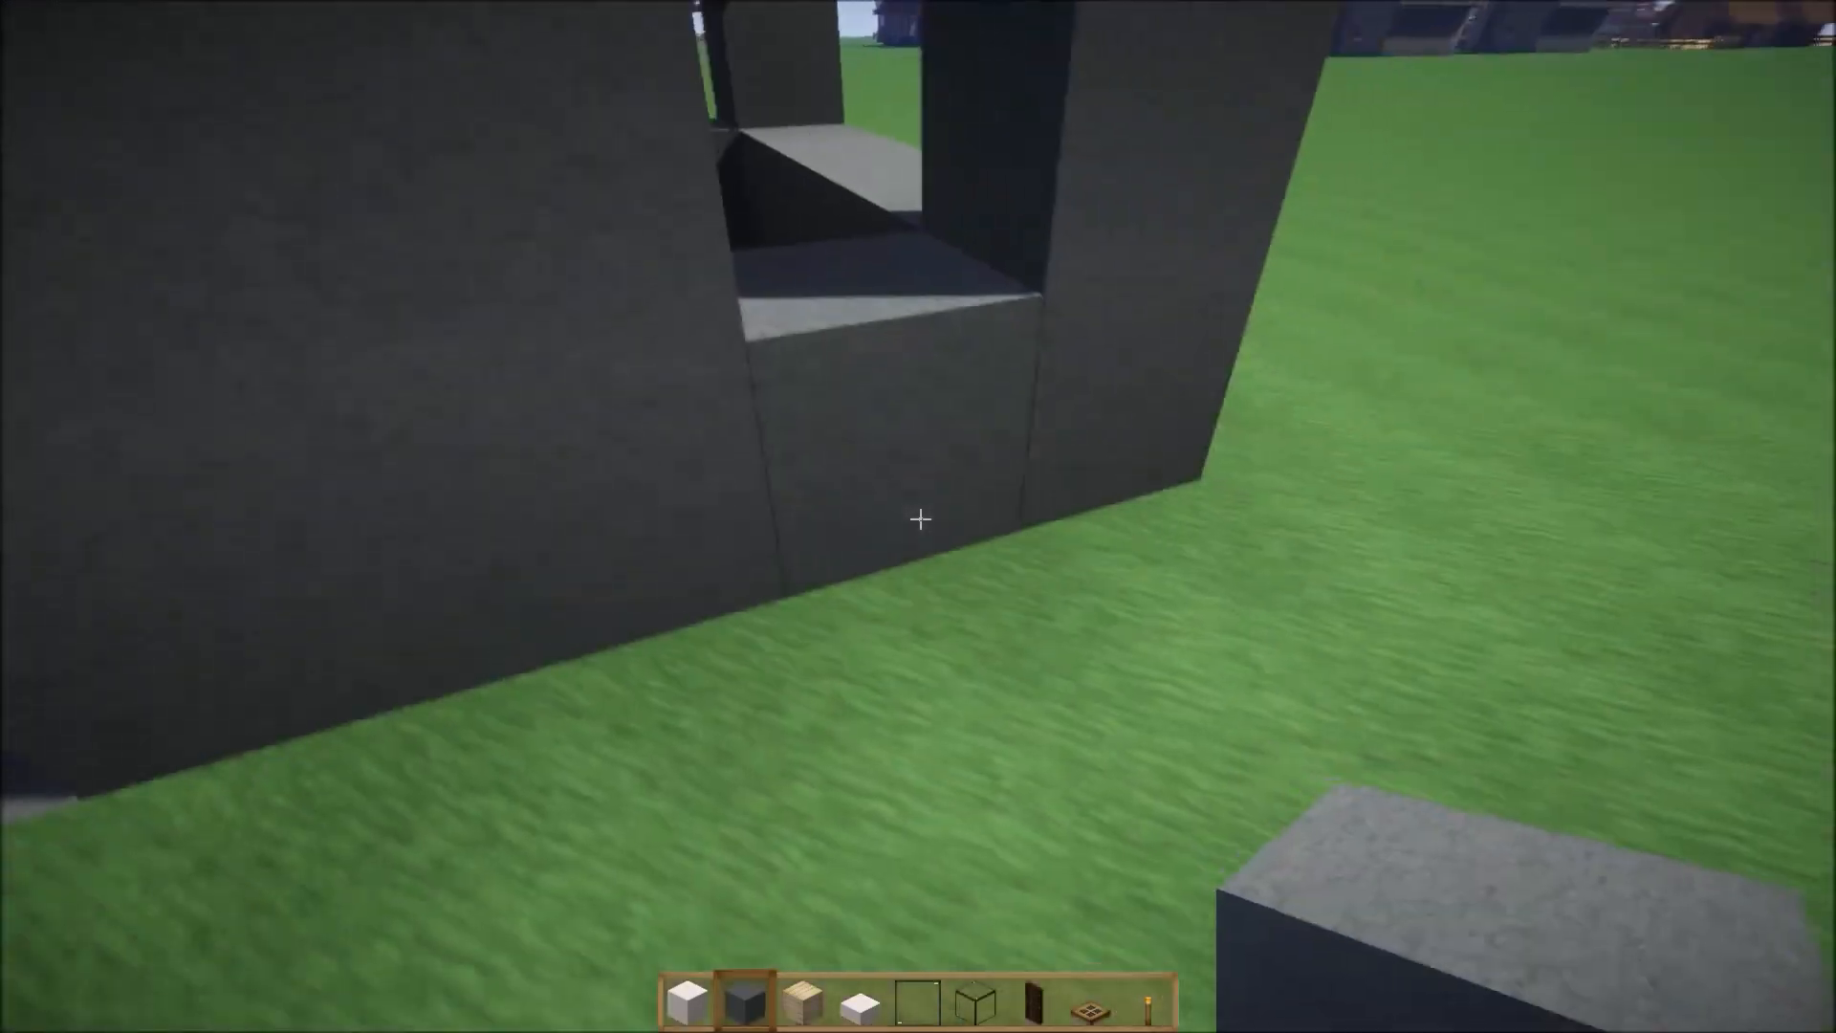
{"action": "mouse_move", "coordinate": [918, 518]}
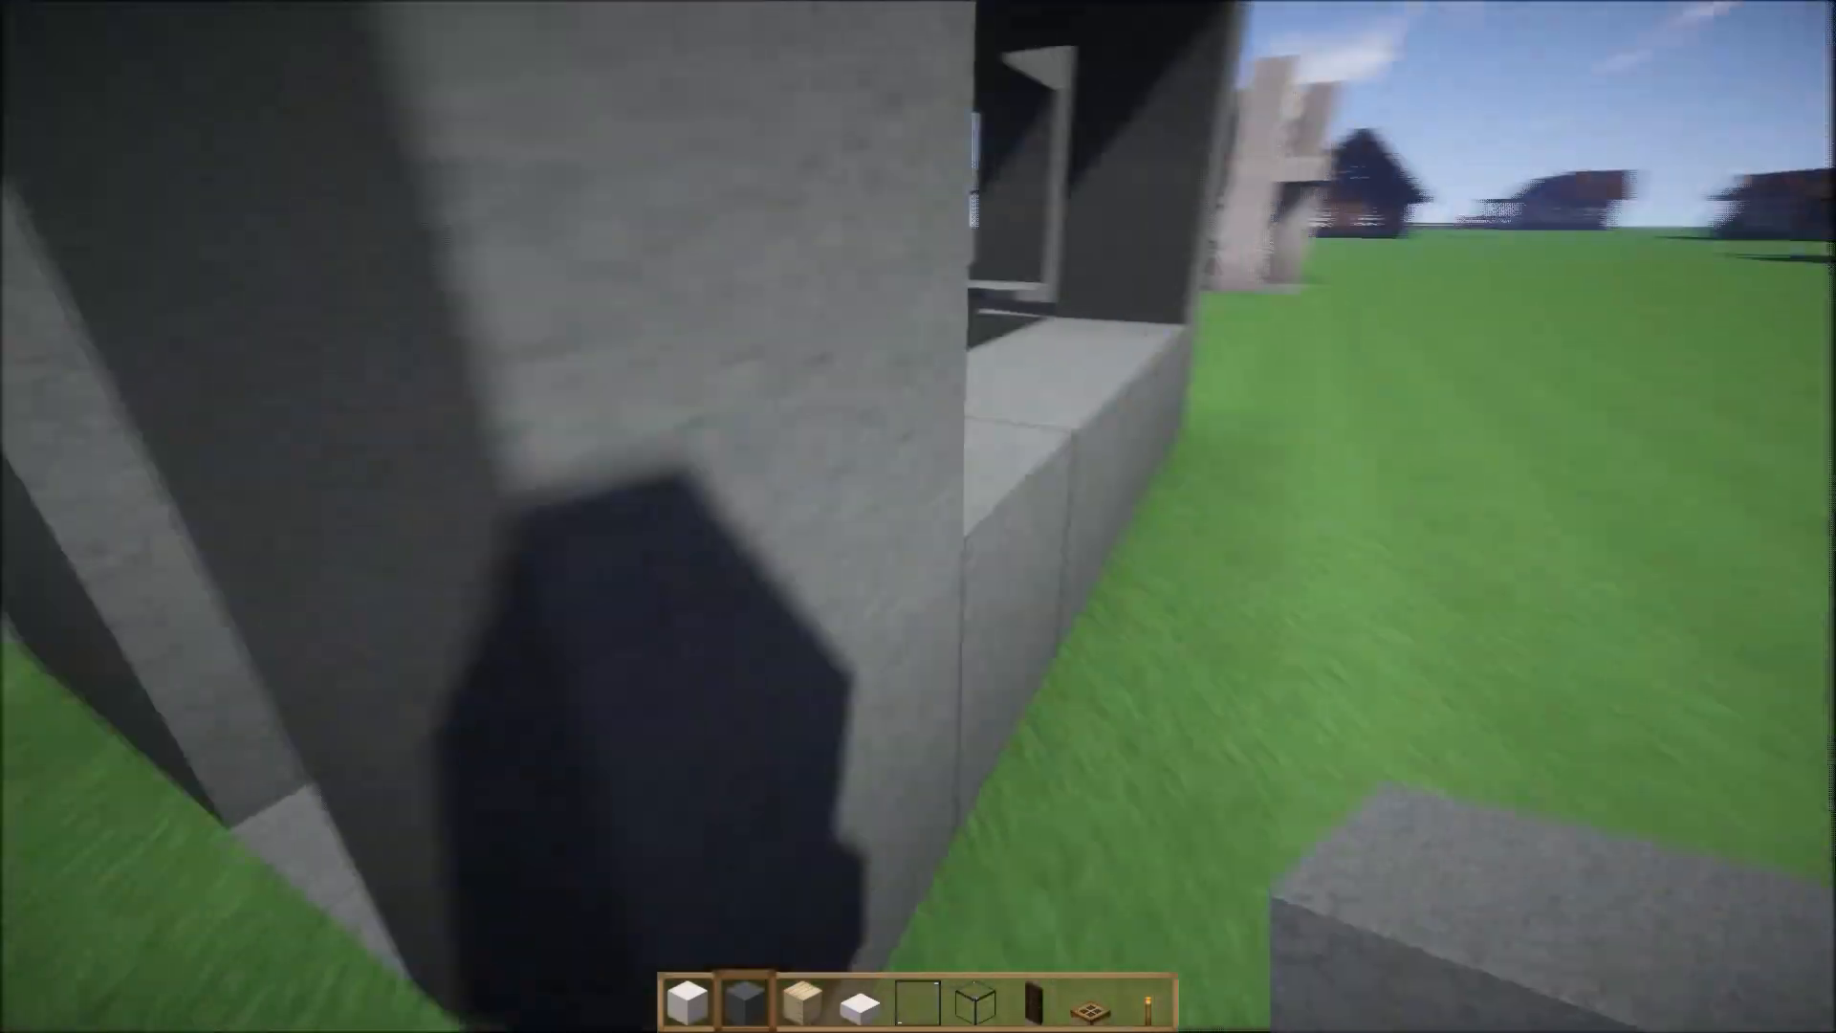
{"action": "mouse_move", "coordinate": [918, 516]}
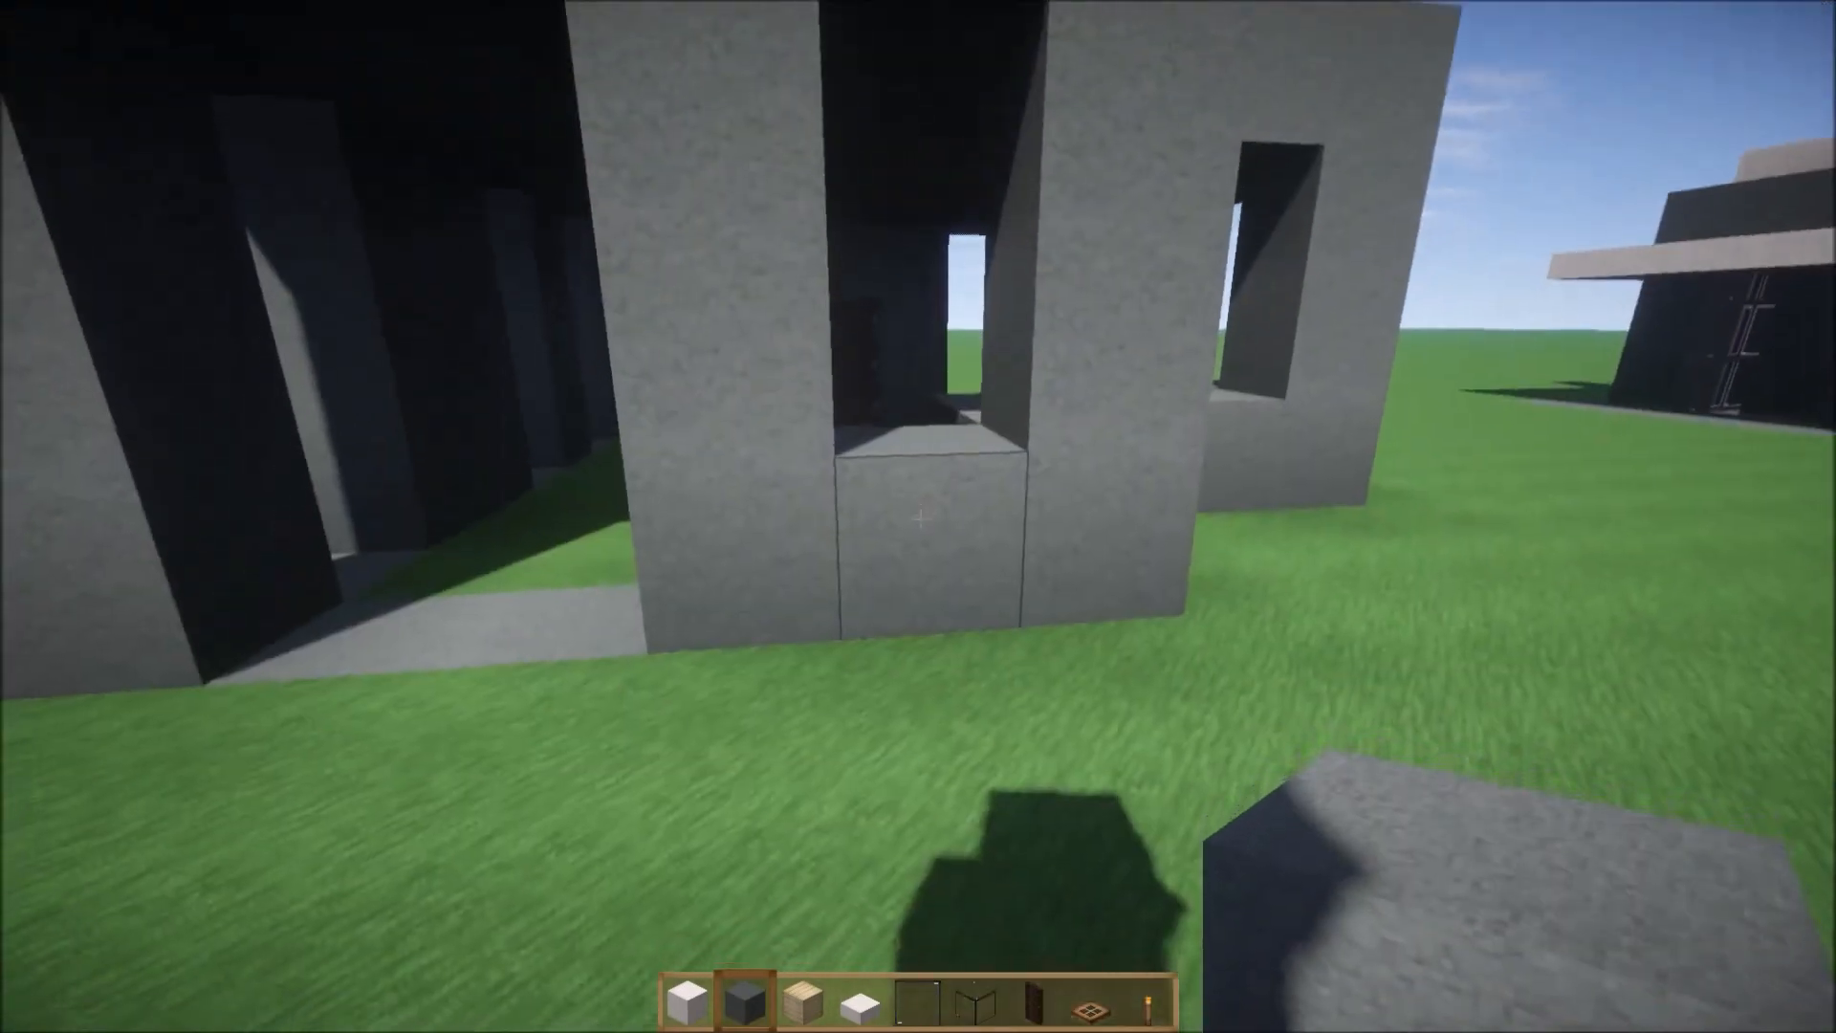
{"action": "mouse_move", "coordinate": [919, 517]}
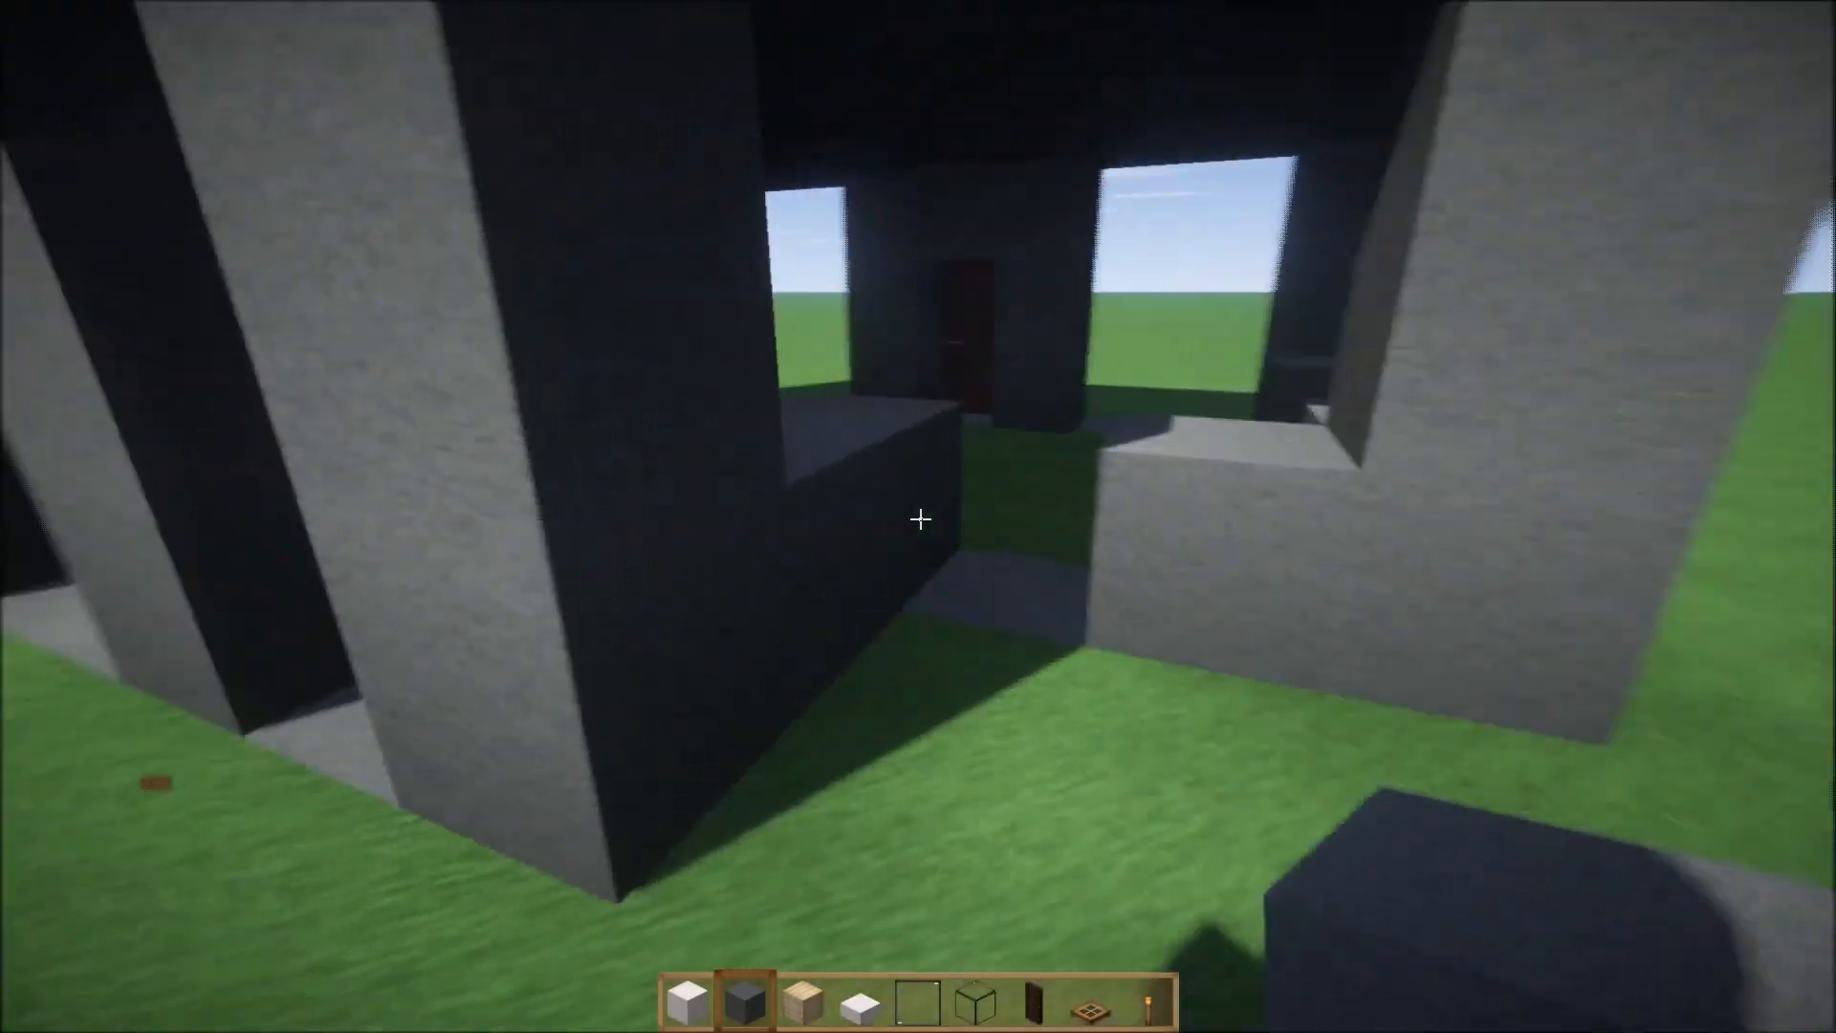
{"action": "mouse_move", "coordinate": [918, 518]}
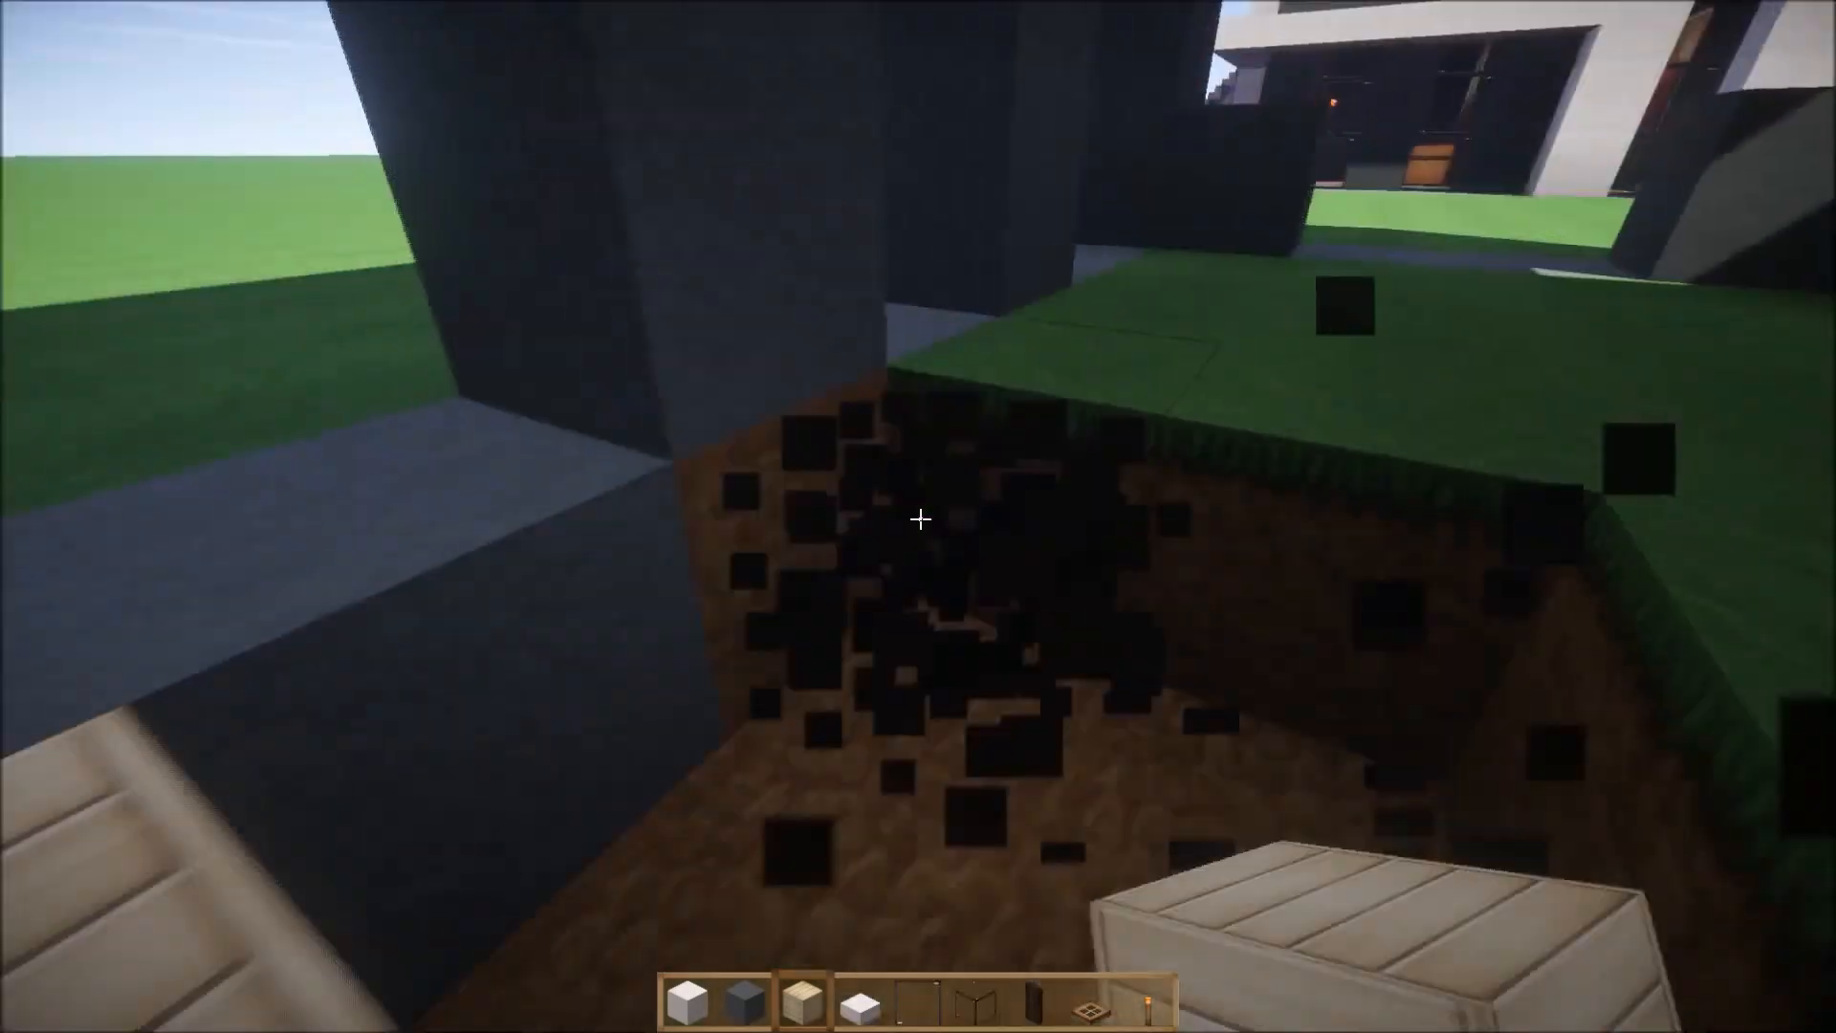
{"action": "mouse_move", "coordinate": [919, 518]}
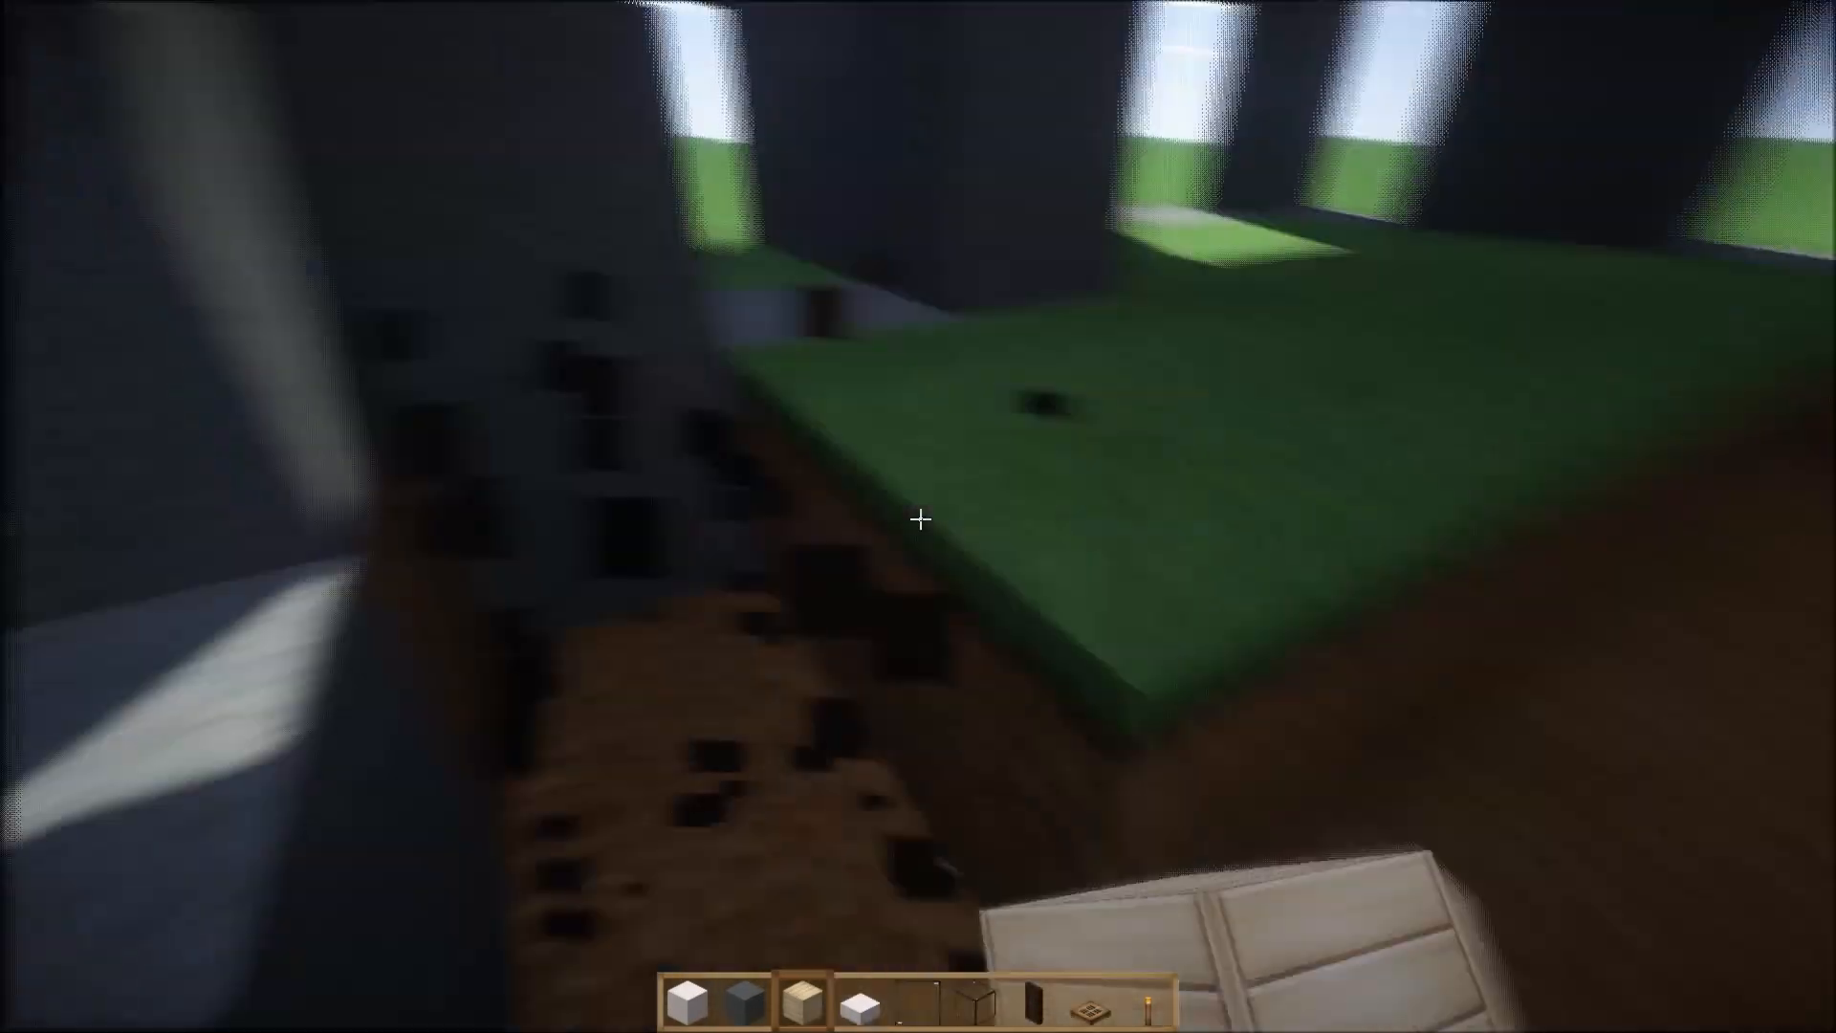
{"action": "mouse_move", "coordinate": [919, 517]}
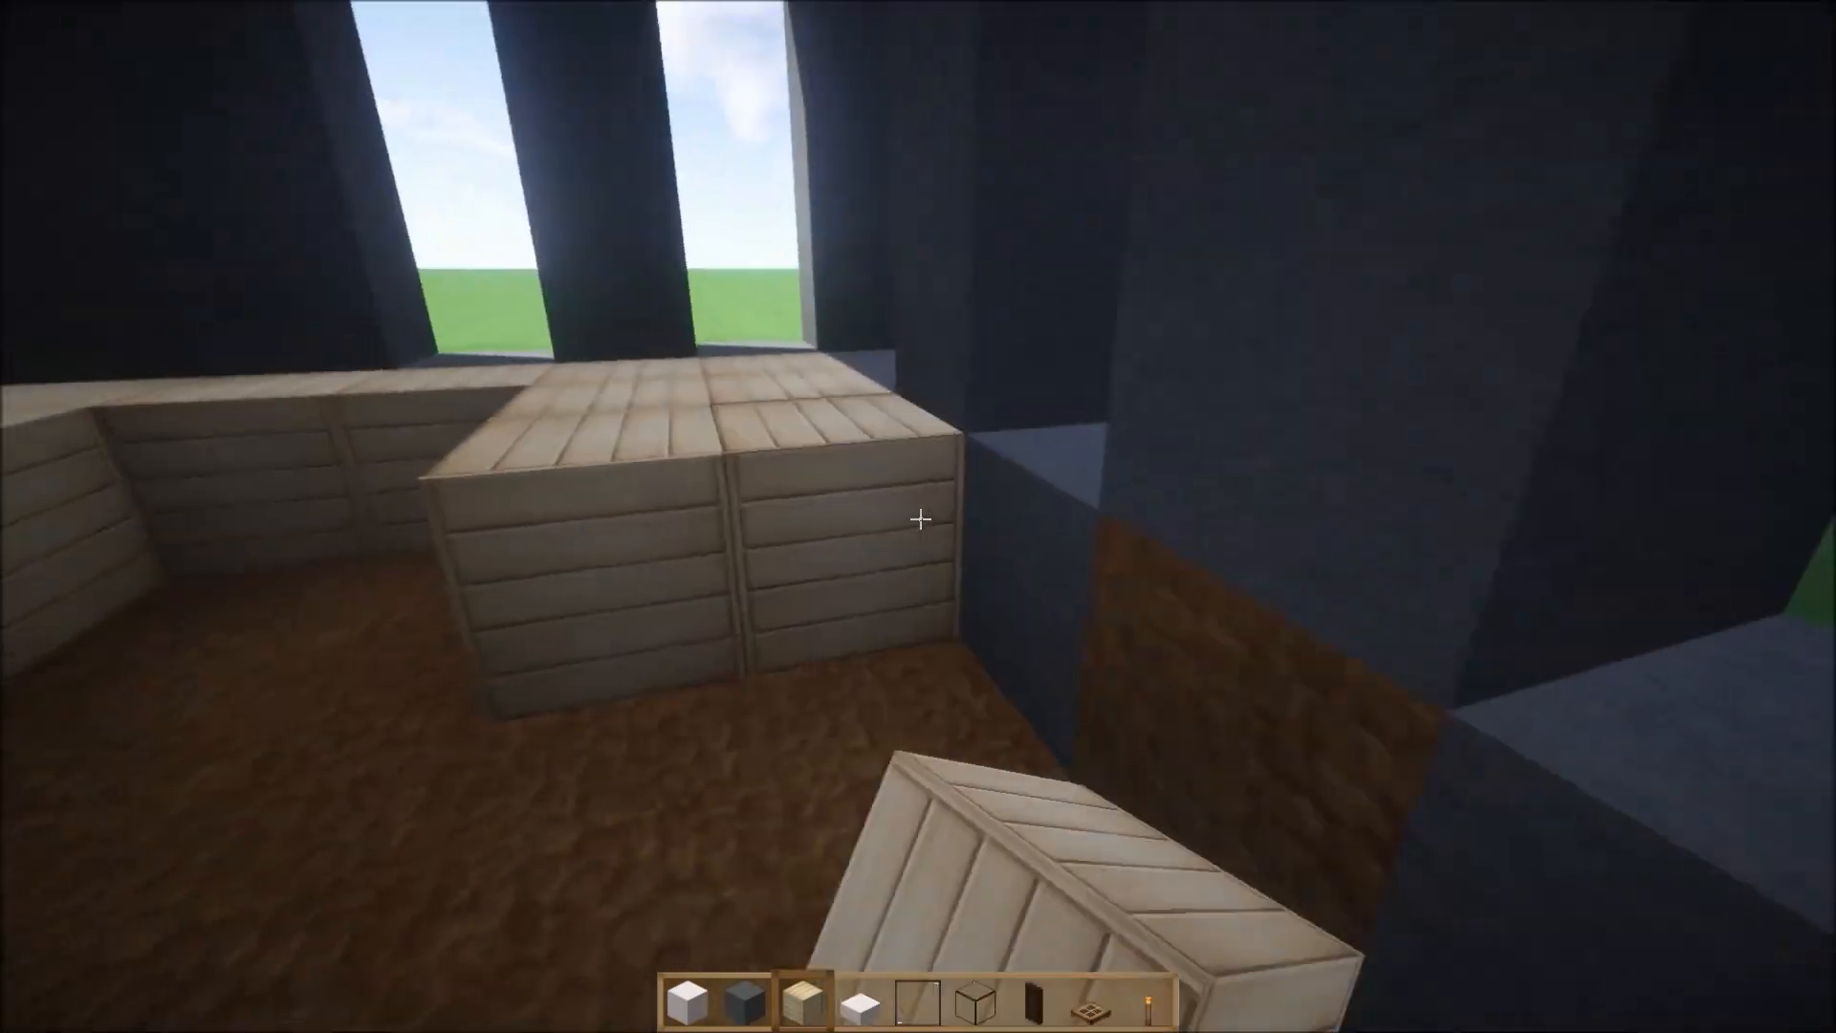
{"action": "mouse_move", "coordinate": [918, 516]}
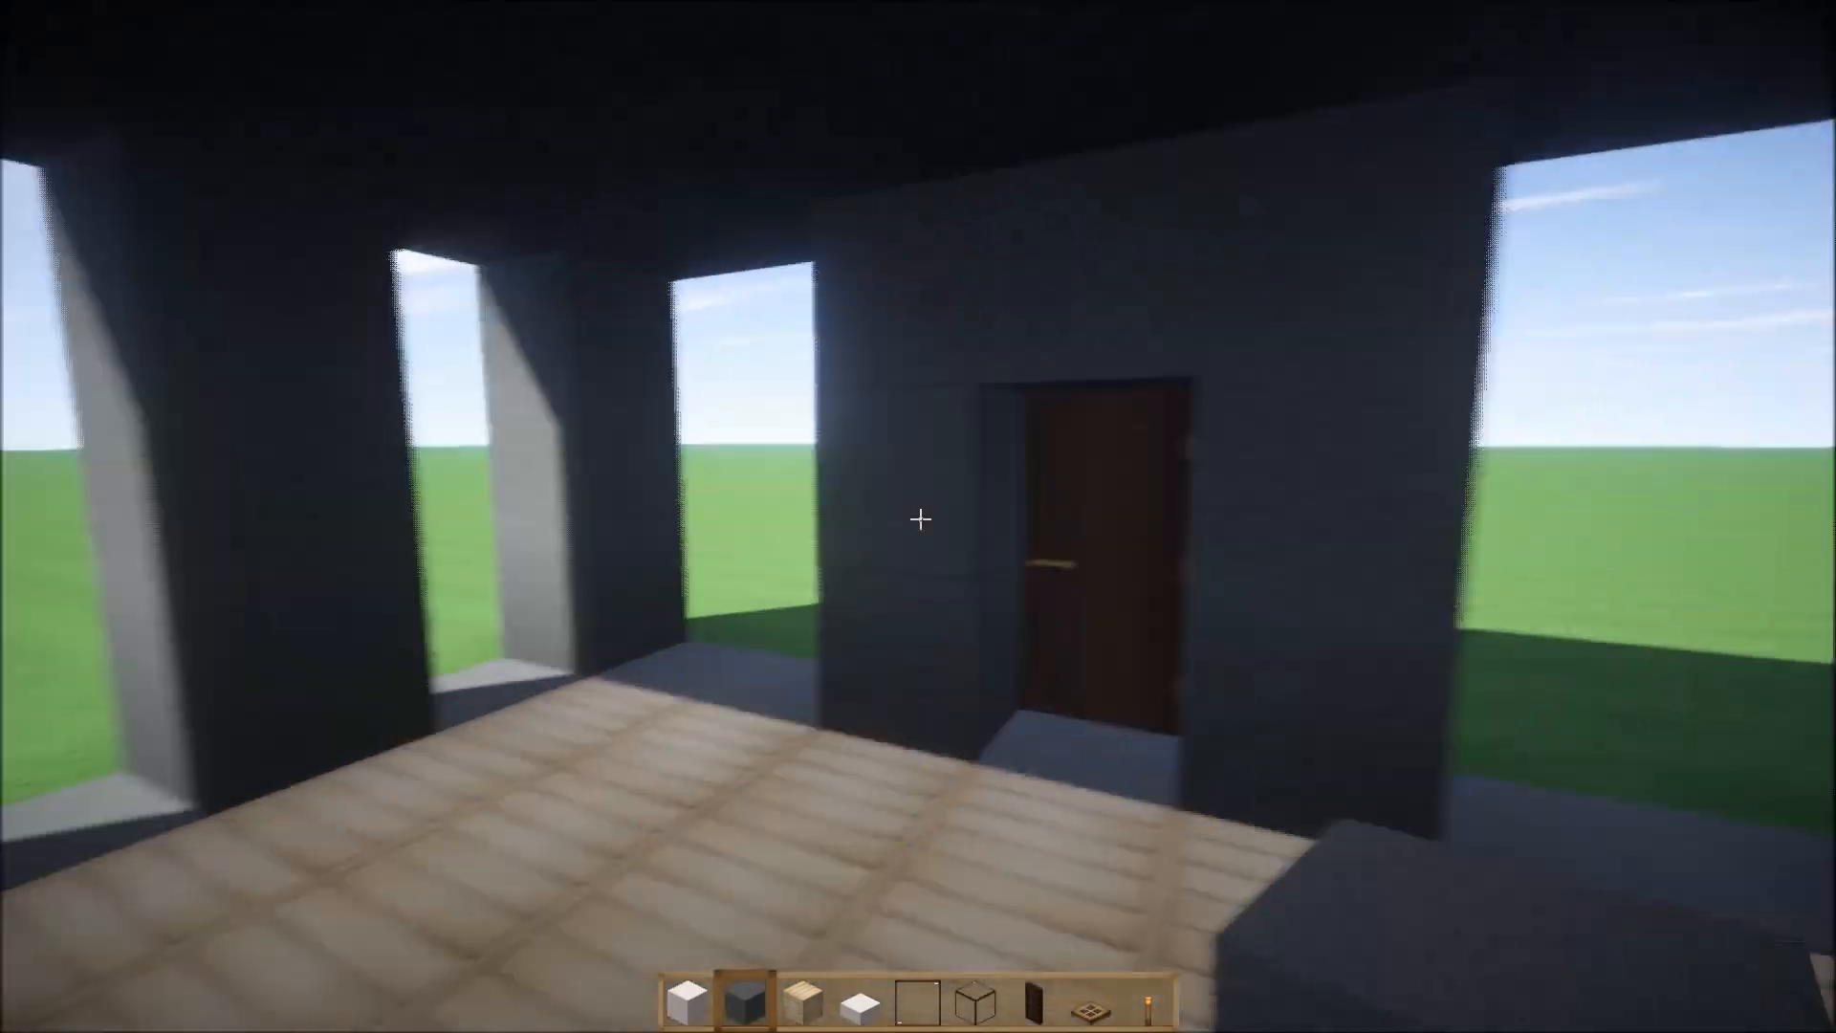
{"action": "mouse_move", "coordinate": [918, 517]}
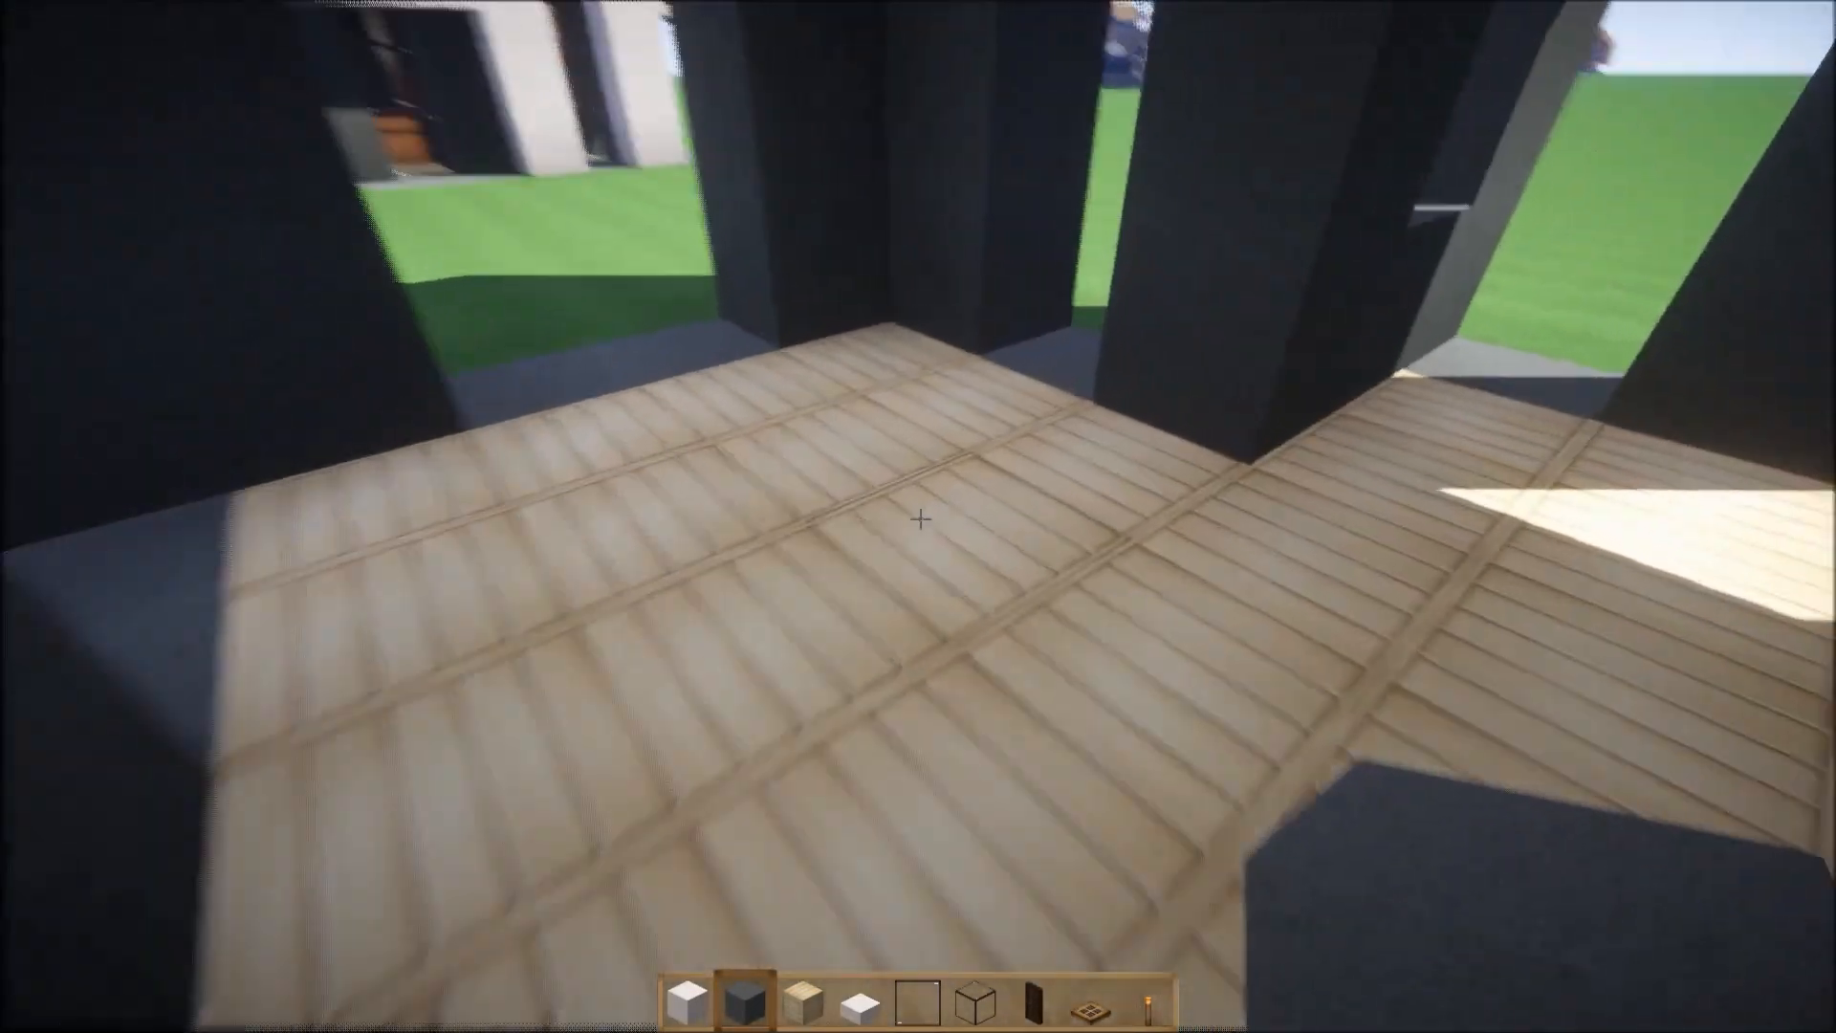
{"action": "mouse_move", "coordinate": [918, 517]}
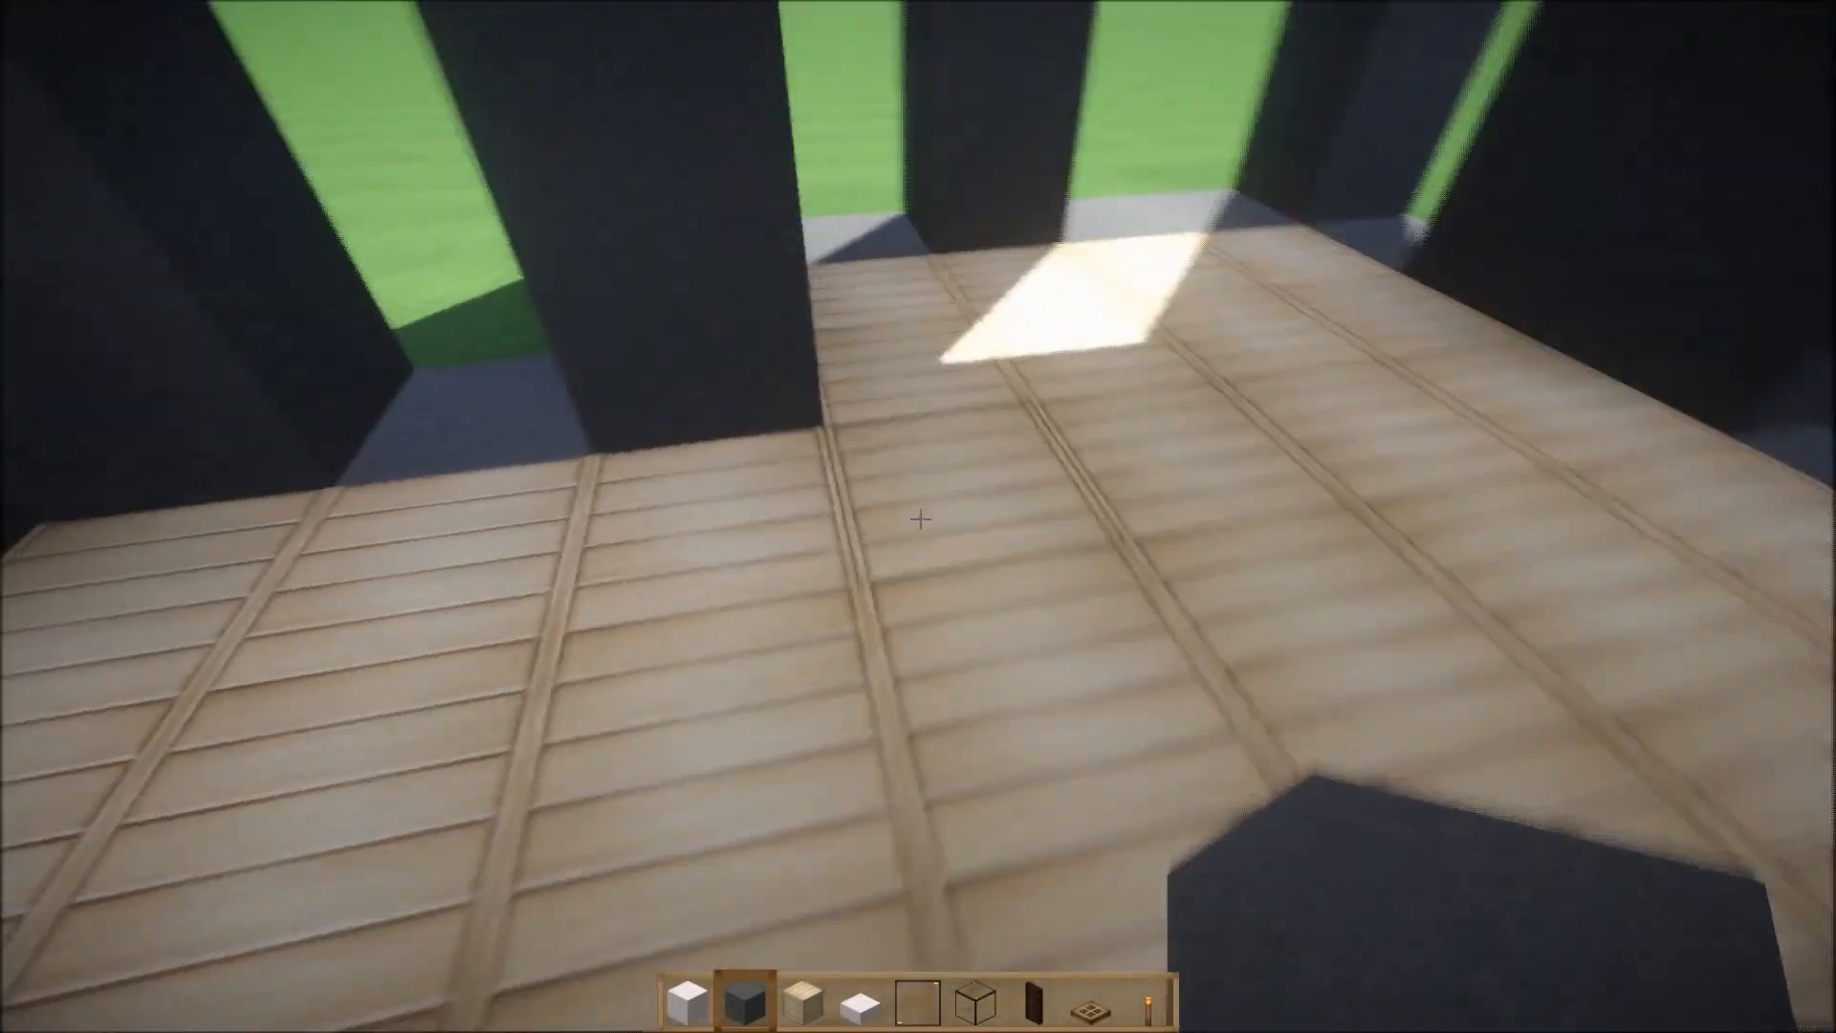
{"action": "mouse_move", "coordinate": [918, 516]}
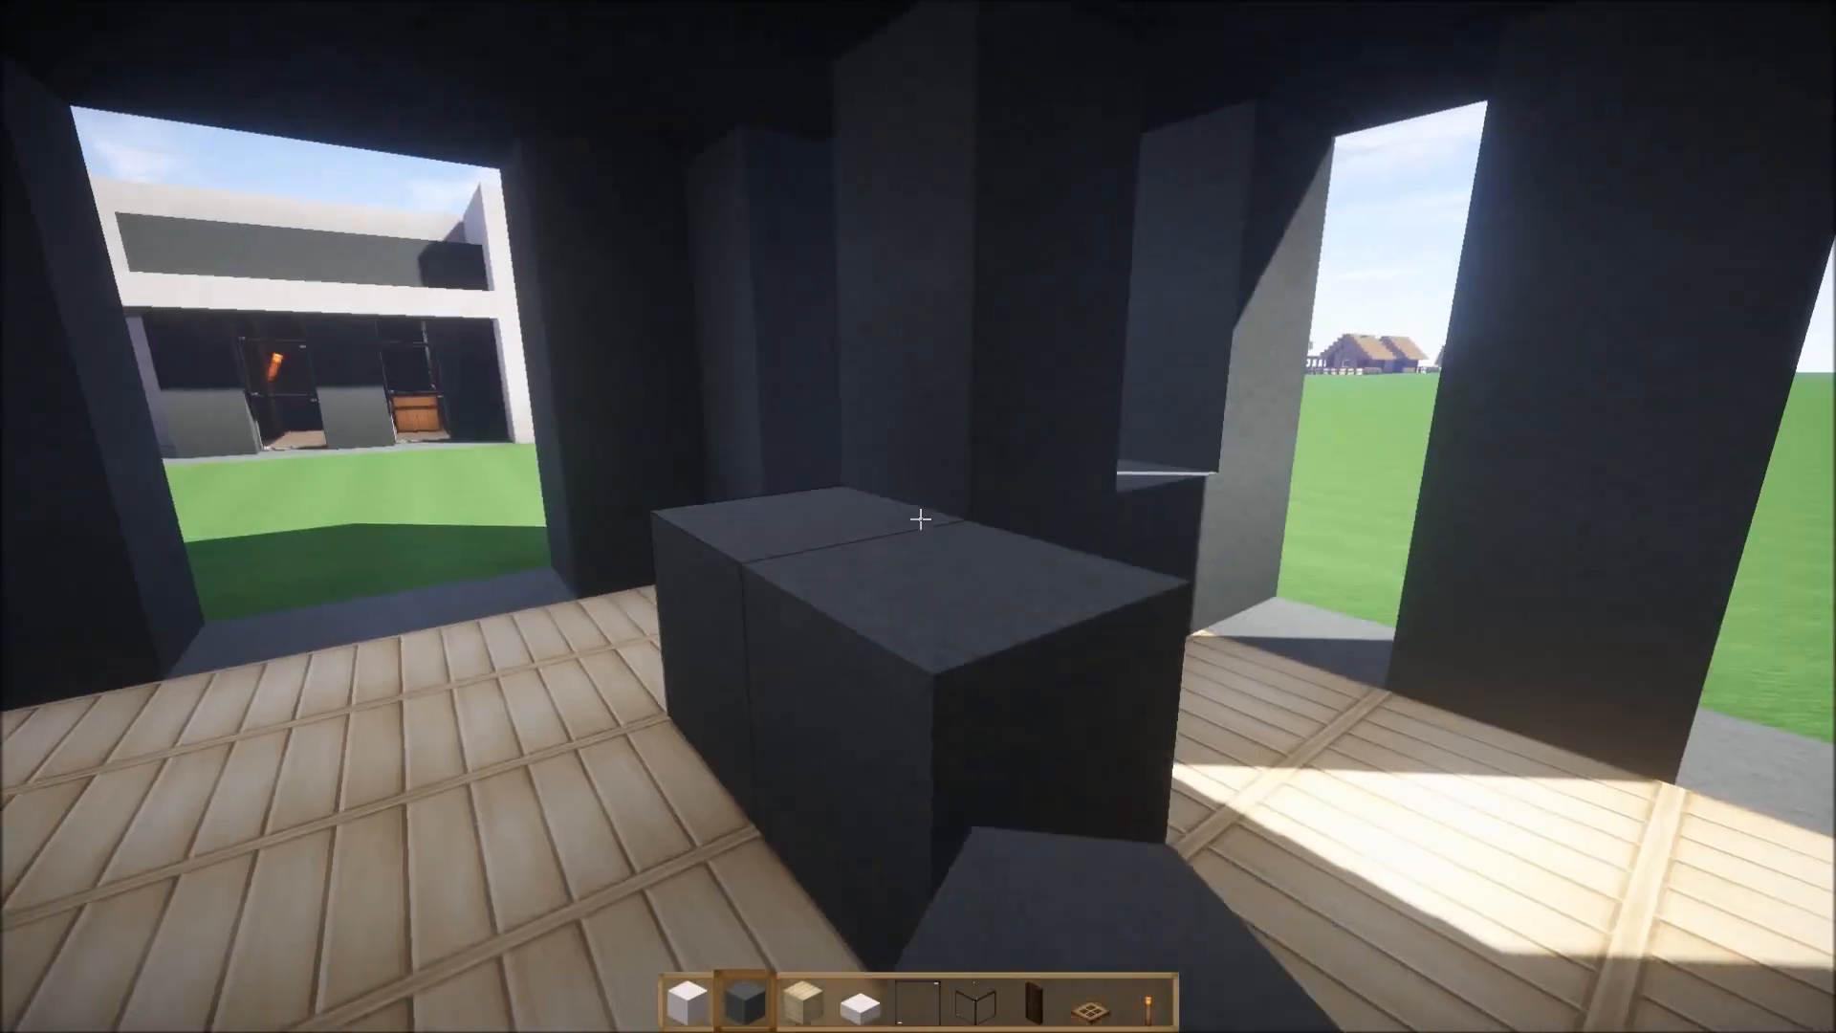
Place birch planks across the ground between the cyan clay walls as flooring.
{"action": "left_click", "coordinate": [918, 521]}
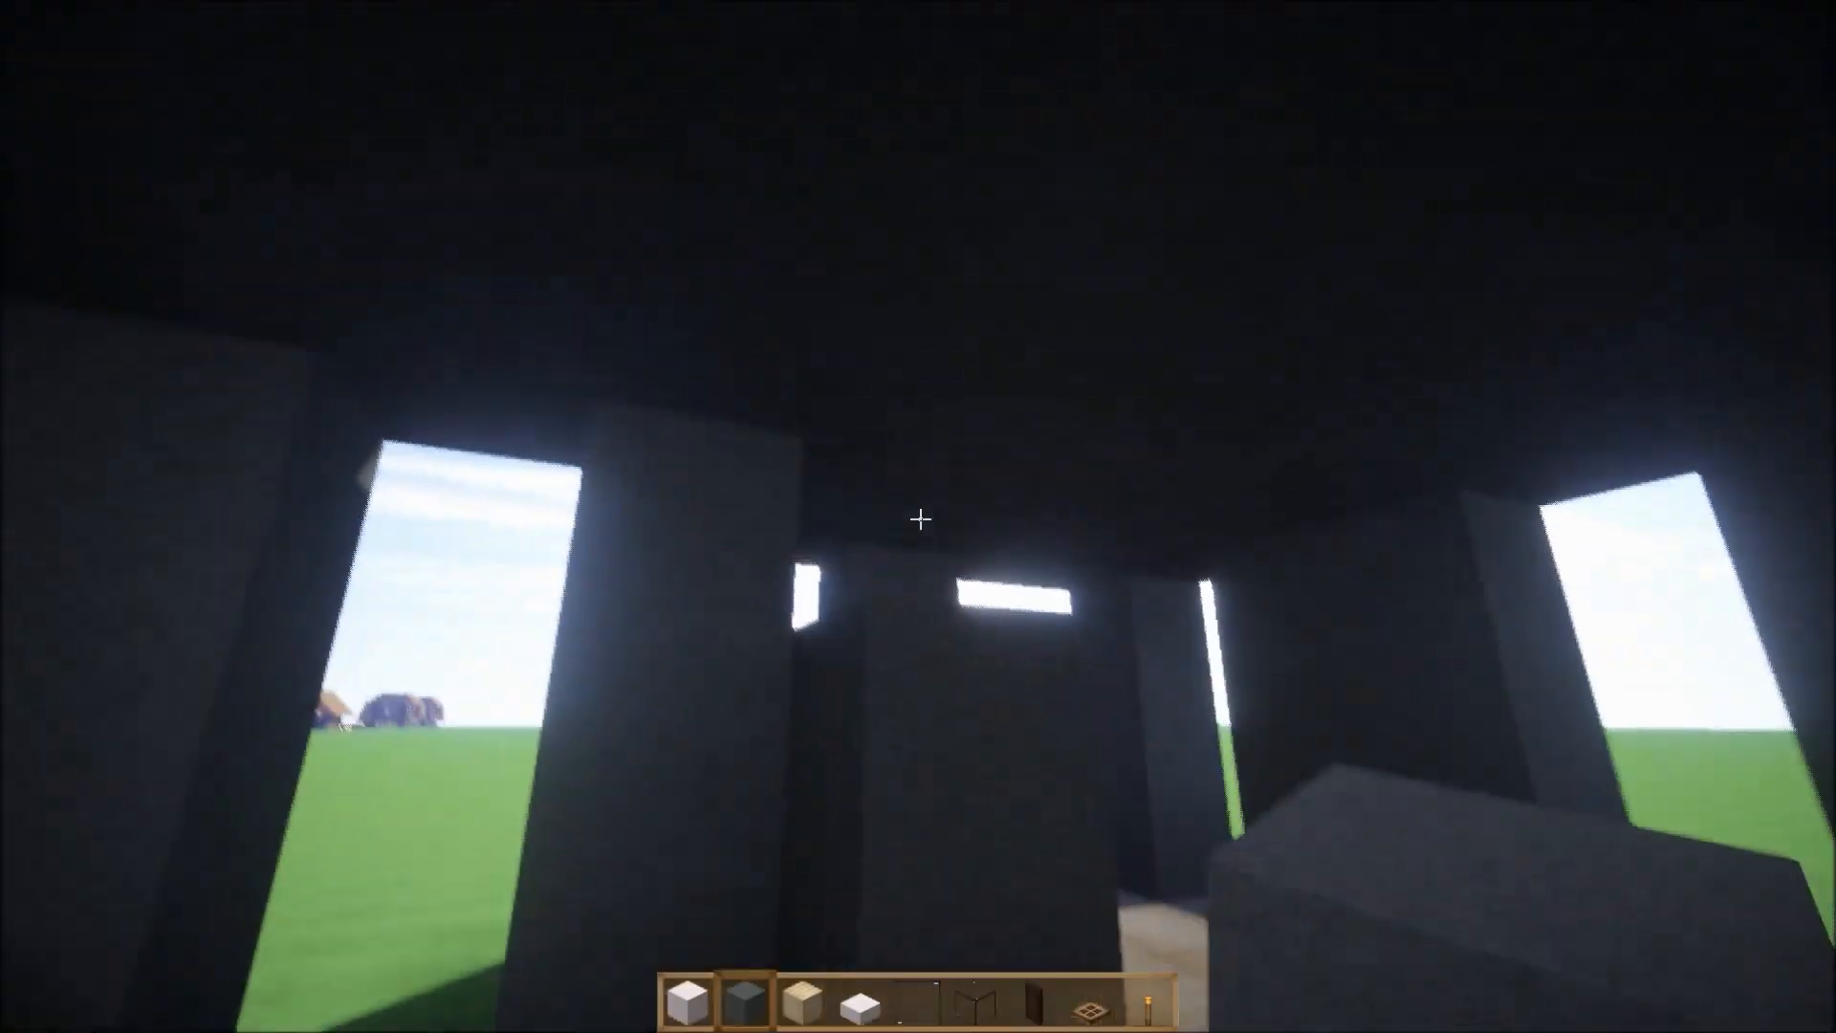
{"action": "mouse_move", "coordinate": [918, 516]}
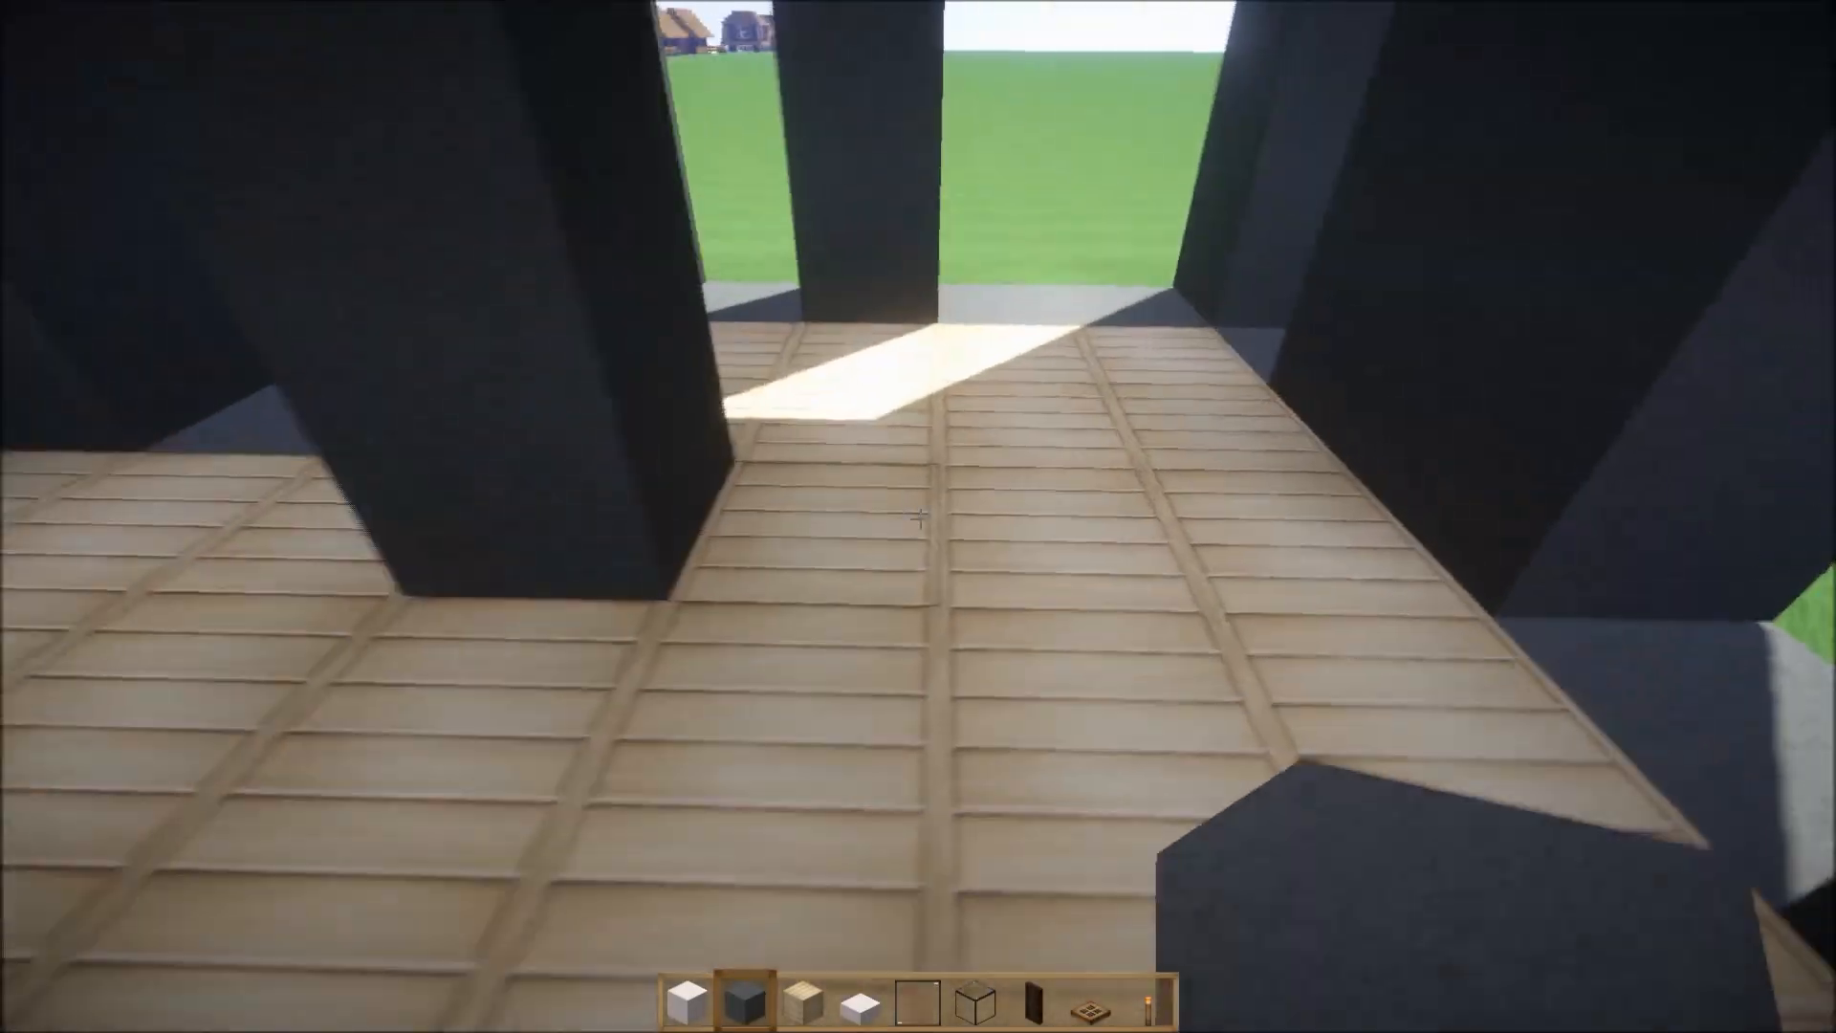
{"action": "mouse_move", "coordinate": [918, 516]}
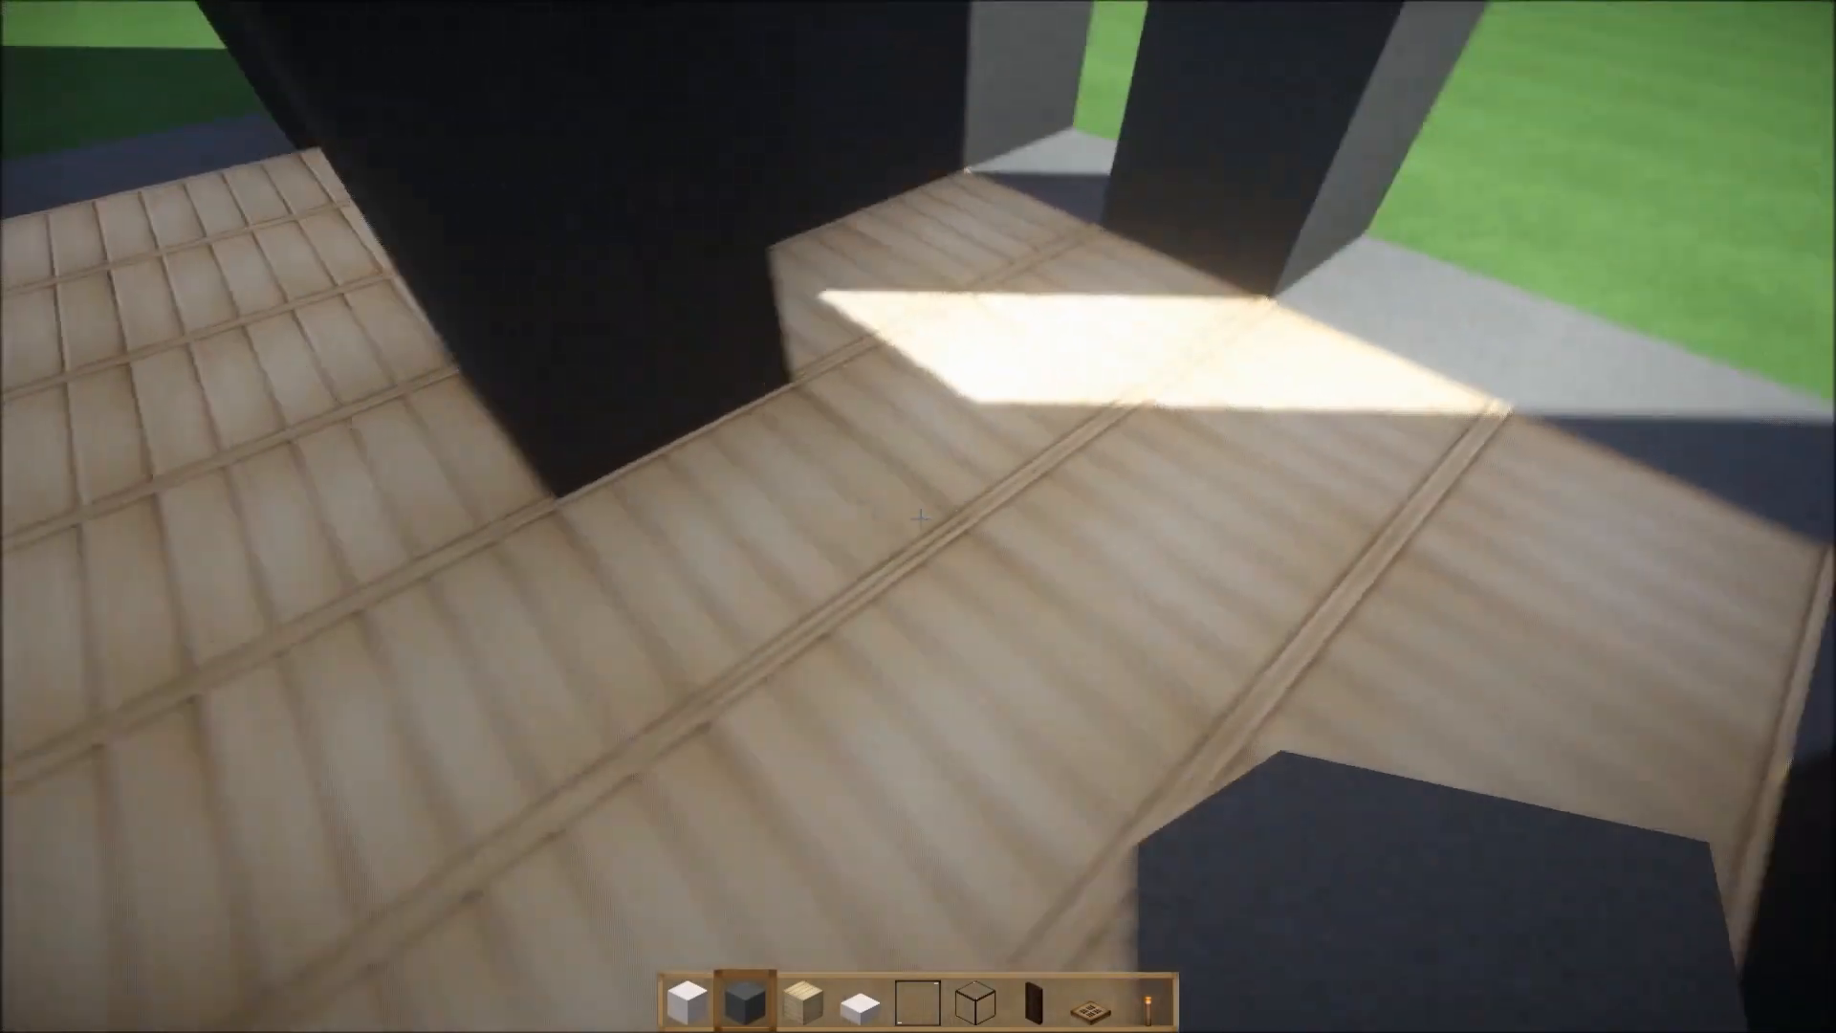
{"action": "mouse_move", "coordinate": [918, 517]}
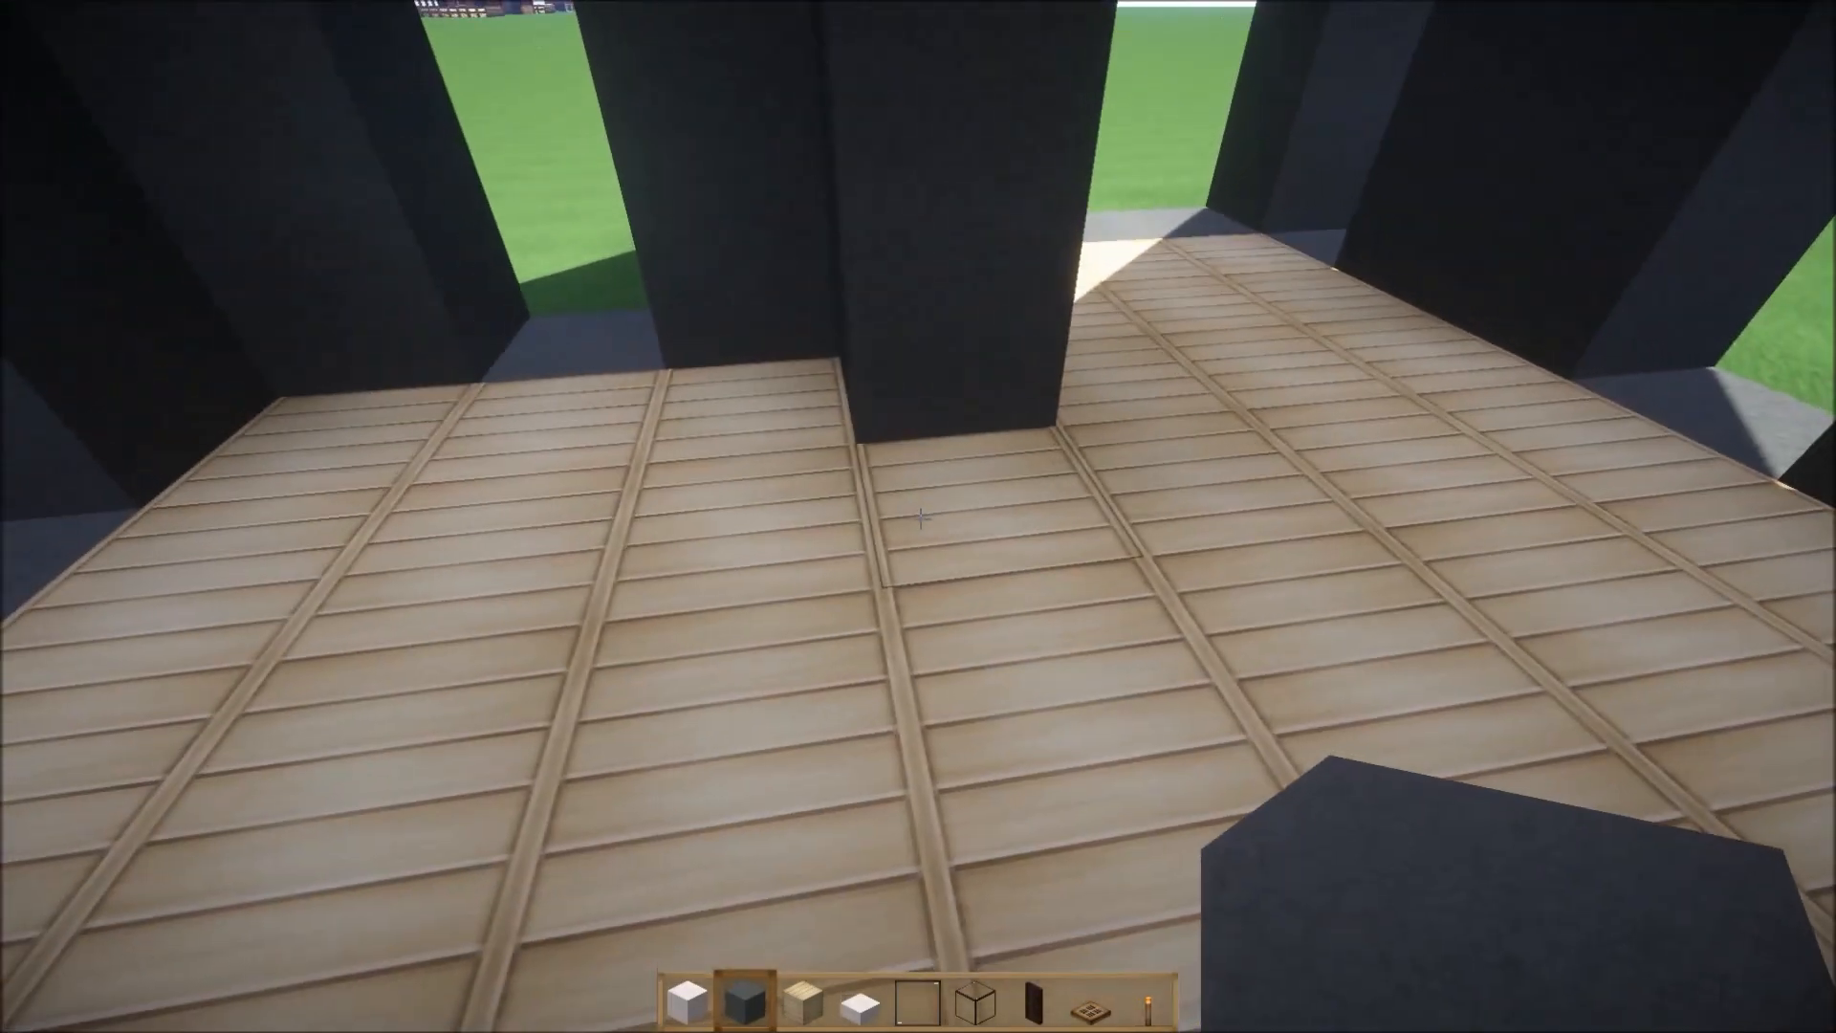
{"action": "mouse_move", "coordinate": [918, 516]}
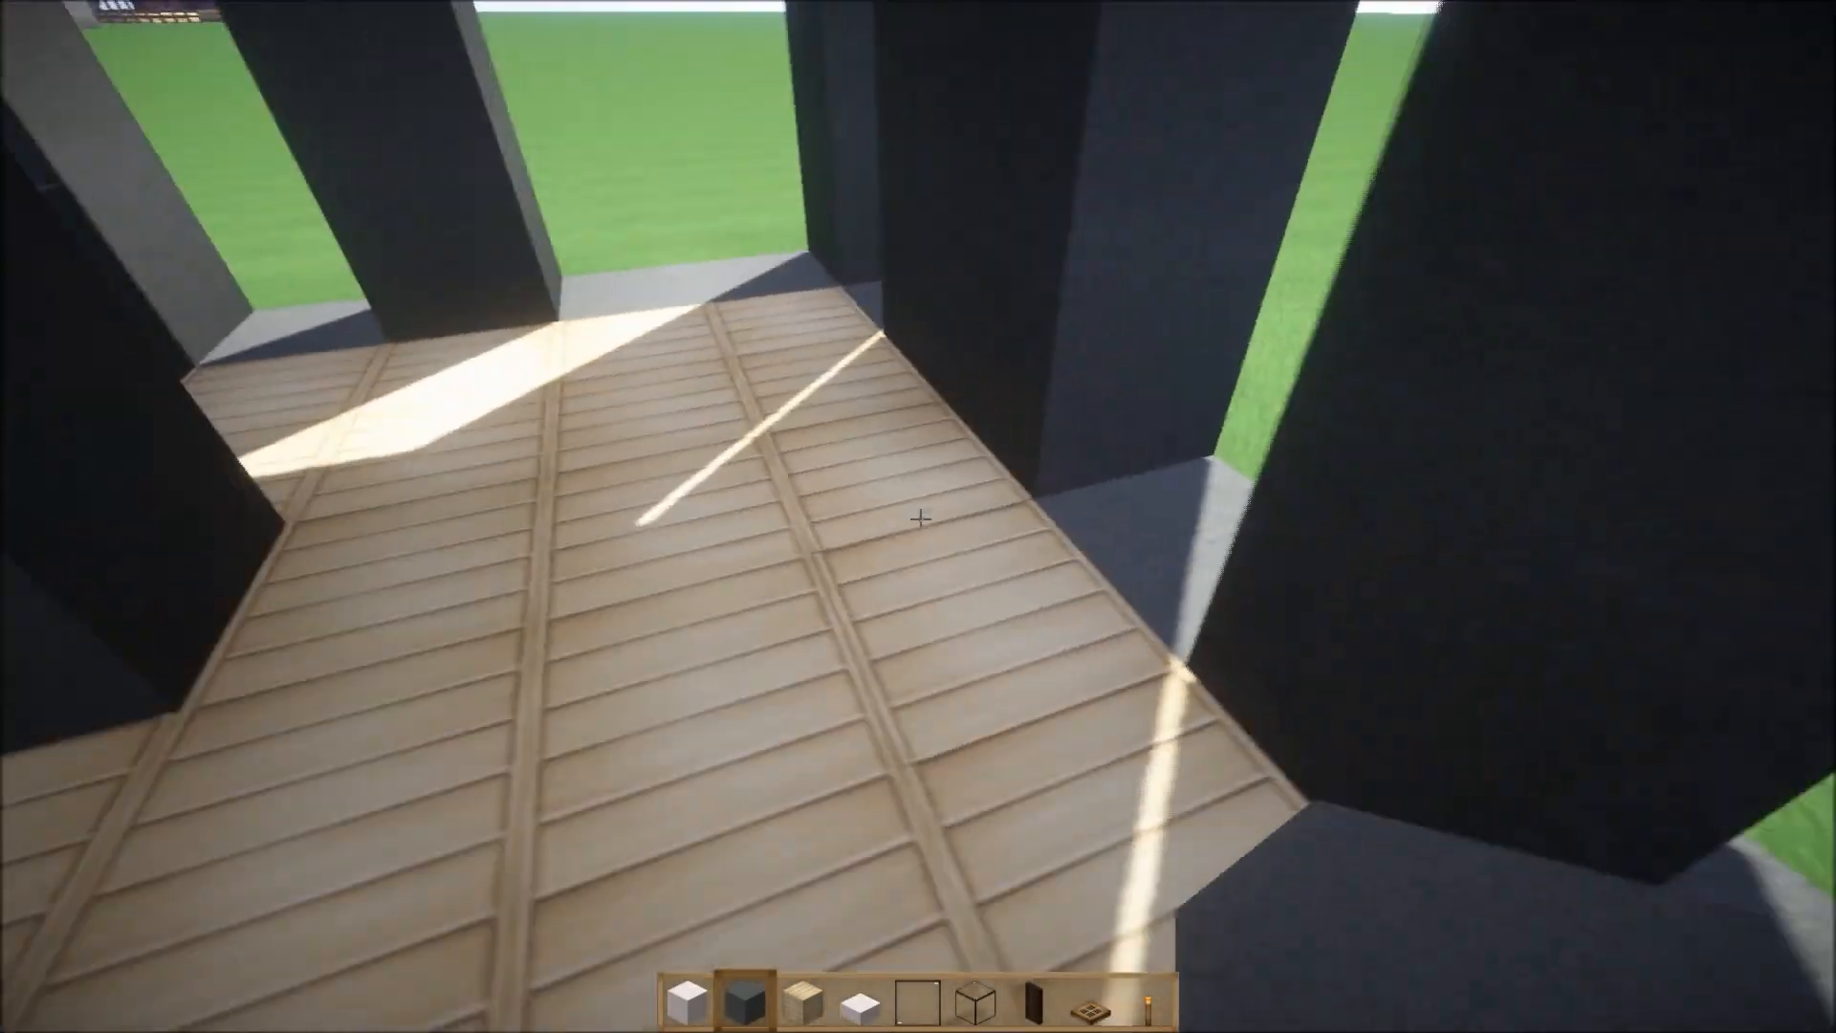
{"action": "mouse_move", "coordinate": [918, 516]}
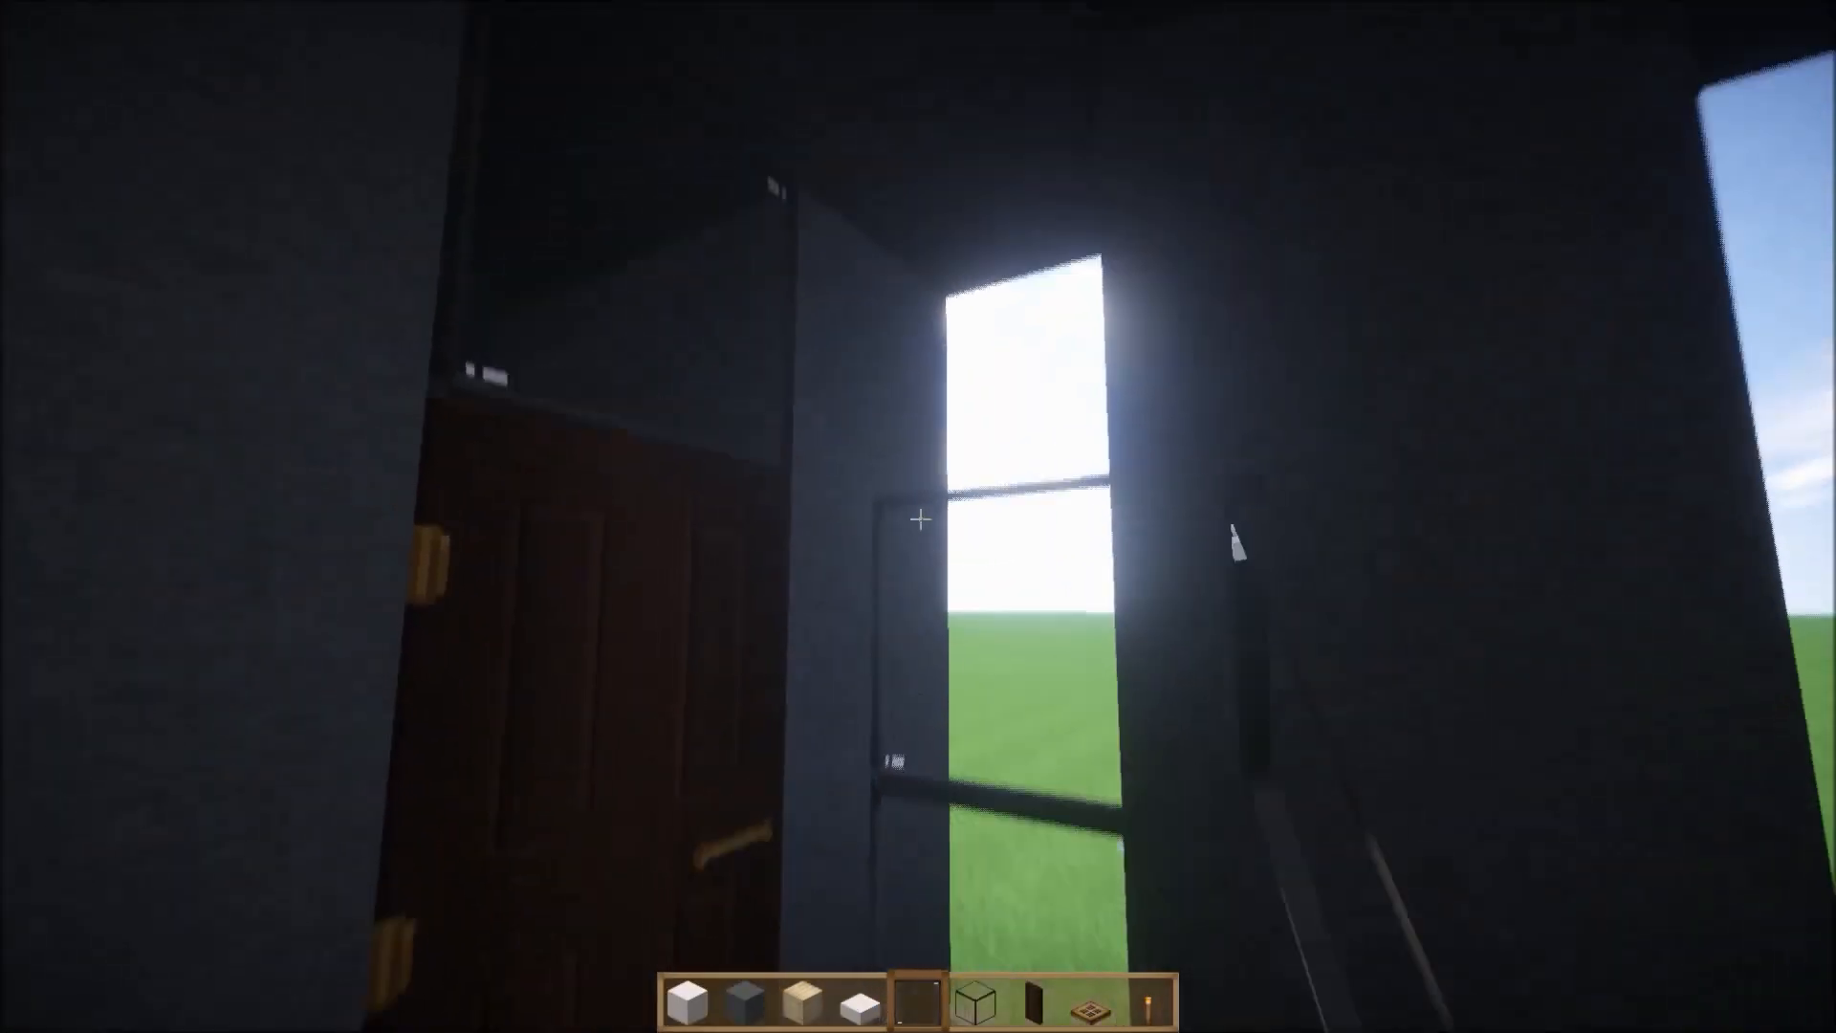
{"action": "mouse_move", "coordinate": [918, 517]}
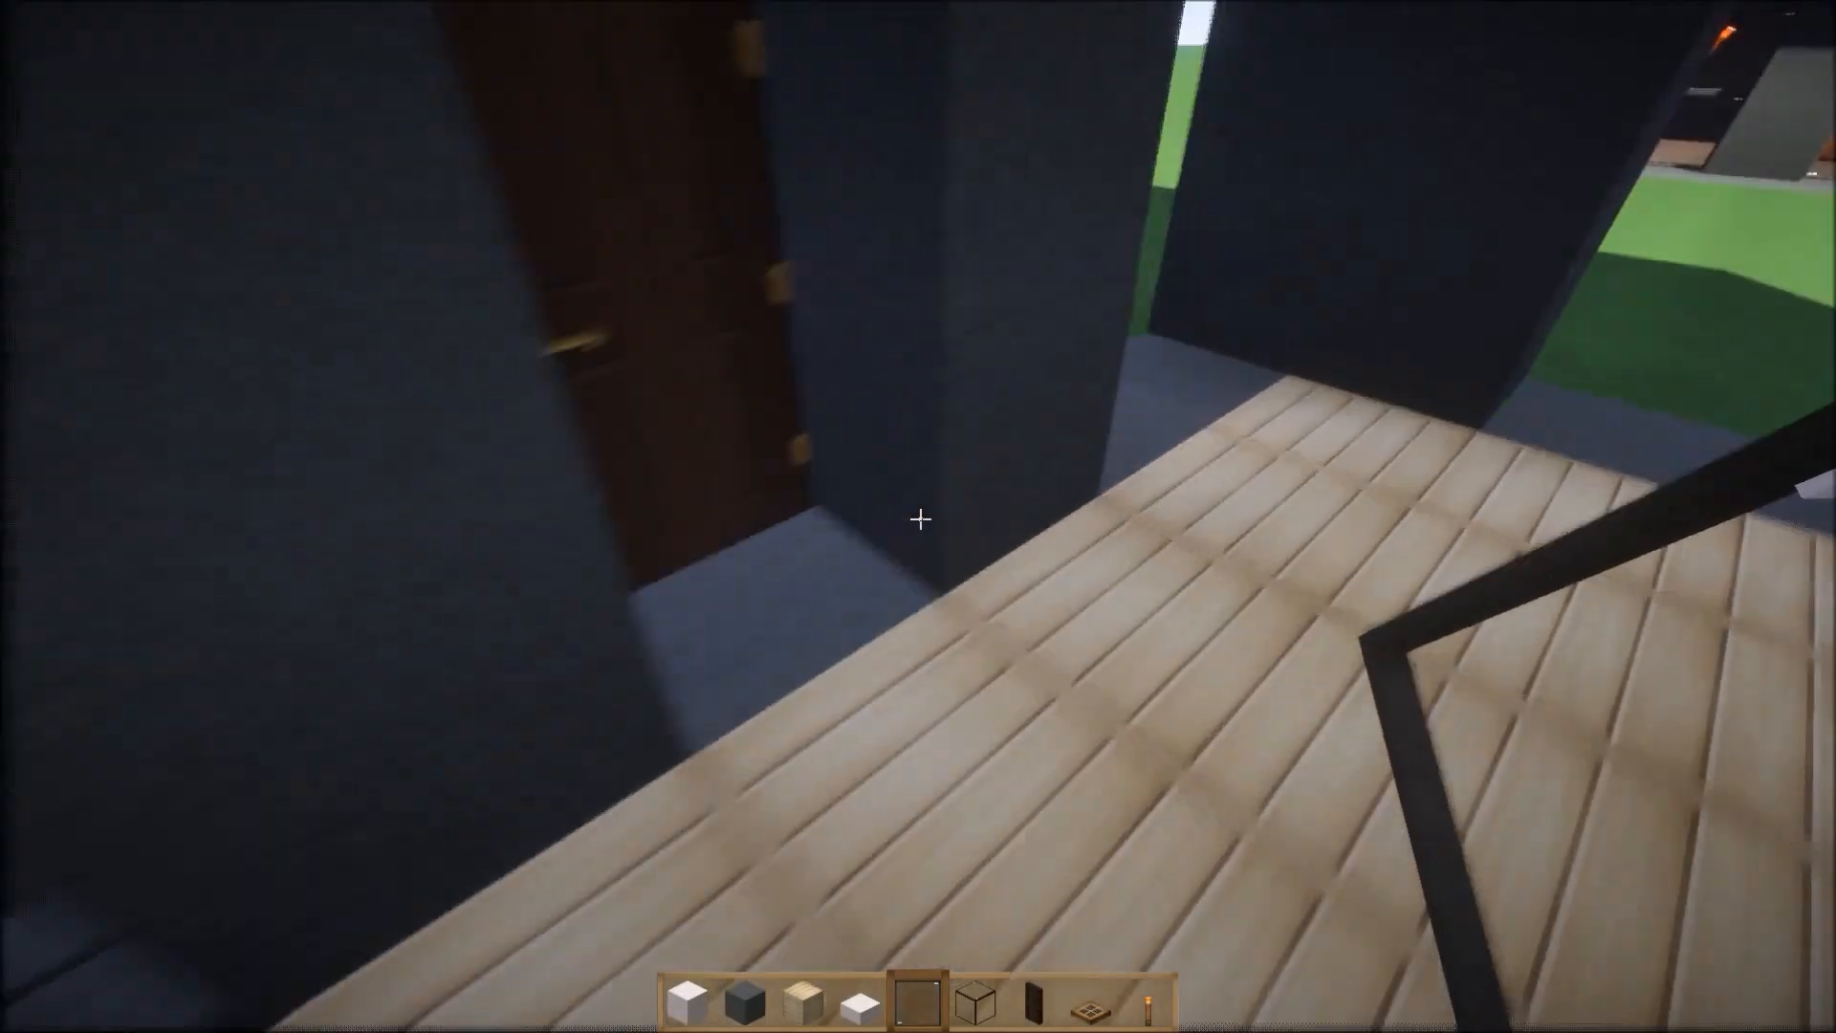
{"action": "mouse_move", "coordinate": [918, 516]}
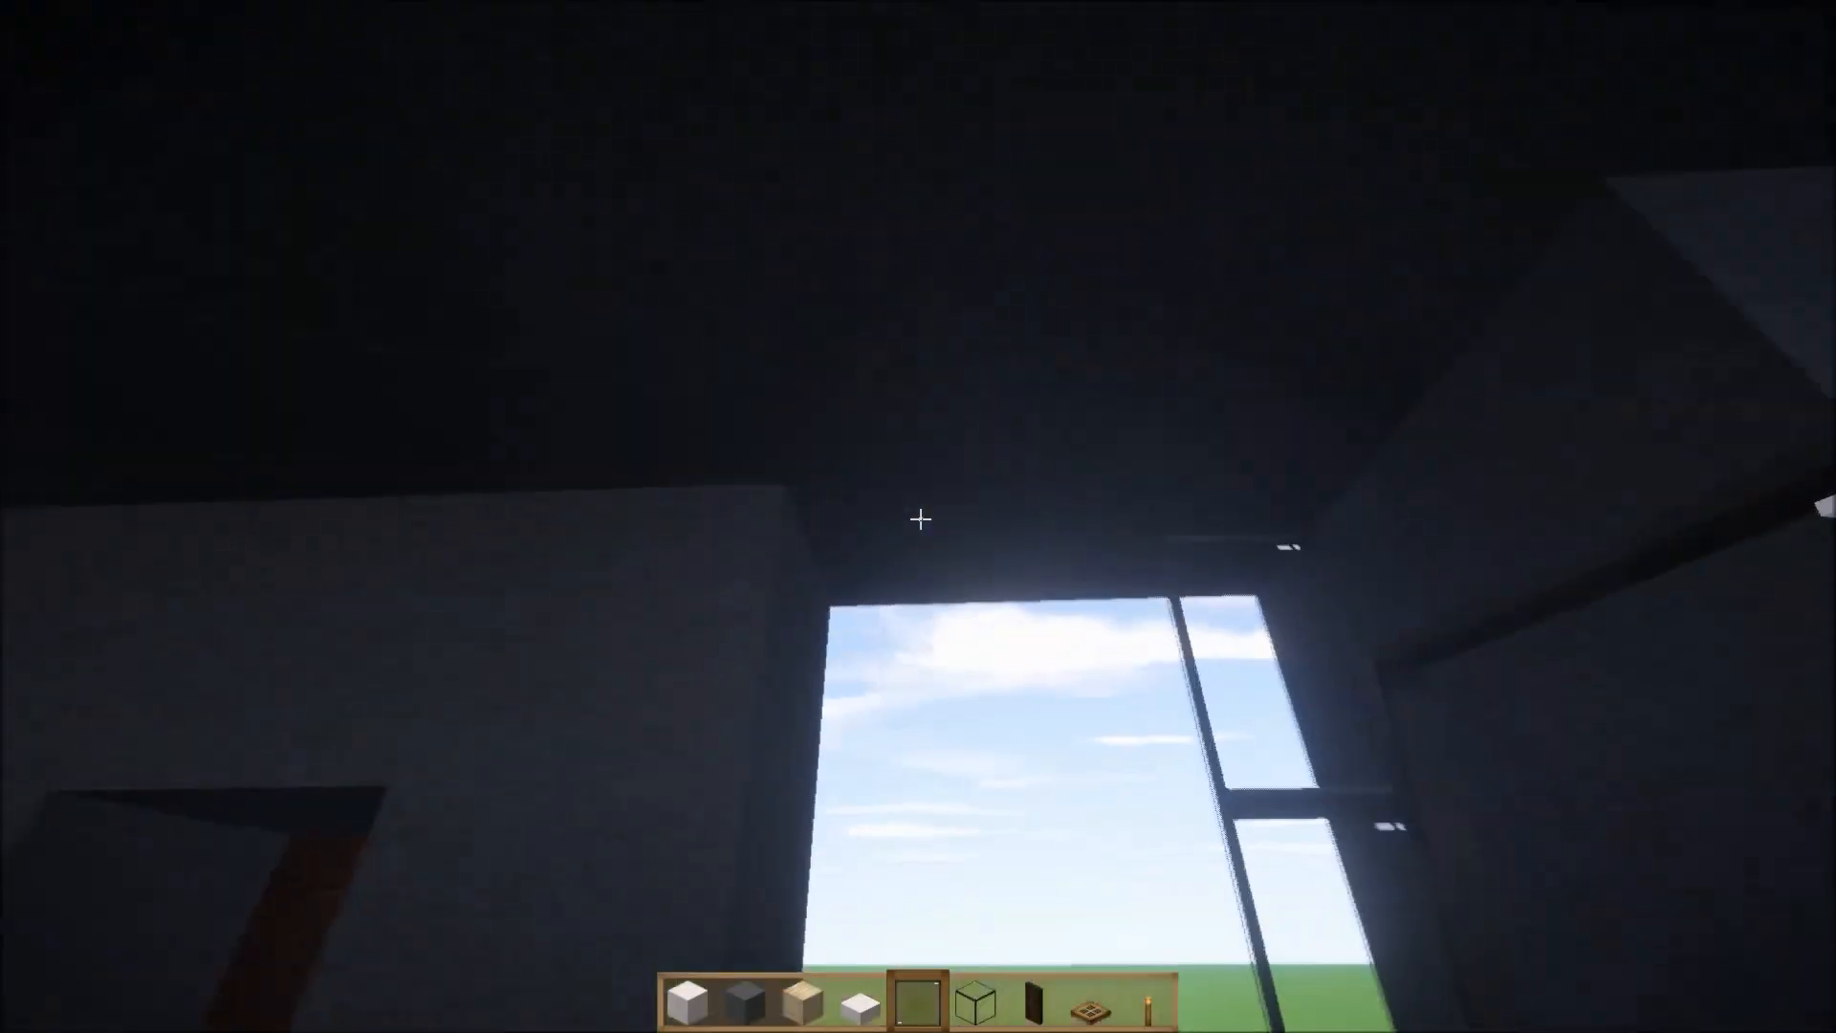
{"action": "mouse_move", "coordinate": [919, 519]}
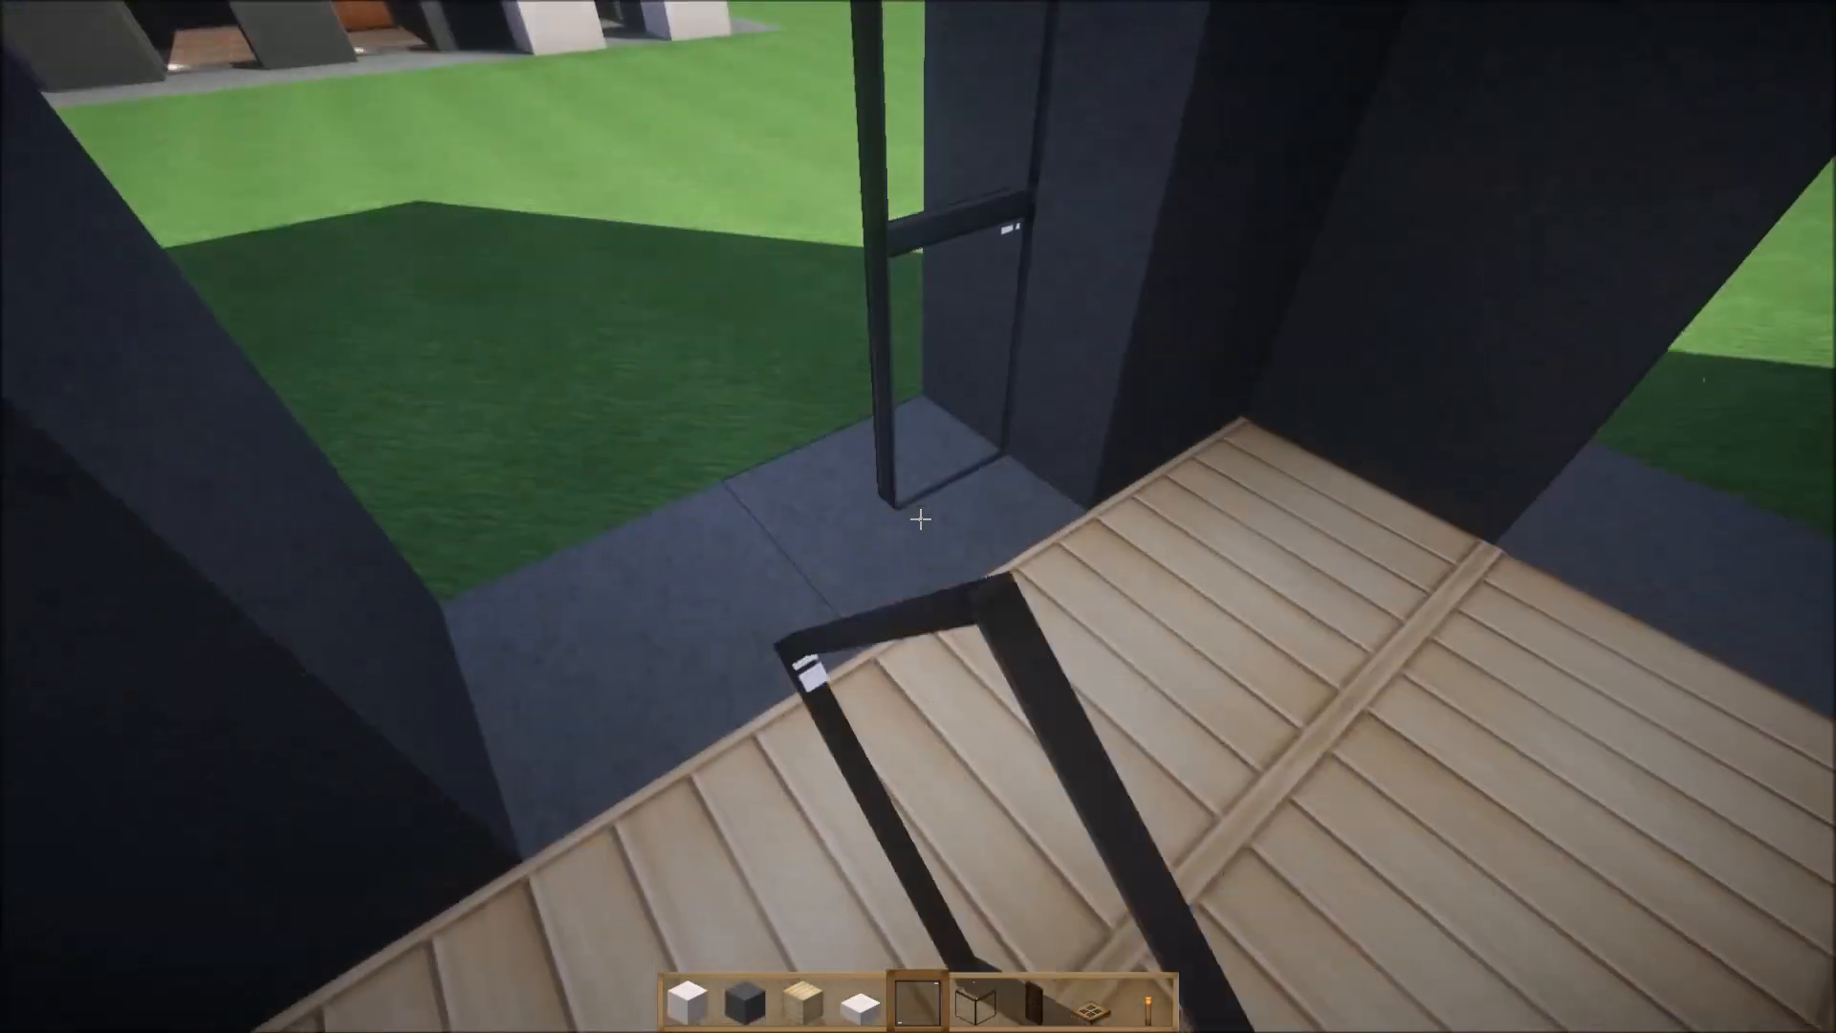
{"action": "mouse_move", "coordinate": [919, 521]}
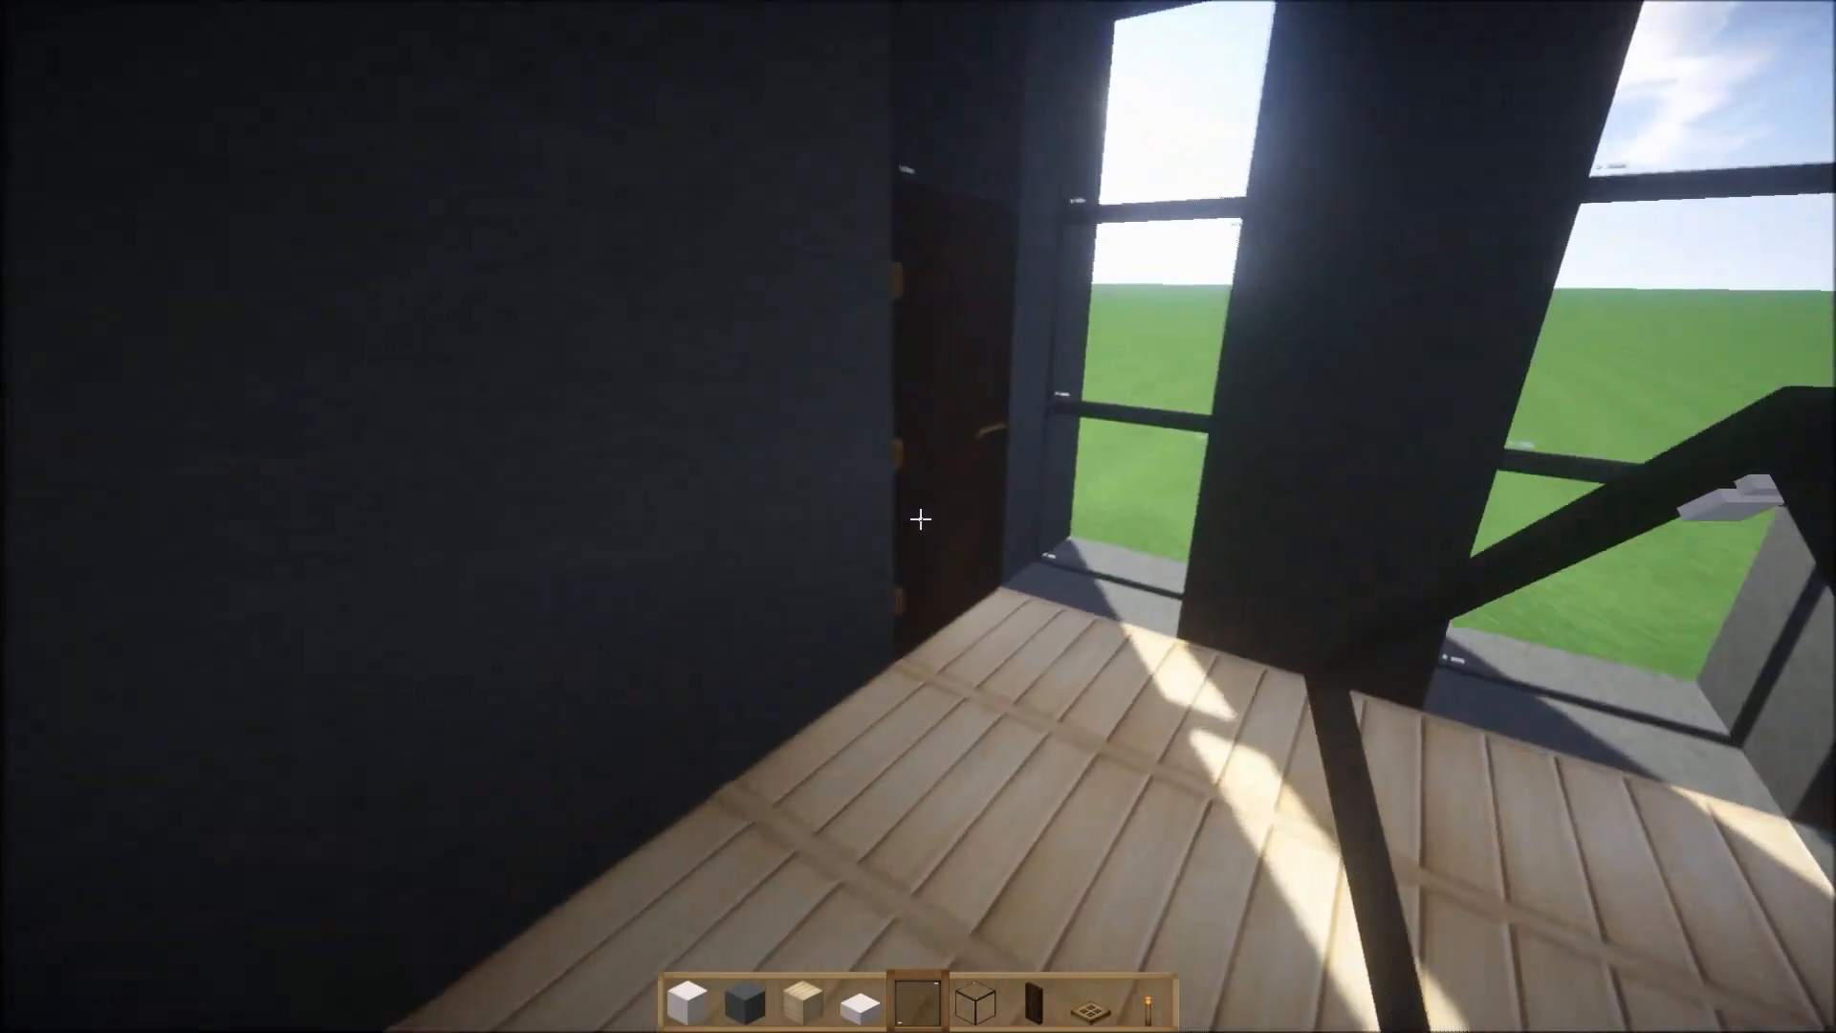
{"action": "mouse_move", "coordinate": [918, 518]}
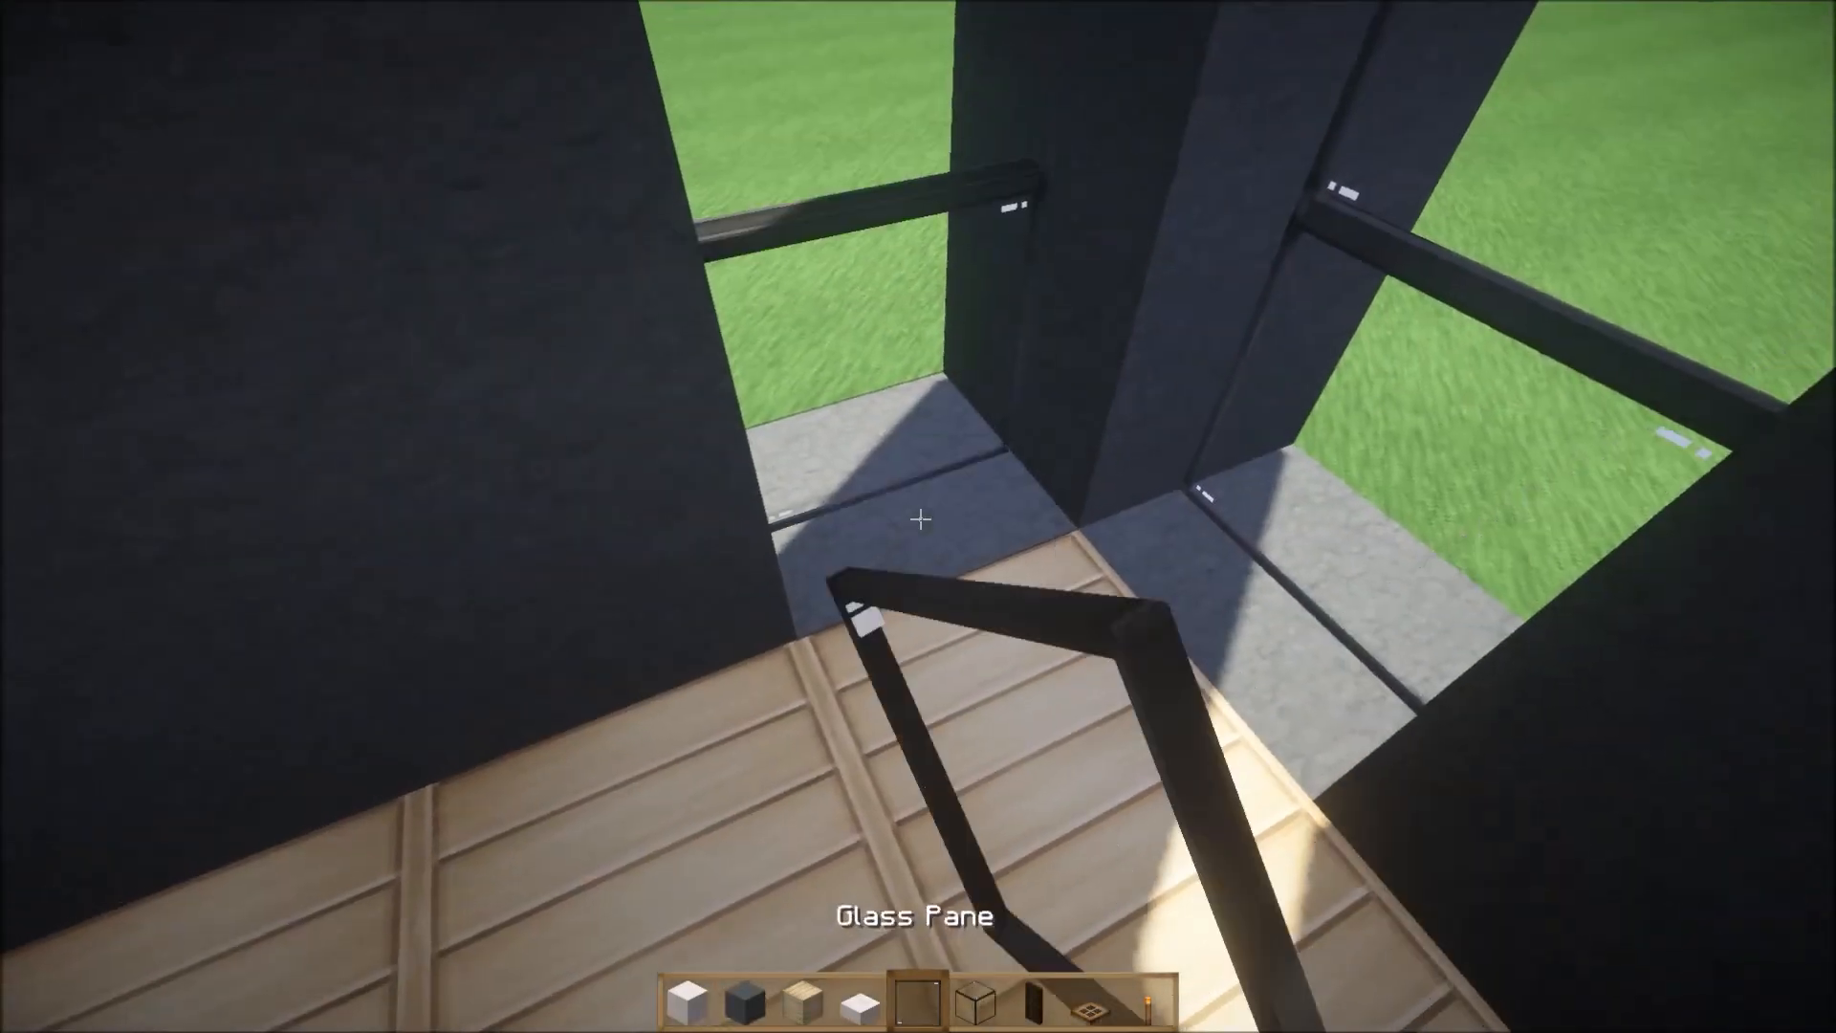
{"action": "mouse_move", "coordinate": [918, 517]}
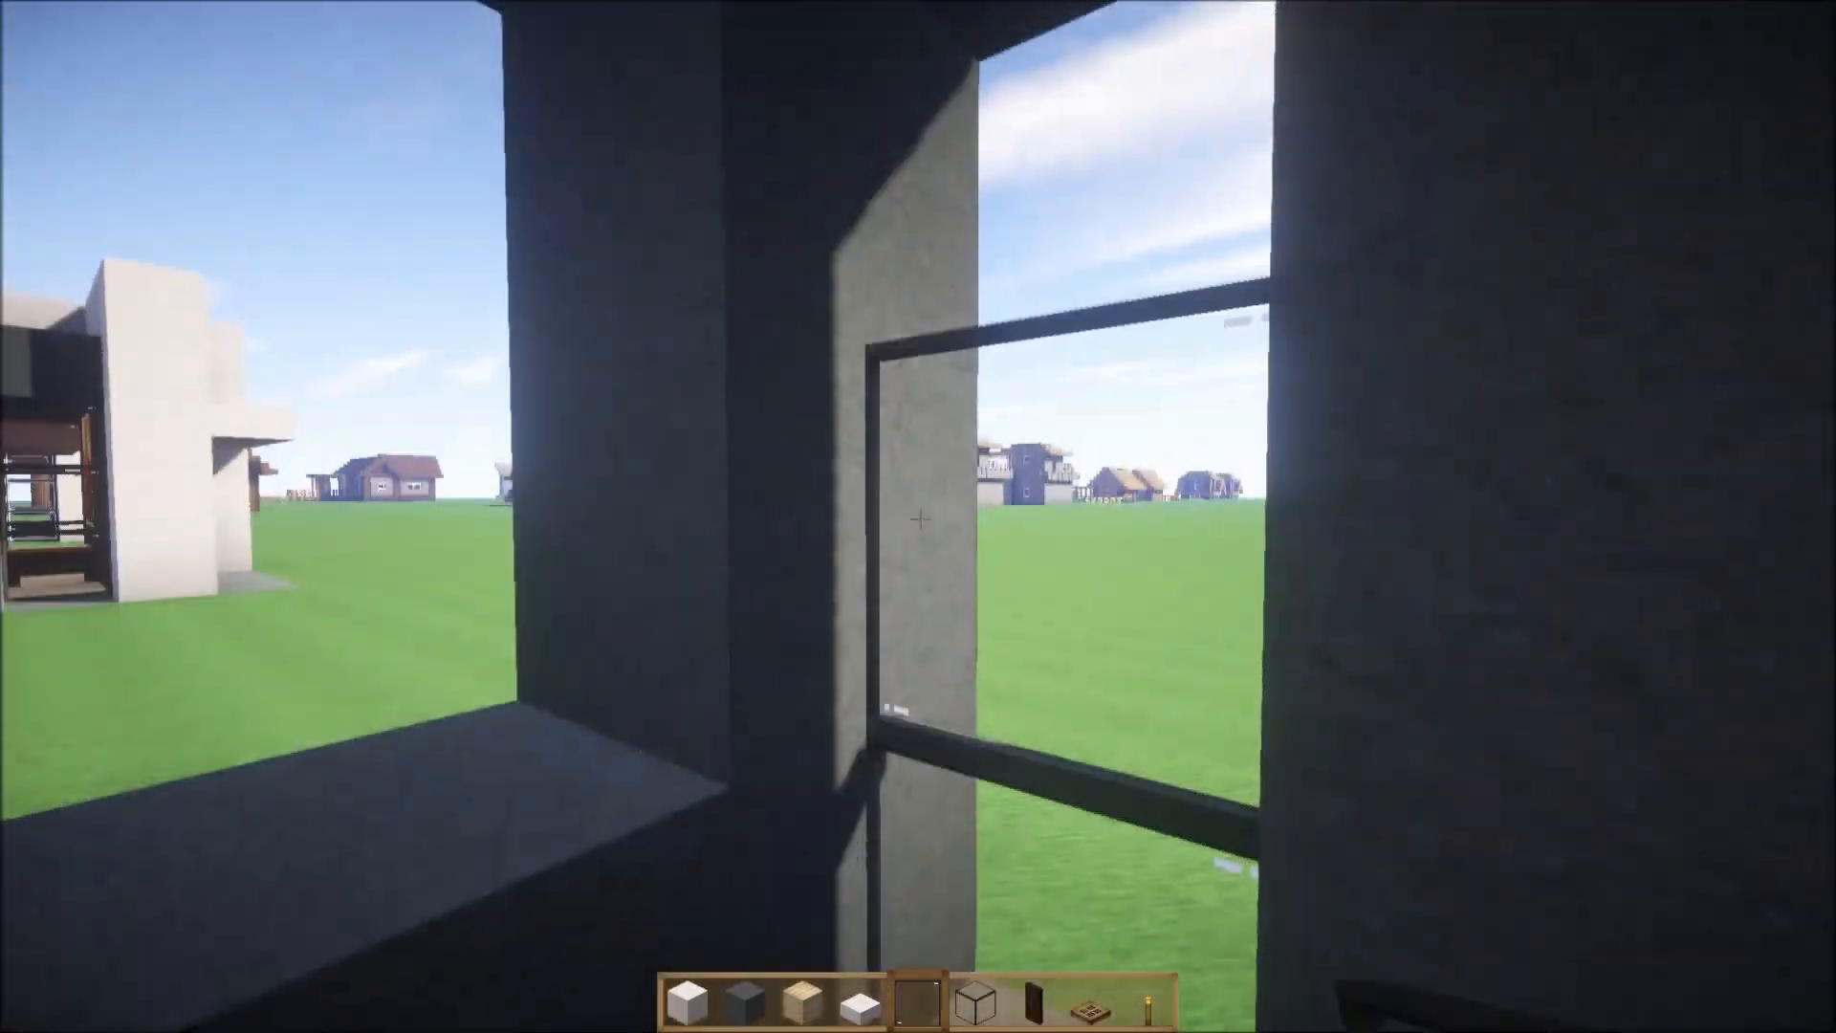
{"action": "mouse_move", "coordinate": [918, 516]}
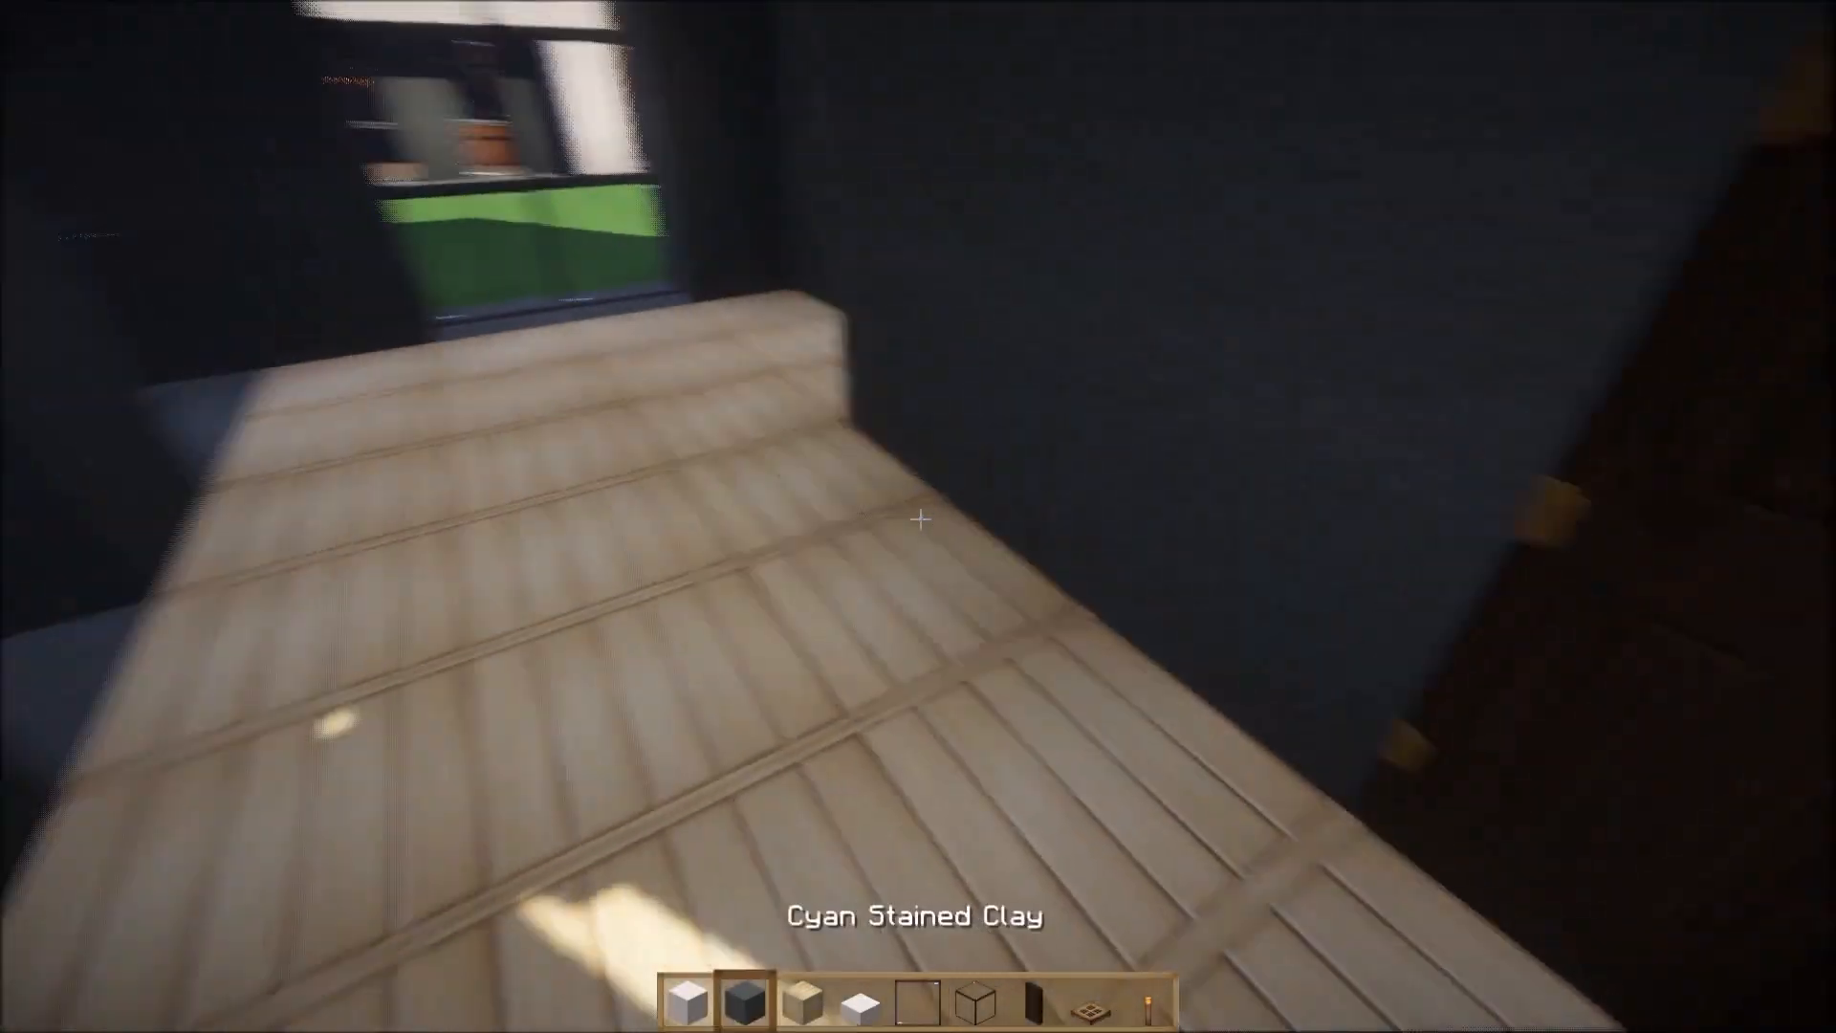
{"action": "mouse_move", "coordinate": [918, 516]}
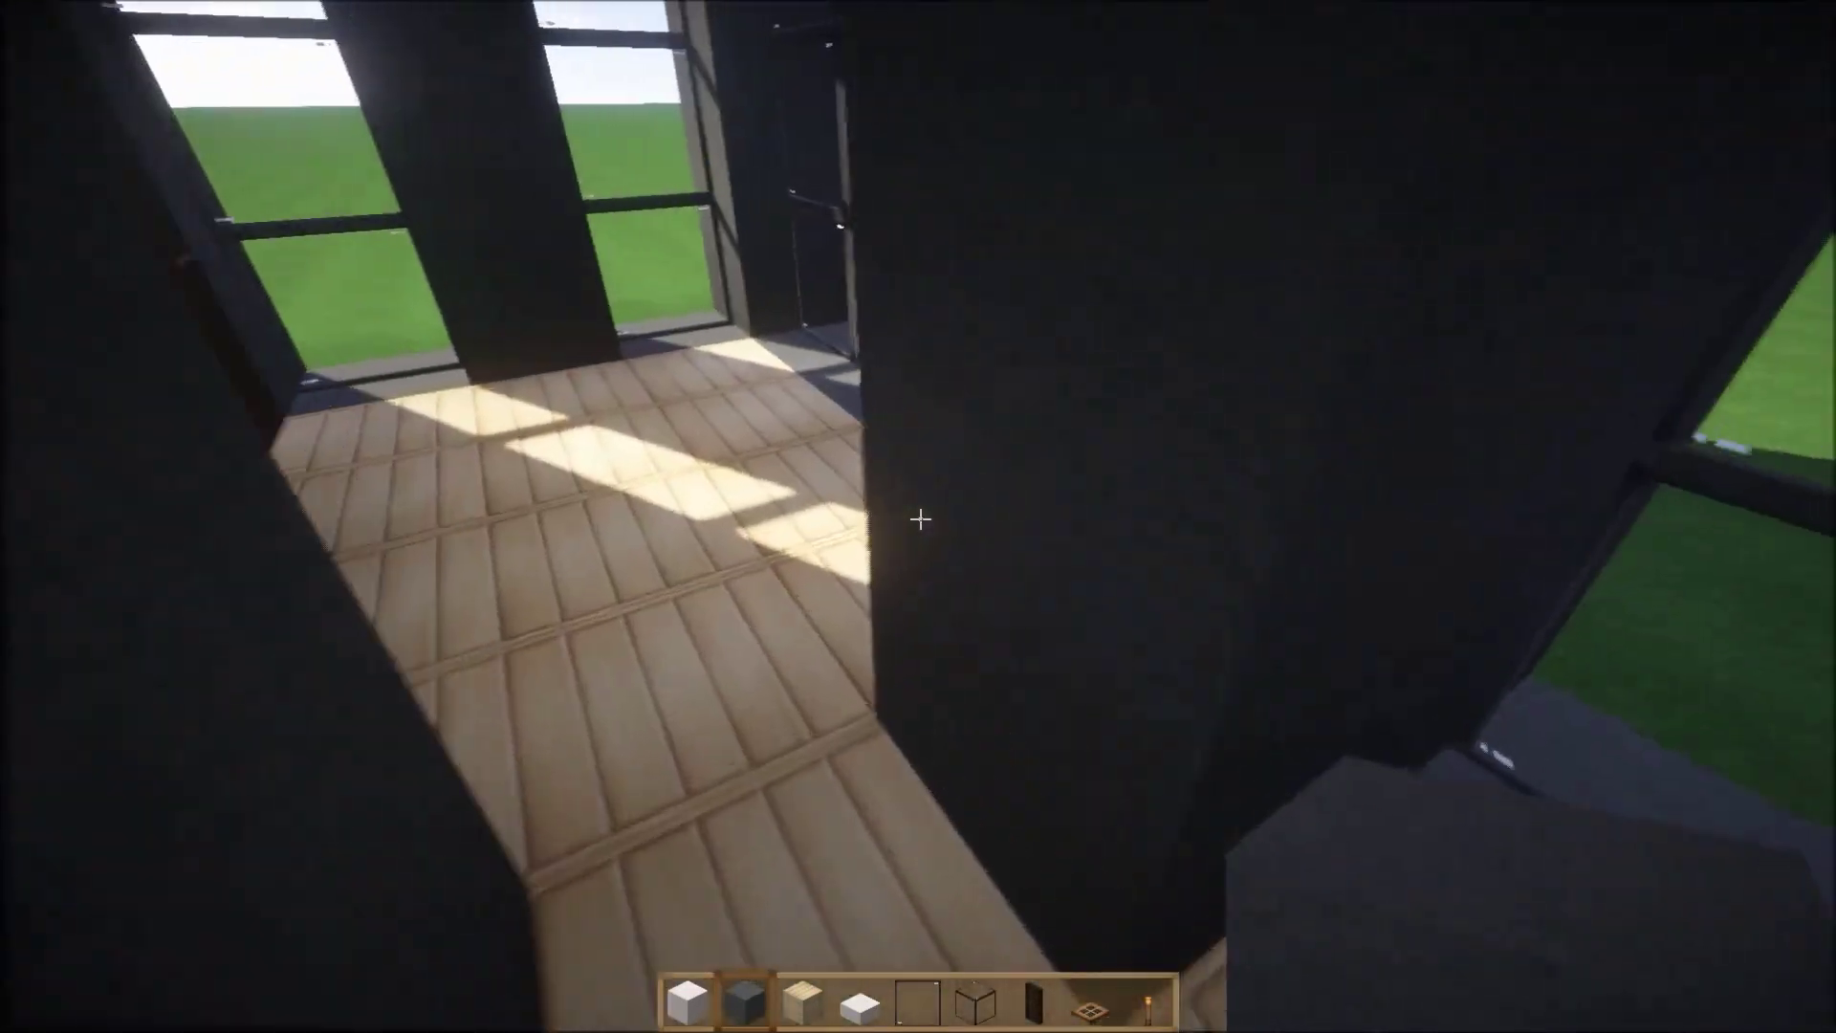
{"action": "mouse_move", "coordinate": [918, 518]}
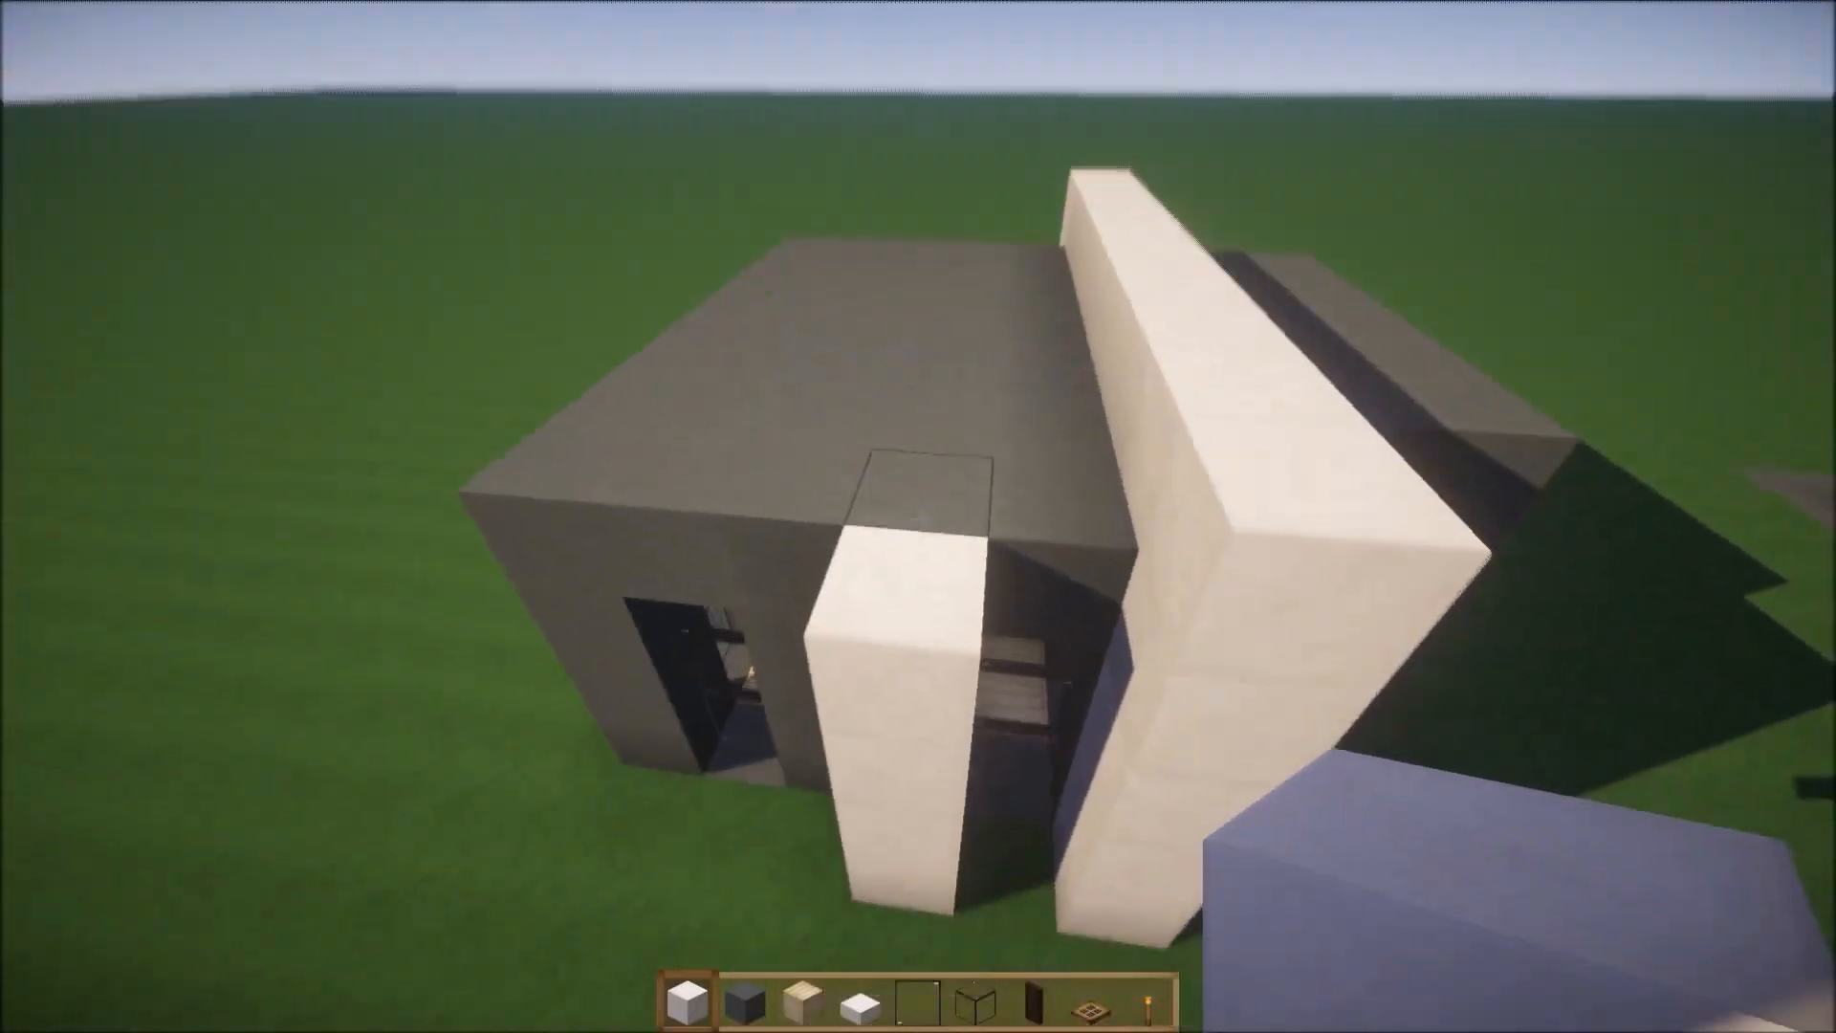
{"action": "mouse_move", "coordinate": [918, 517]}
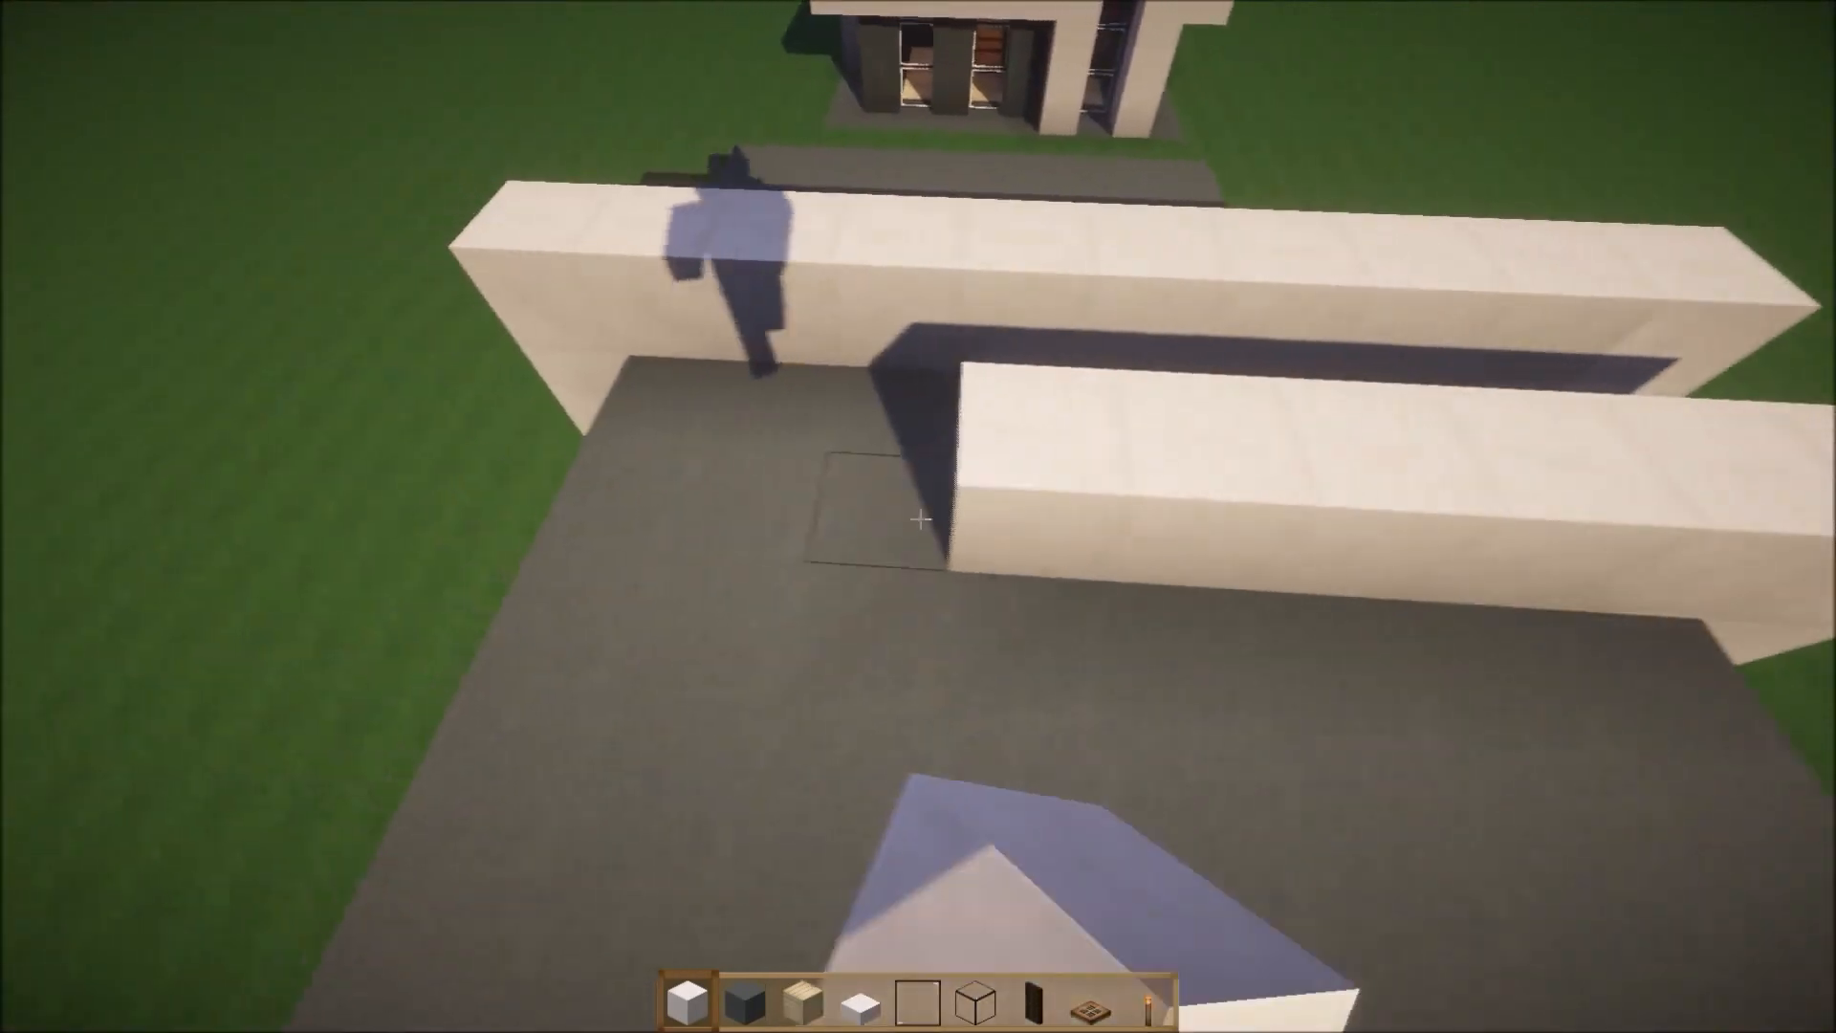
{"action": "mouse_move", "coordinate": [919, 516]}
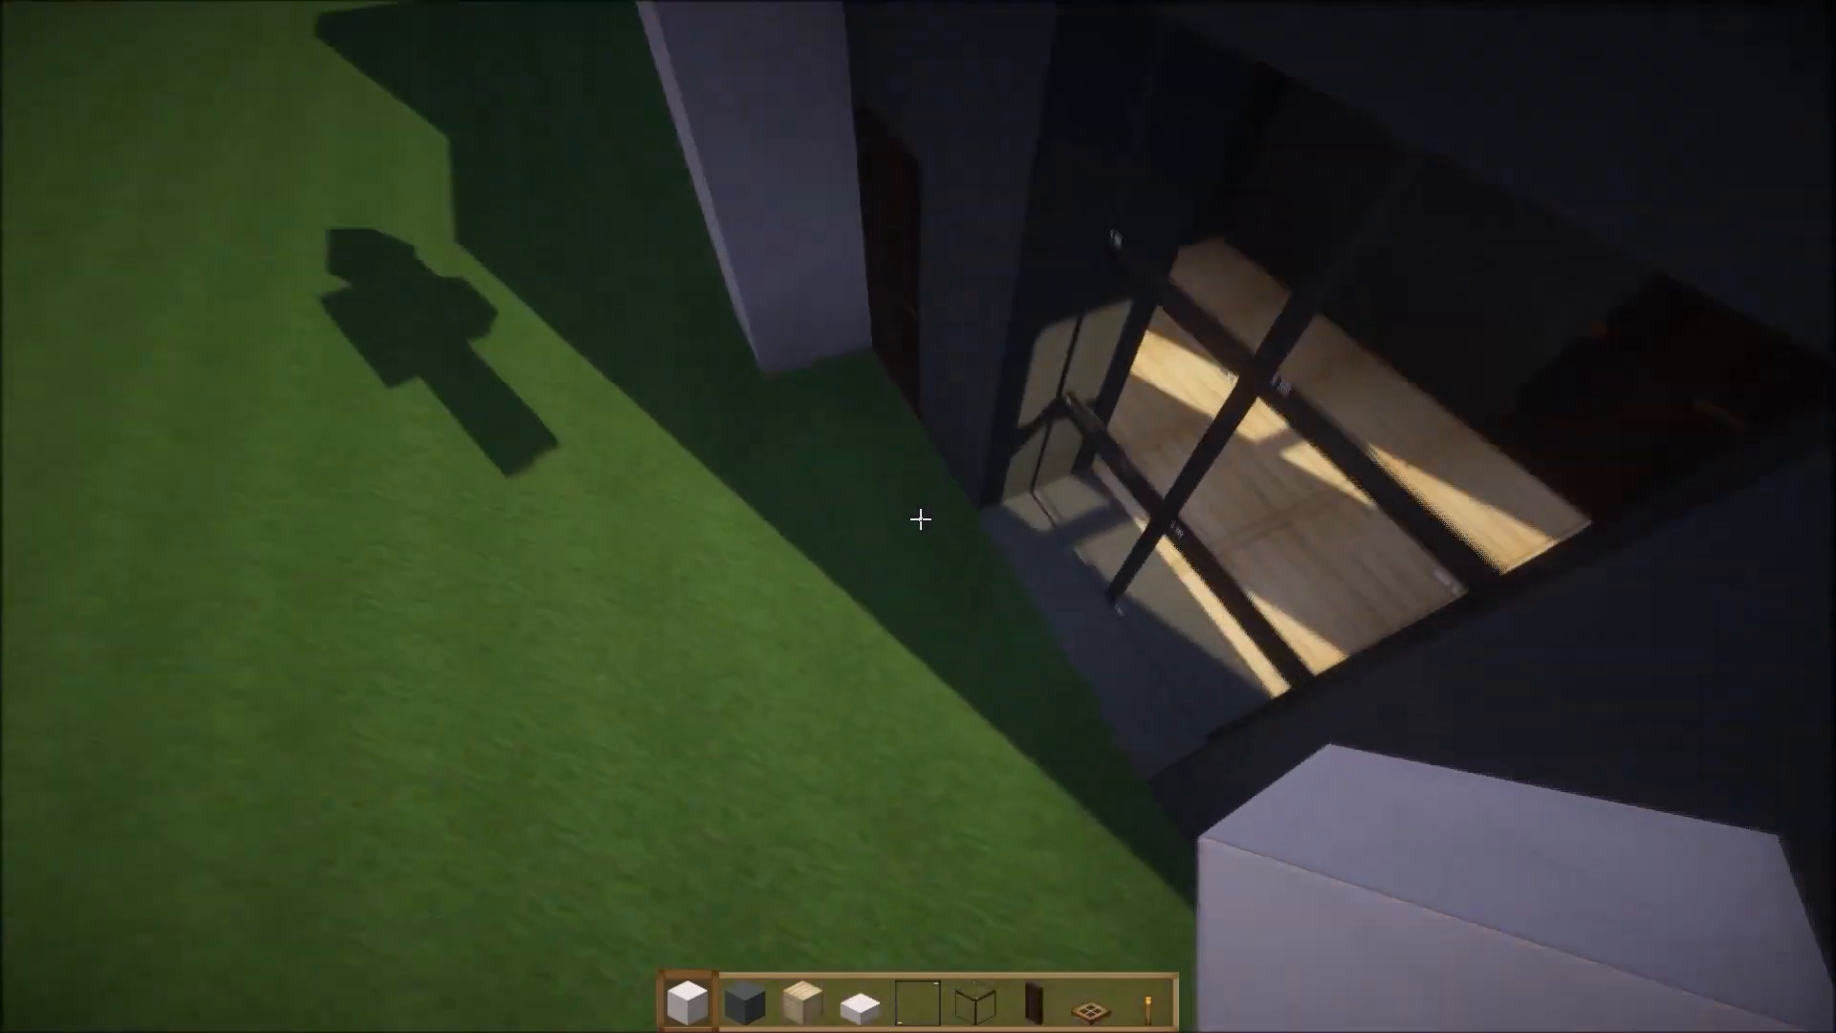
{"action": "mouse_move", "coordinate": [918, 516]}
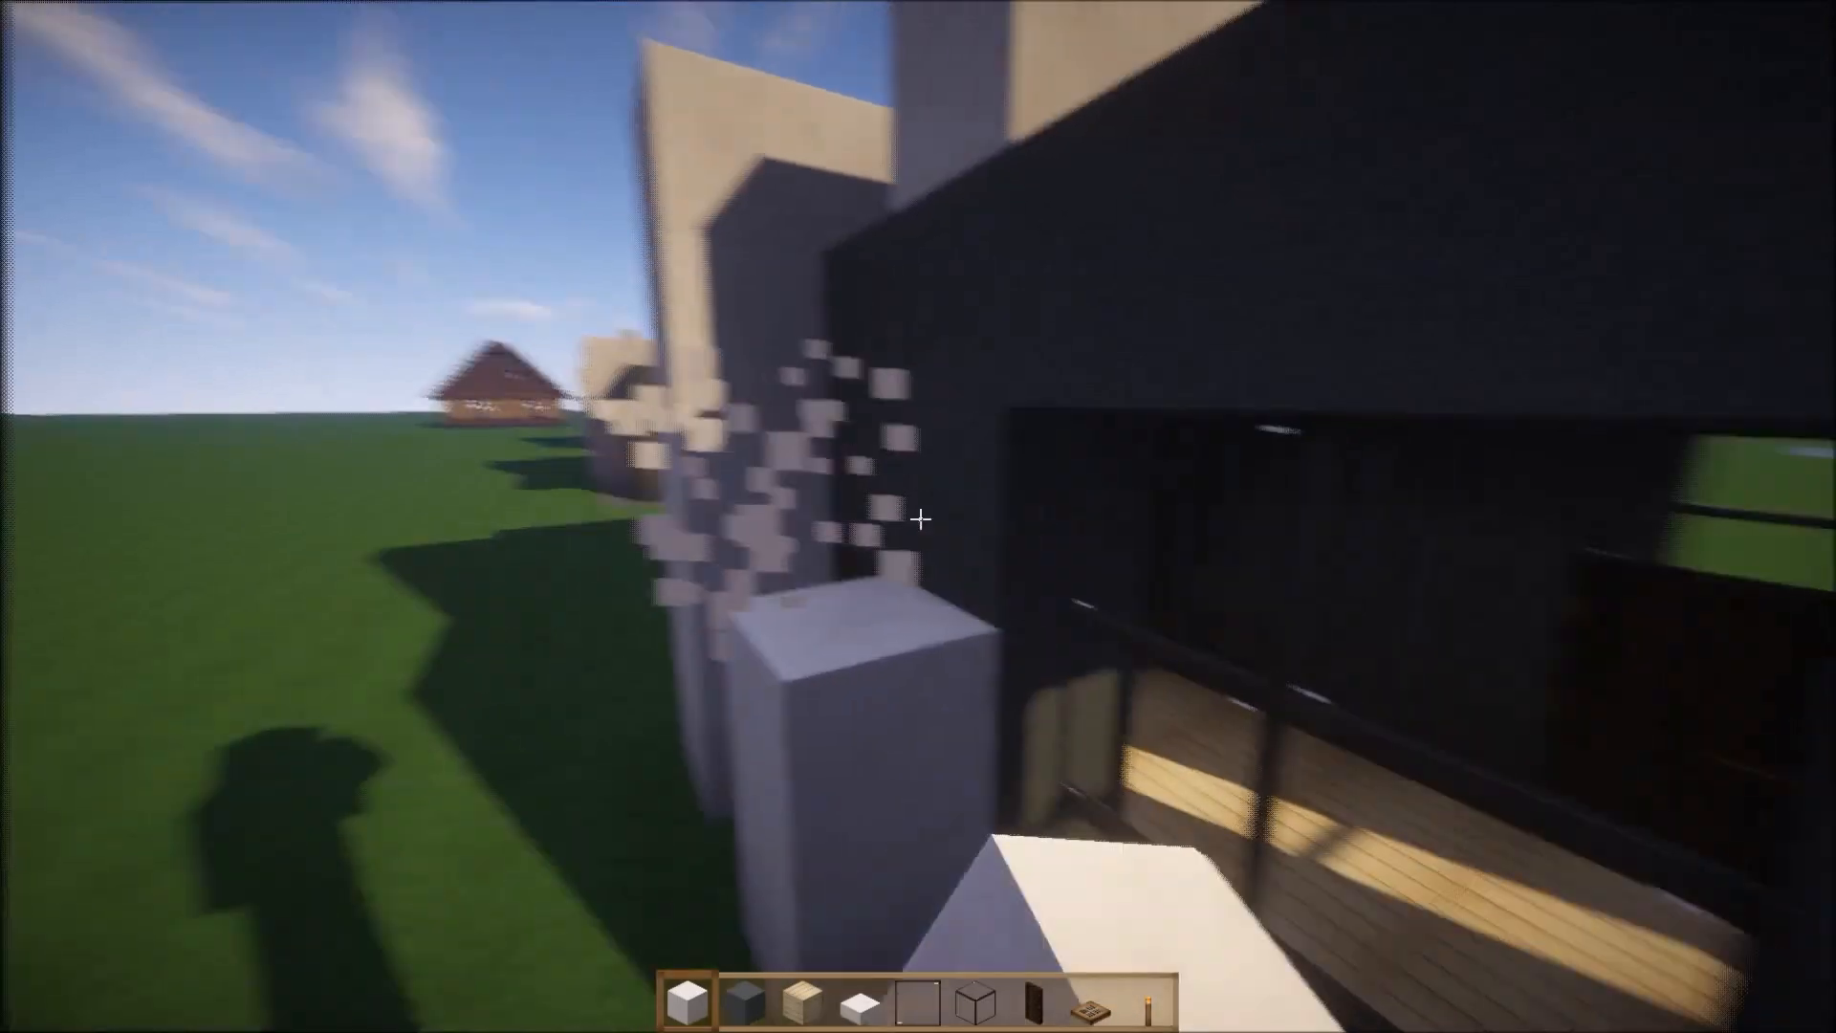
{"action": "mouse_move", "coordinate": [918, 521]}
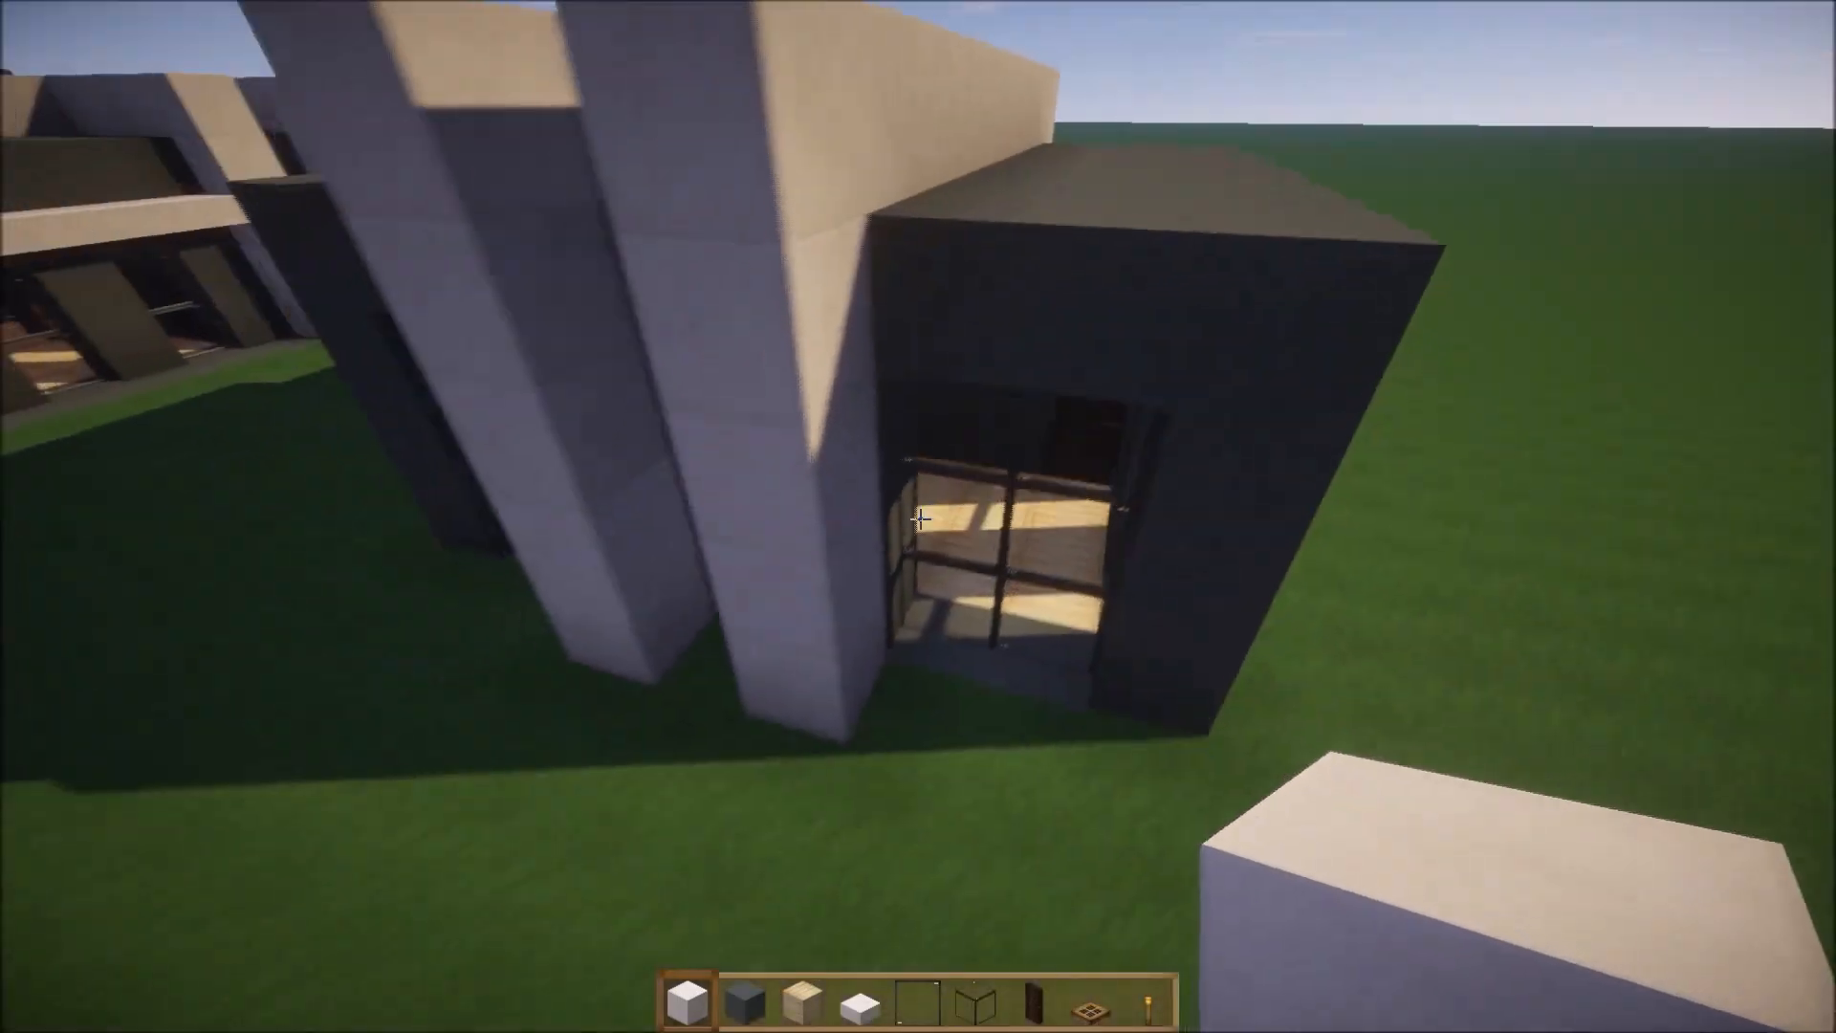
{"action": "mouse_move", "coordinate": [918, 516]}
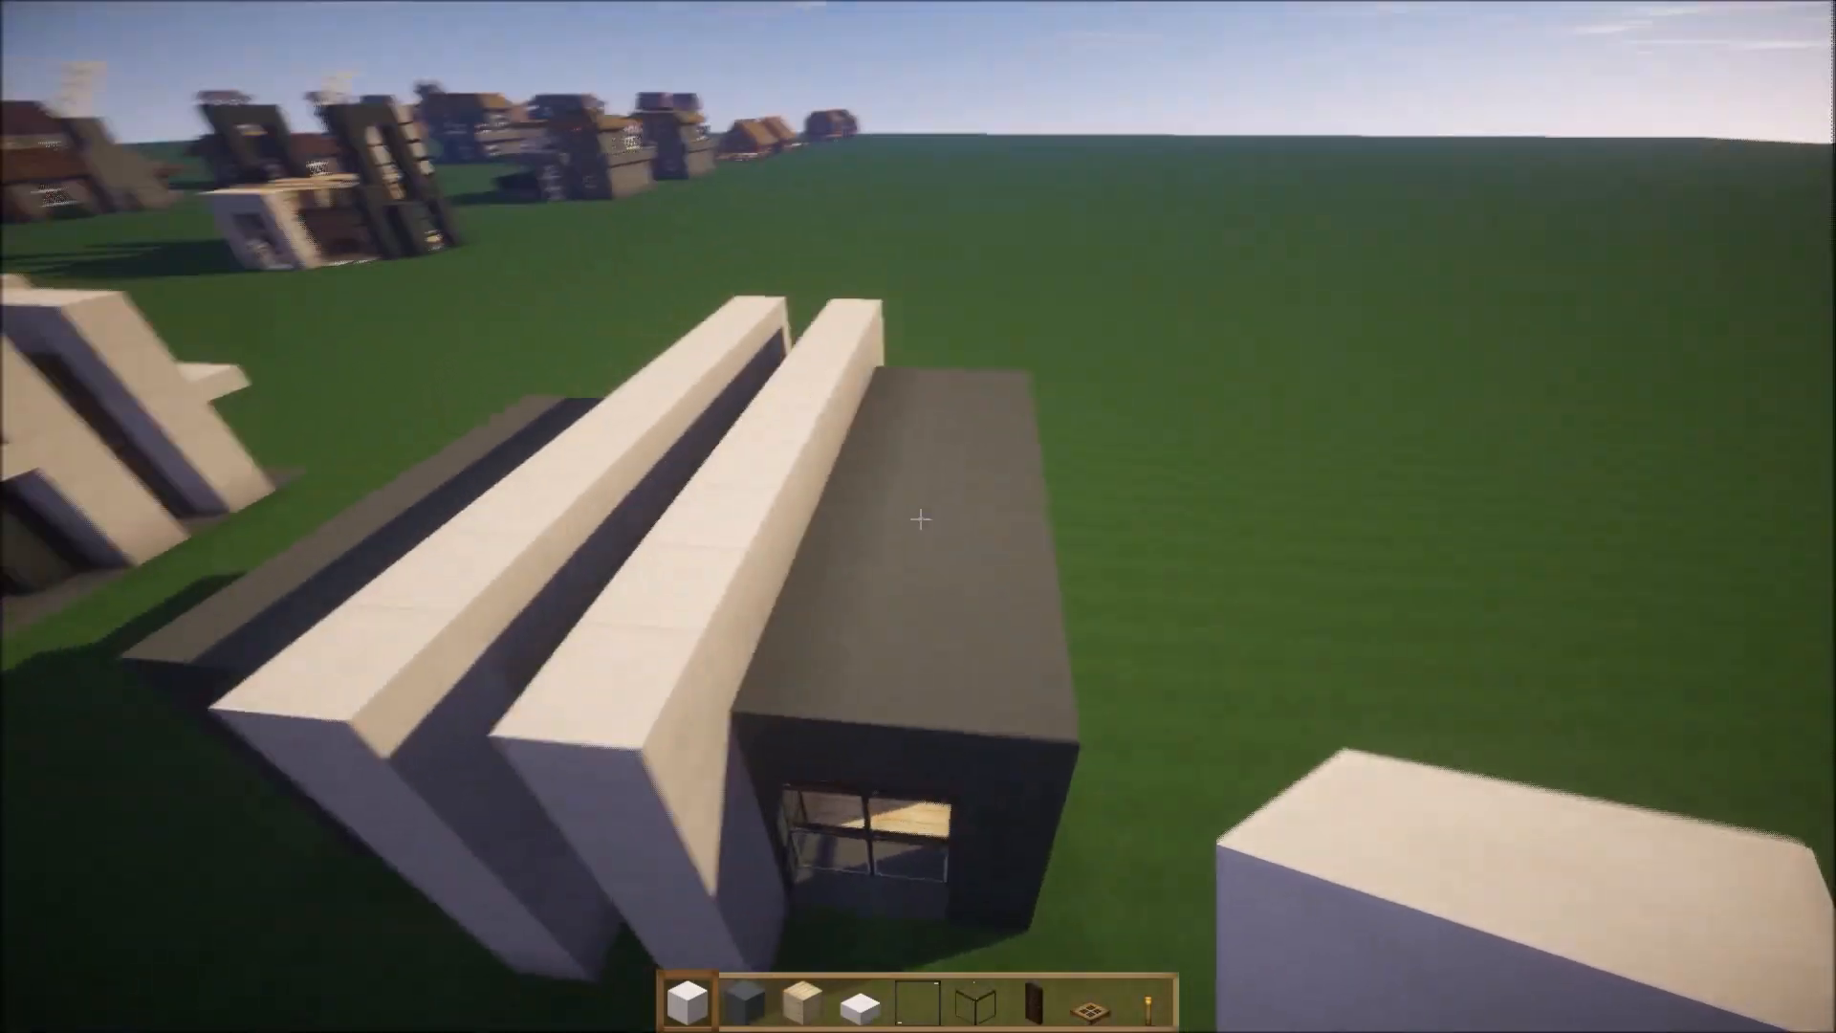
{"action": "mouse_move", "coordinate": [918, 521]}
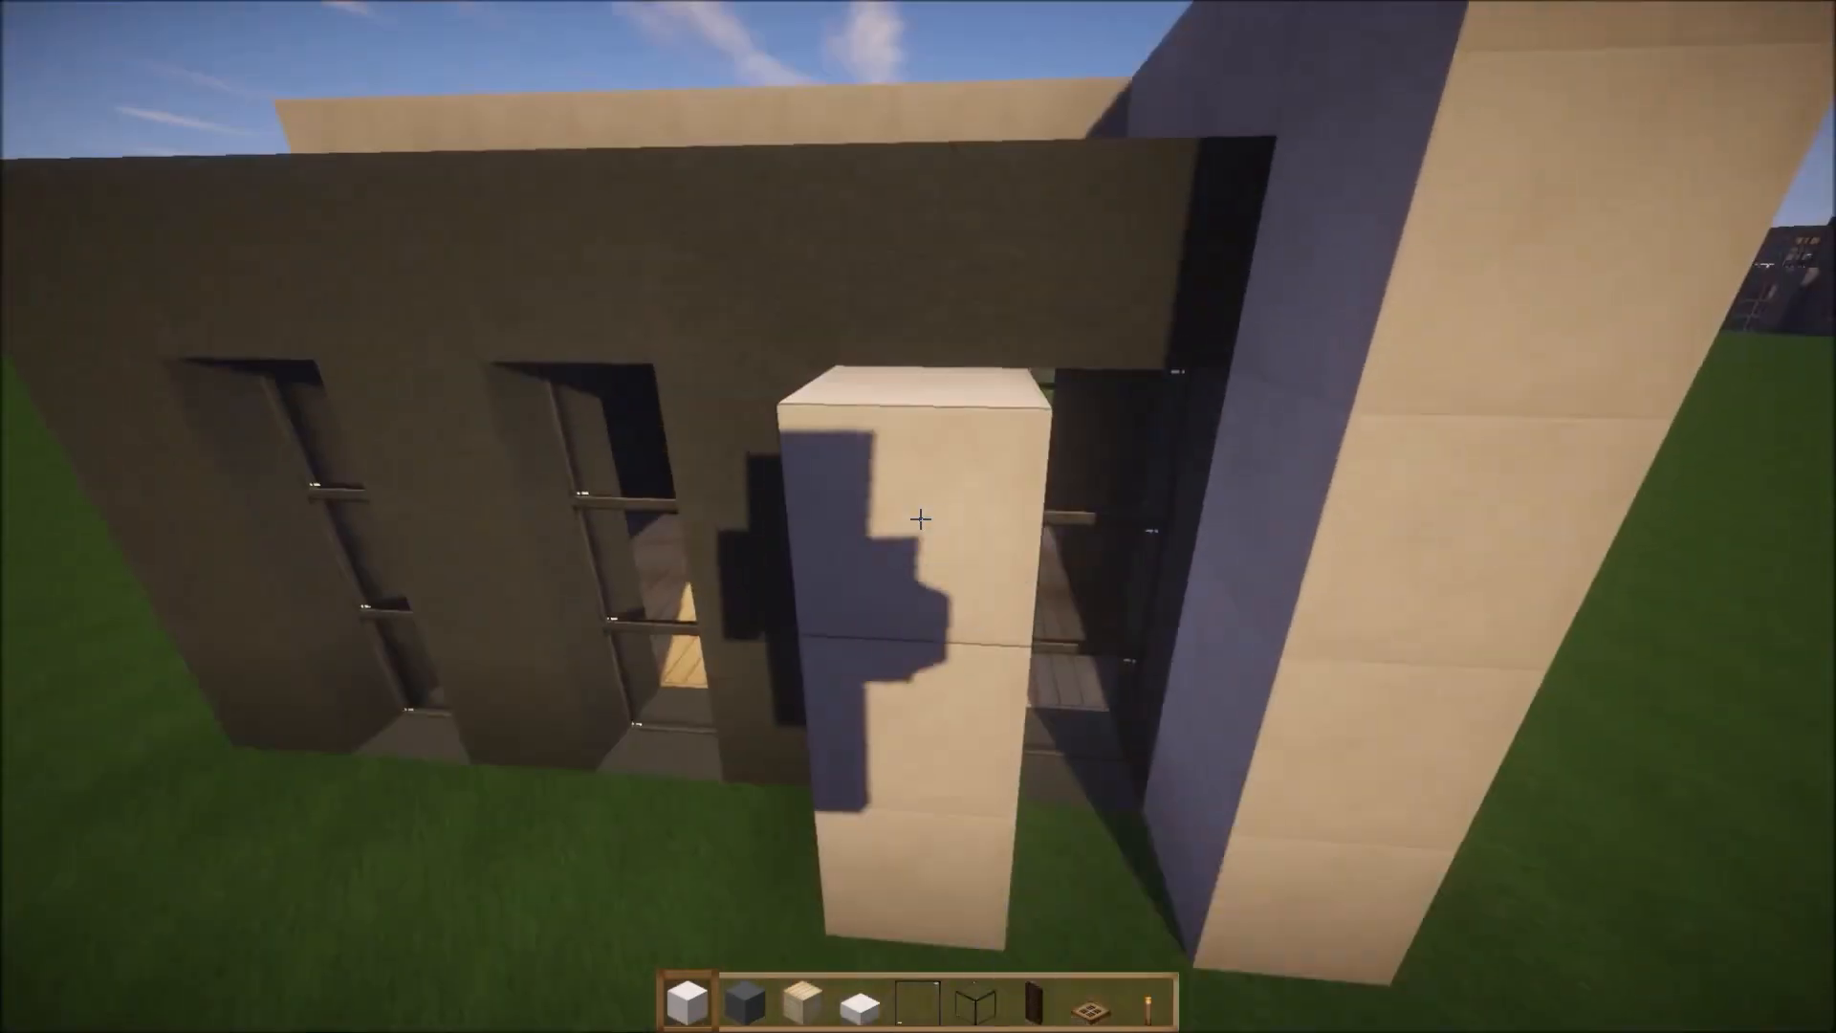
{"action": "mouse_move", "coordinate": [918, 520]}
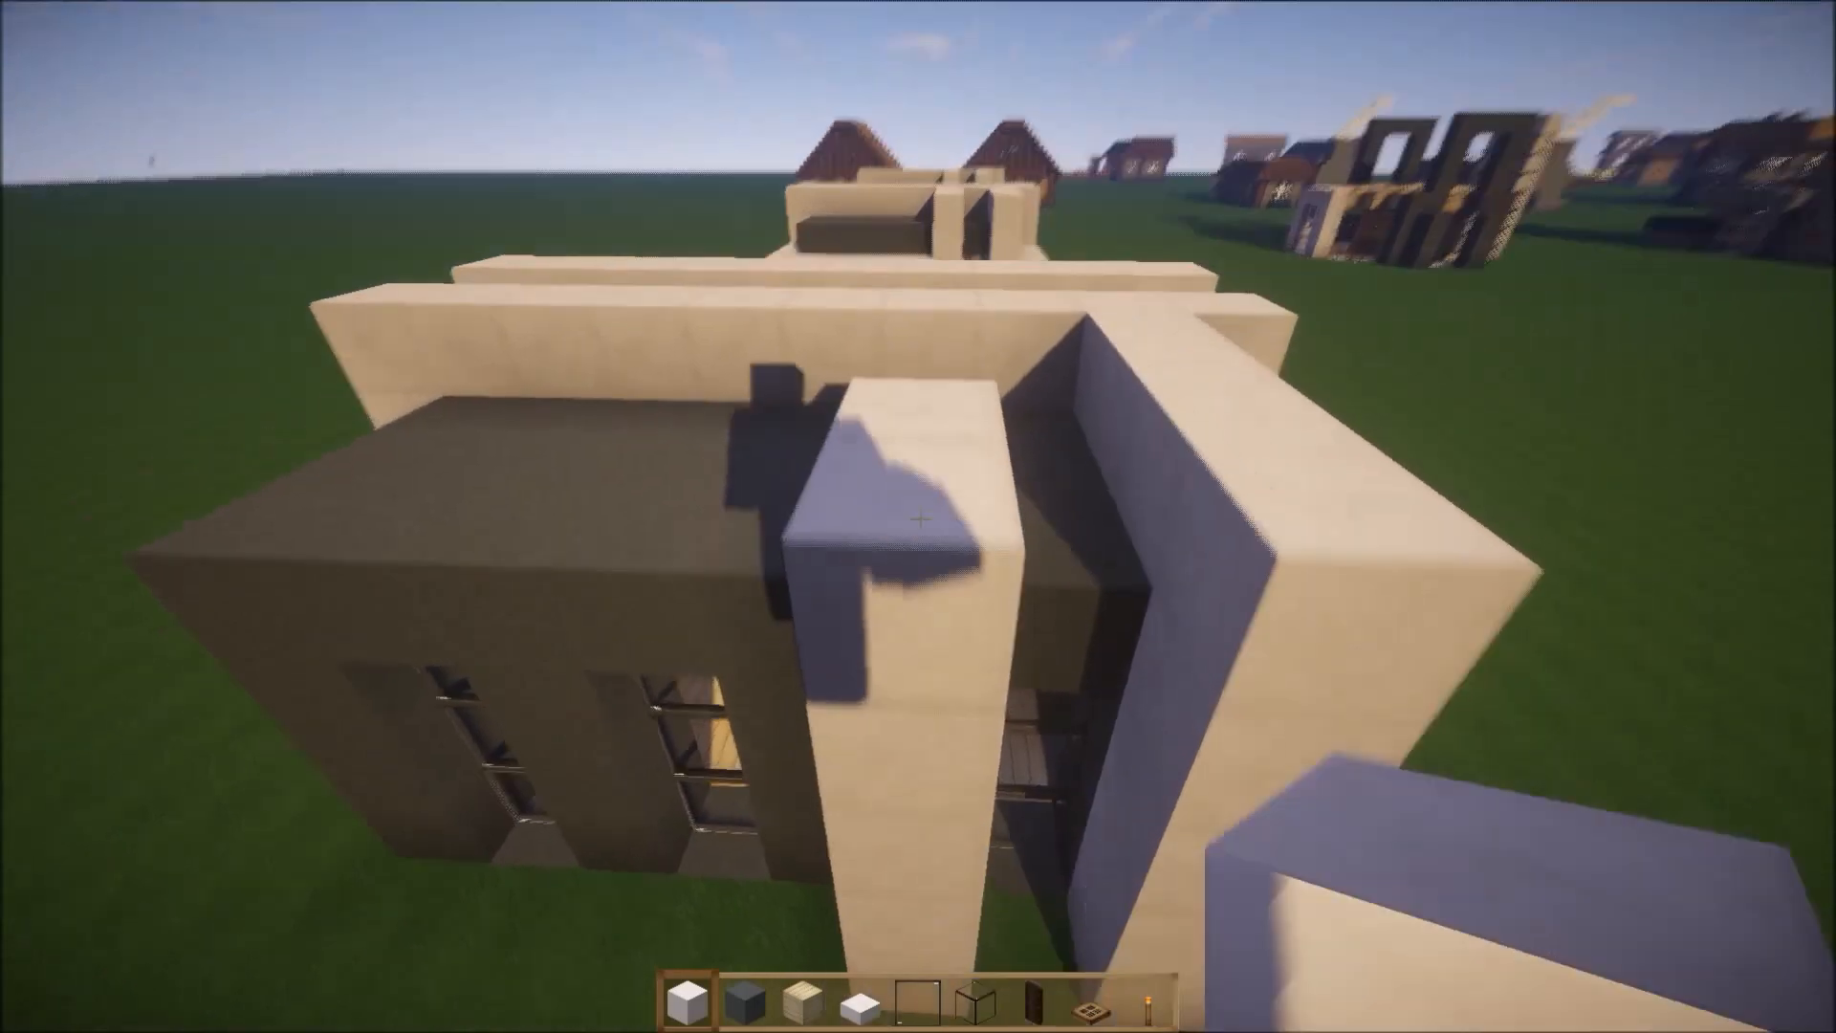
{"action": "mouse_move", "coordinate": [919, 517]}
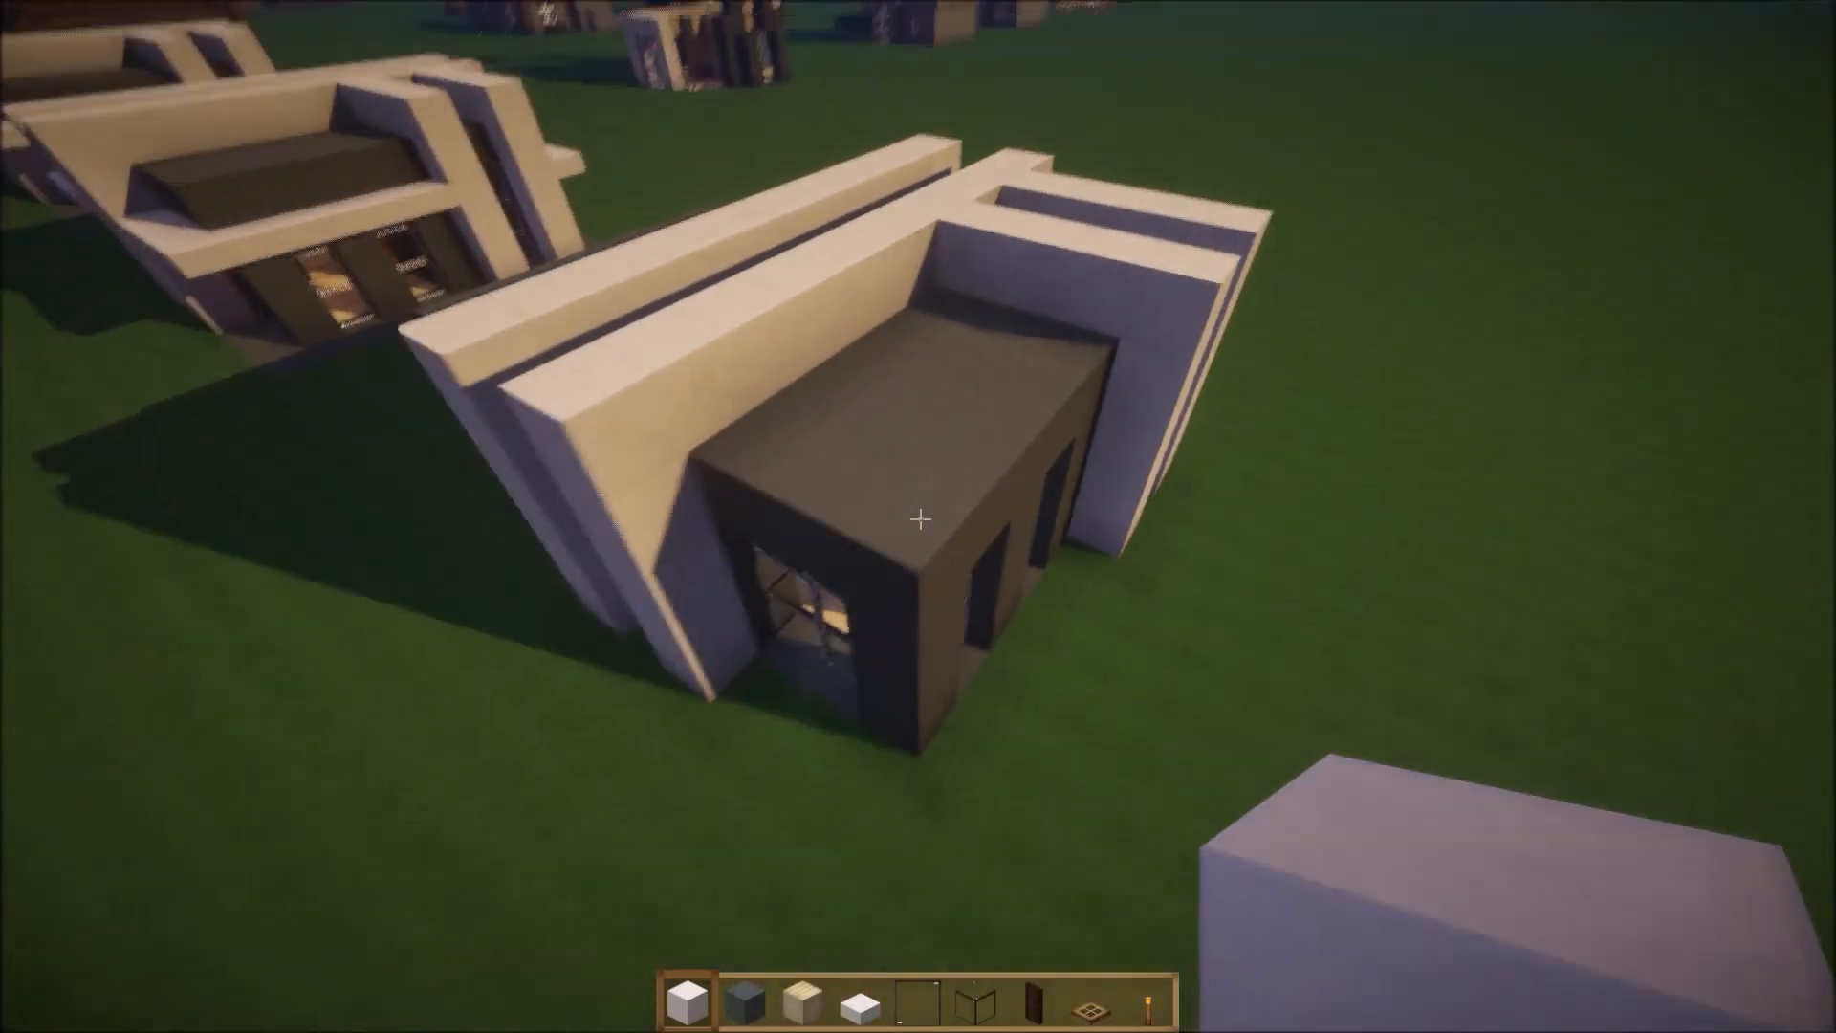
{"action": "mouse_move", "coordinate": [918, 520]}
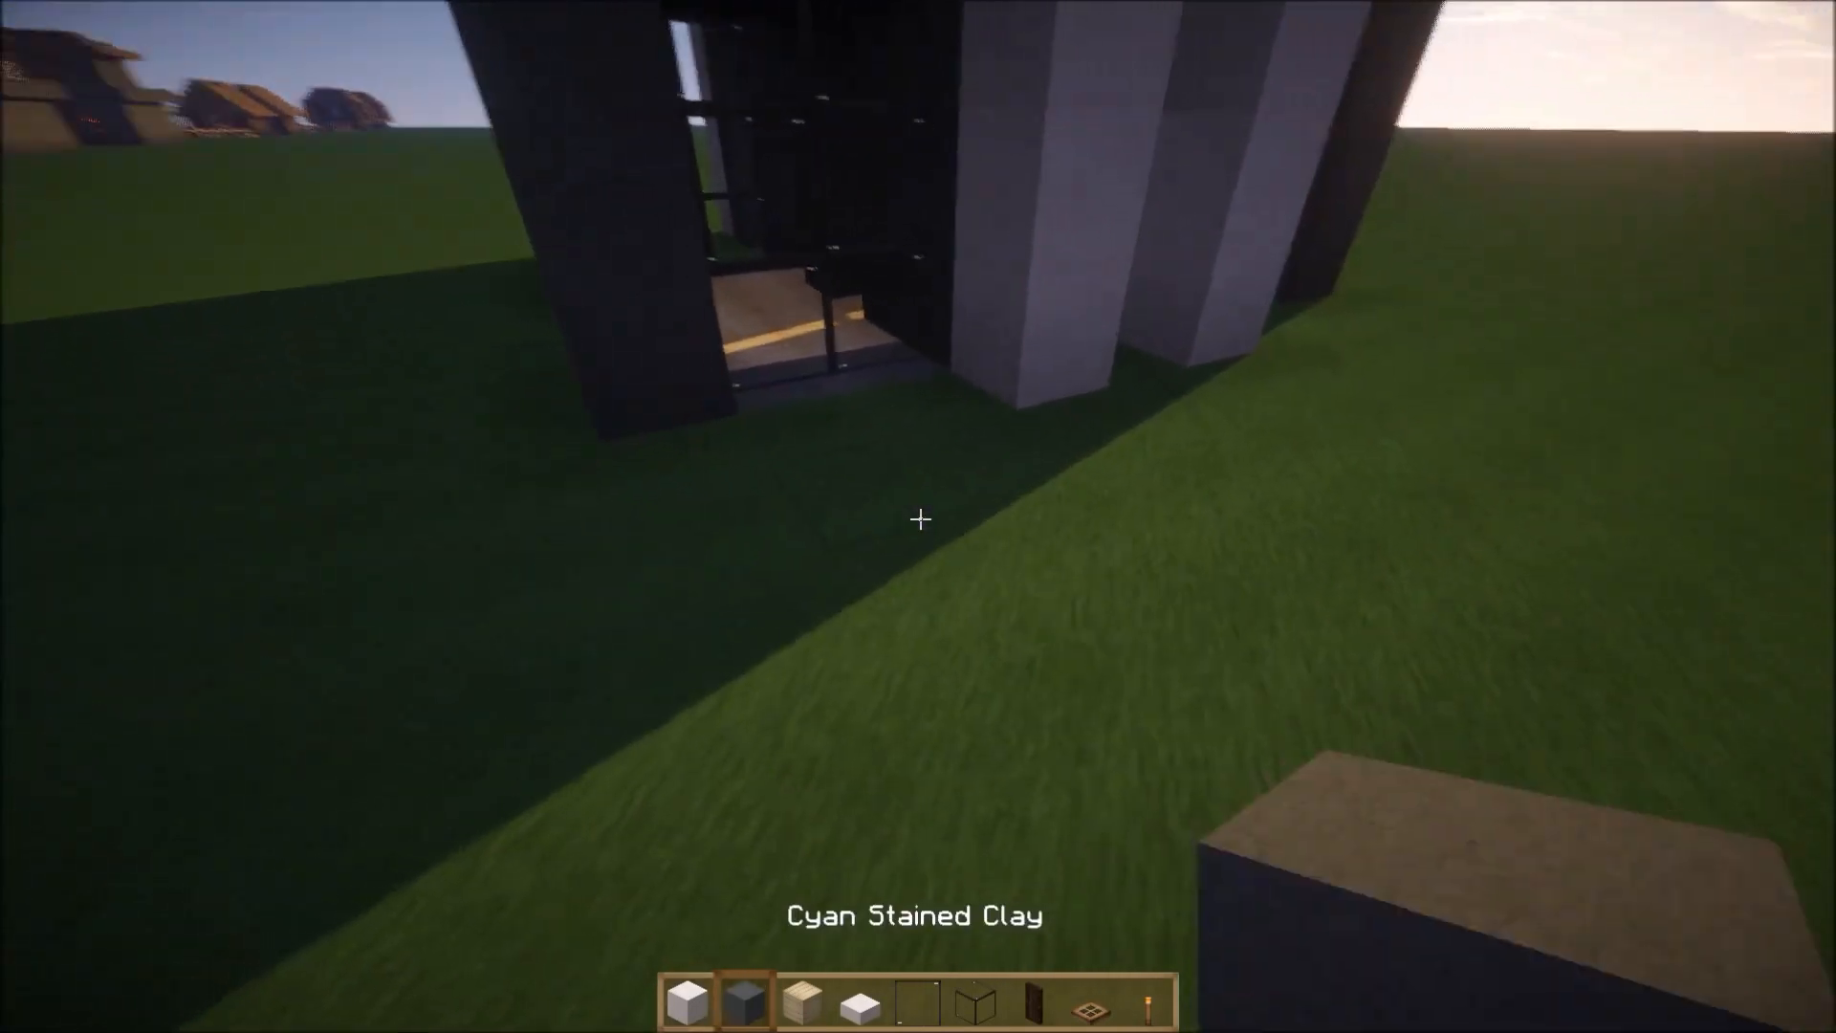
{"action": "mouse_move", "coordinate": [919, 519]}
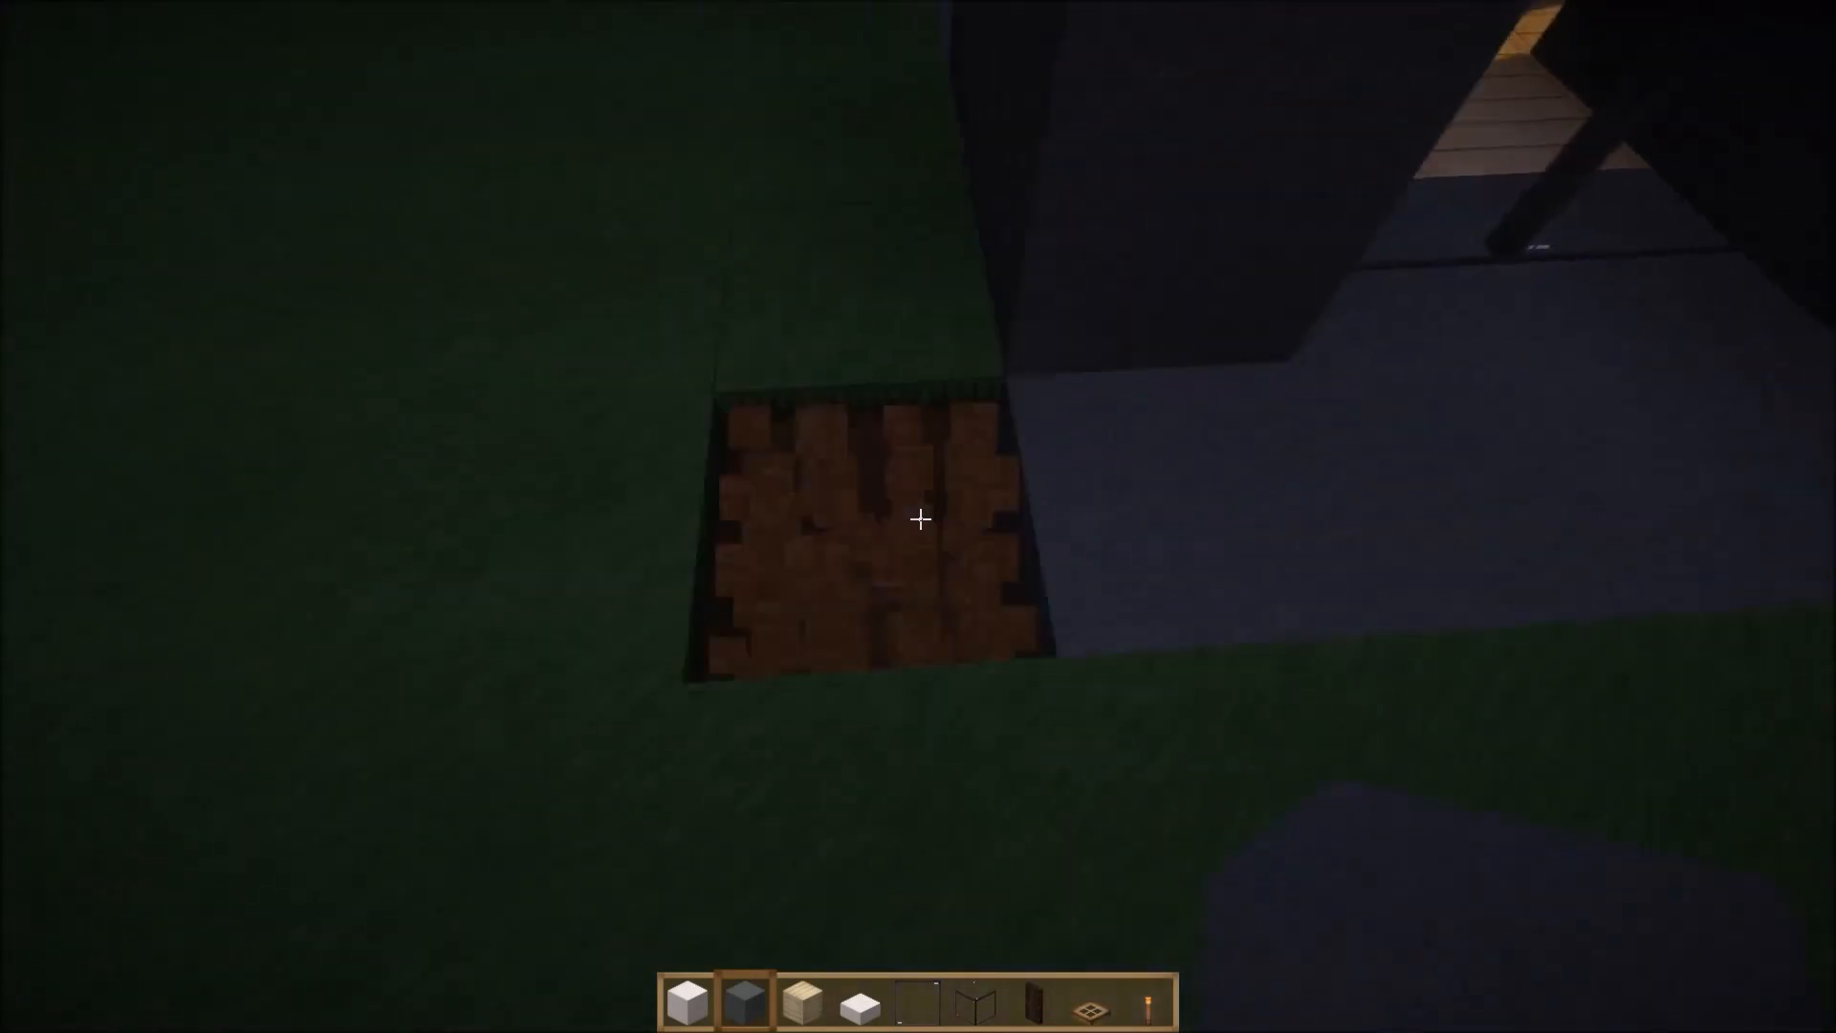
{"action": "mouse_move", "coordinate": [918, 518]}
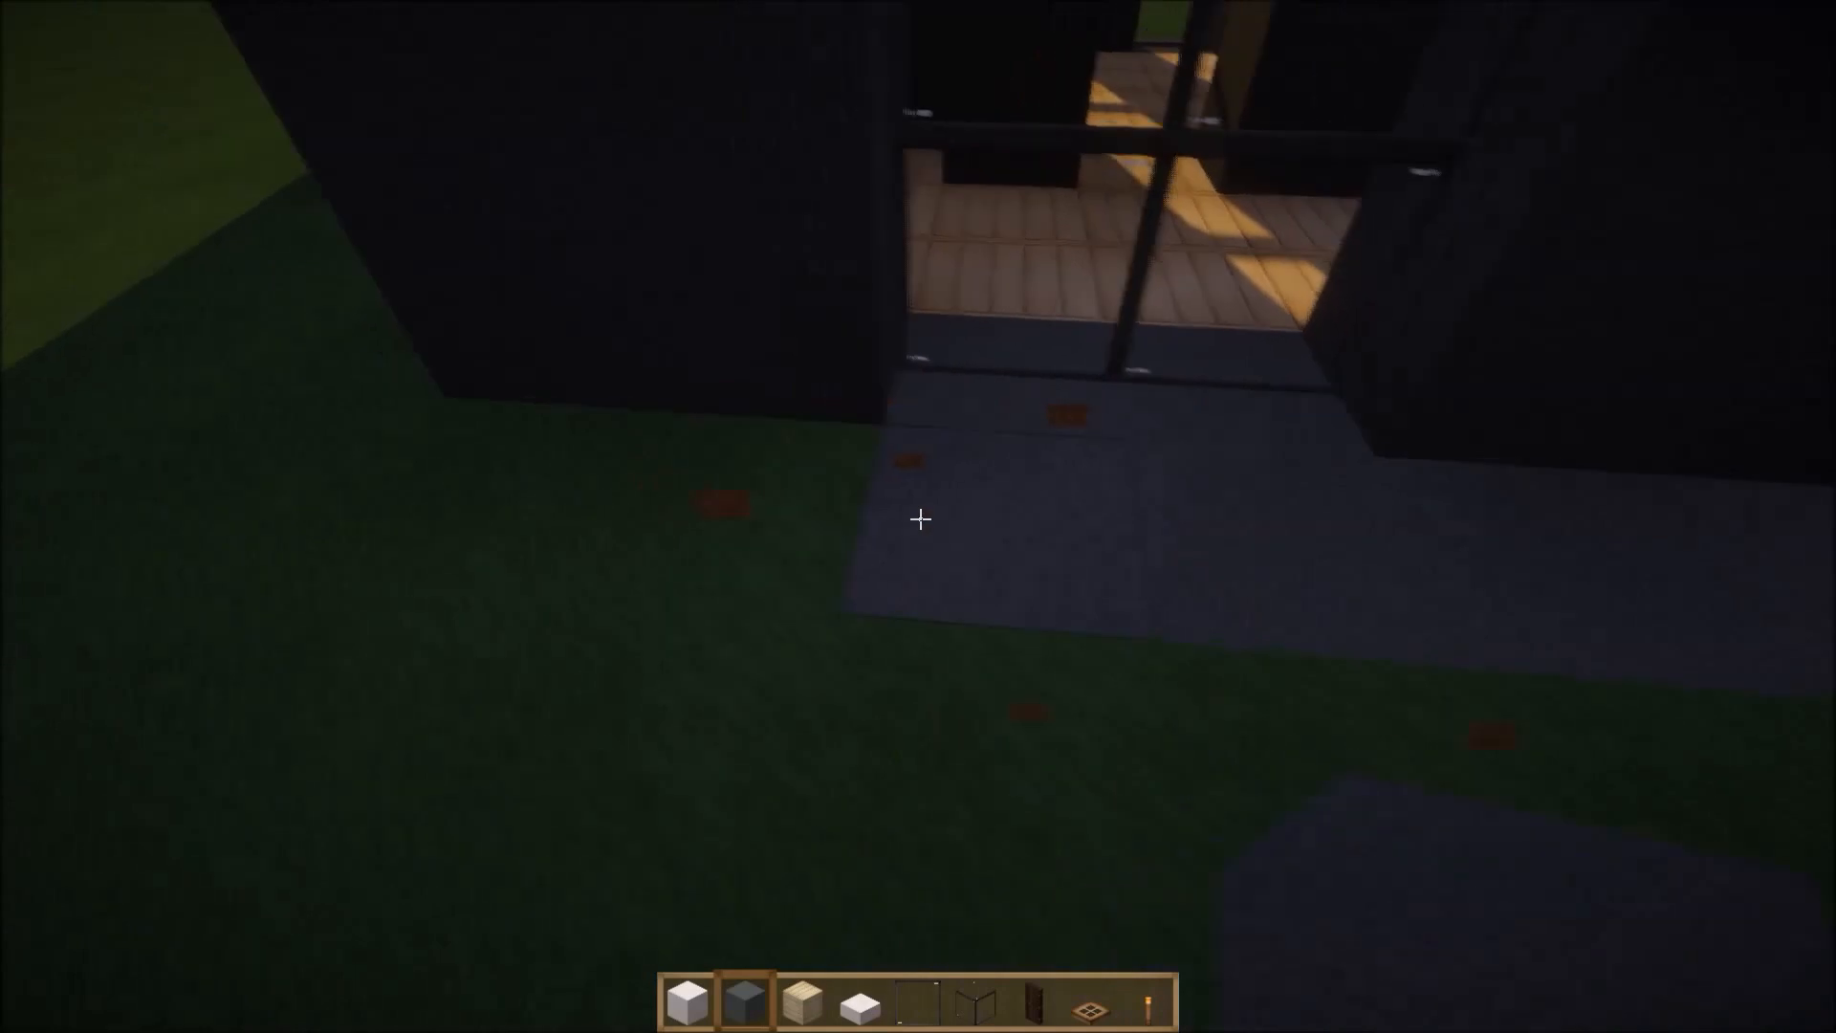
{"action": "mouse_move", "coordinate": [918, 518]}
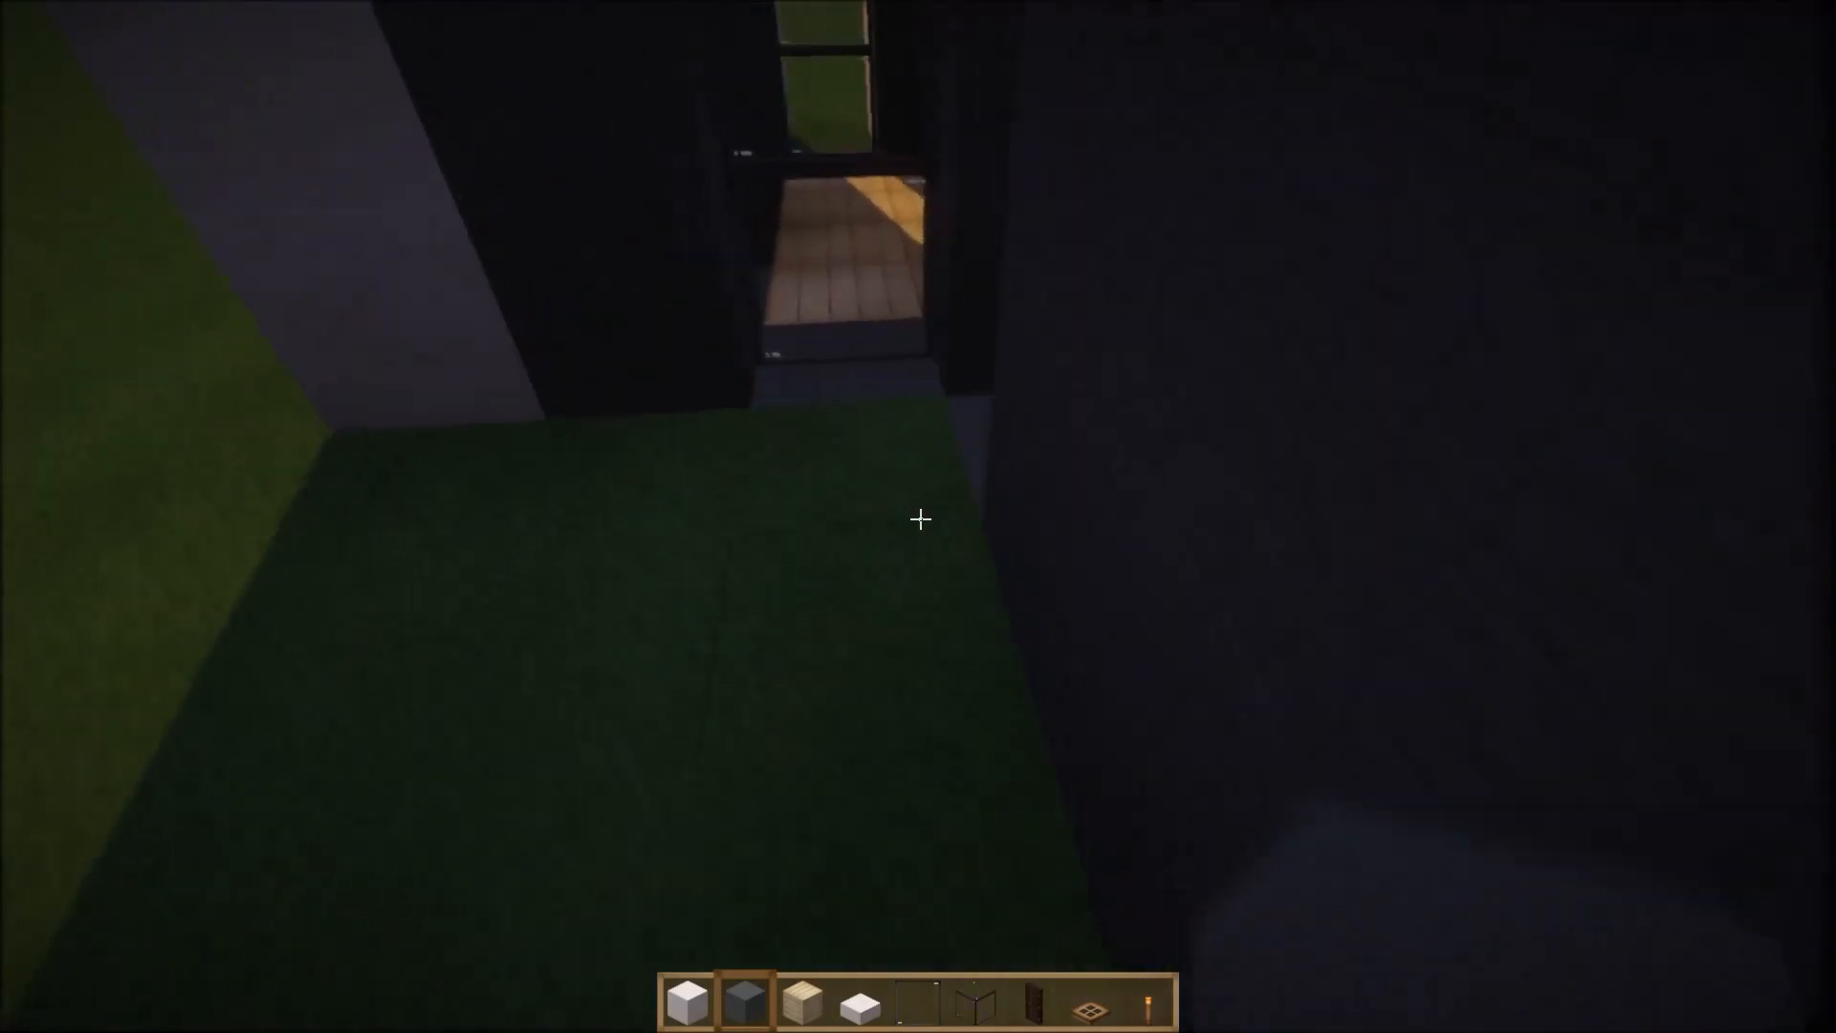
{"action": "mouse_move", "coordinate": [918, 519]}
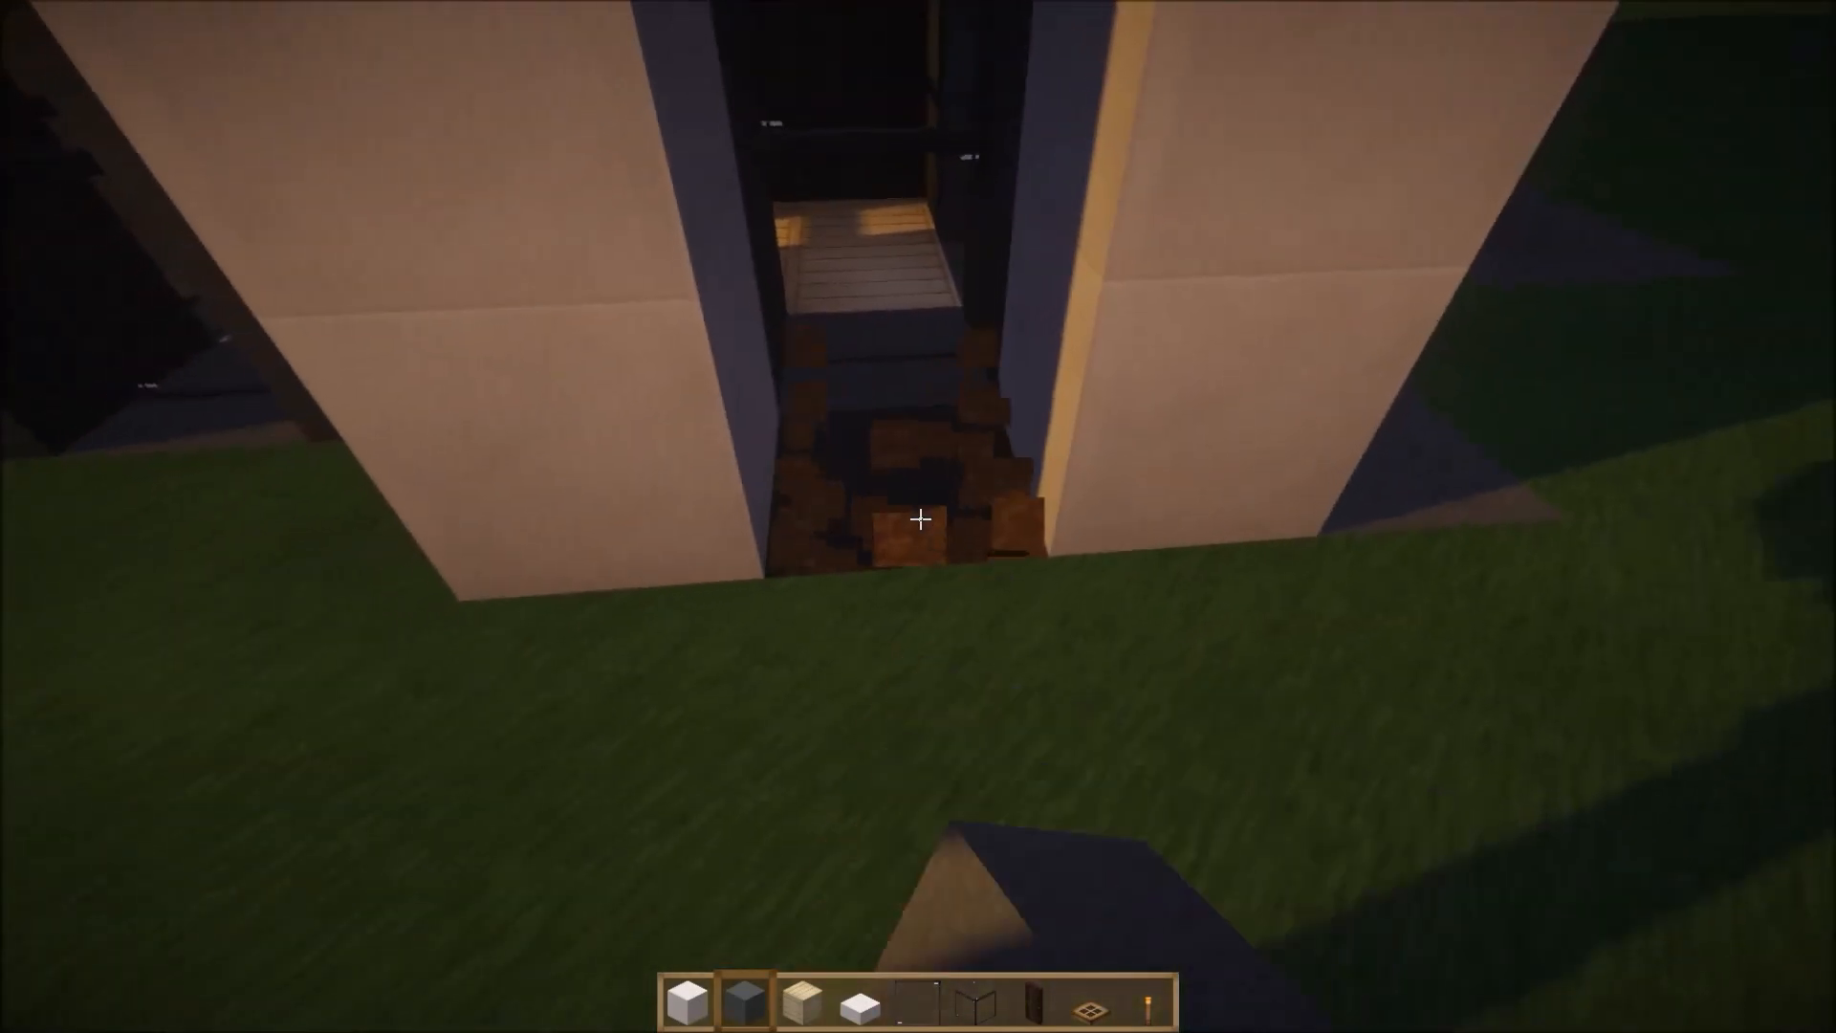
{"action": "mouse_move", "coordinate": [918, 518]}
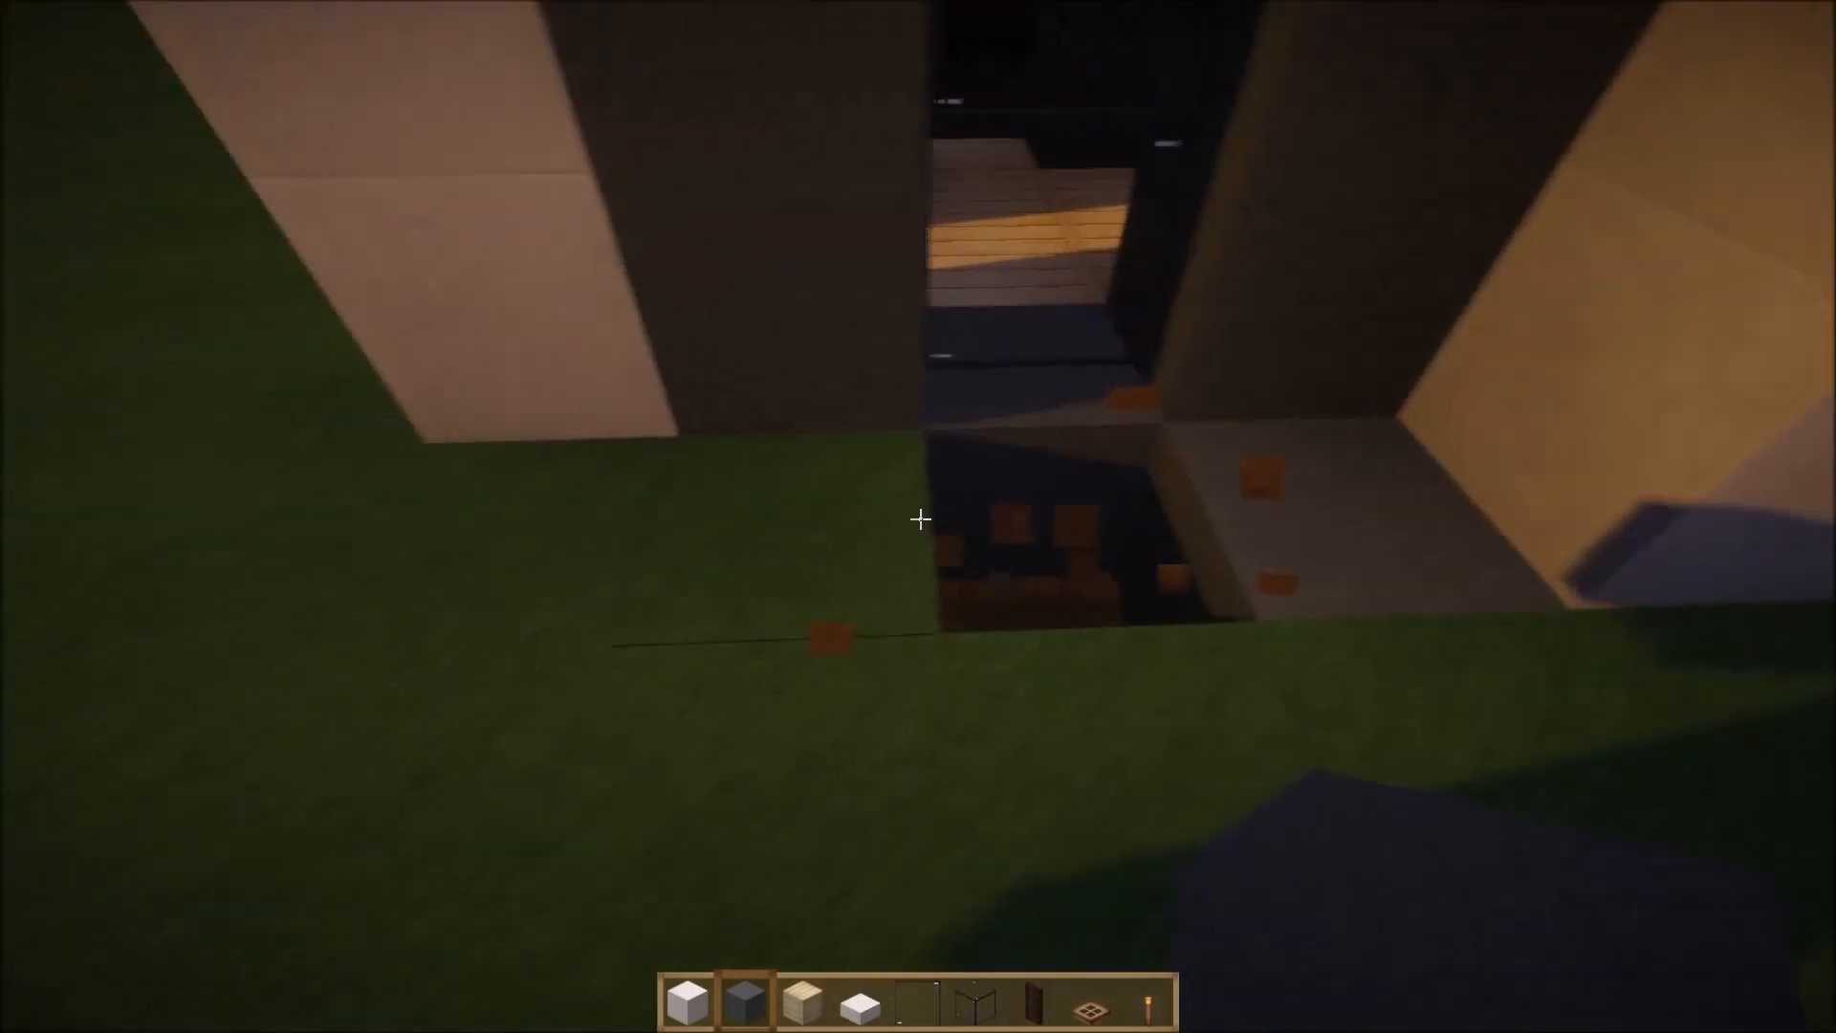
{"action": "mouse_move", "coordinate": [918, 519]}
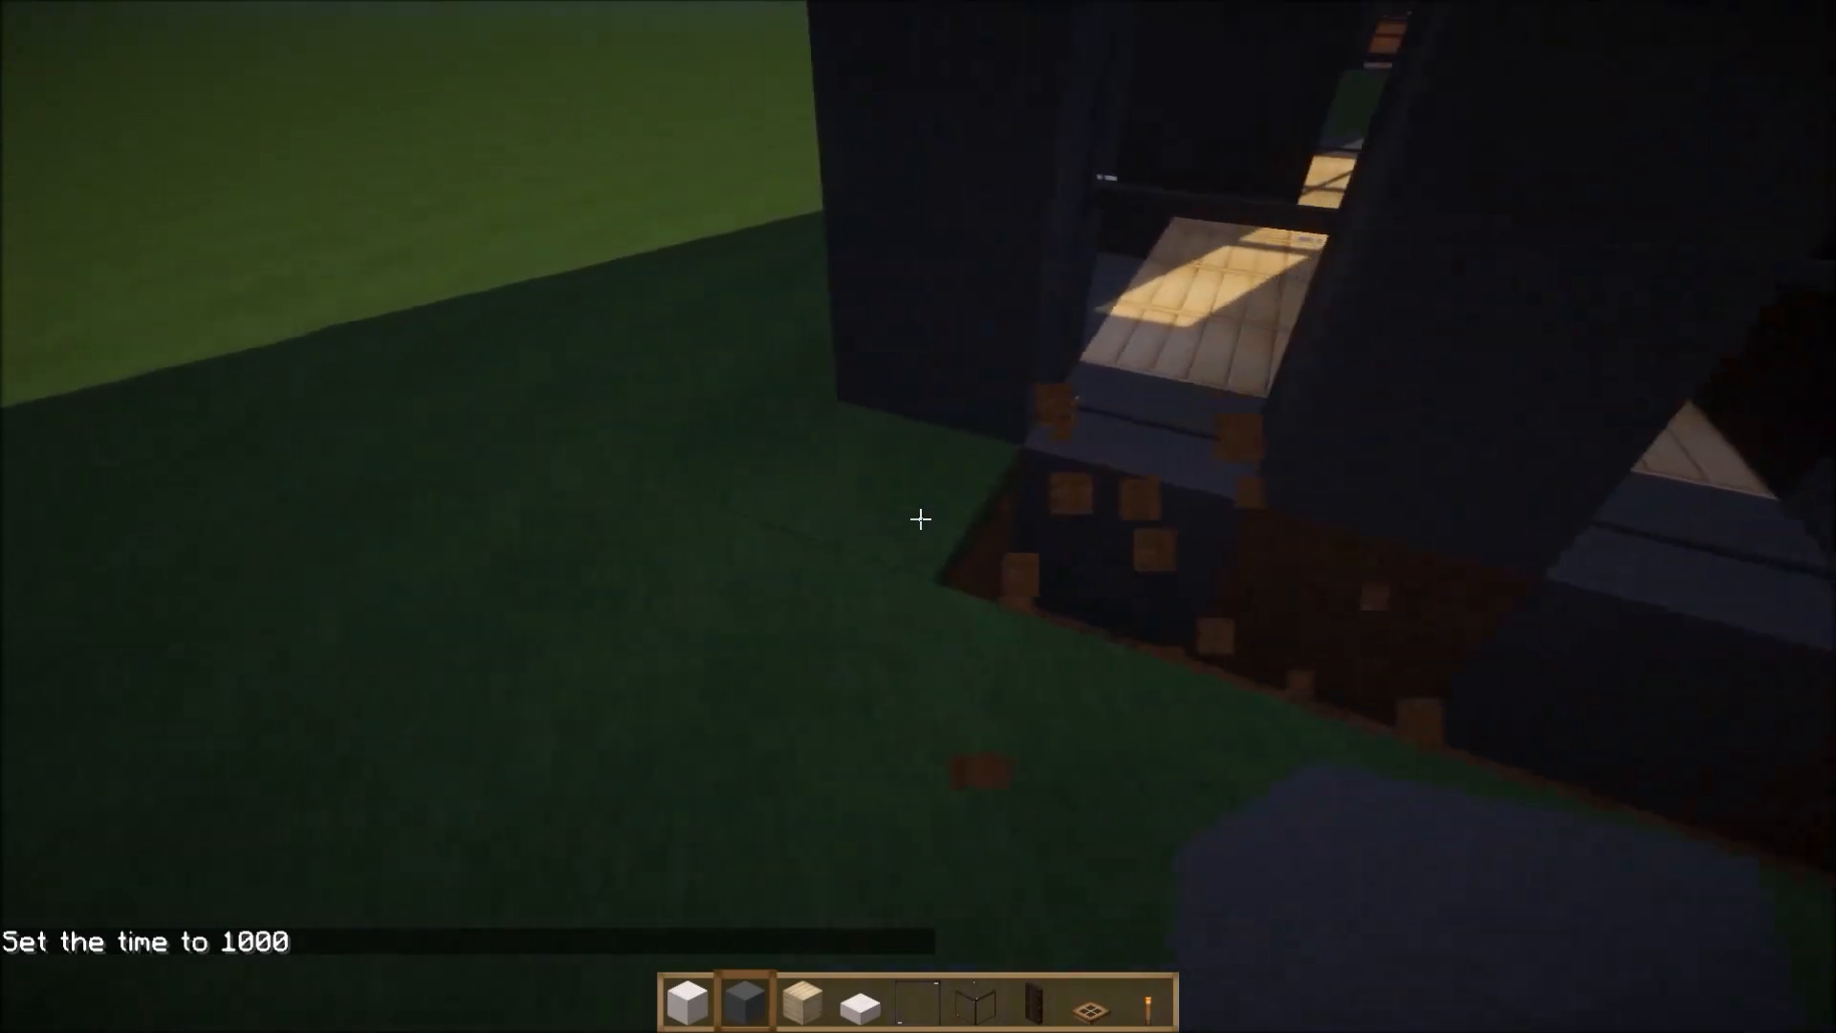
{"action": "mouse_move", "coordinate": [918, 519]}
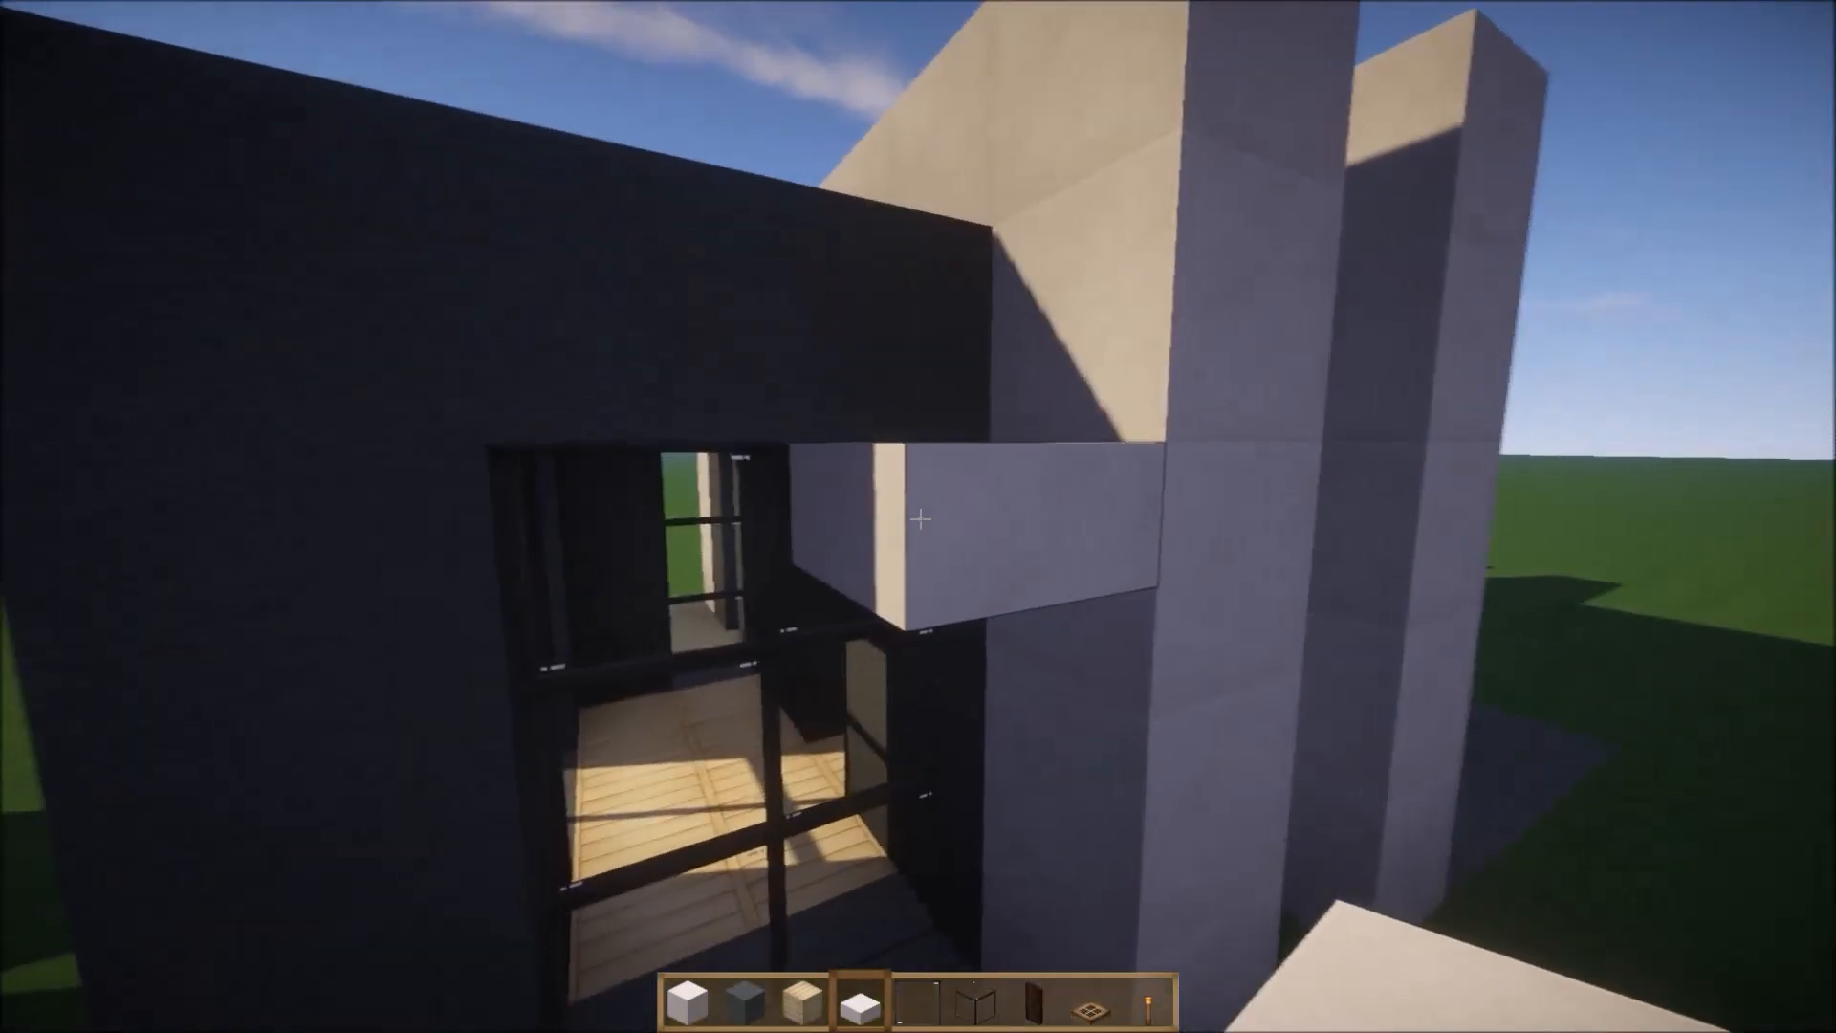
{"action": "mouse_move", "coordinate": [918, 521]}
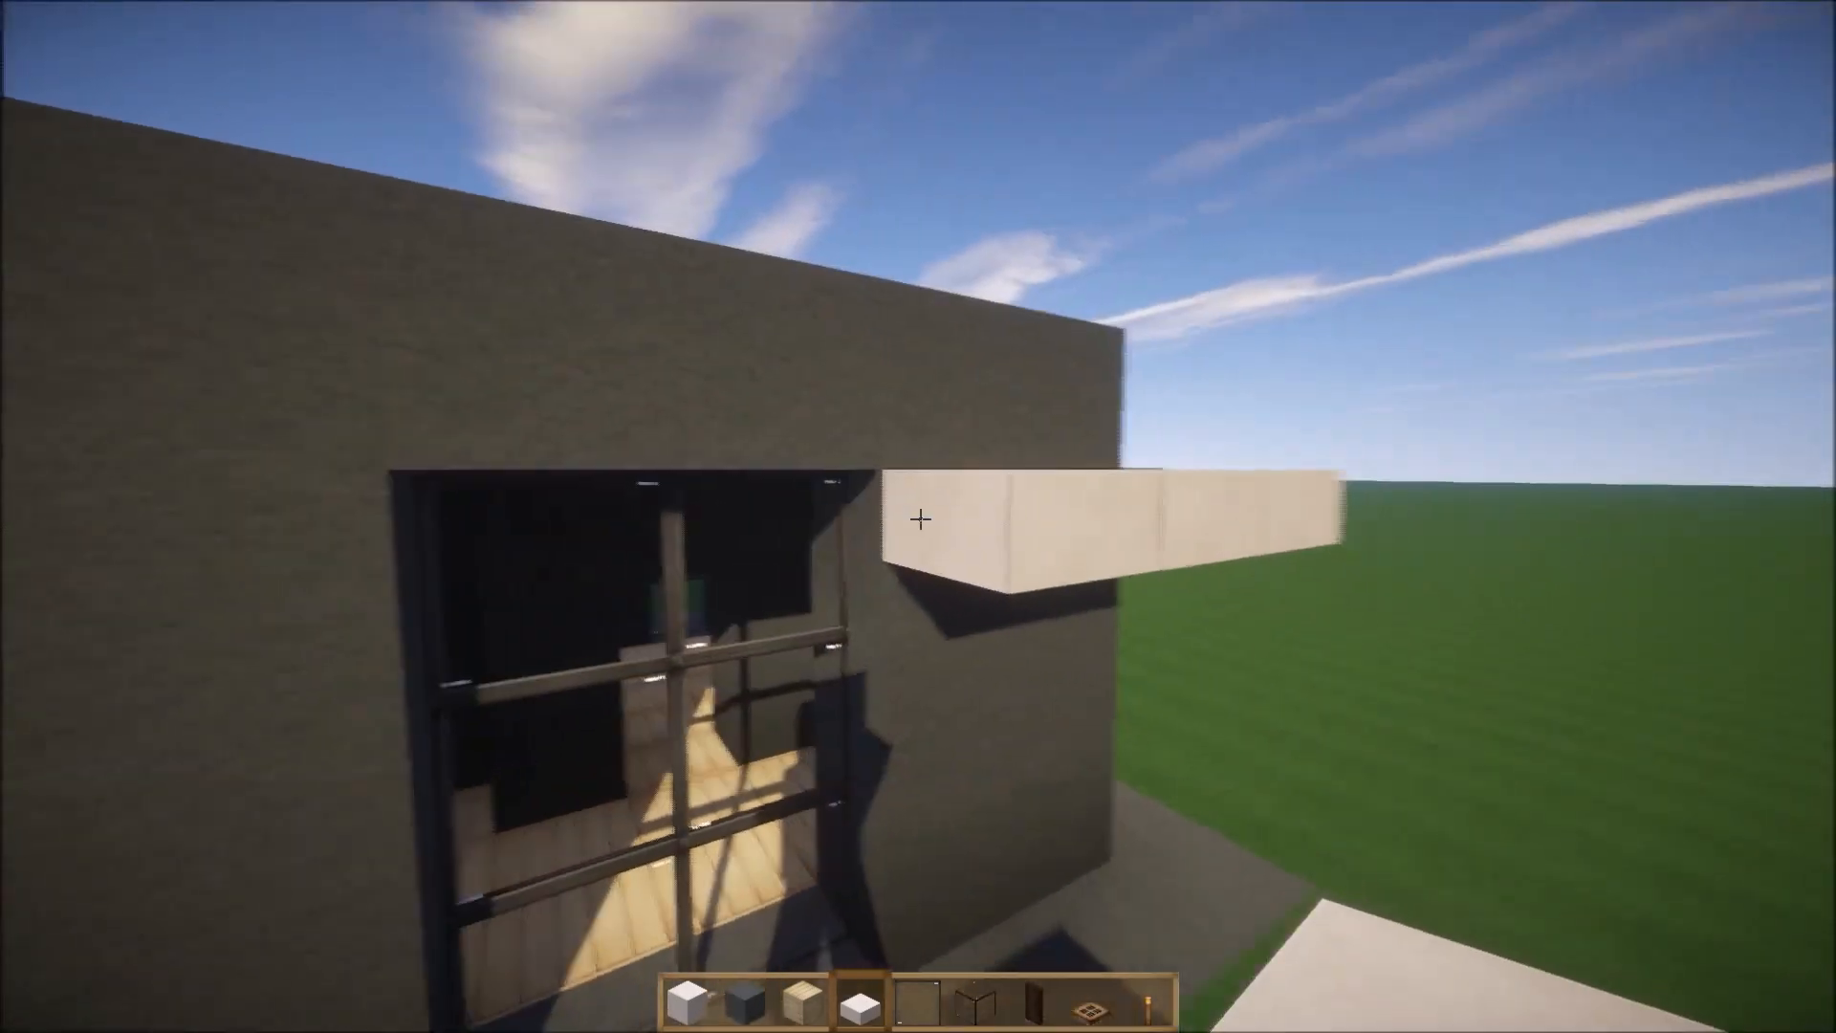
{"action": "mouse_move", "coordinate": [919, 520]}
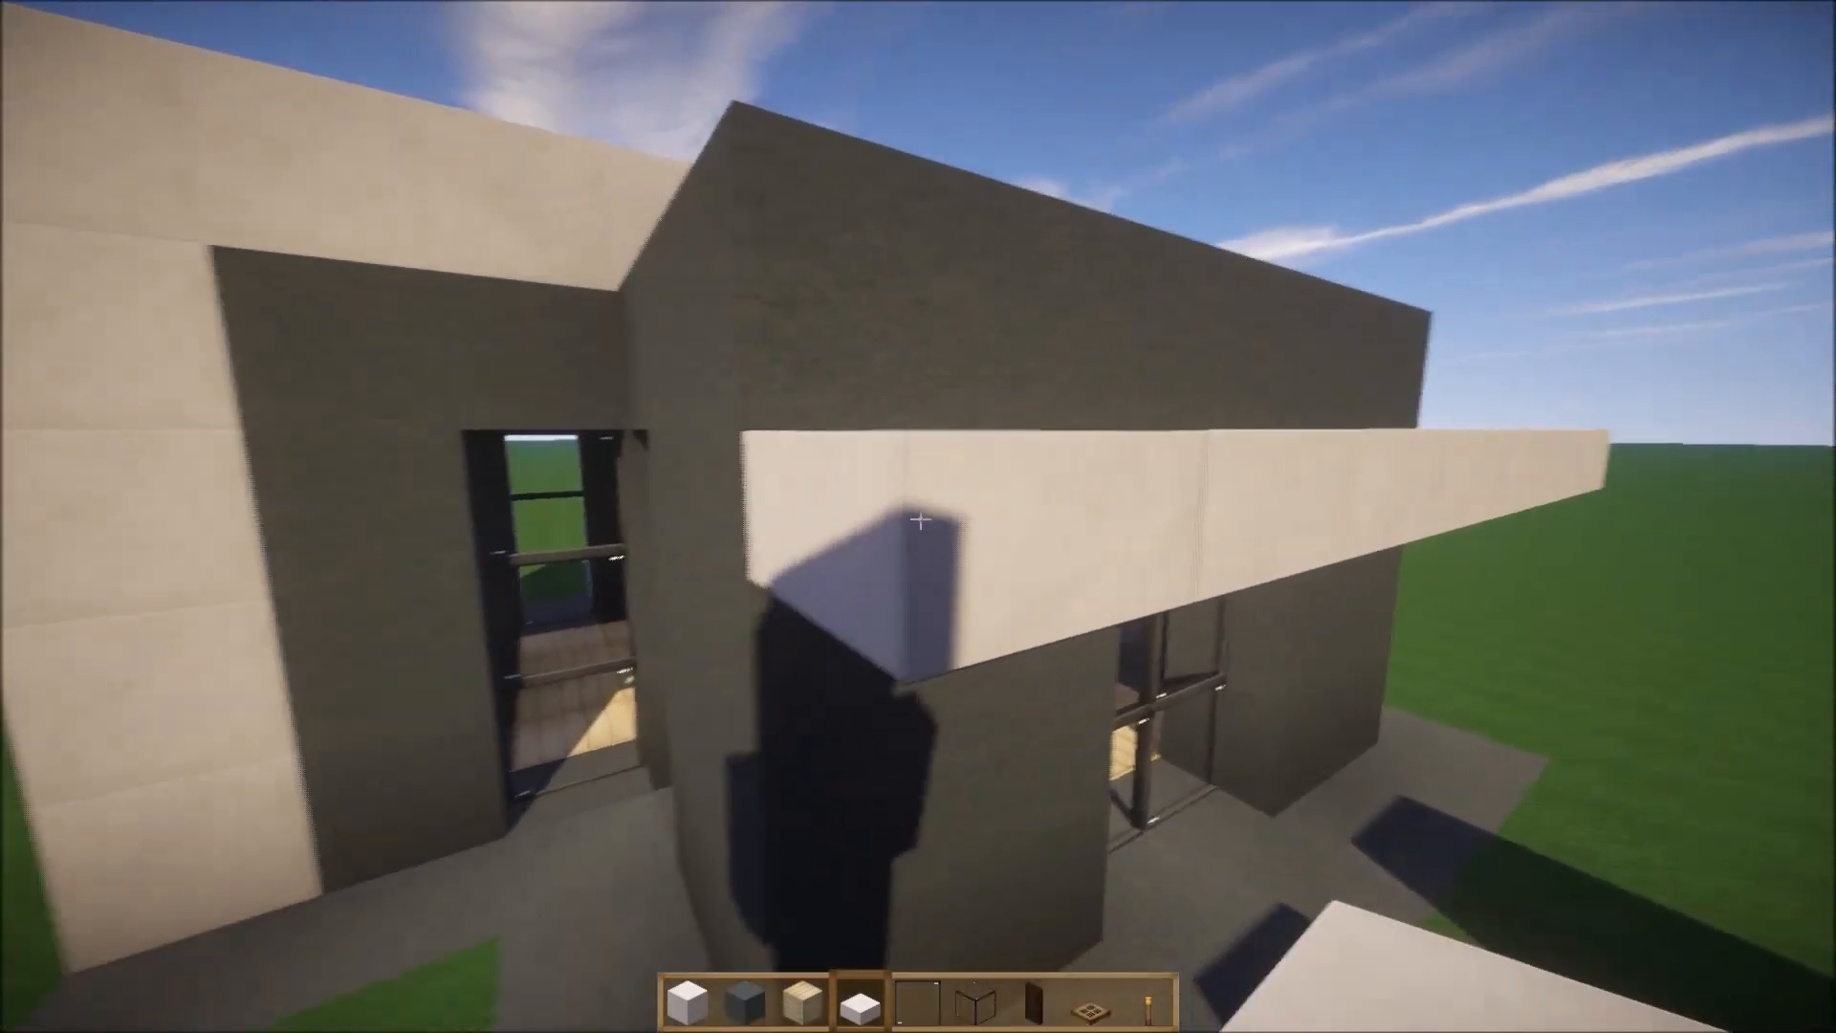
{"action": "mouse_move", "coordinate": [918, 518]}
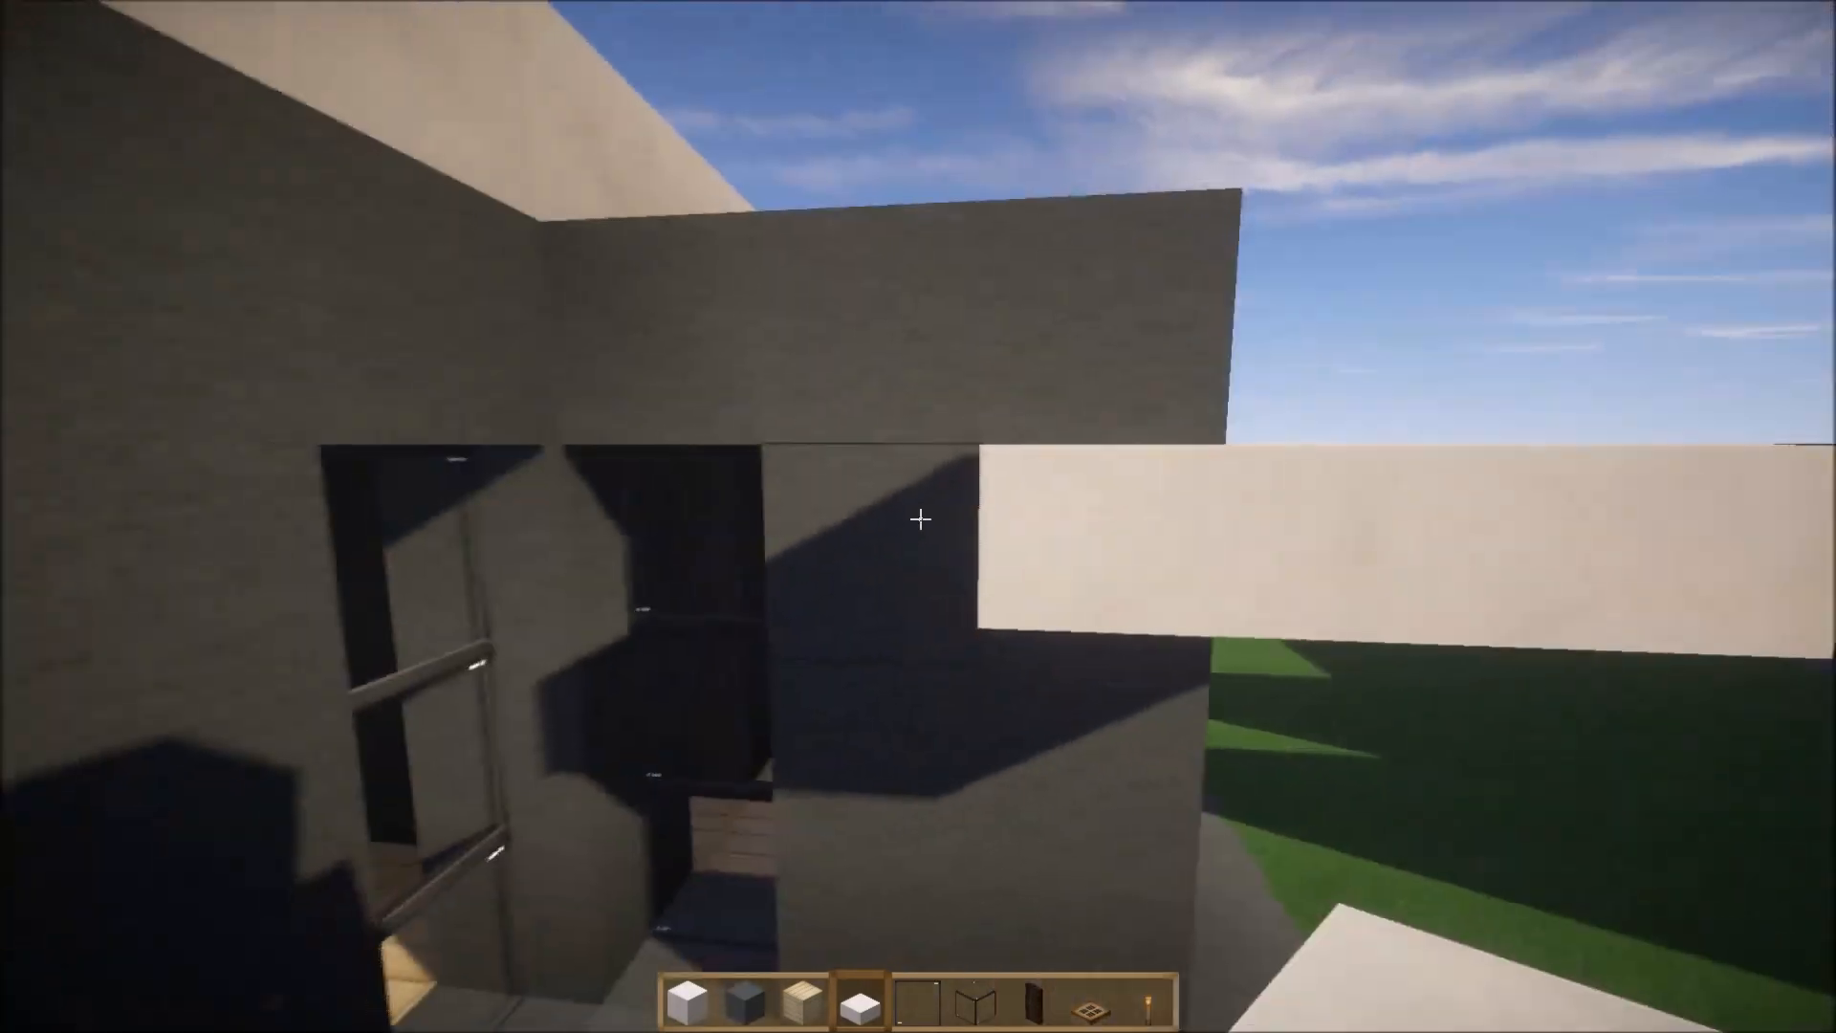
{"action": "mouse_move", "coordinate": [918, 519]}
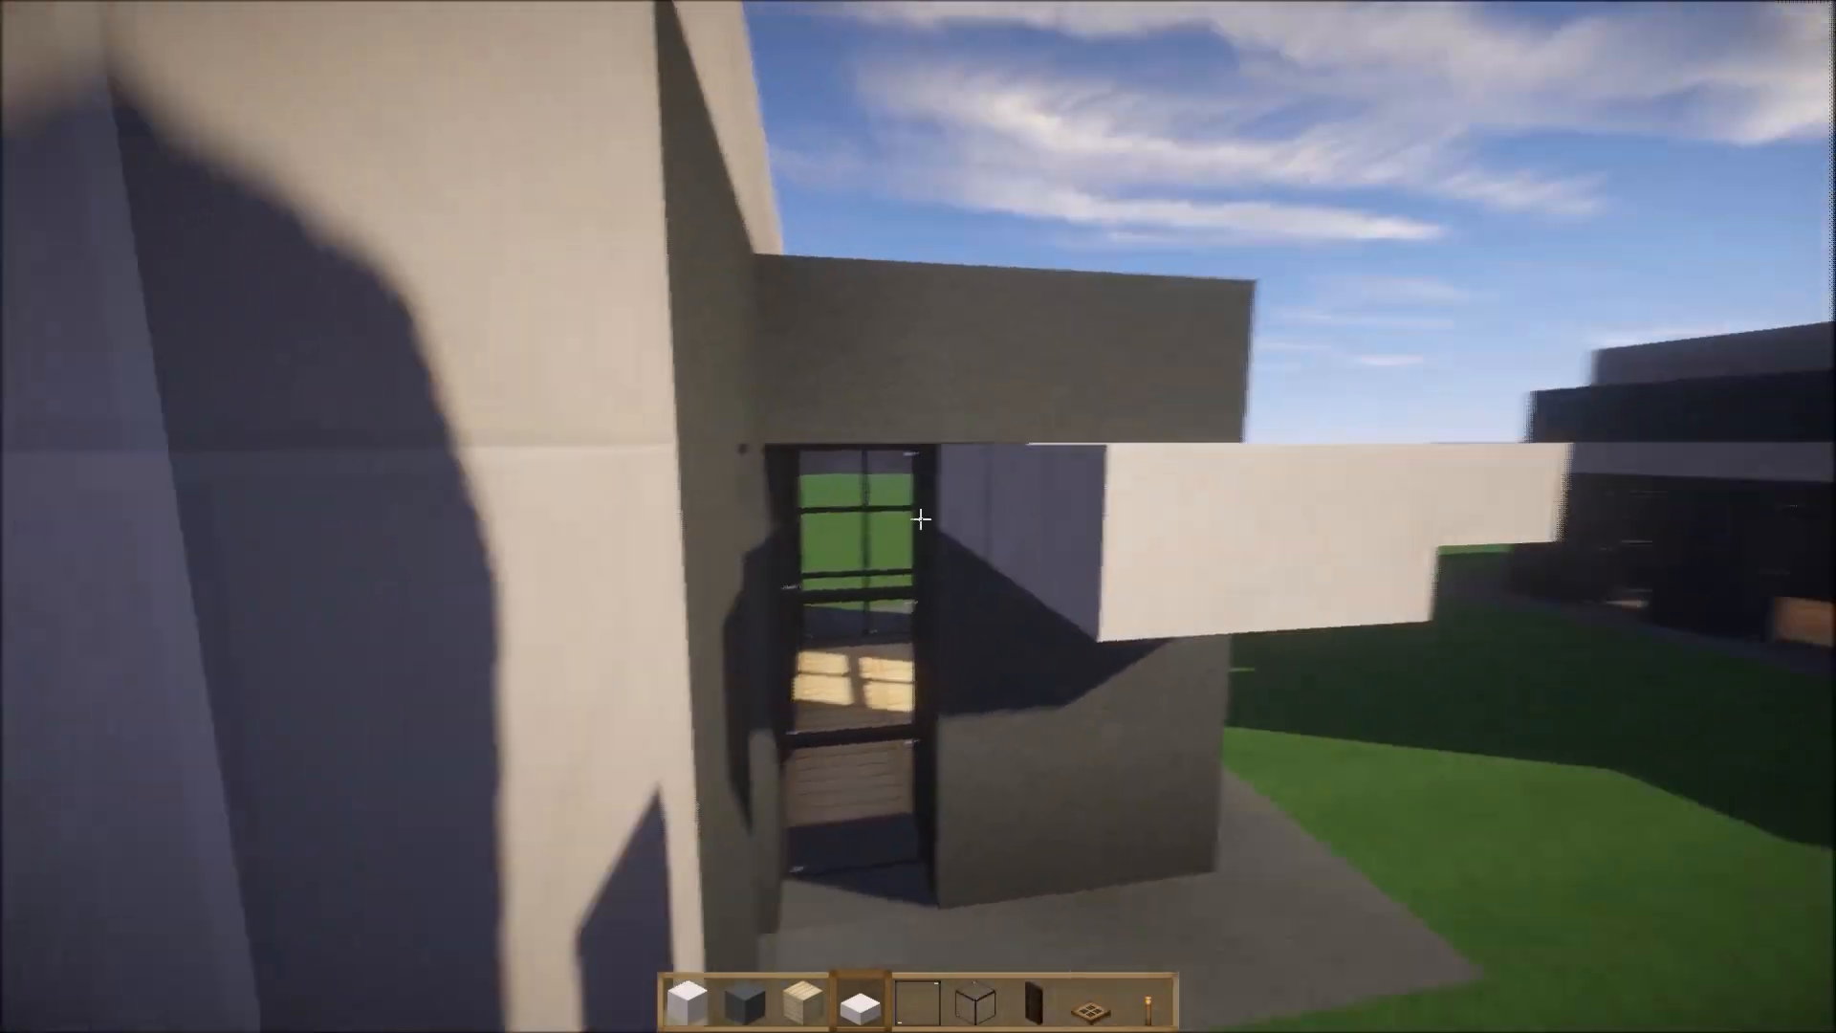
{"action": "mouse_move", "coordinate": [920, 520]}
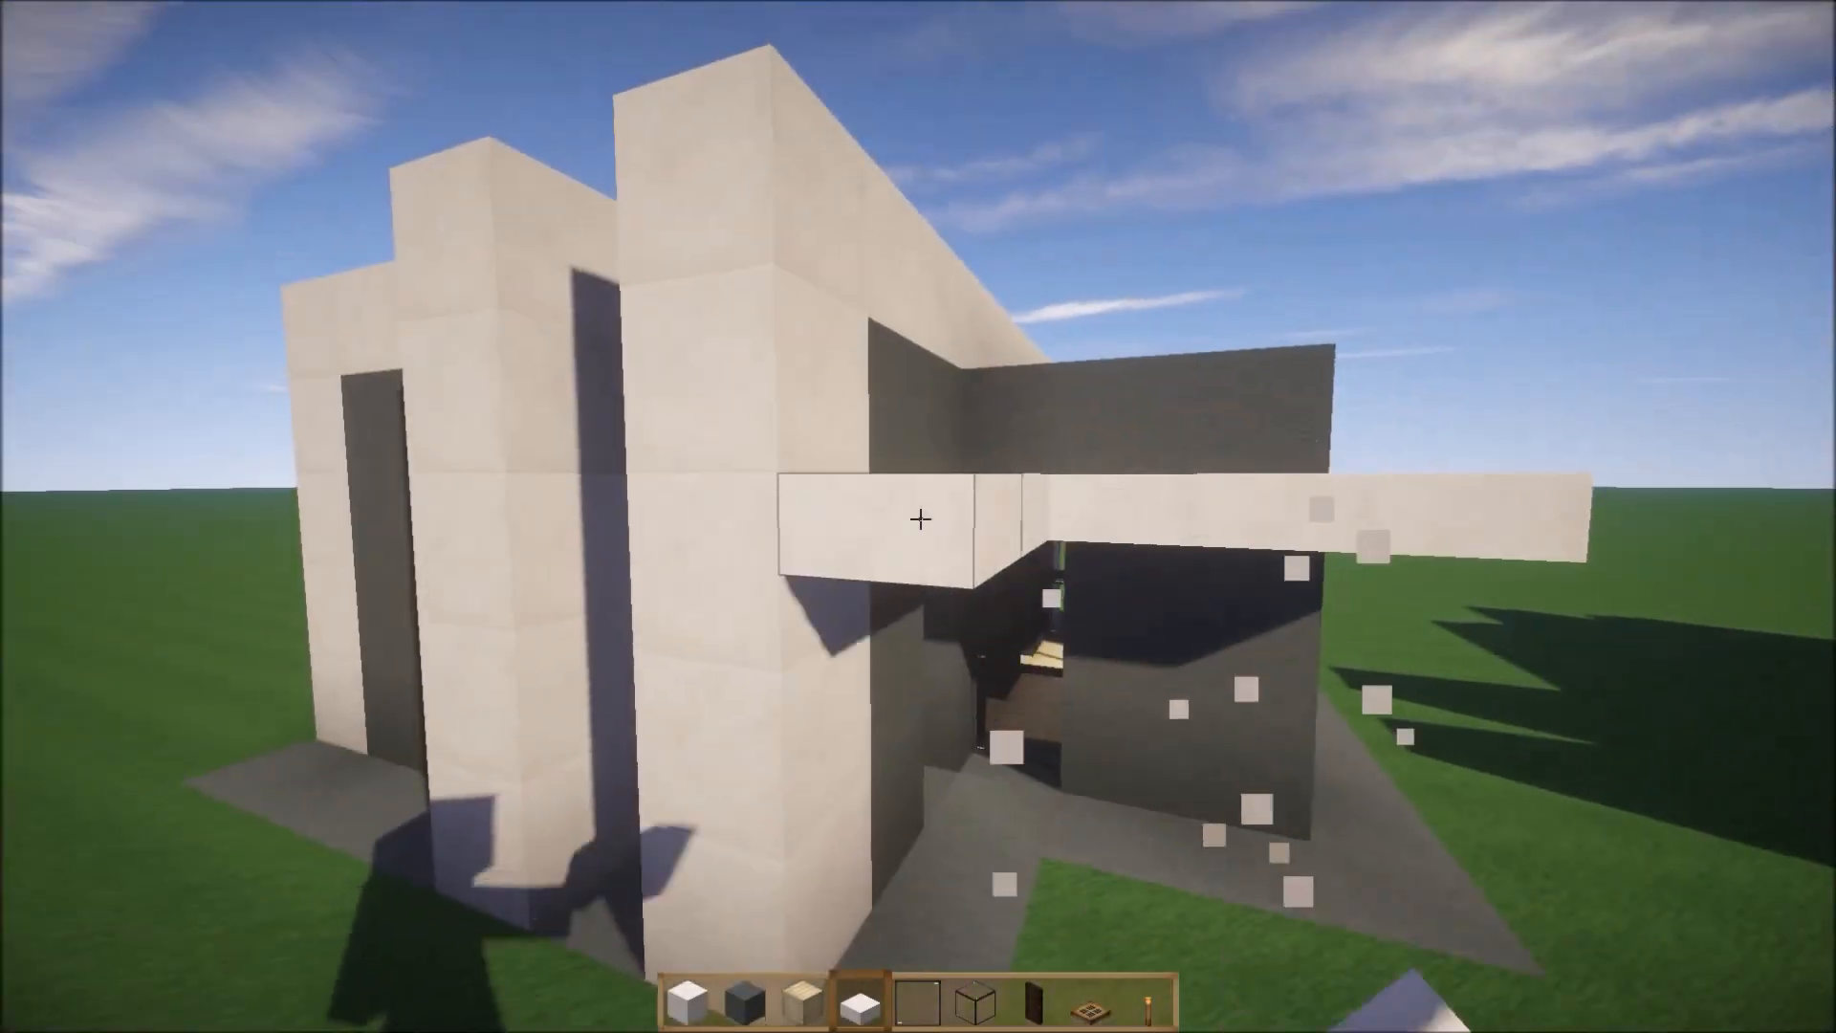
{"action": "mouse_move", "coordinate": [918, 516]}
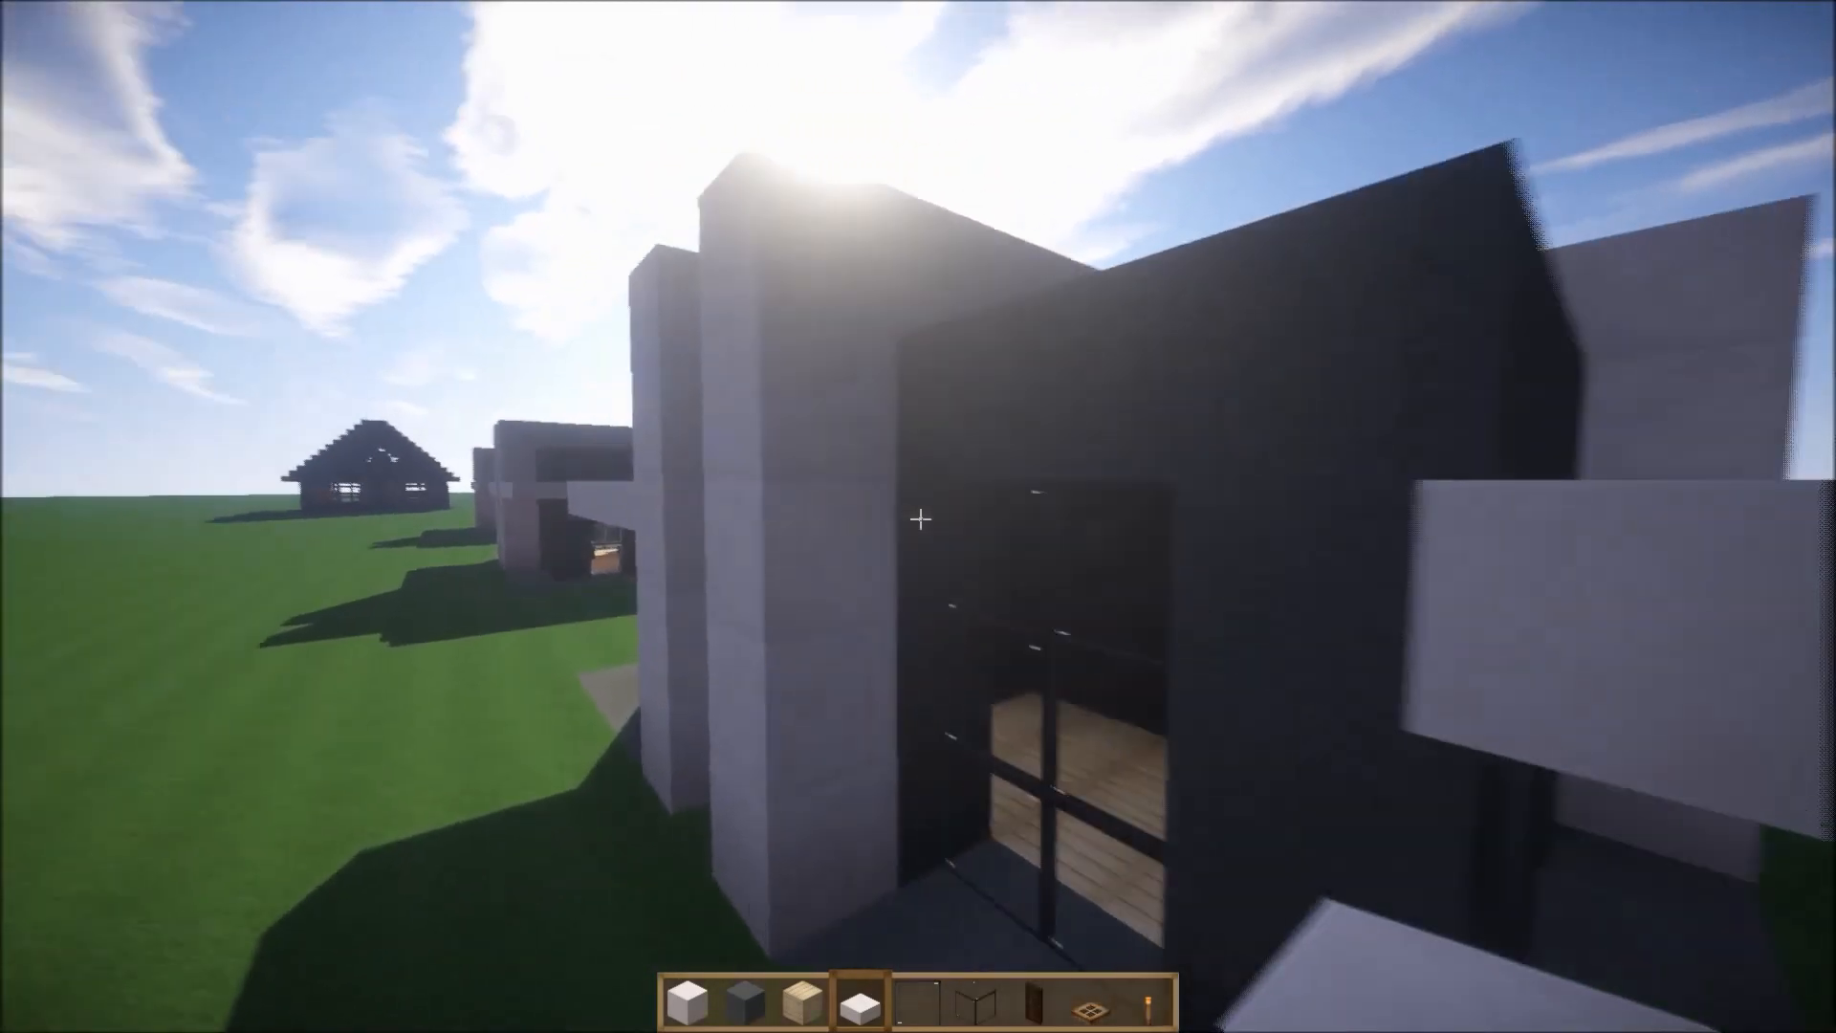
{"action": "mouse_move", "coordinate": [918, 518]}
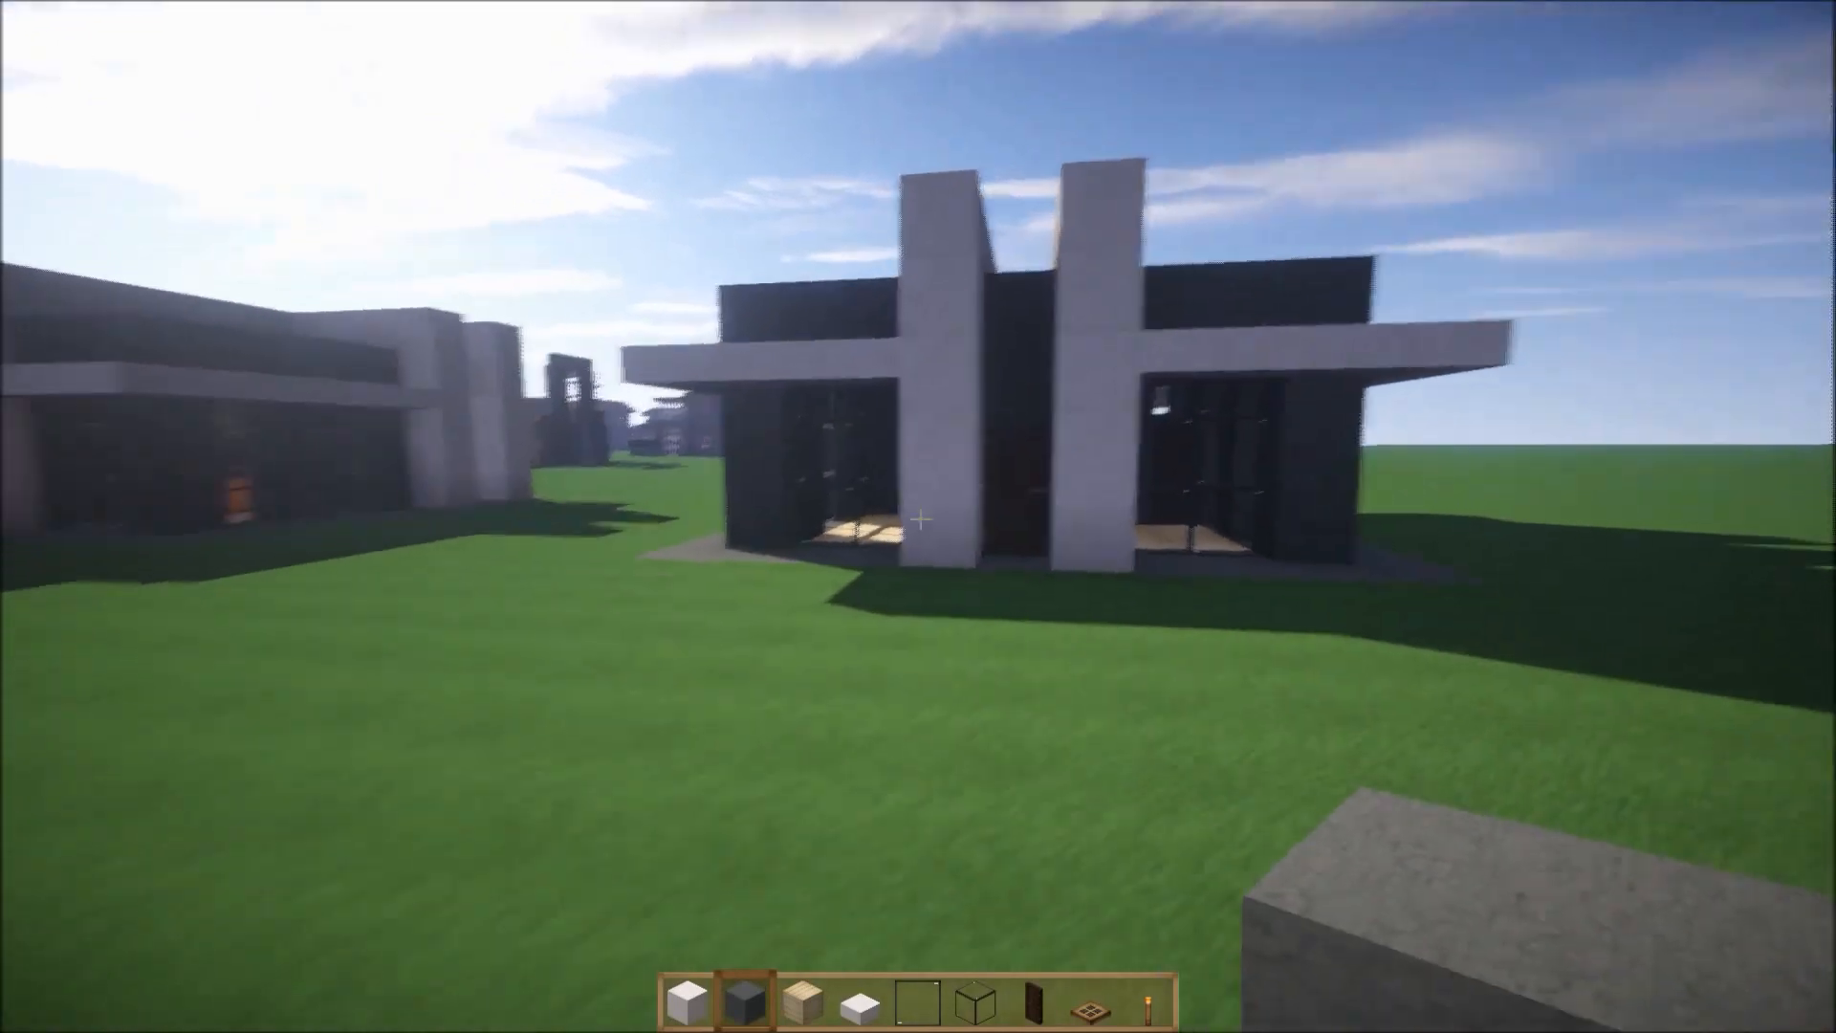
{"action": "mouse_move", "coordinate": [918, 516]}
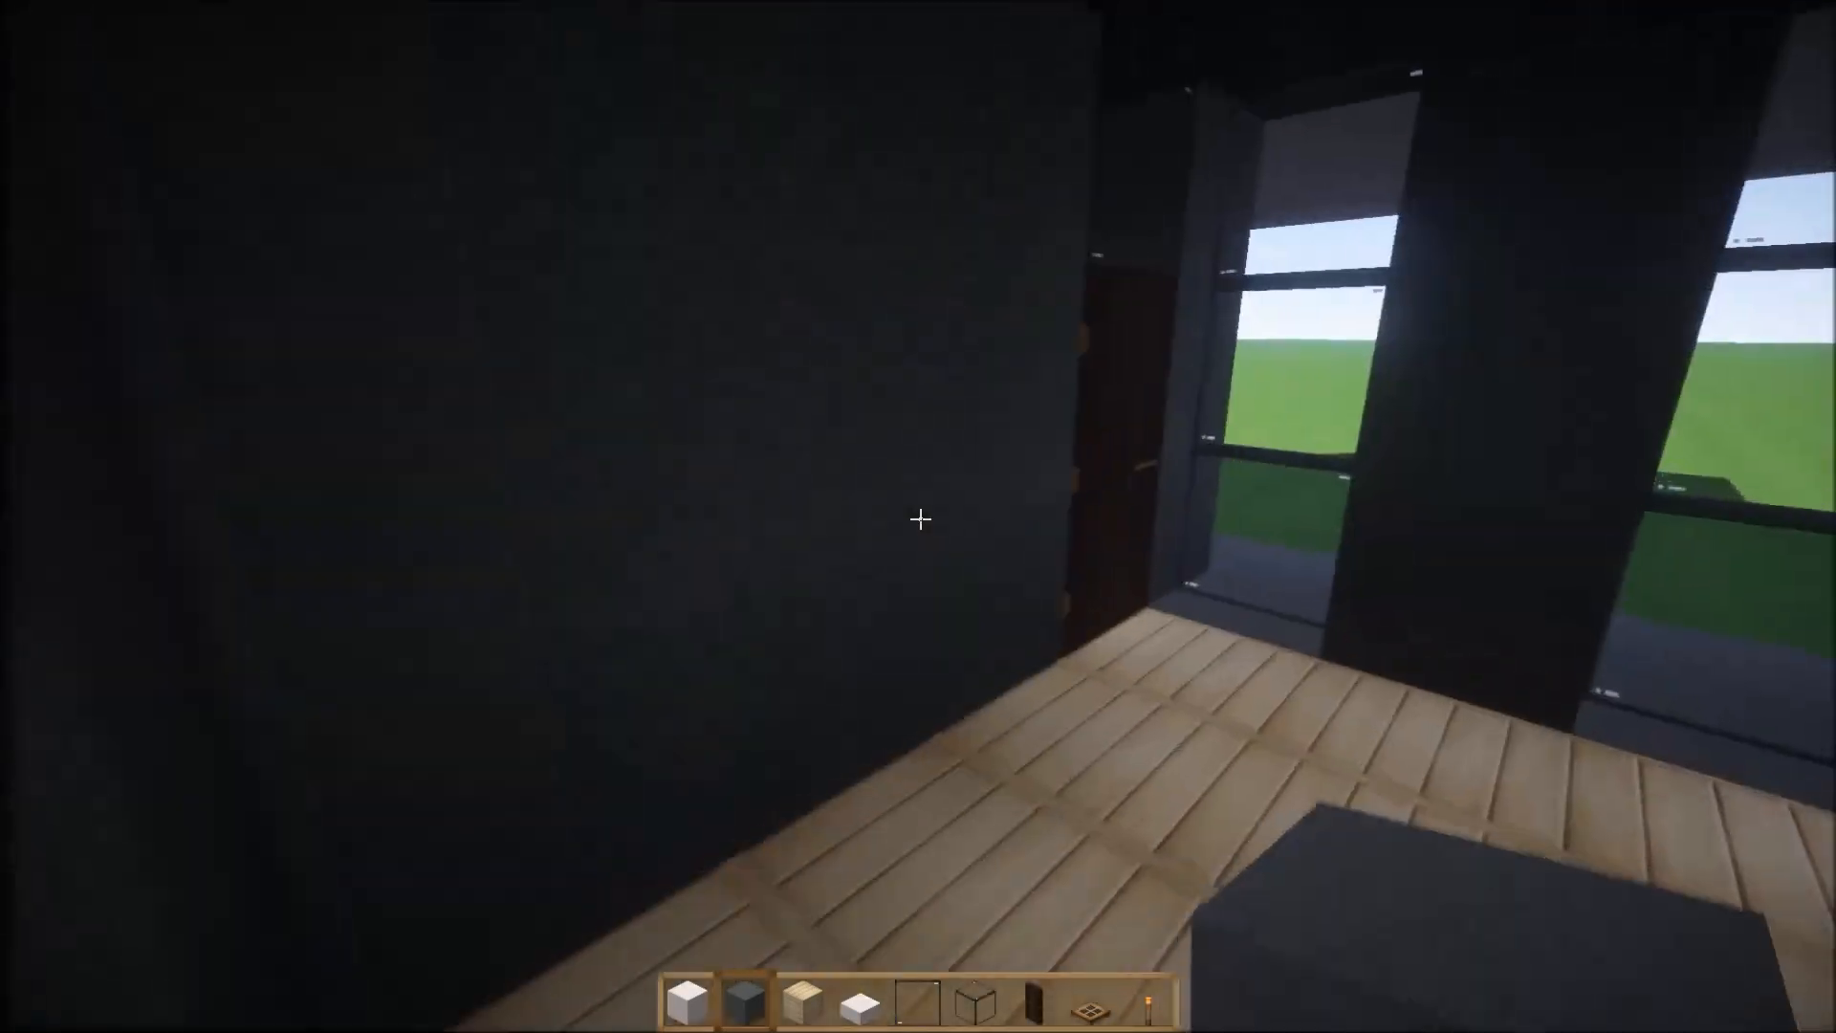
{"action": "mouse_move", "coordinate": [918, 517]}
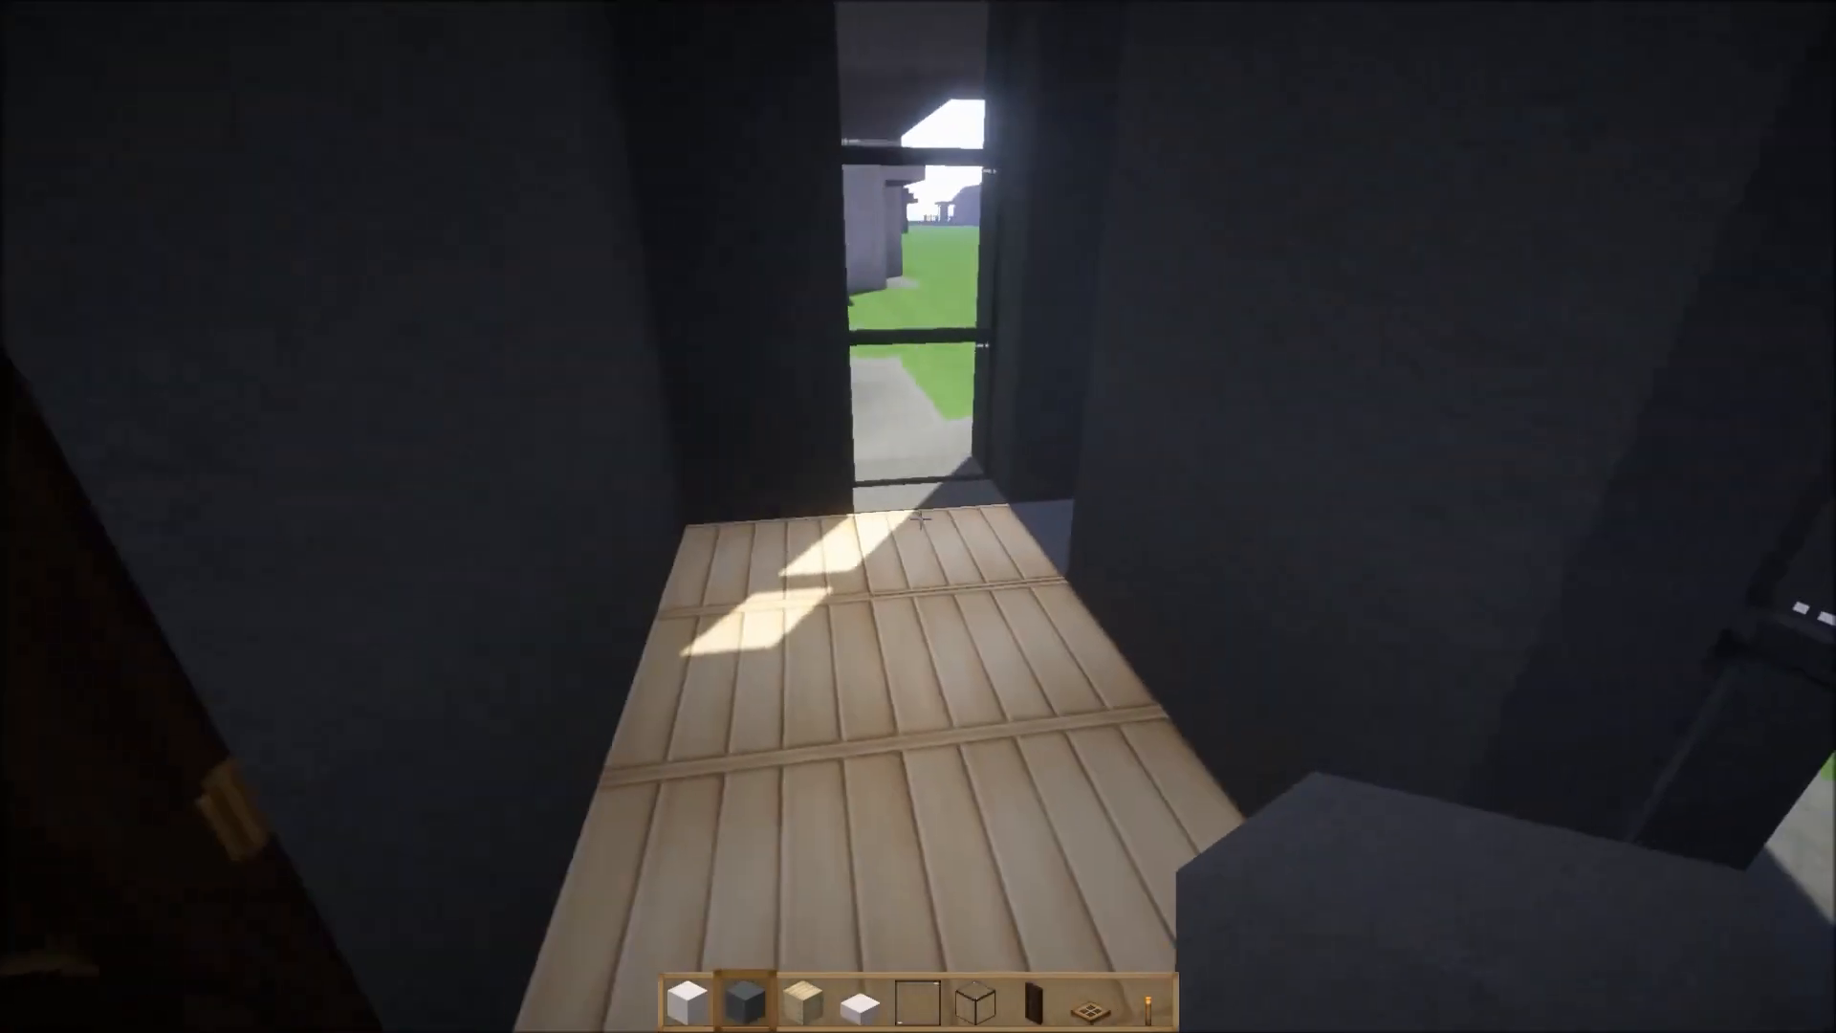
Move a painting, chest, furnace and bed from the creative inventory into the hotbar.
{"action": "key", "text": "e"}
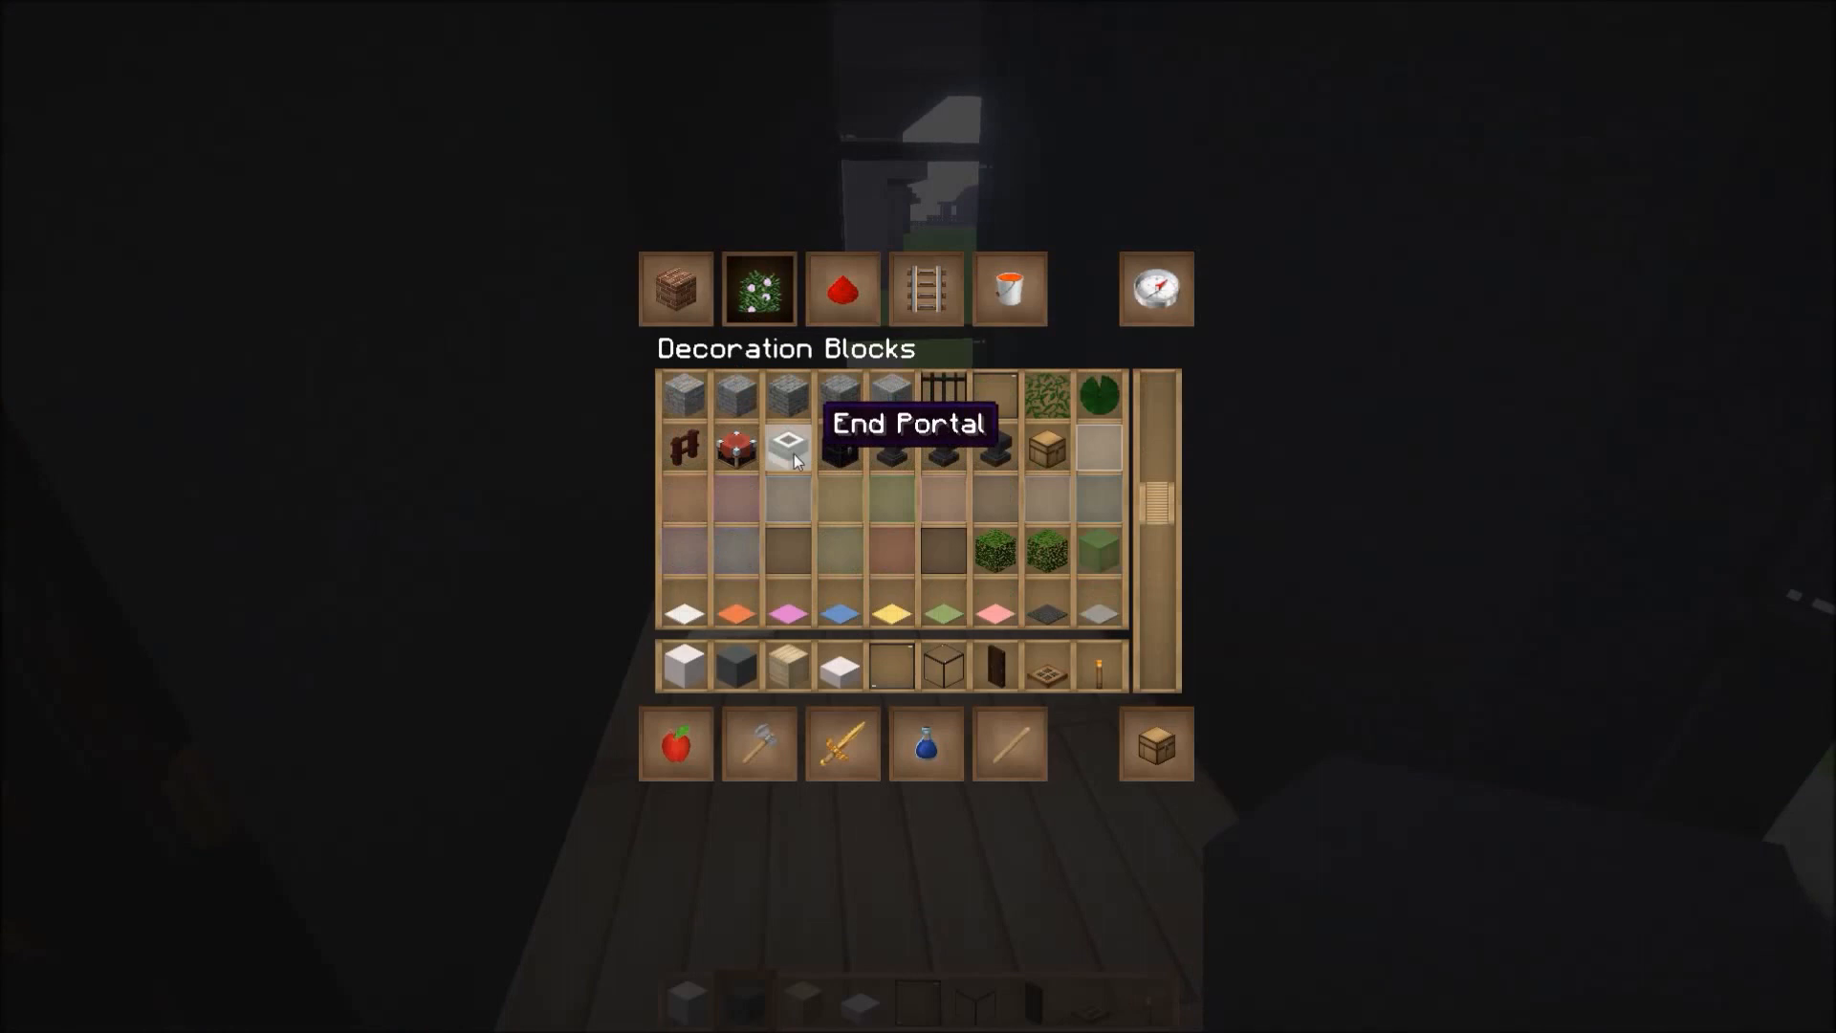
{"action": "scroll", "scroll_direction": "down", "scroll_amount": 3}
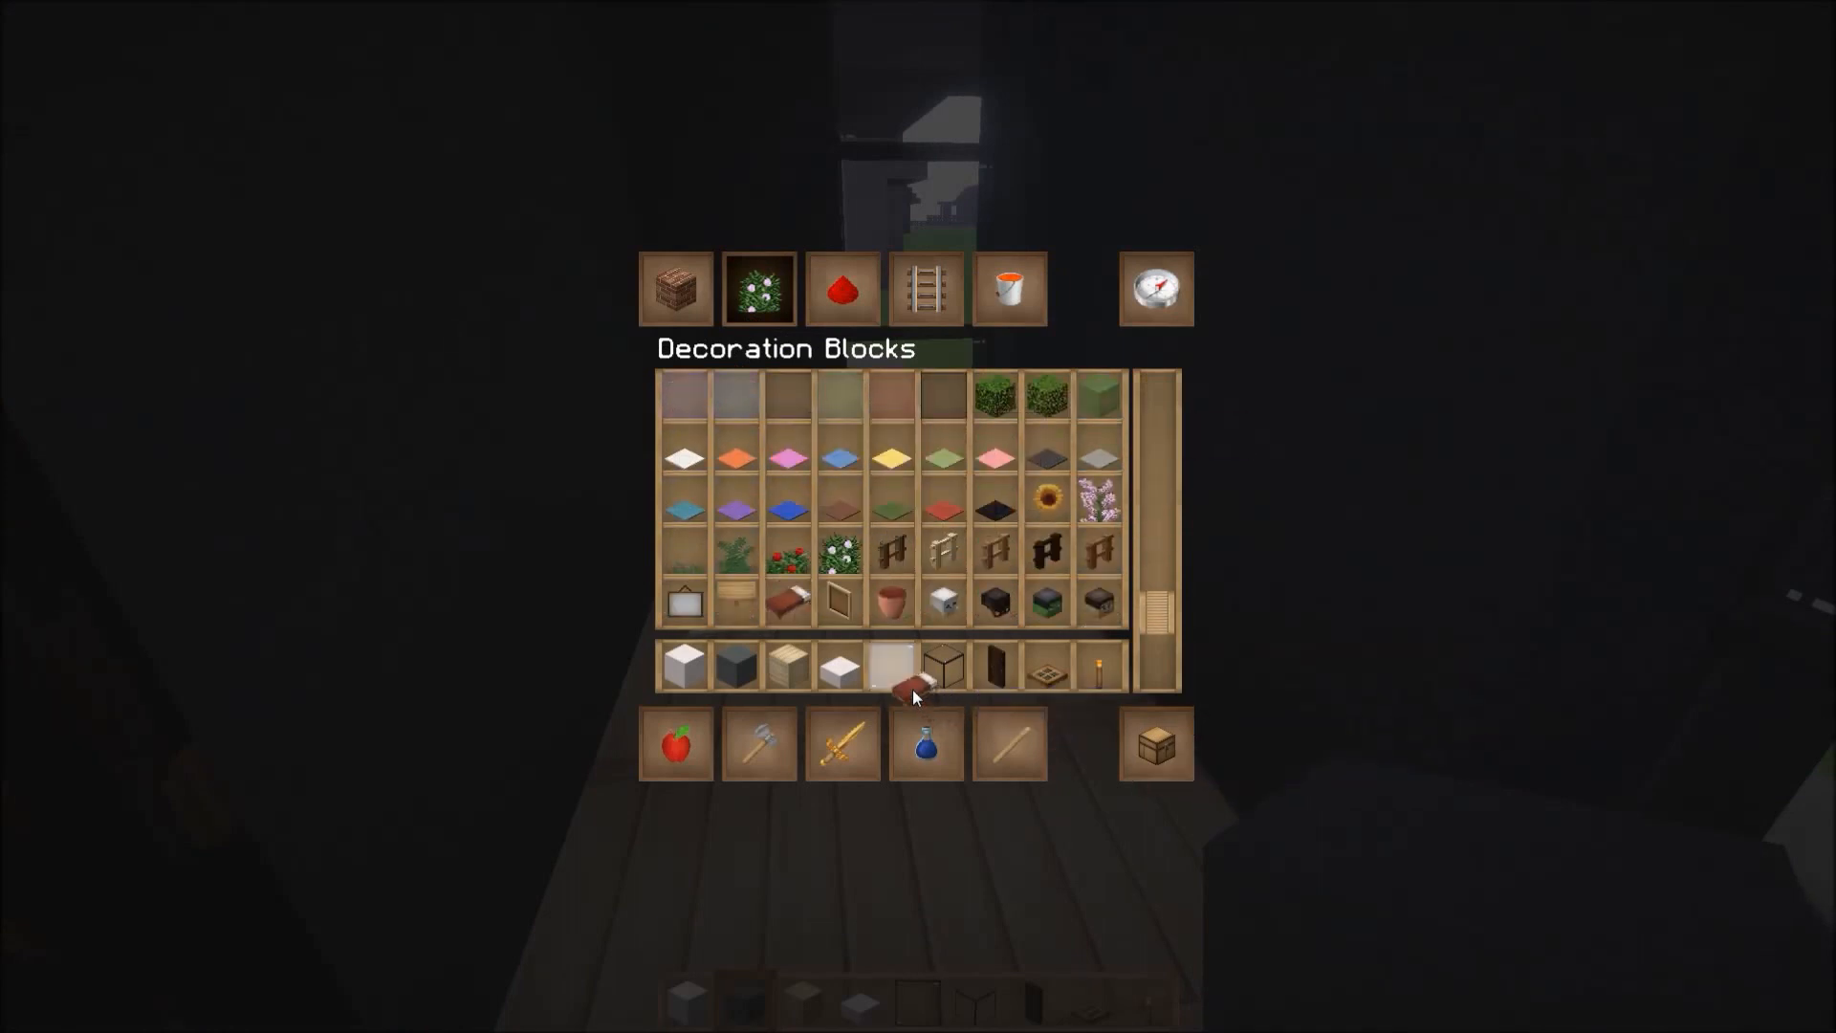
{"action": "scroll", "scroll_direction": "up", "scroll_amount": 3}
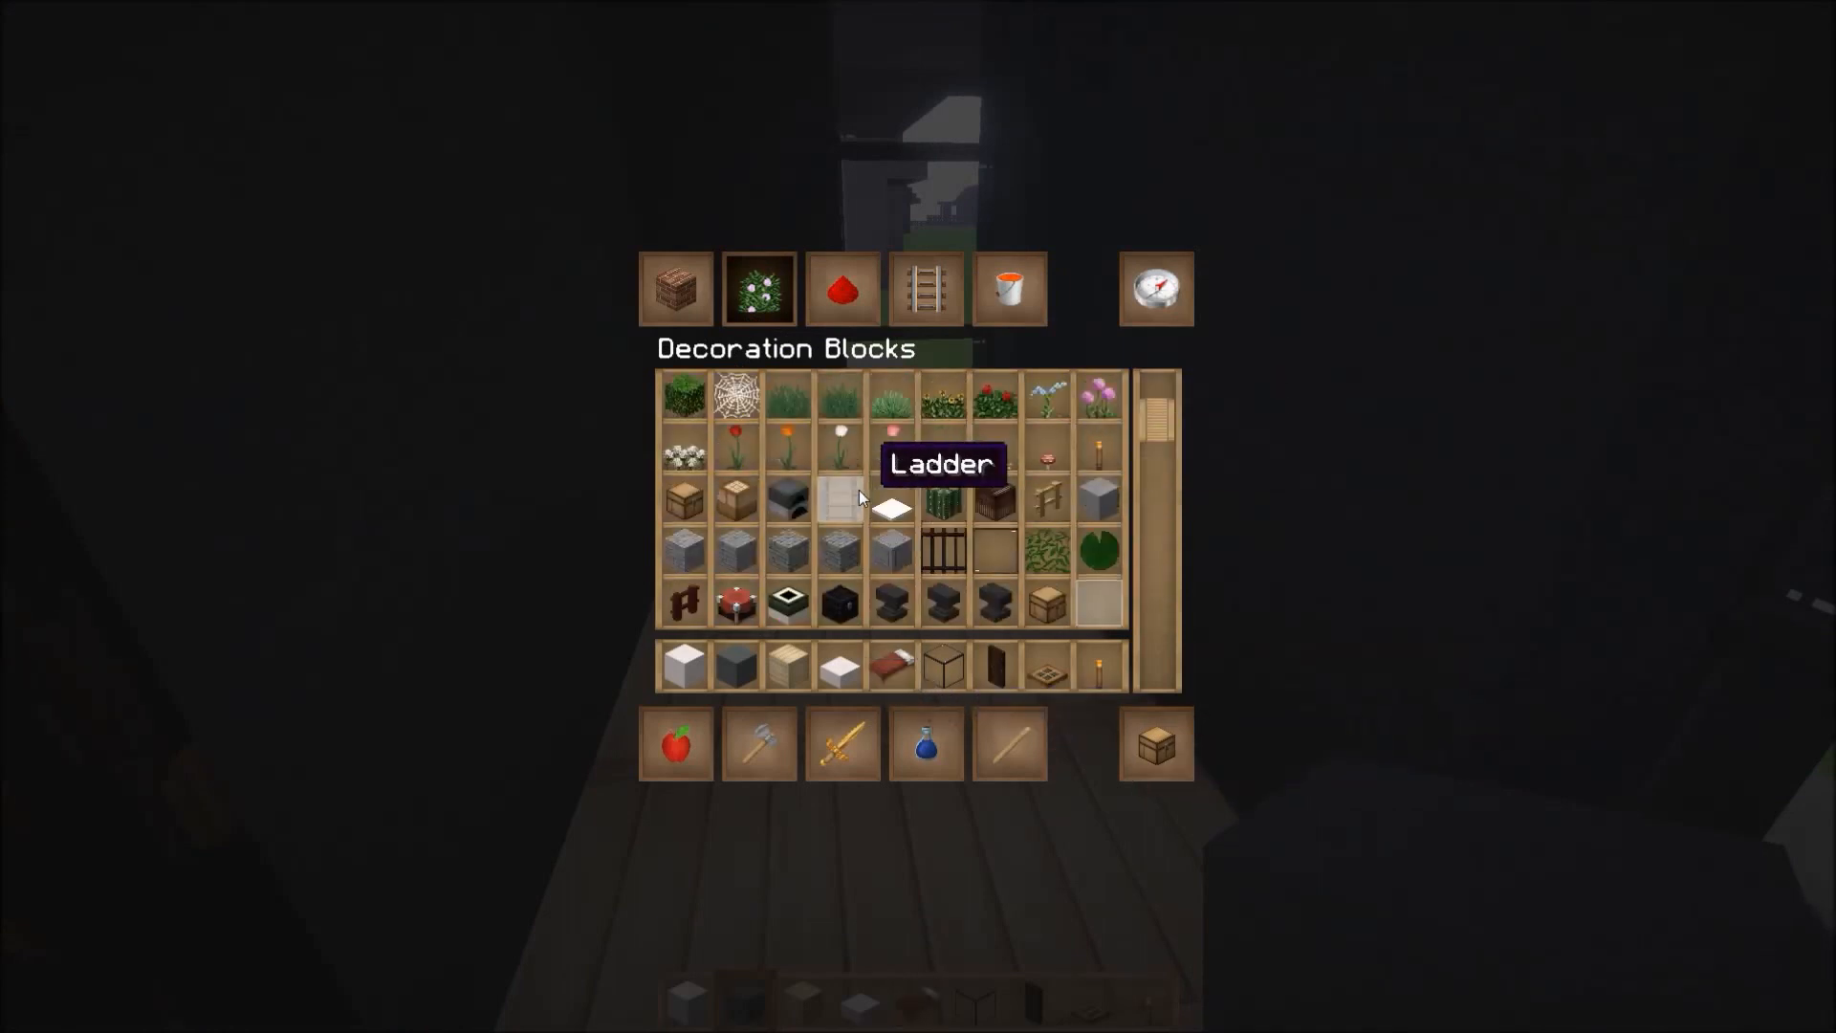
{"action": "scroll", "scroll_direction": "down", "scroll_amount": 3}
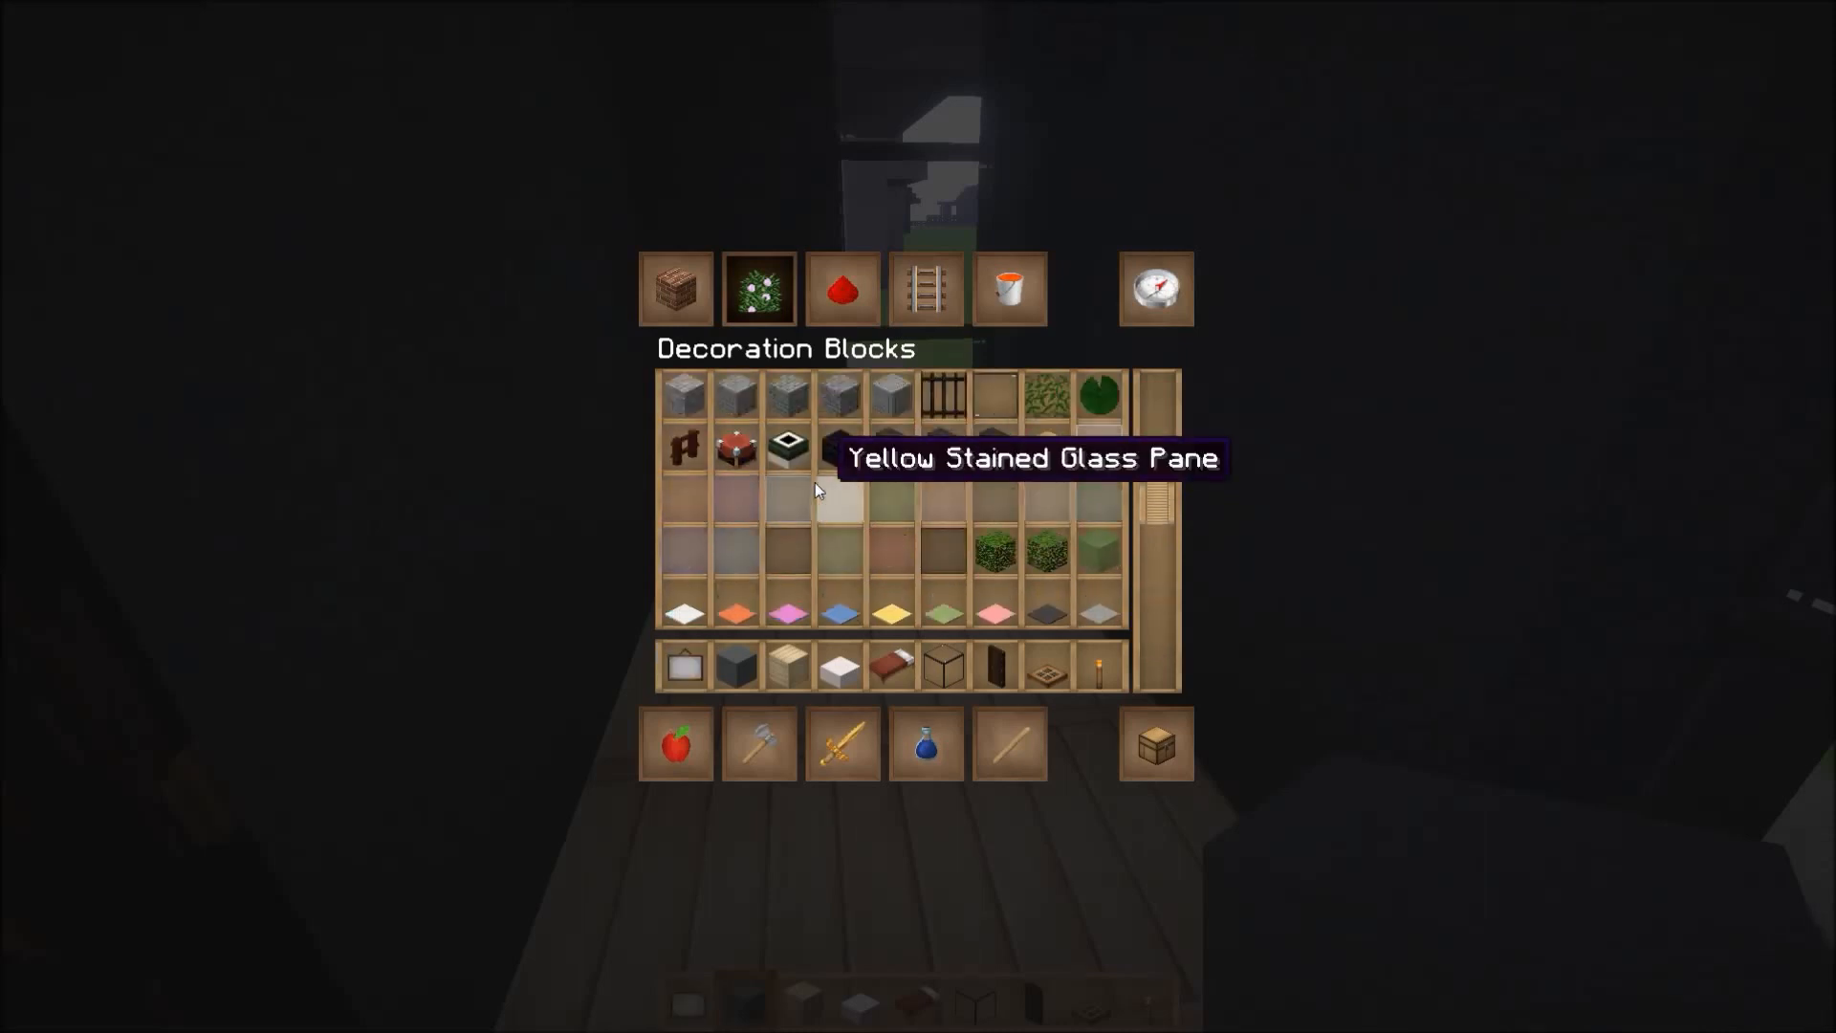
{"action": "scroll", "scroll_direction": "up", "scroll_amount": 3}
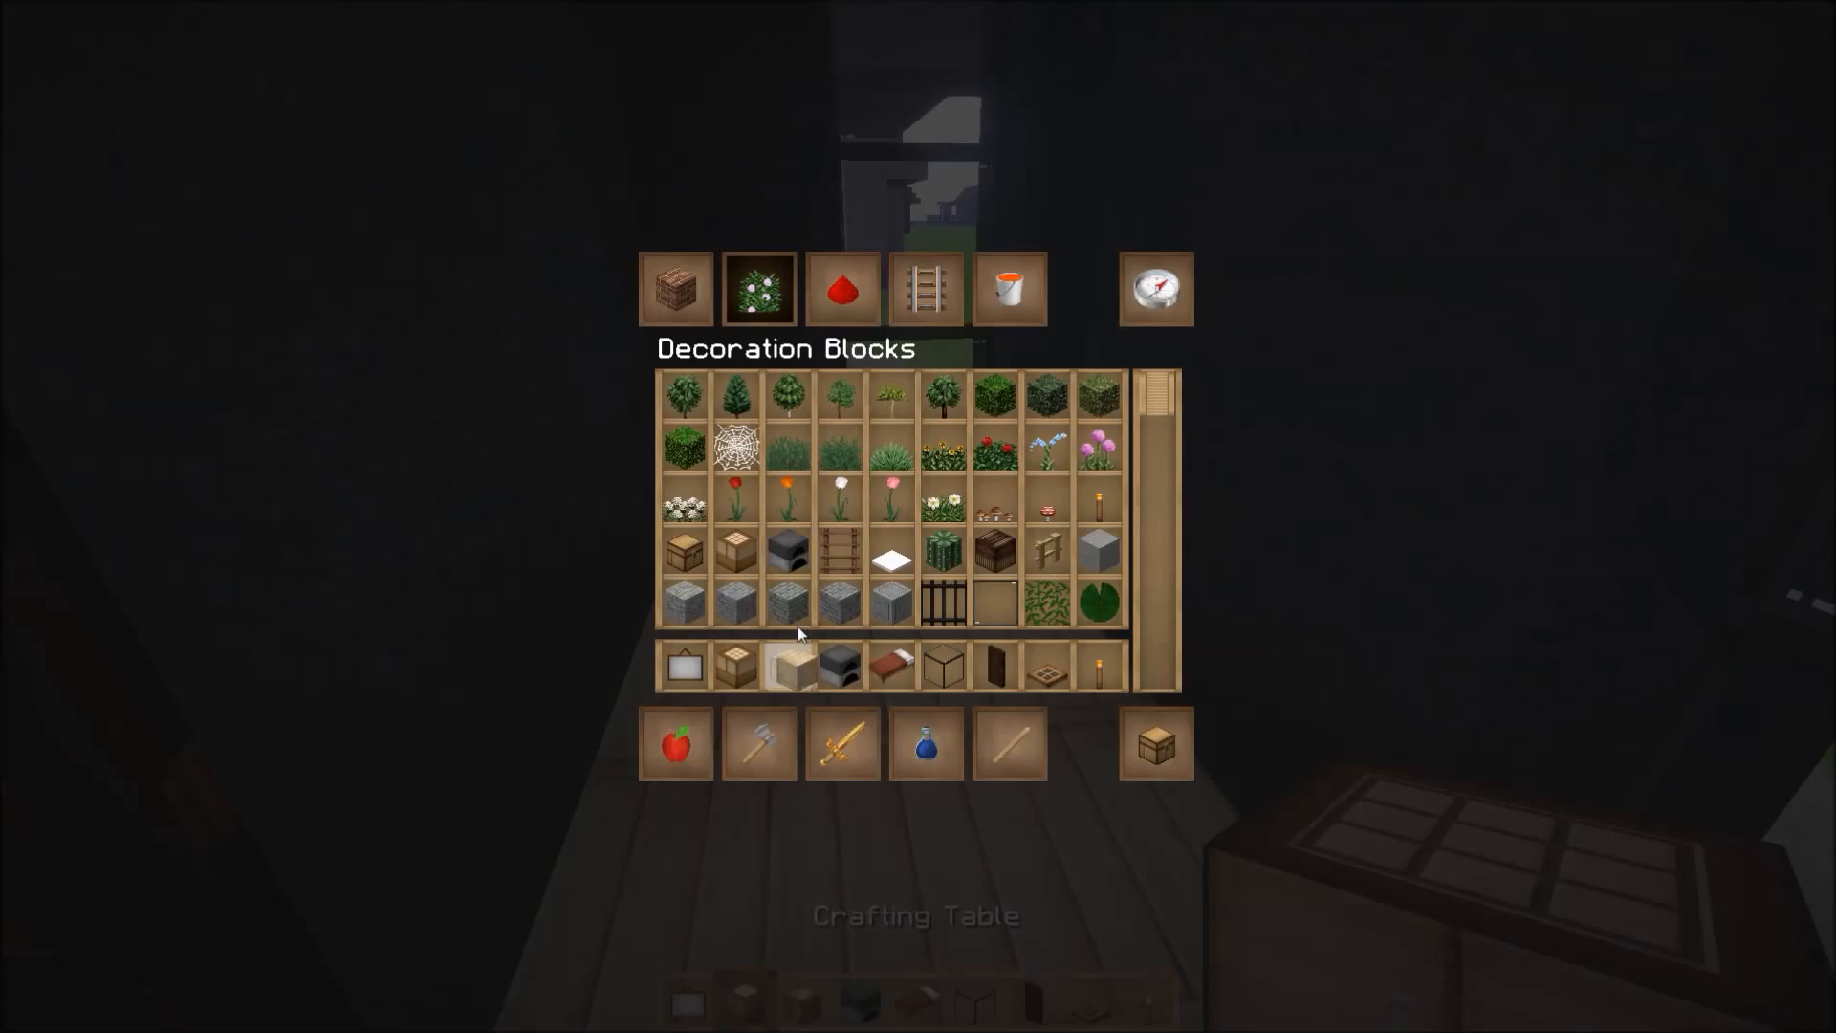
{"action": "key", "text": "Escape"}
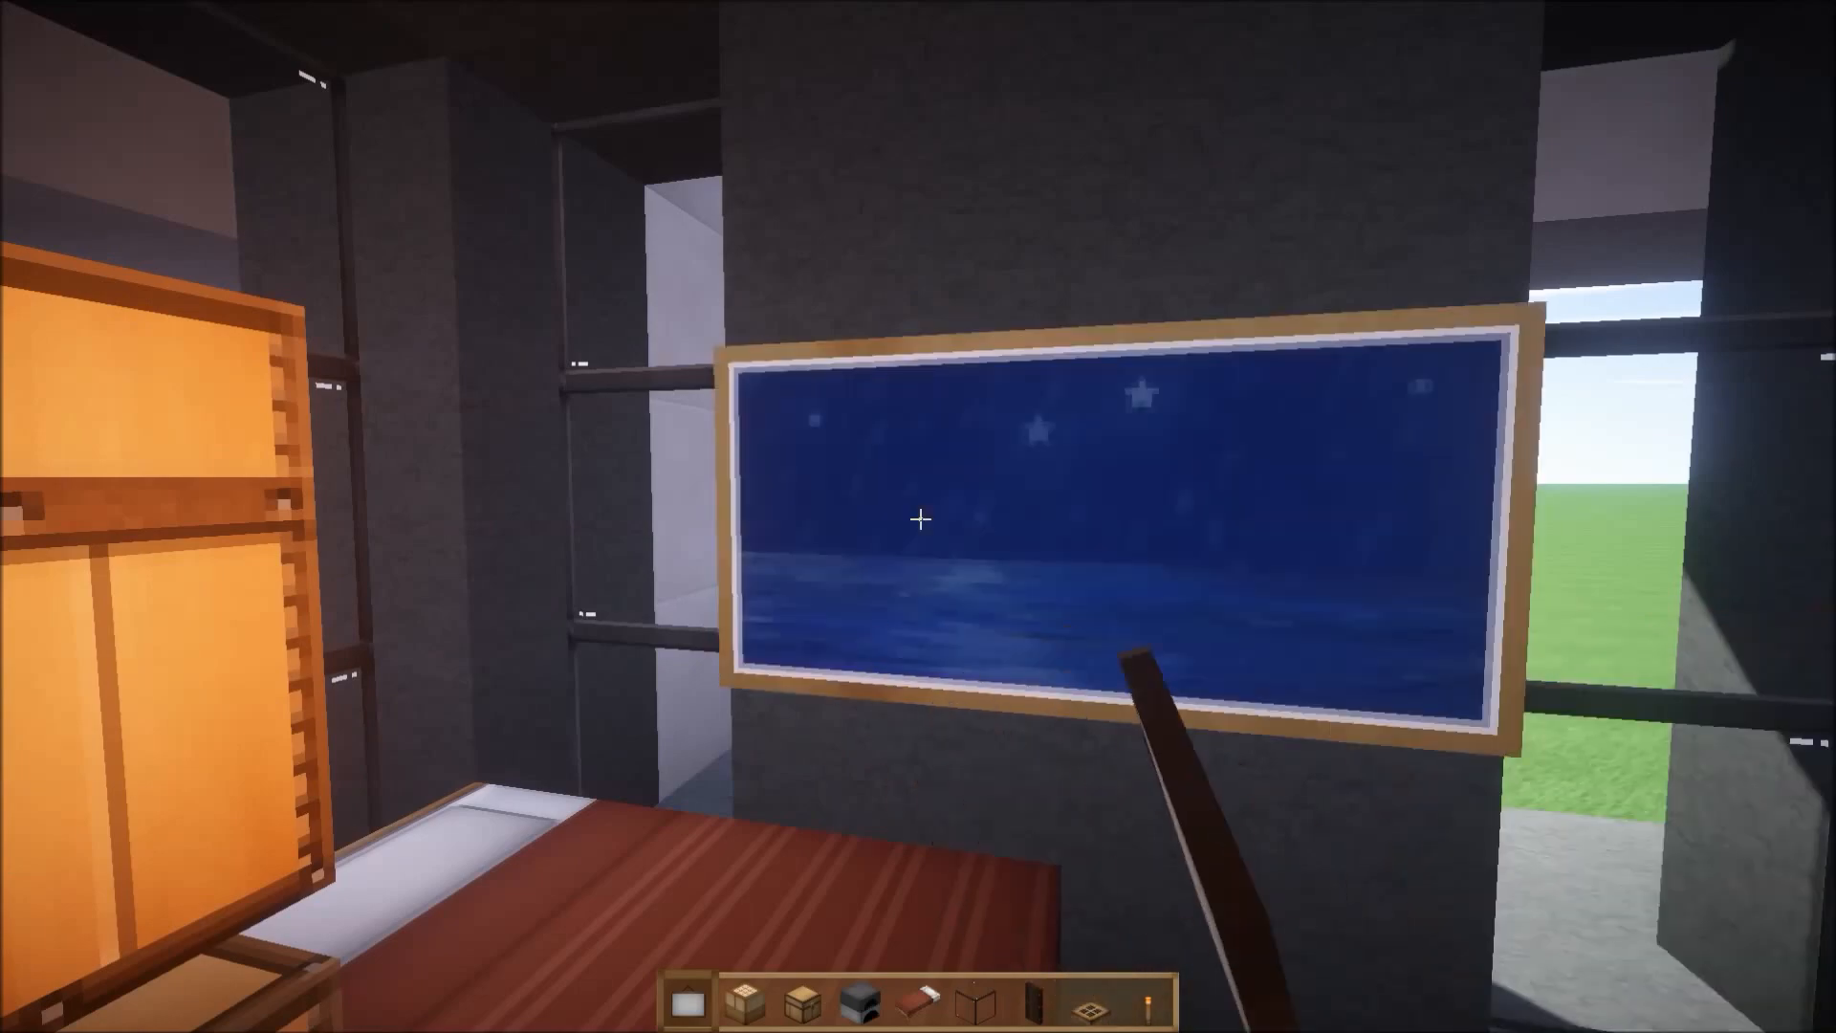
{"action": "mouse_move", "coordinate": [918, 516]}
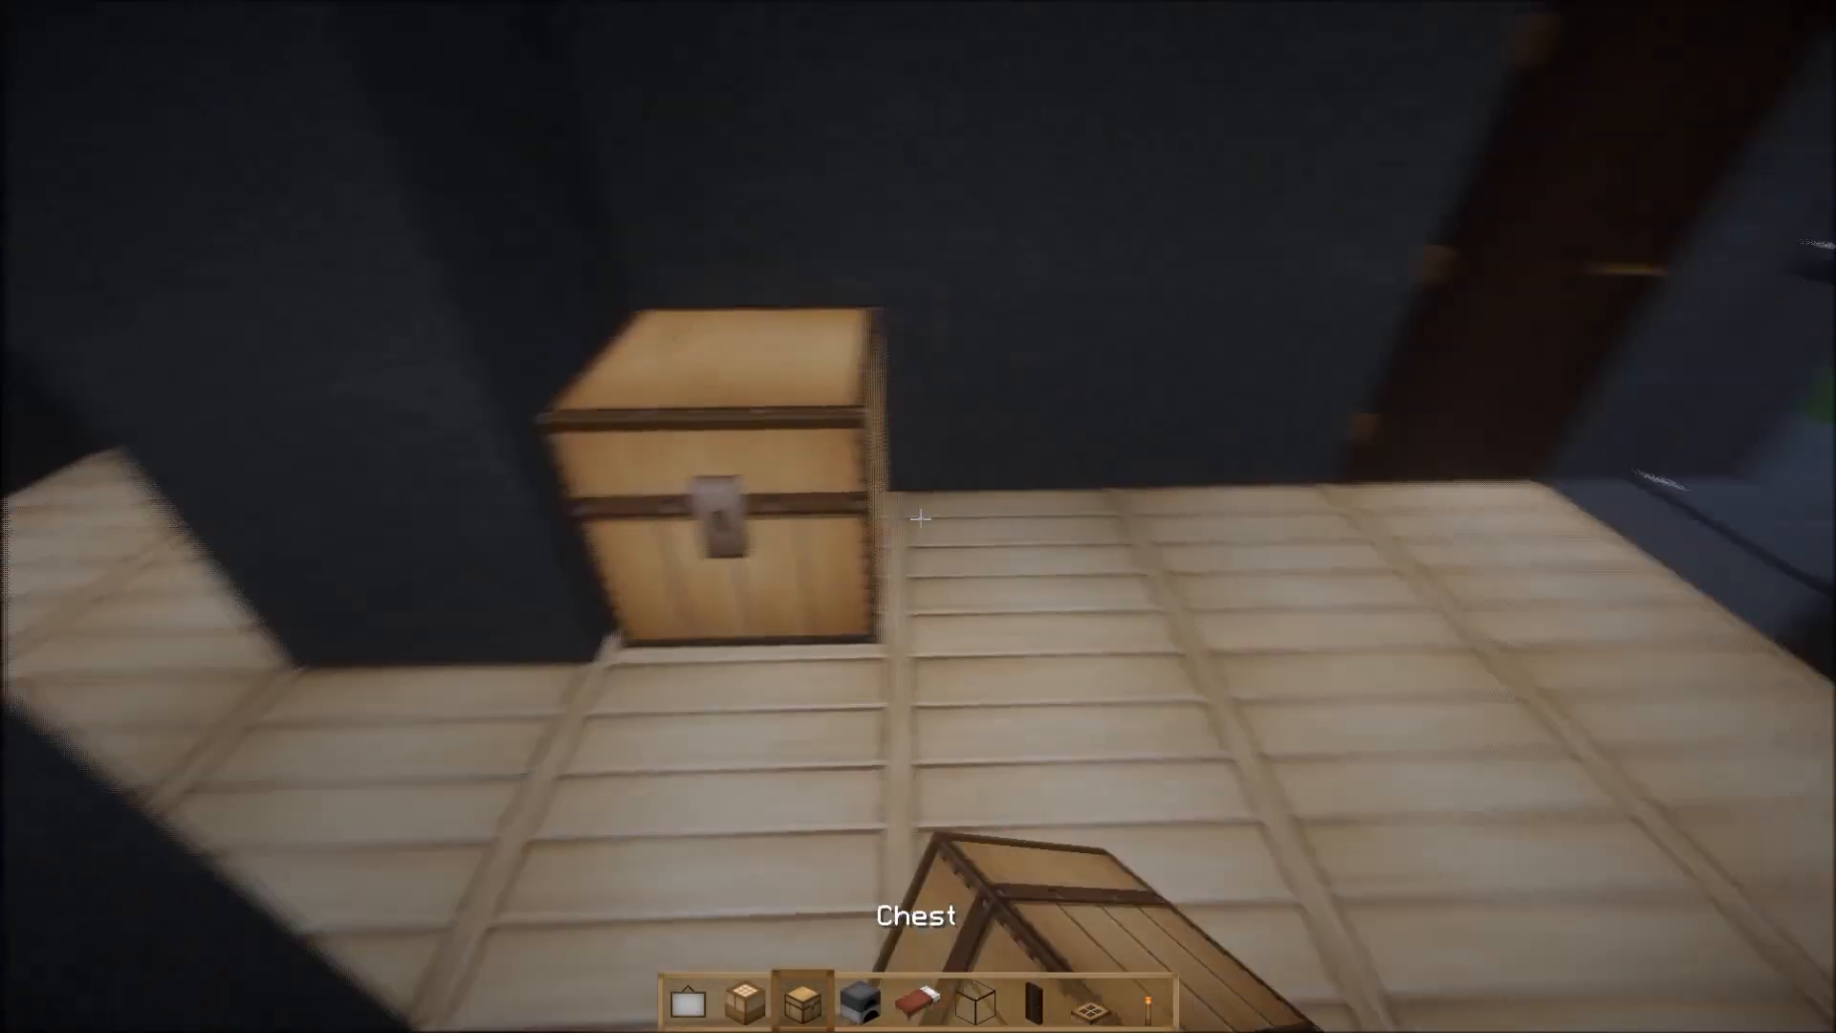
{"action": "mouse_move", "coordinate": [918, 516]}
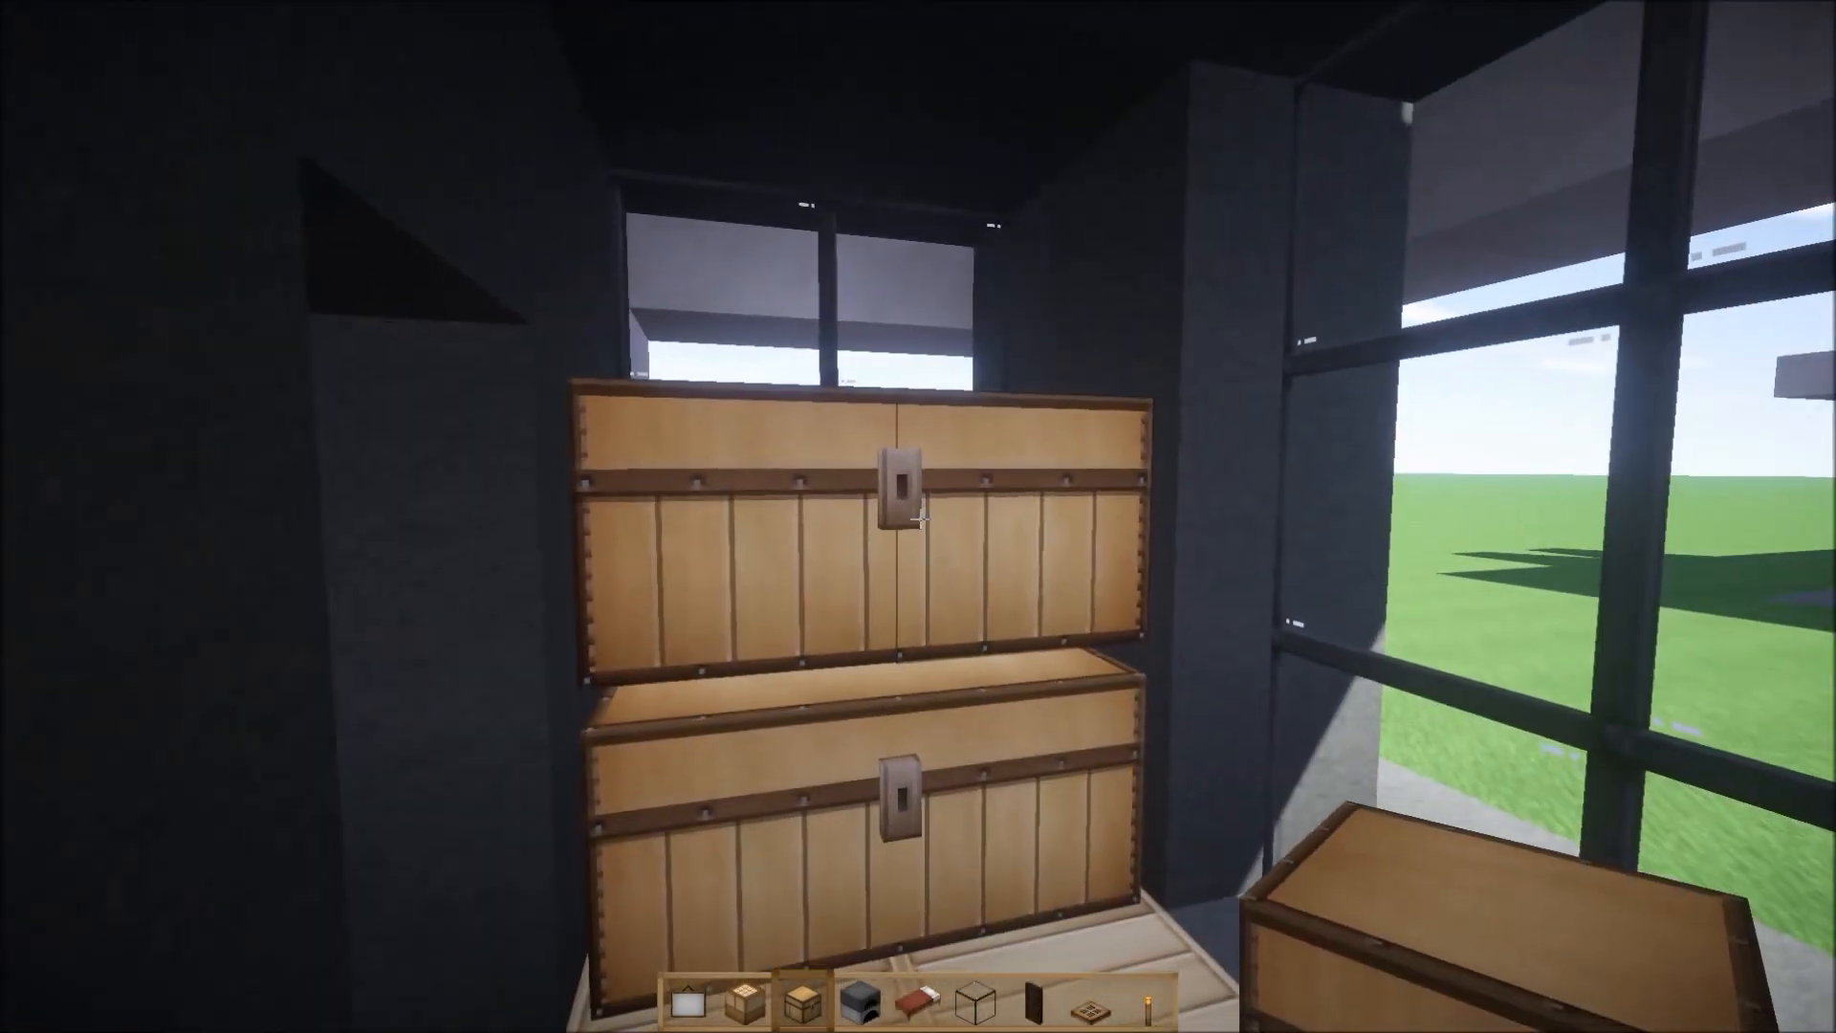
After placing the bed, painting and stacked chests, bring up the block inventory.
{"action": "key", "text": "e"}
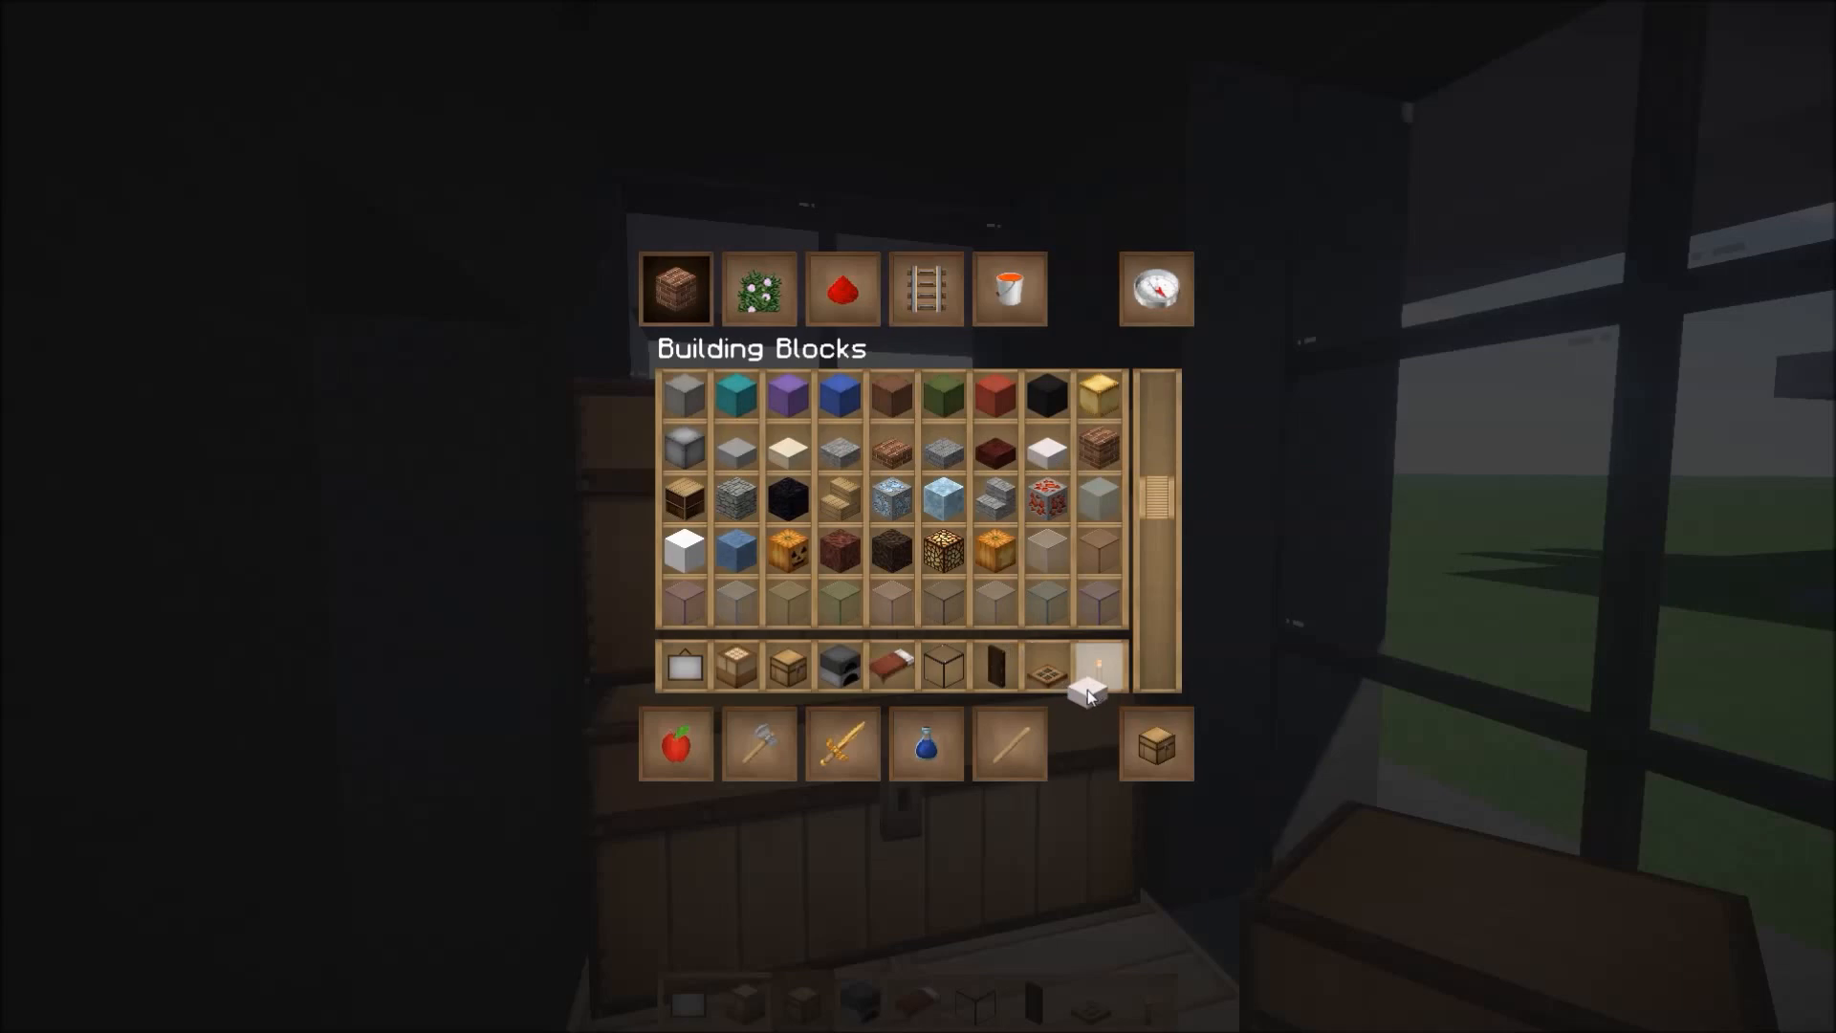
Leave the inventory to place the furnaces, quartz block, trapdoor cabinets and wall torch.
{"action": "key", "text": "Escape"}
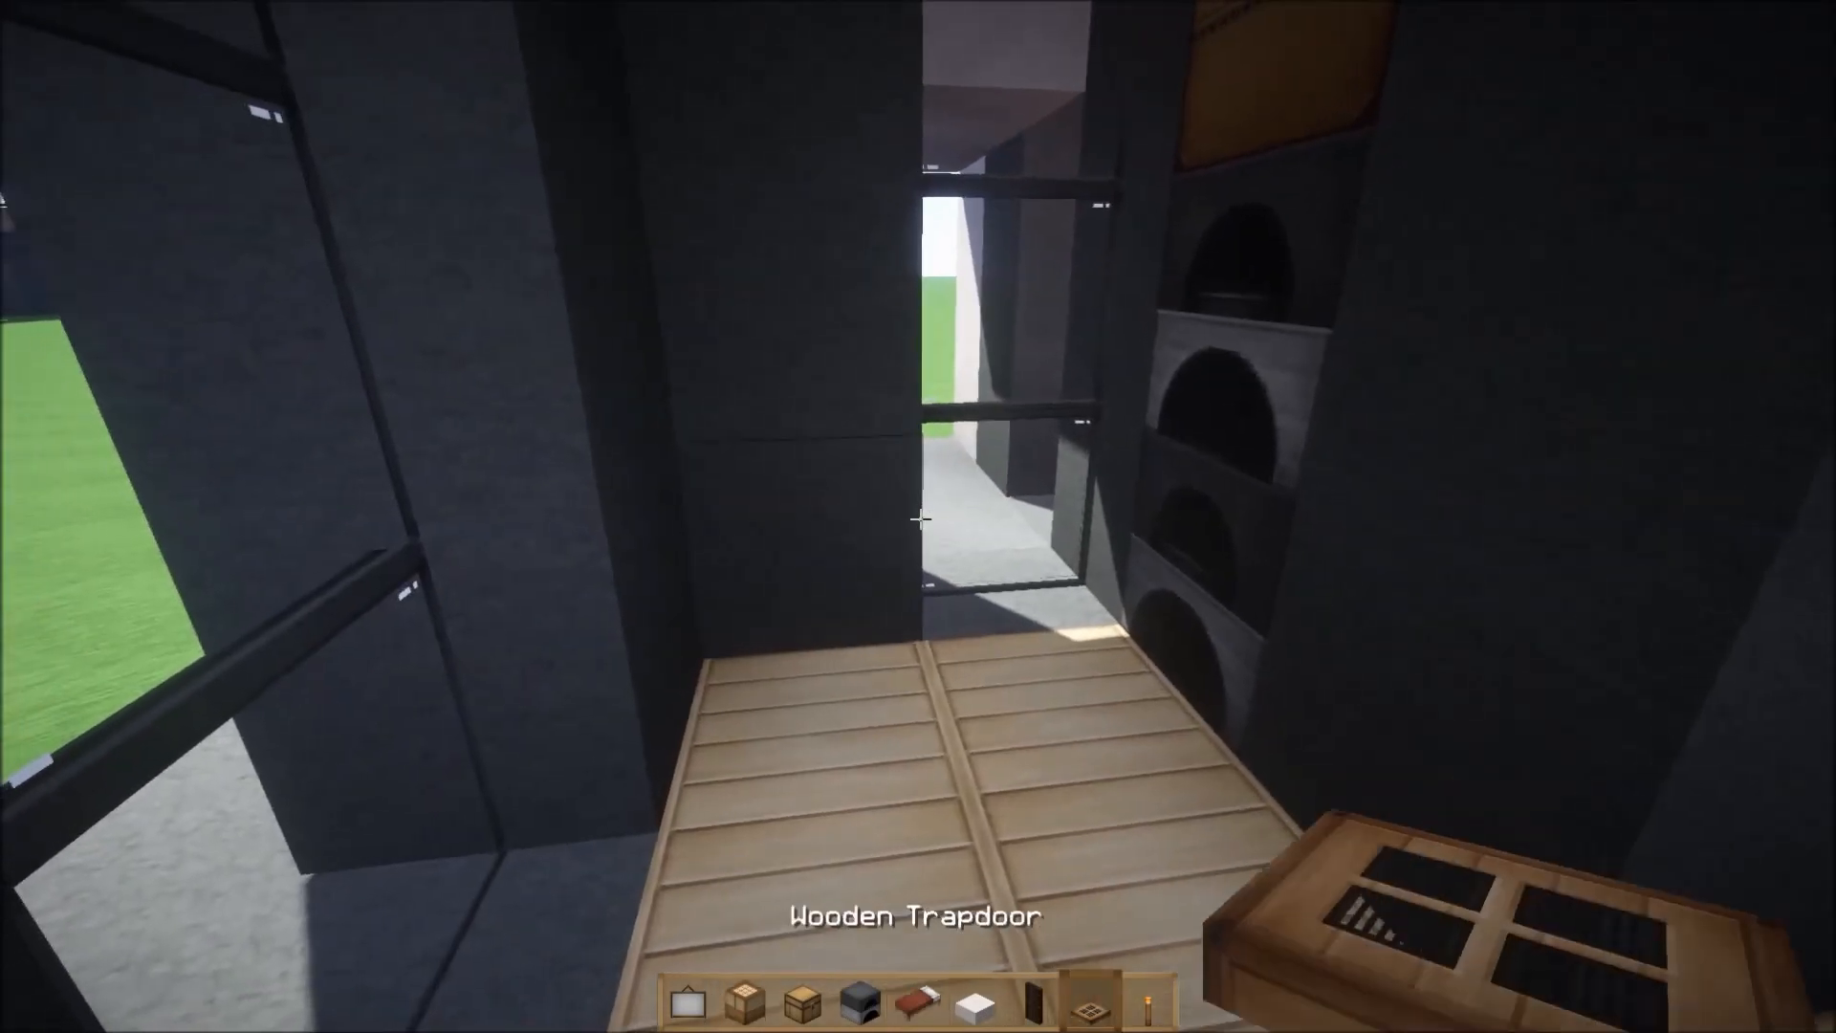
{"action": "mouse_move", "coordinate": [918, 517]}
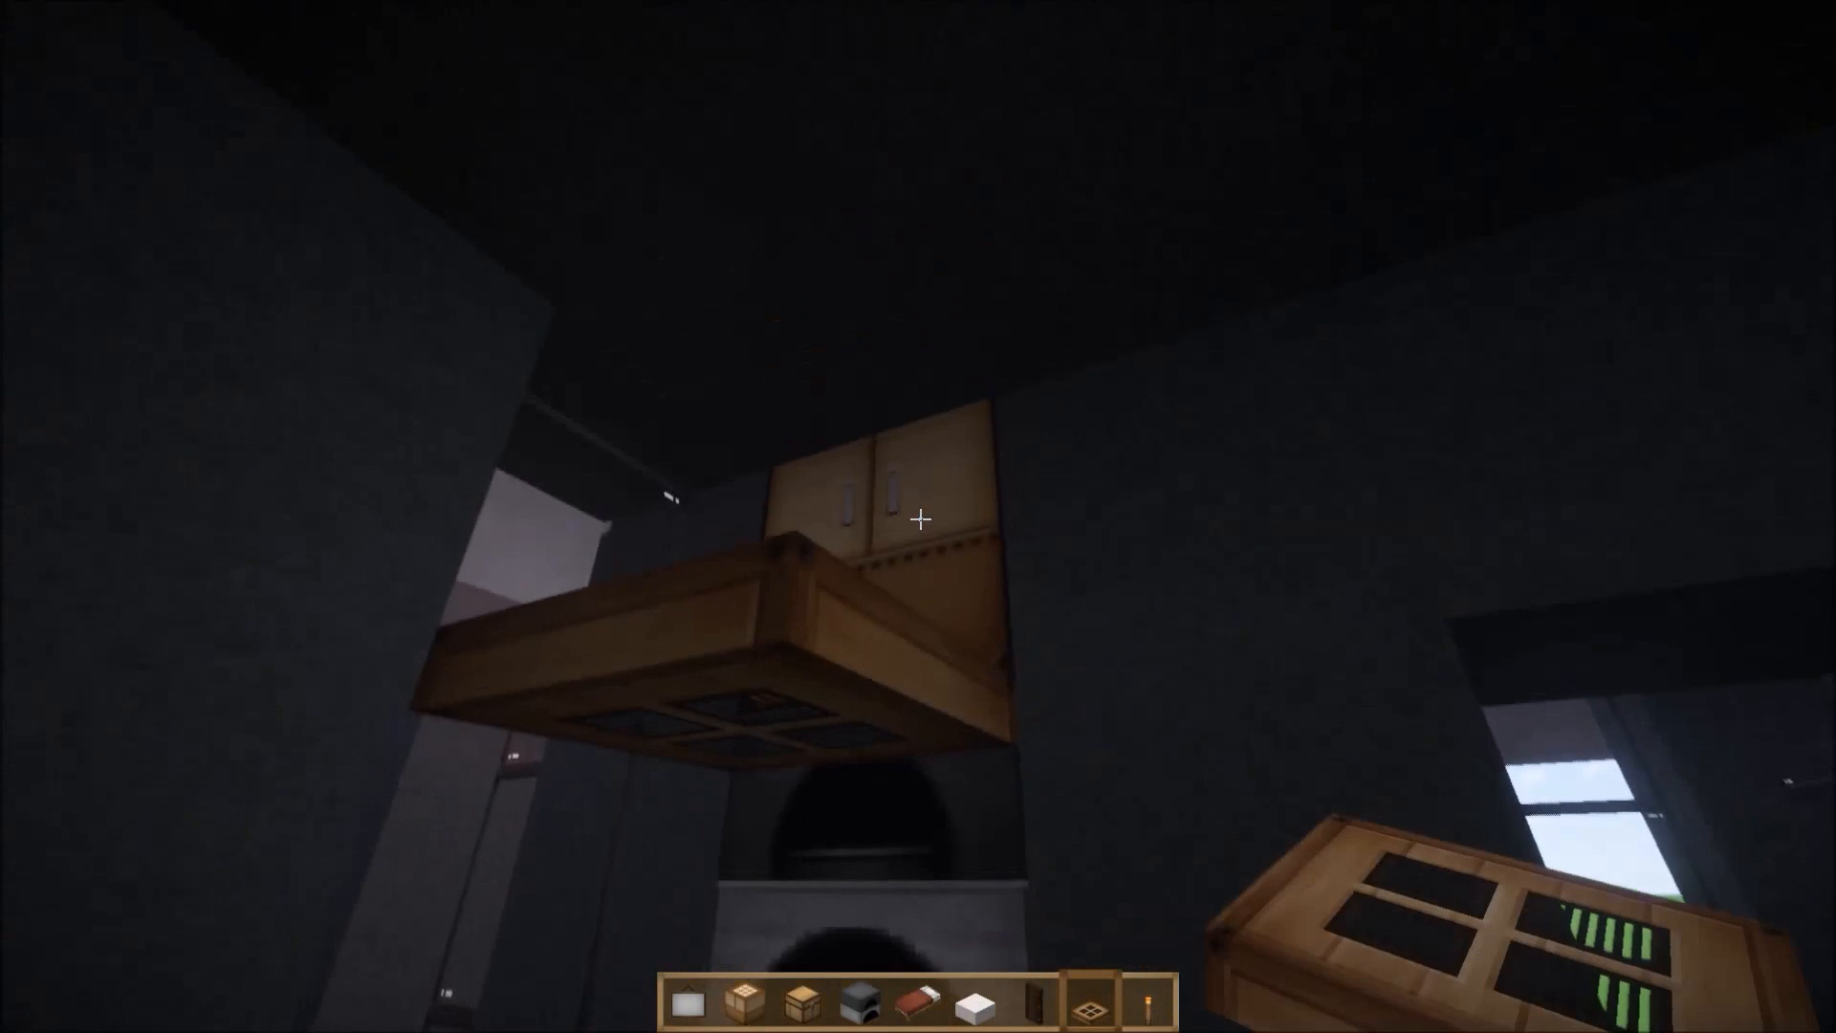
{"action": "mouse_move", "coordinate": [918, 516]}
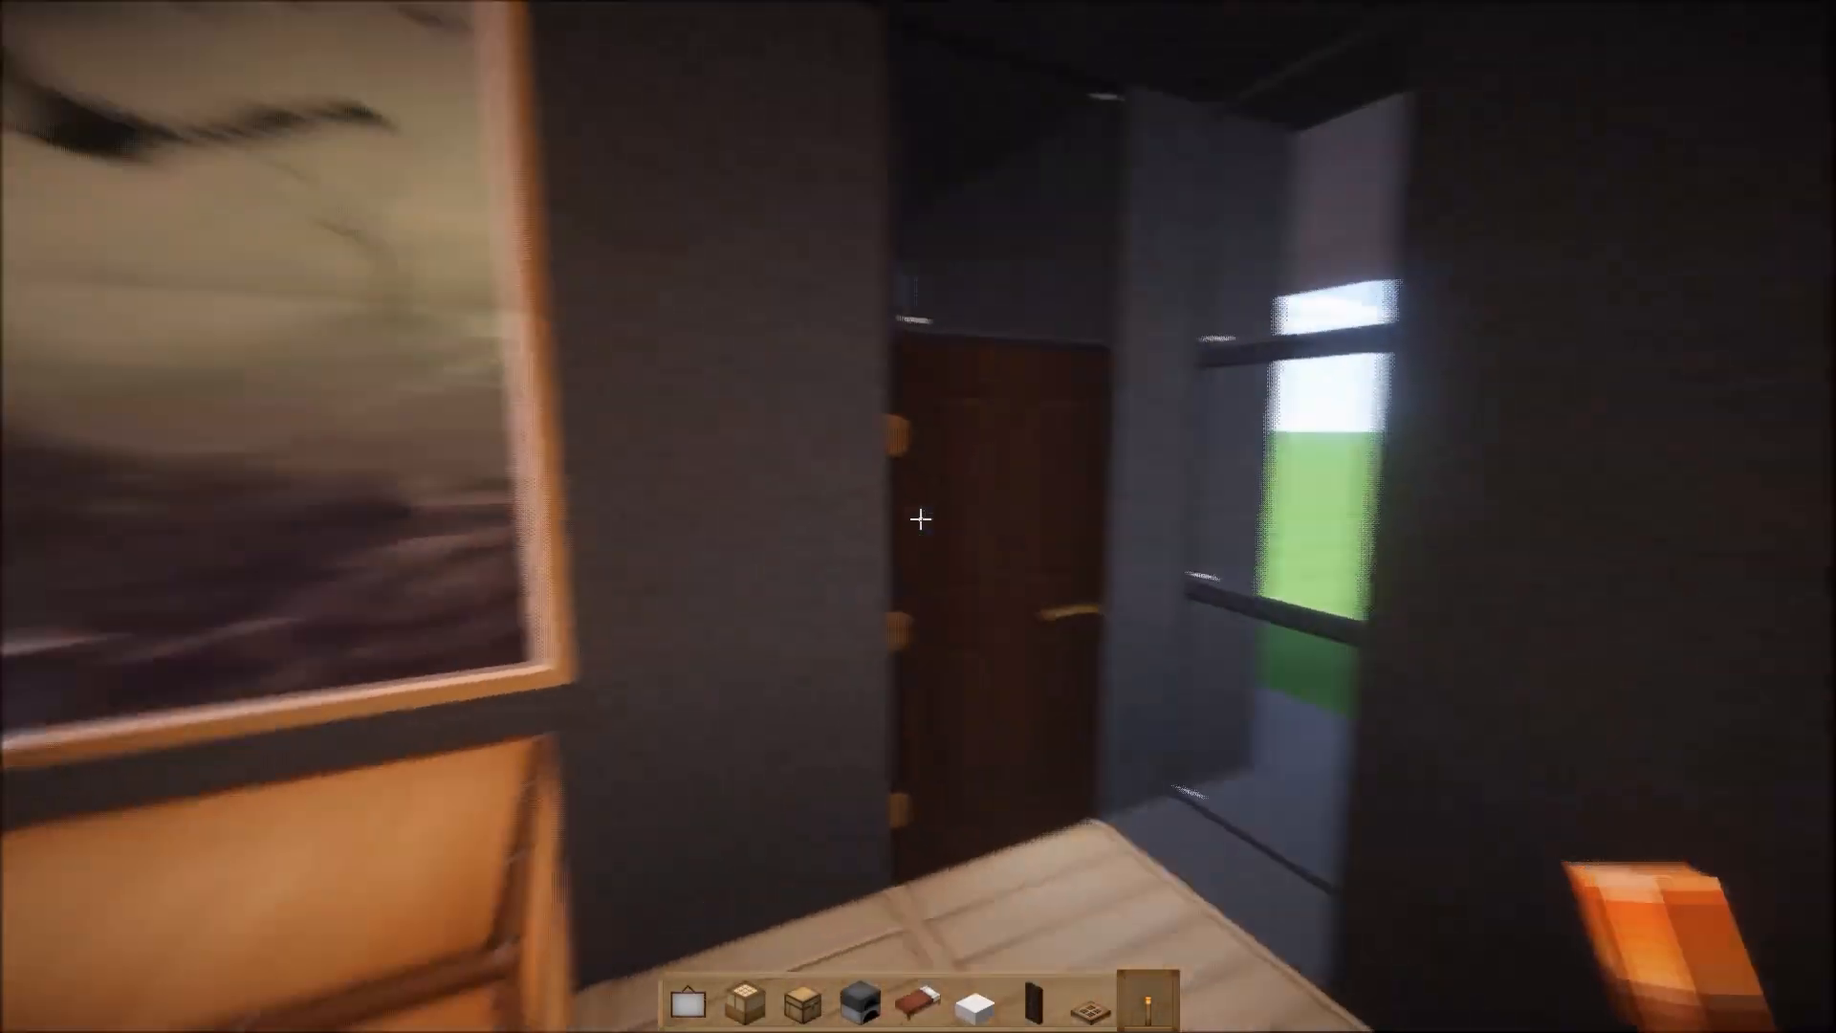
{"action": "mouse_move", "coordinate": [918, 519]}
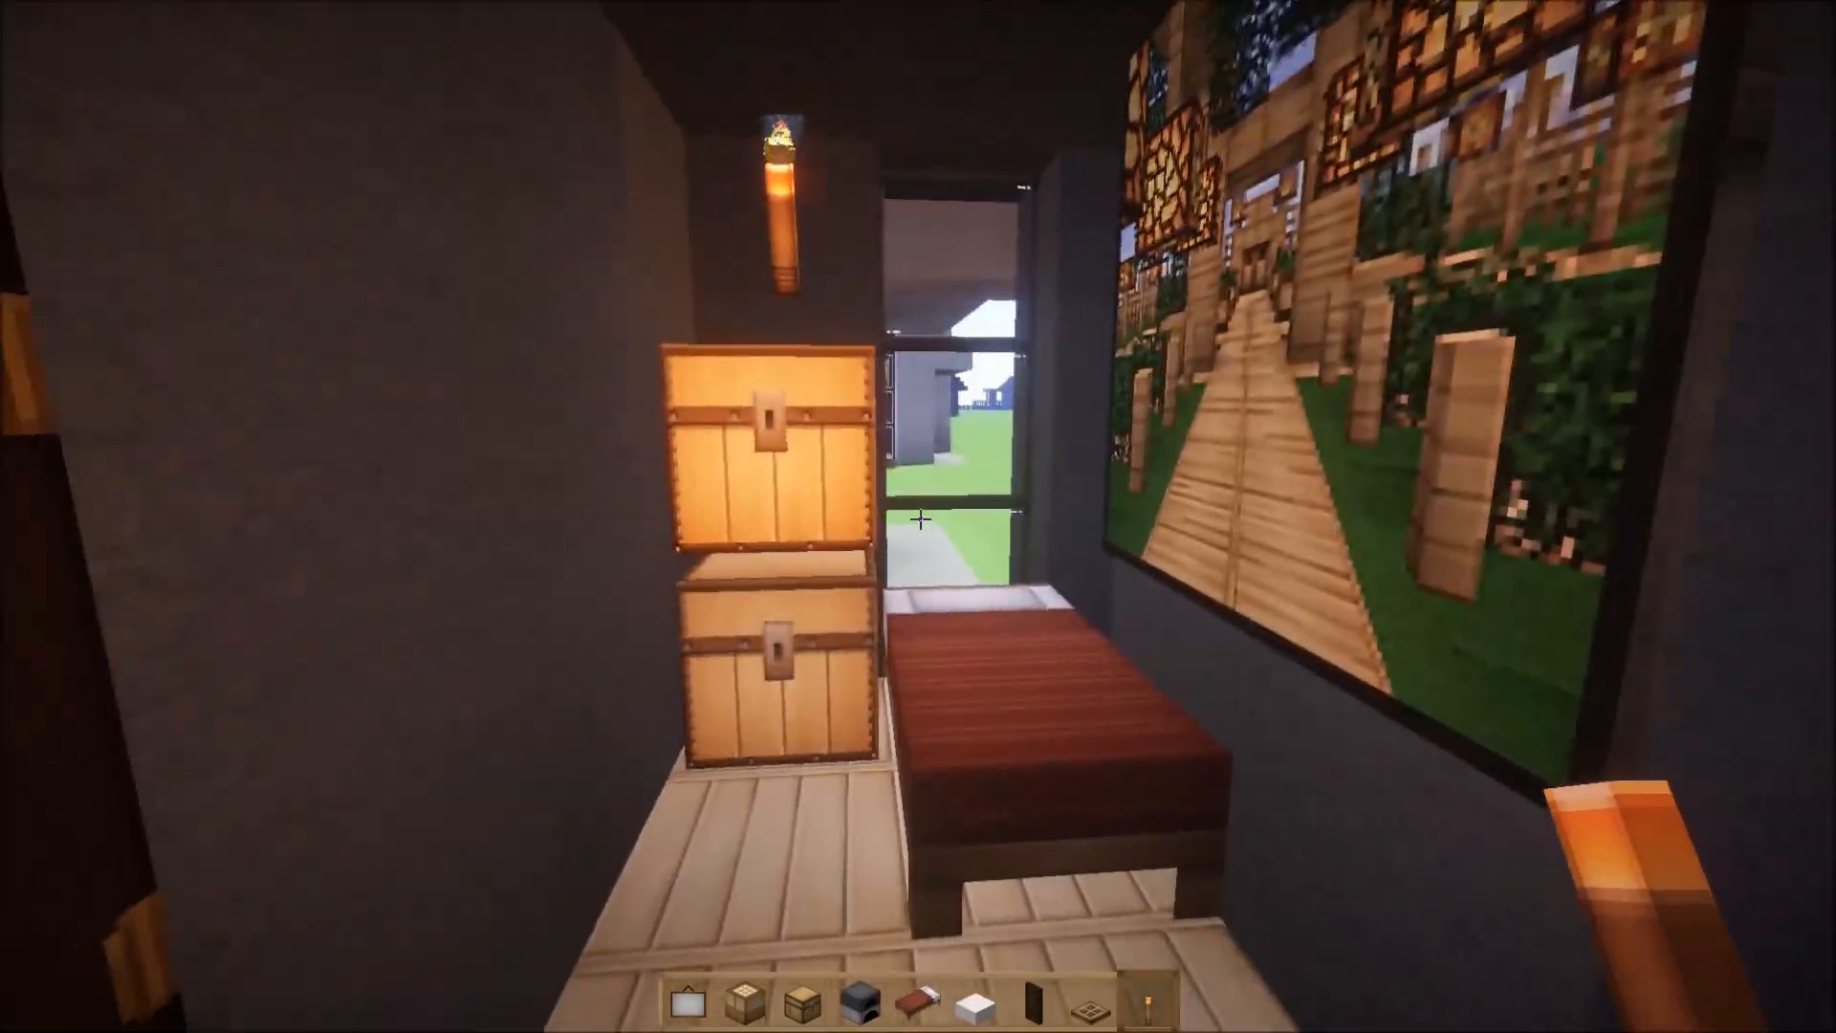